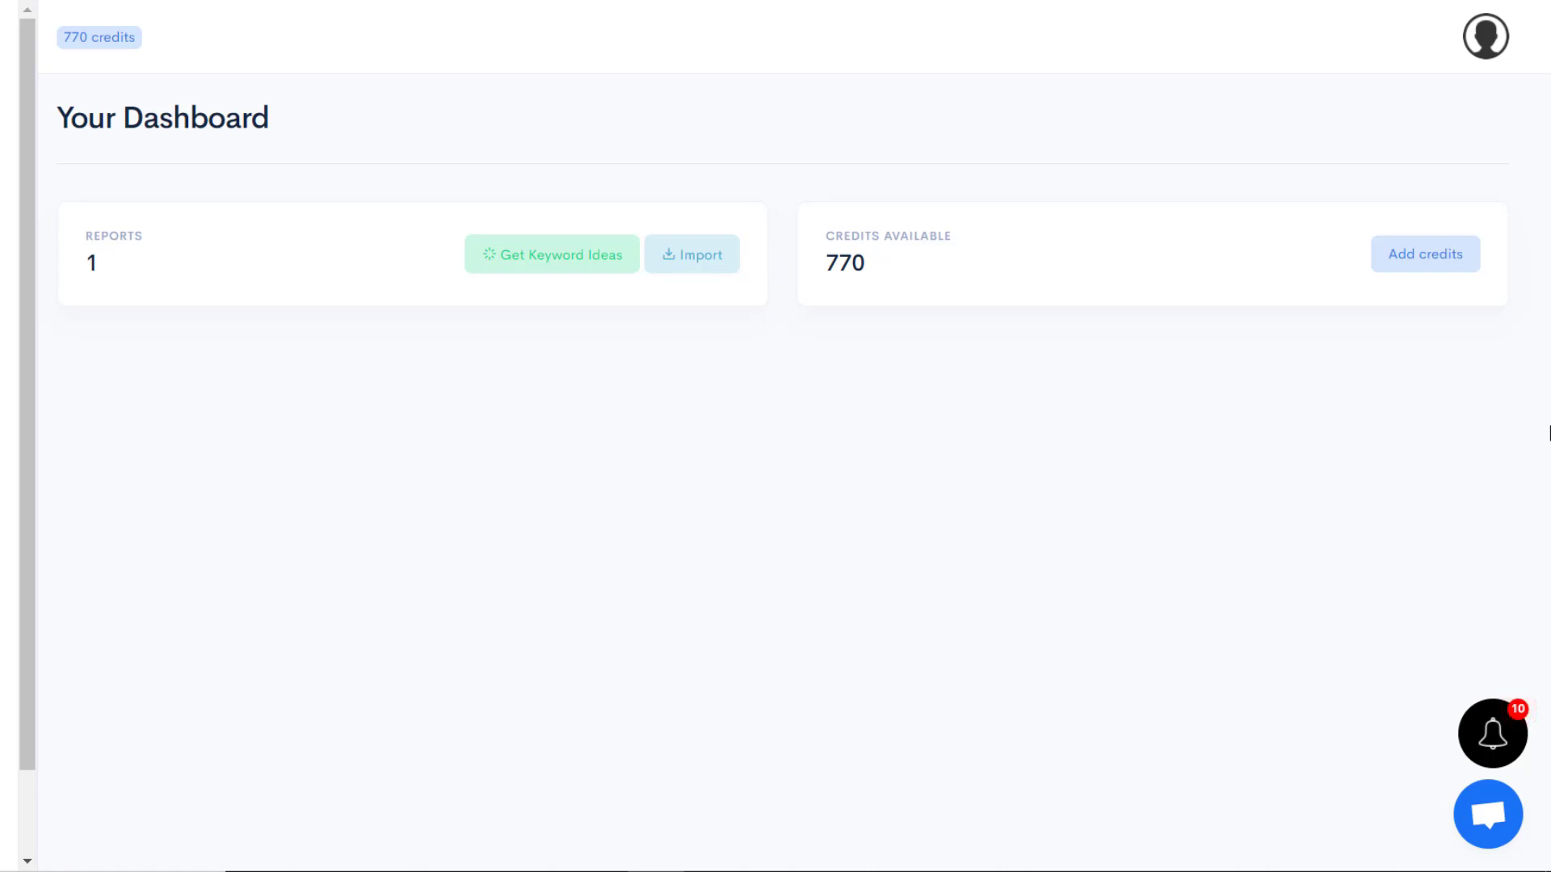
pyautogui.moveTo(1085, 331)
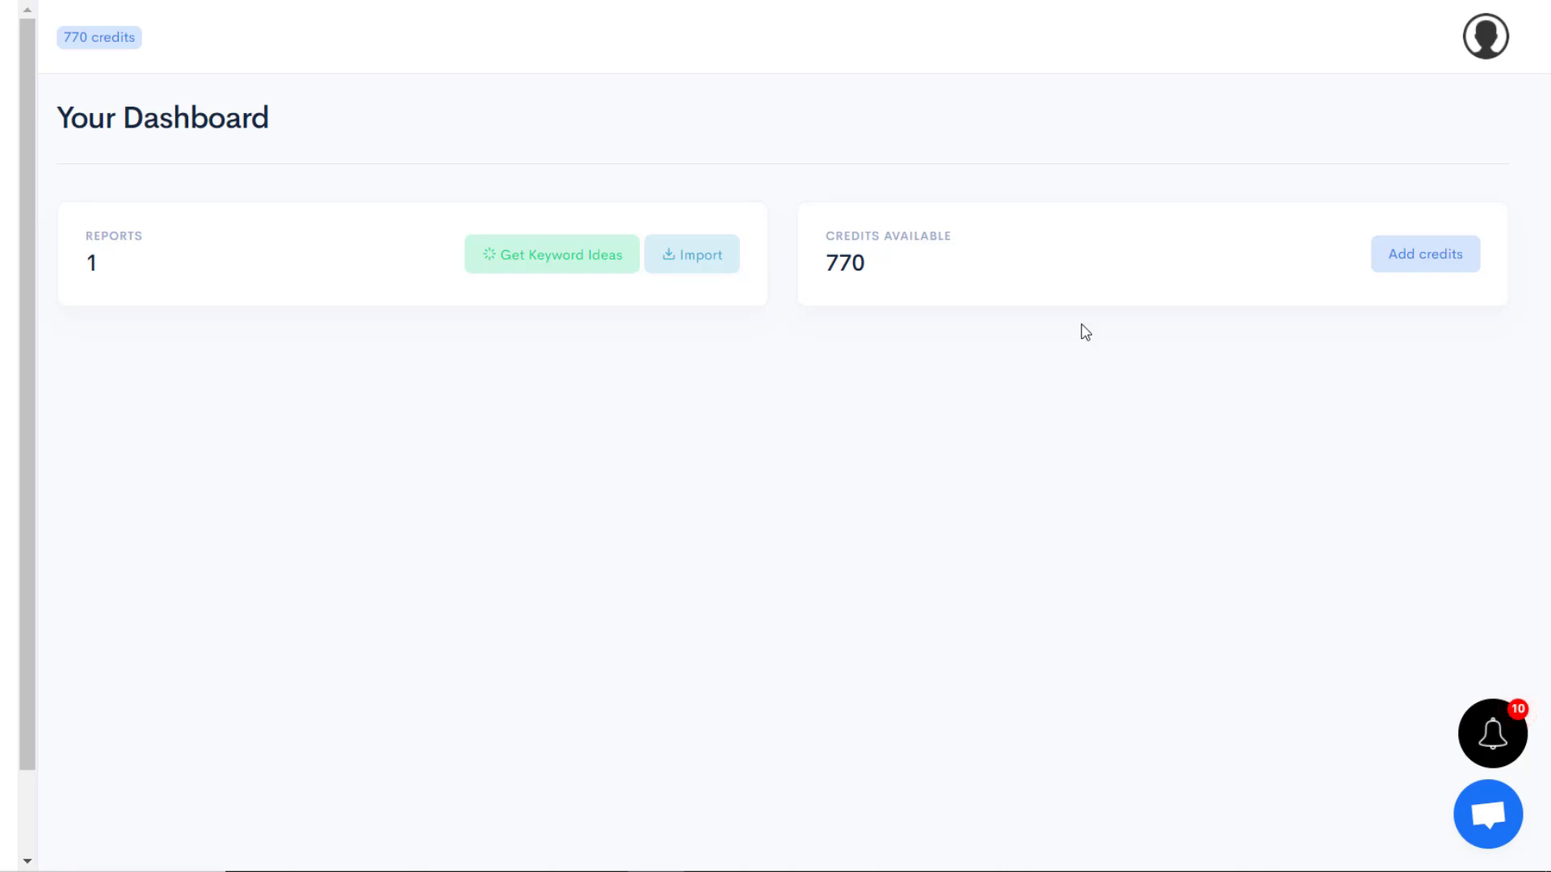
pyautogui.moveTo(297, 197)
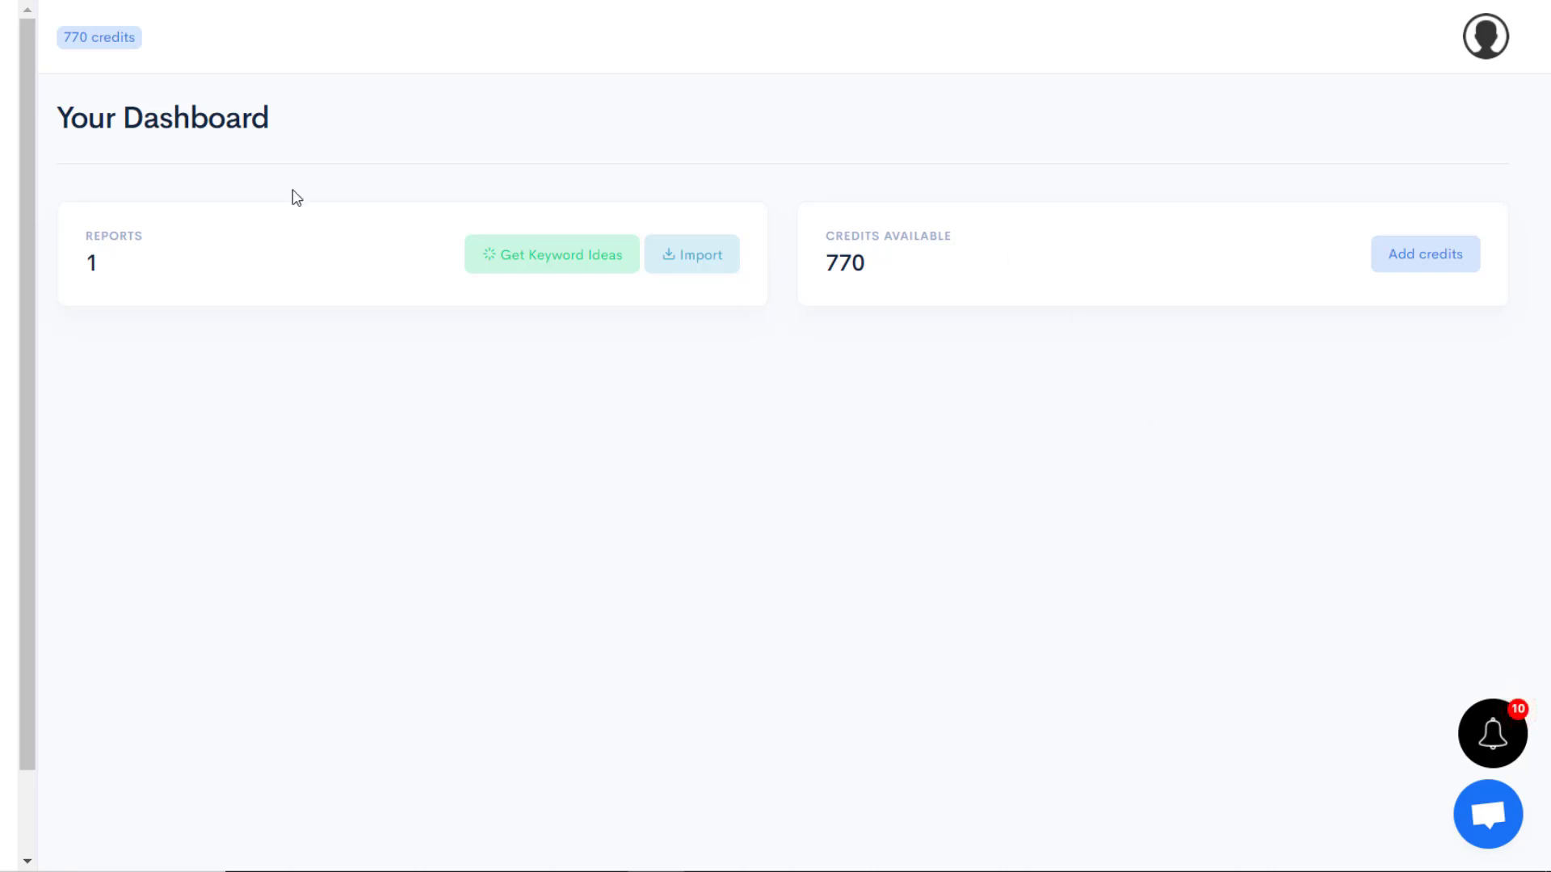
pyautogui.moveTo(1075, 397)
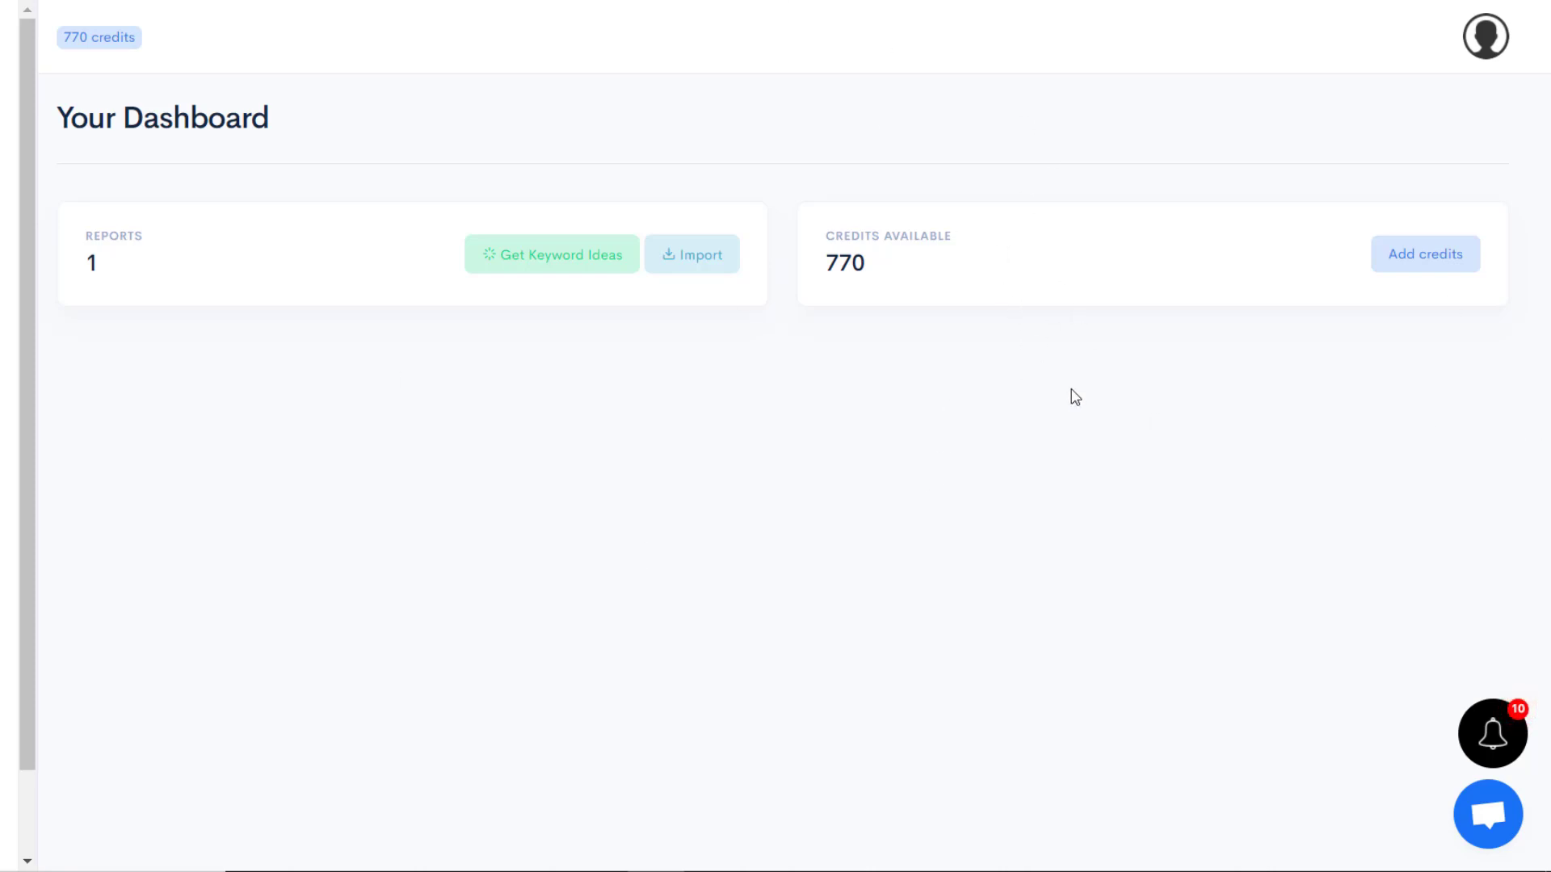
pyautogui.moveTo(1084, 462)
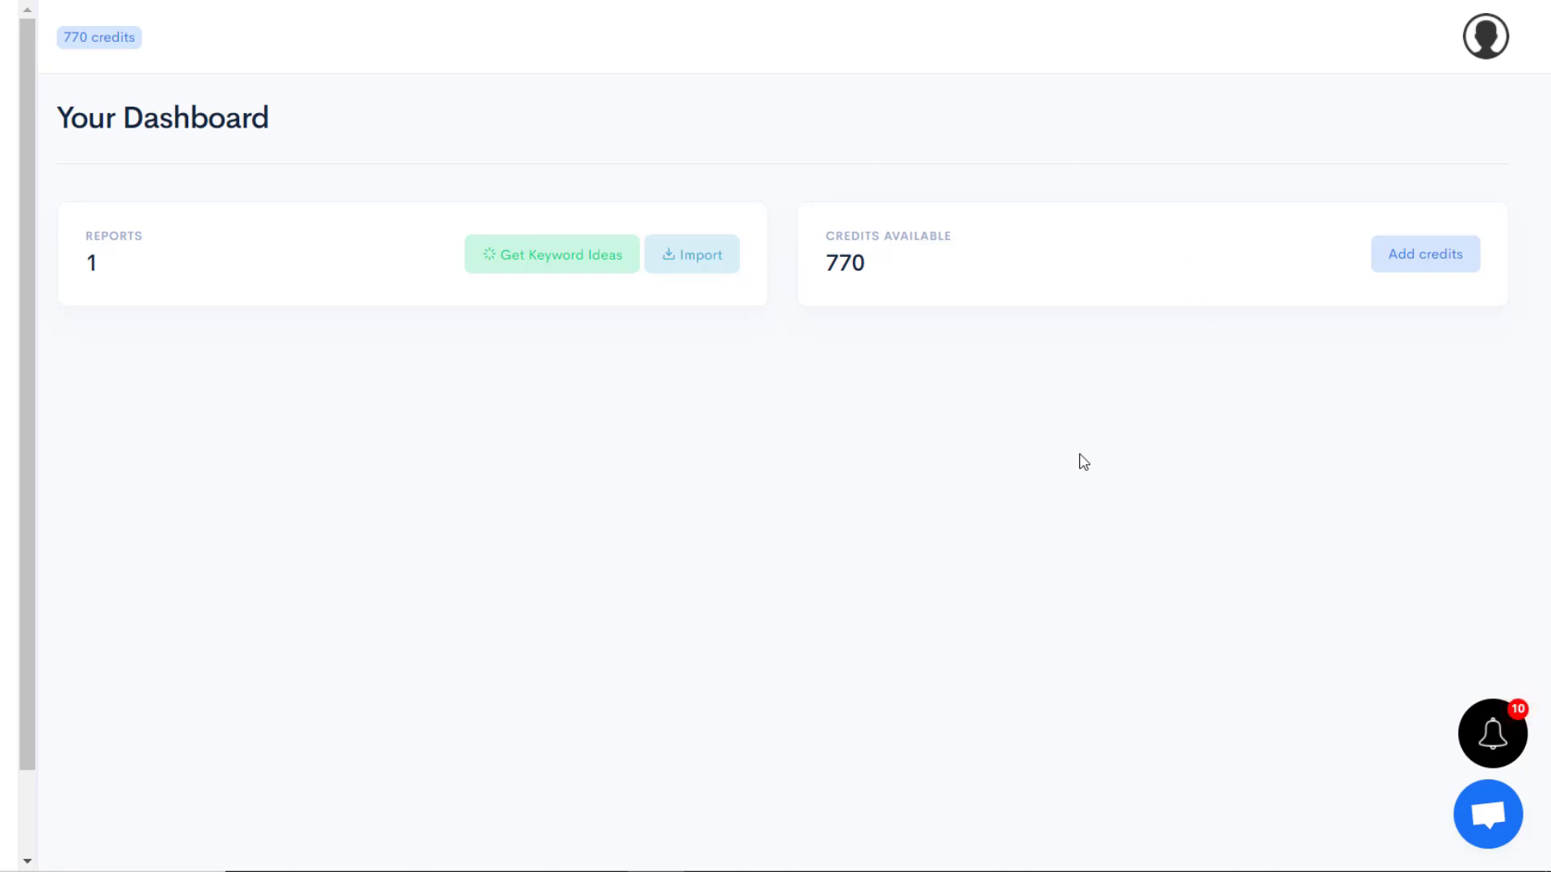
pyautogui.moveTo(1325, 369)
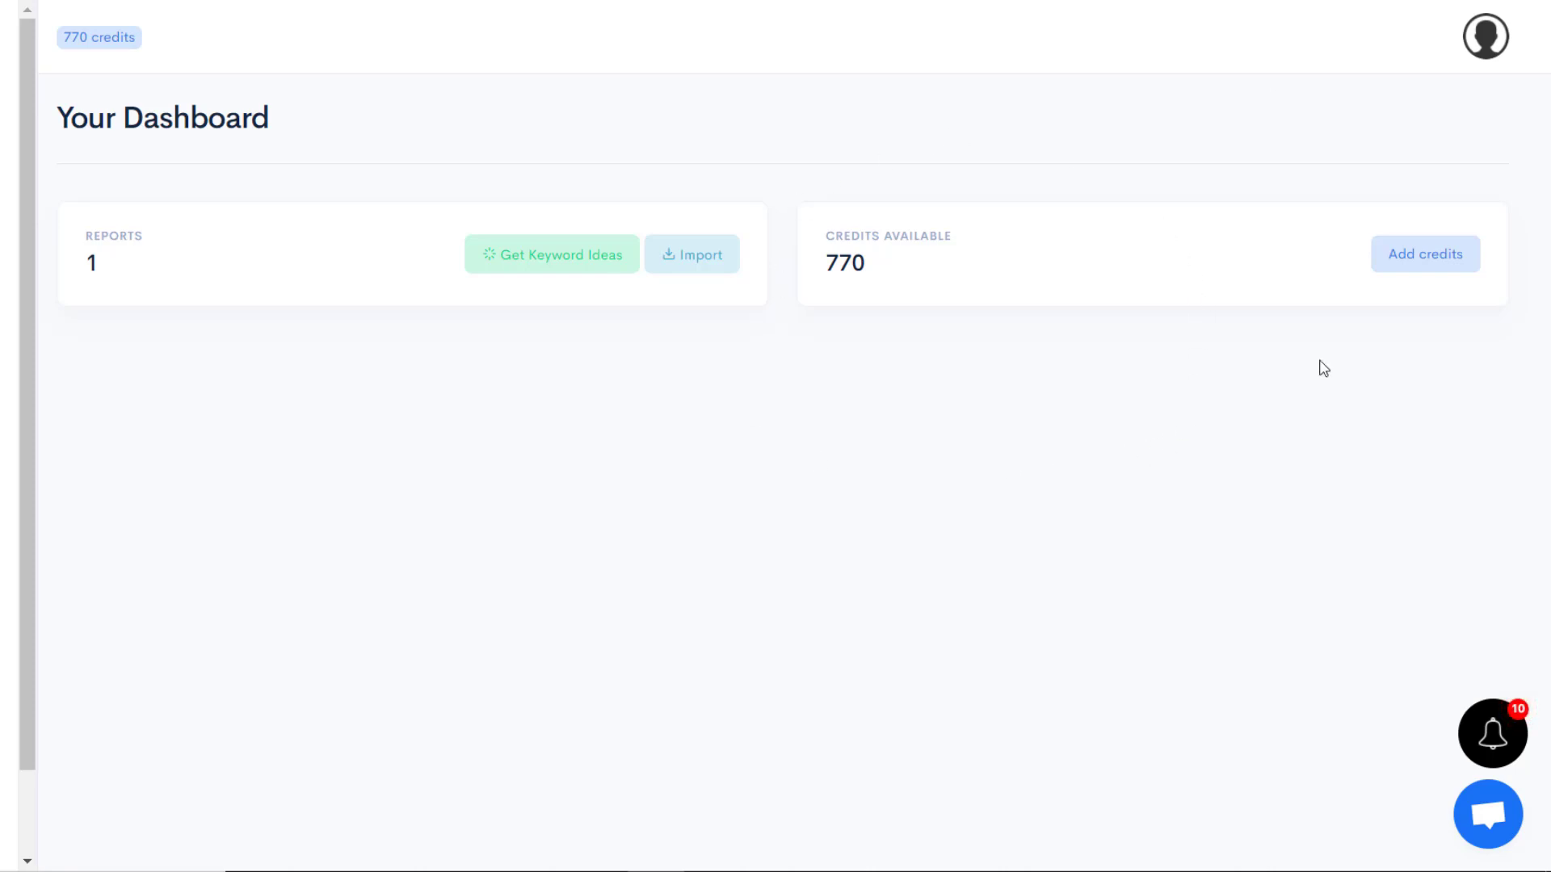
pyautogui.moveTo(1265, 426)
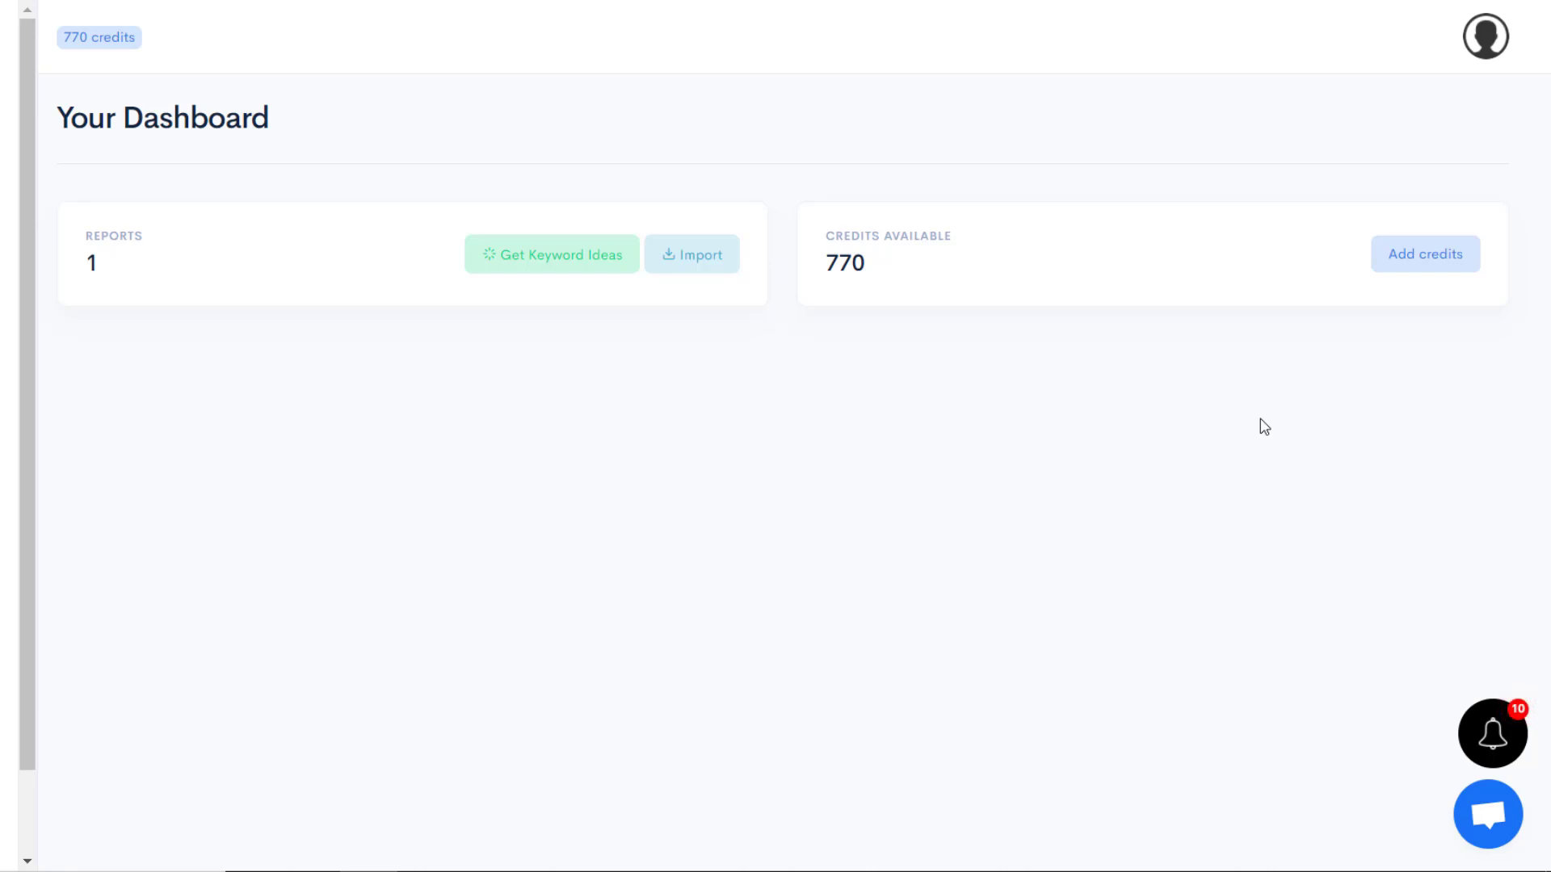
pyautogui.moveTo(791, 486)
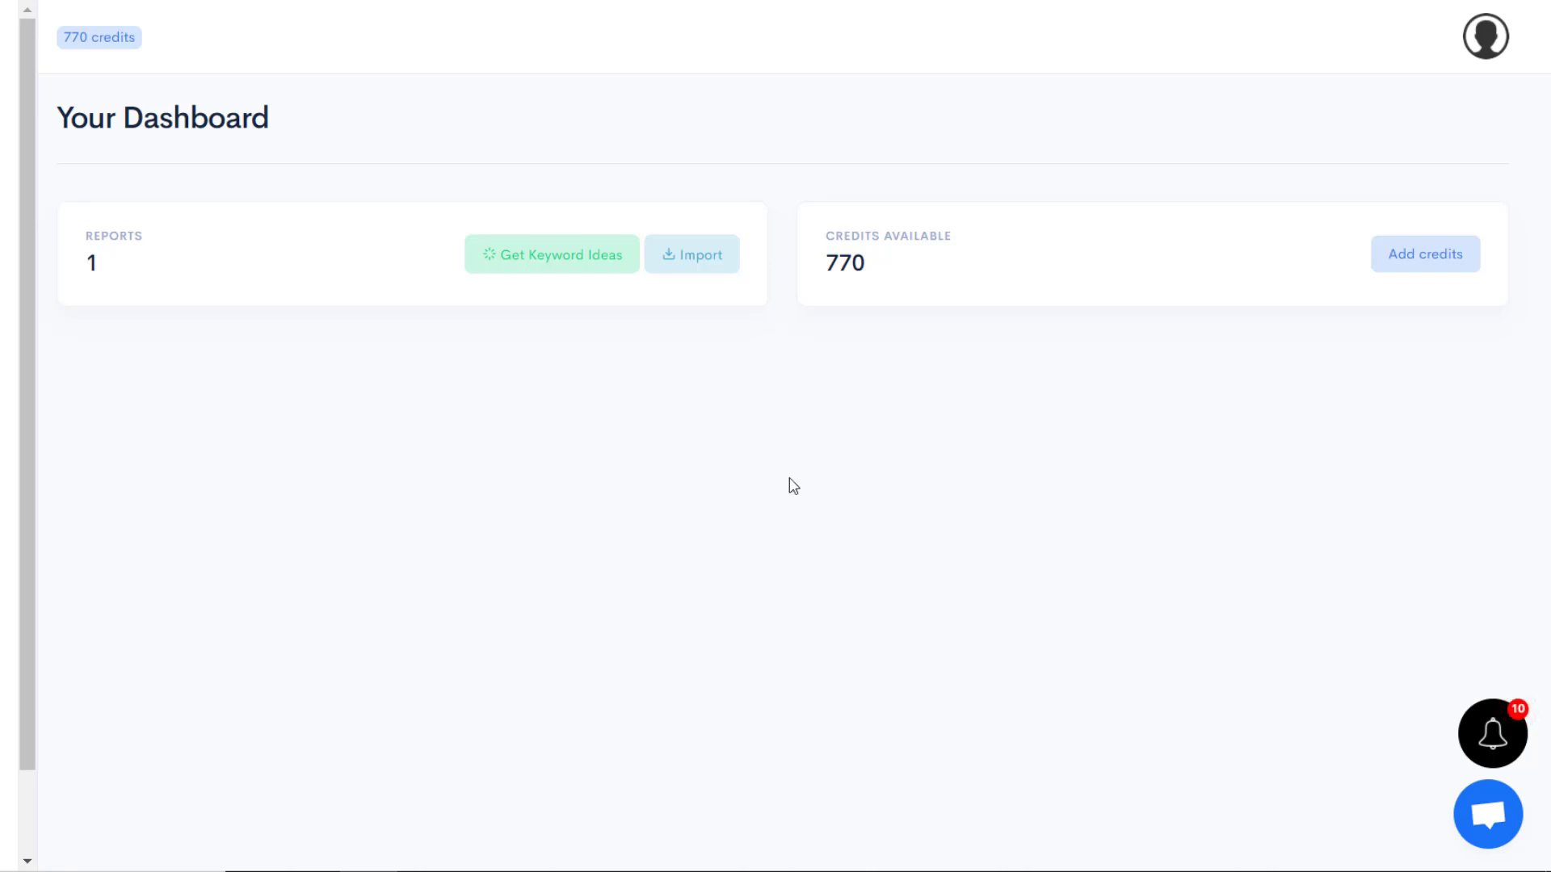
pyautogui.moveTo(749, 497)
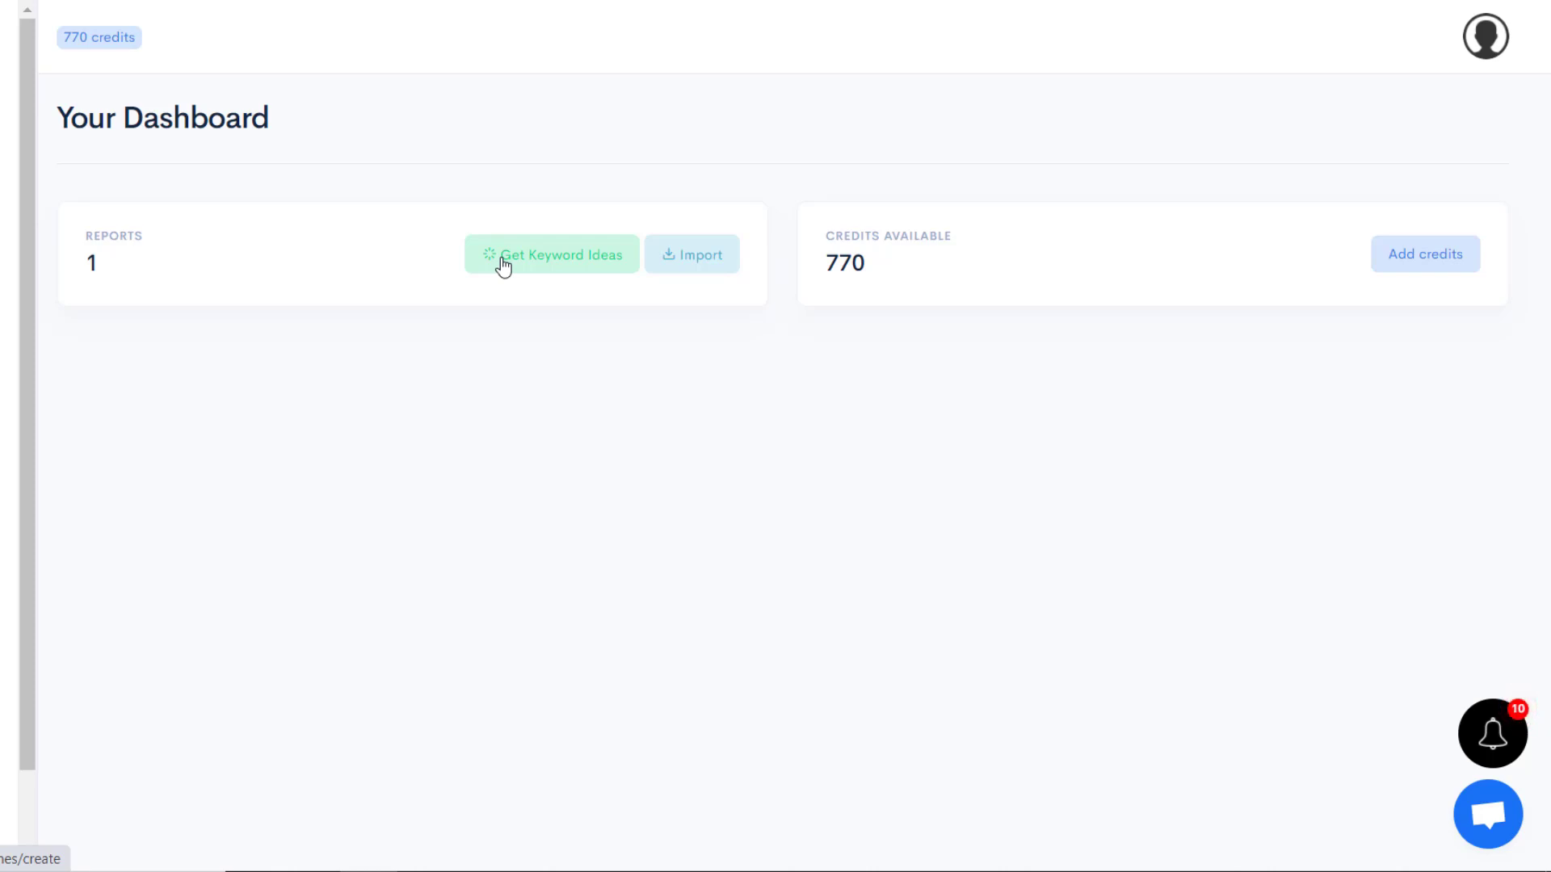
pyautogui.moveTo(551, 265)
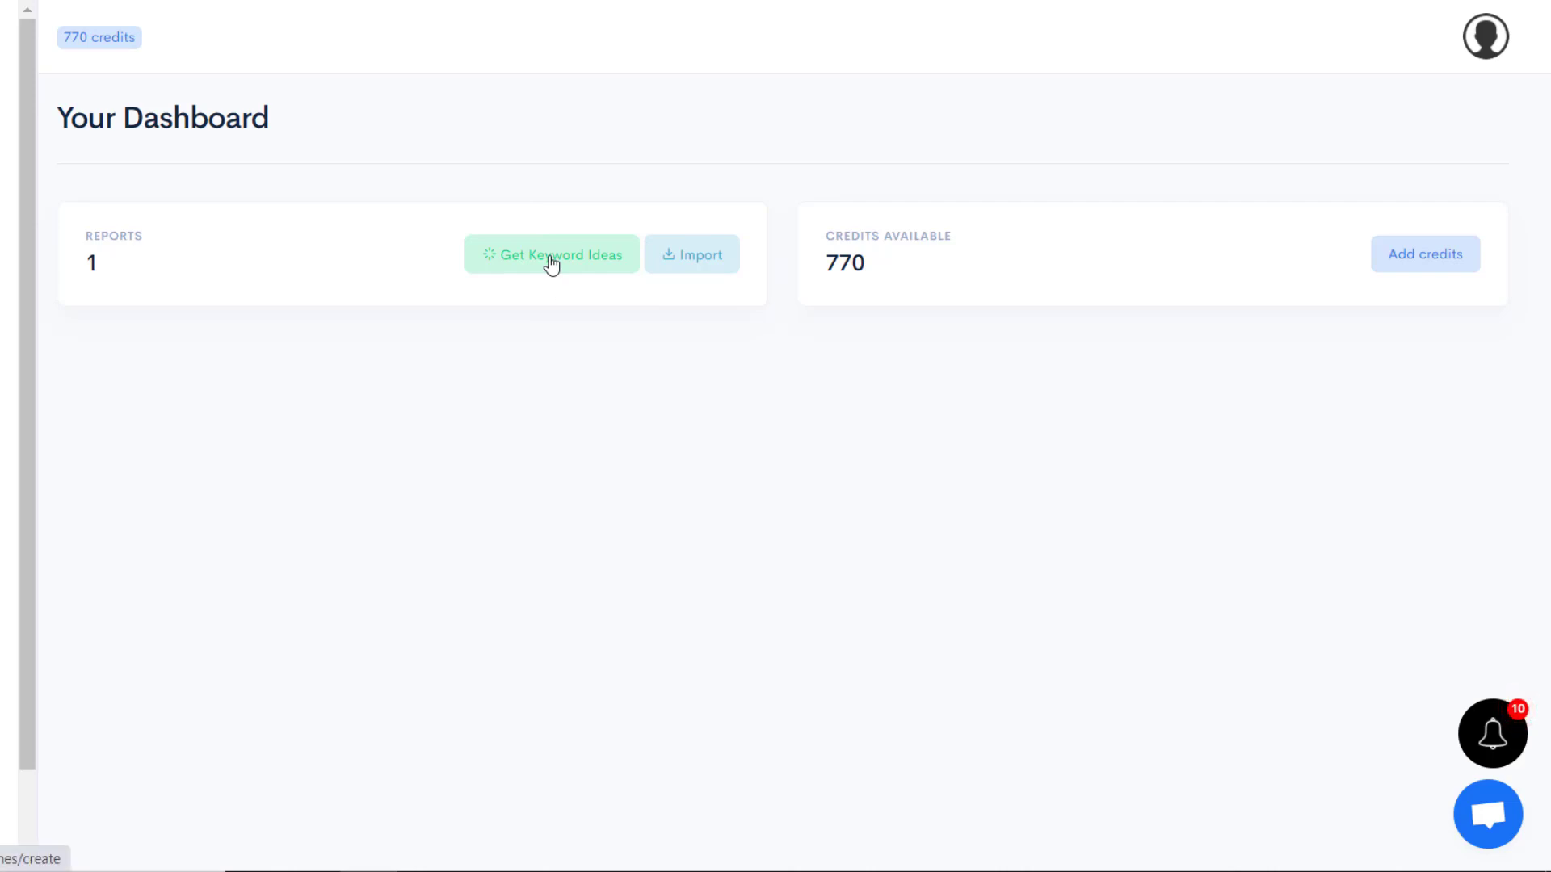
# Begin a new keyword ideas search with 'best hunting *' as the seed keyword
pyautogui.click(550, 254)
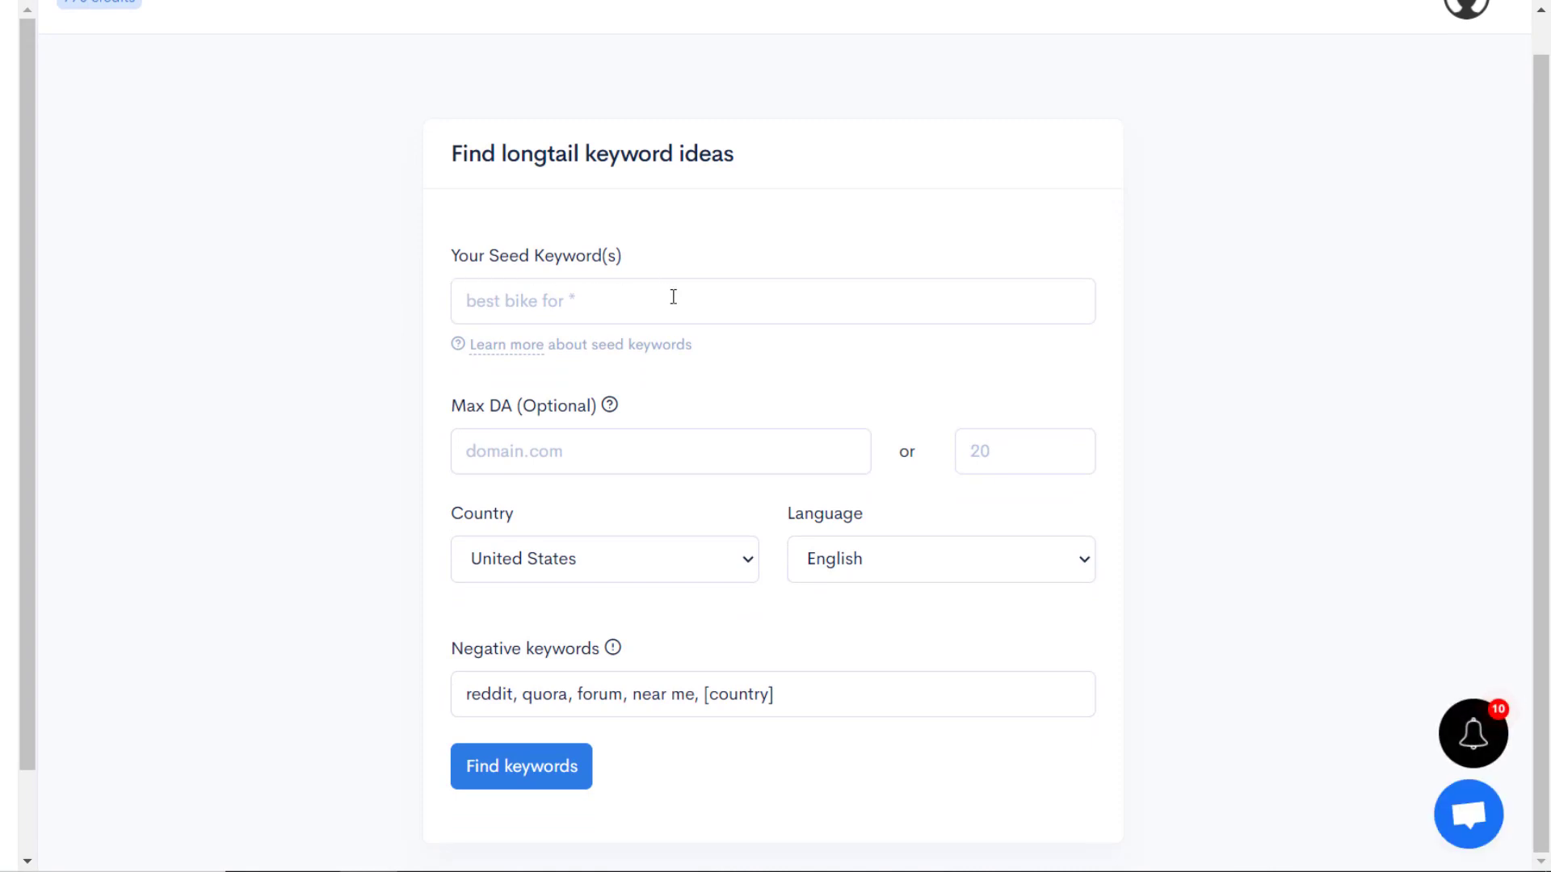
pyautogui.moveTo(623, 301)
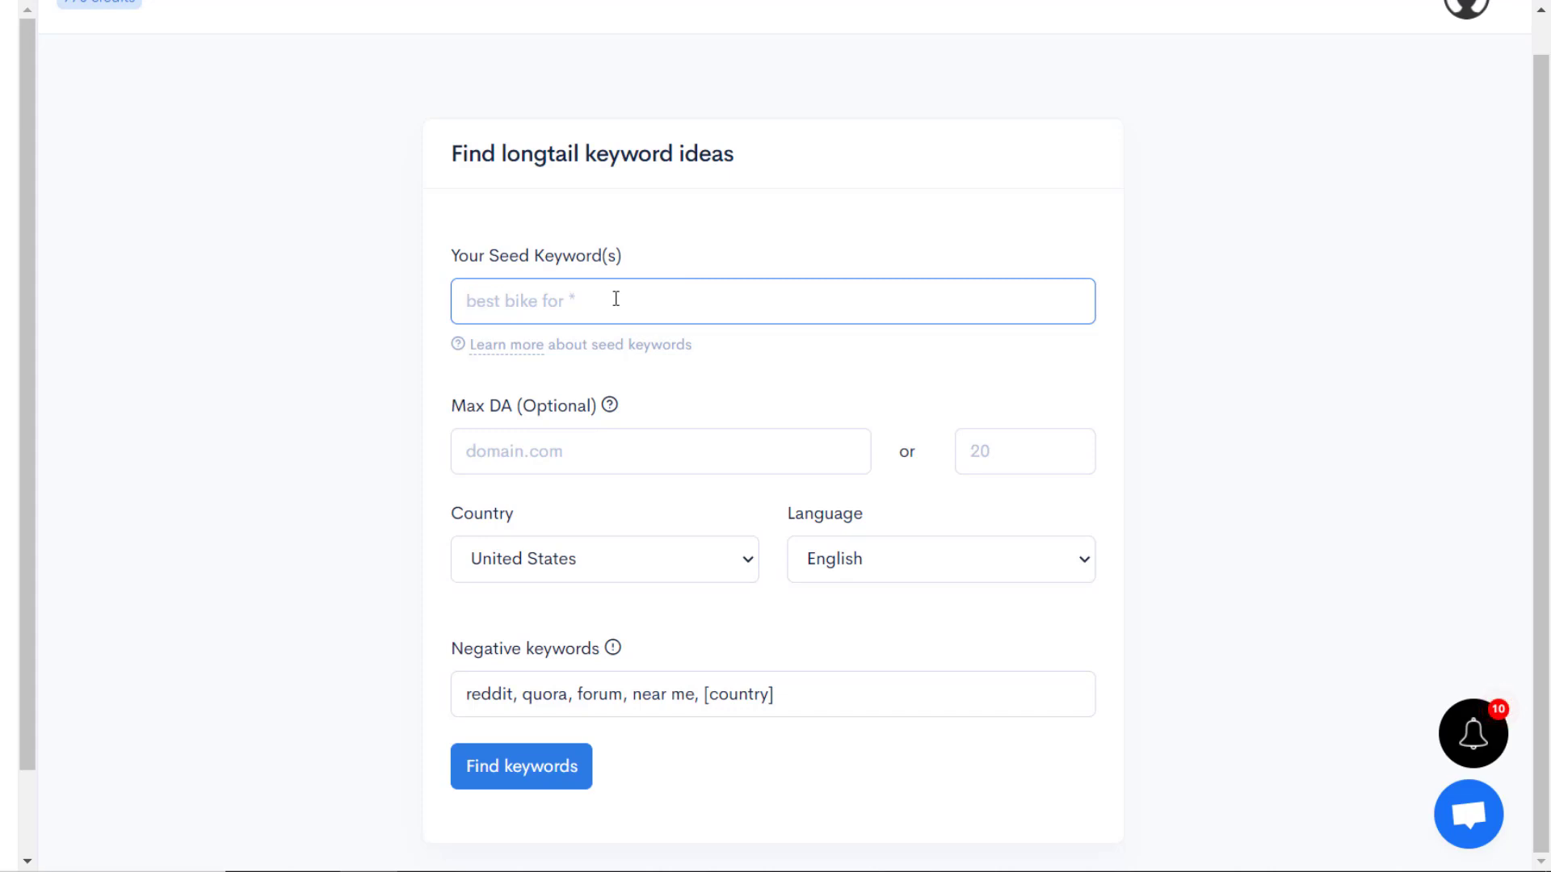
pyautogui.write('best hunt')
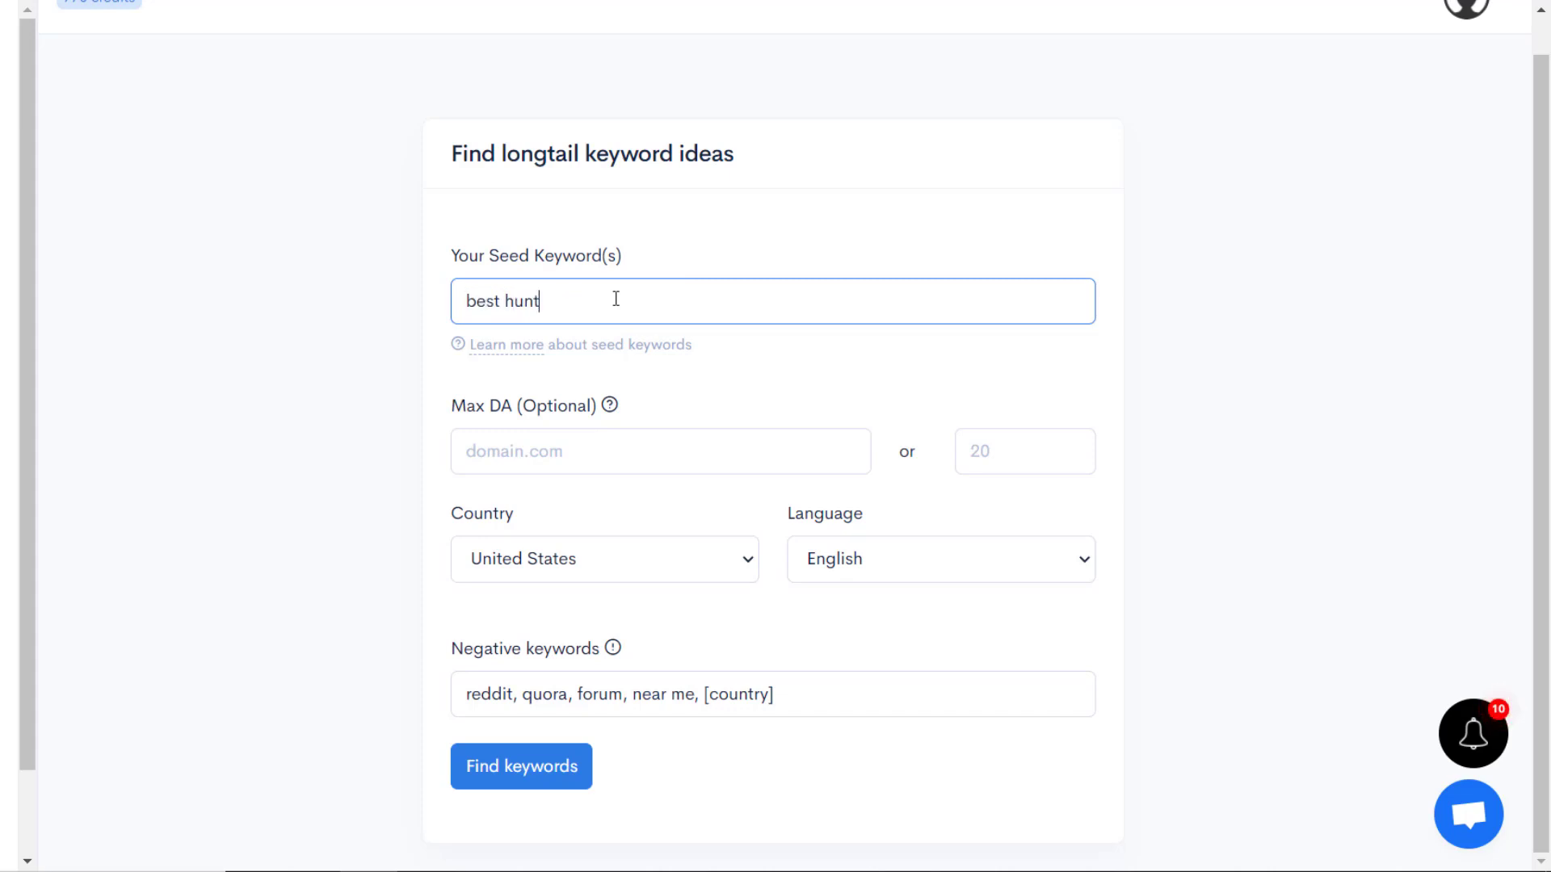
pyautogui.write('ing')
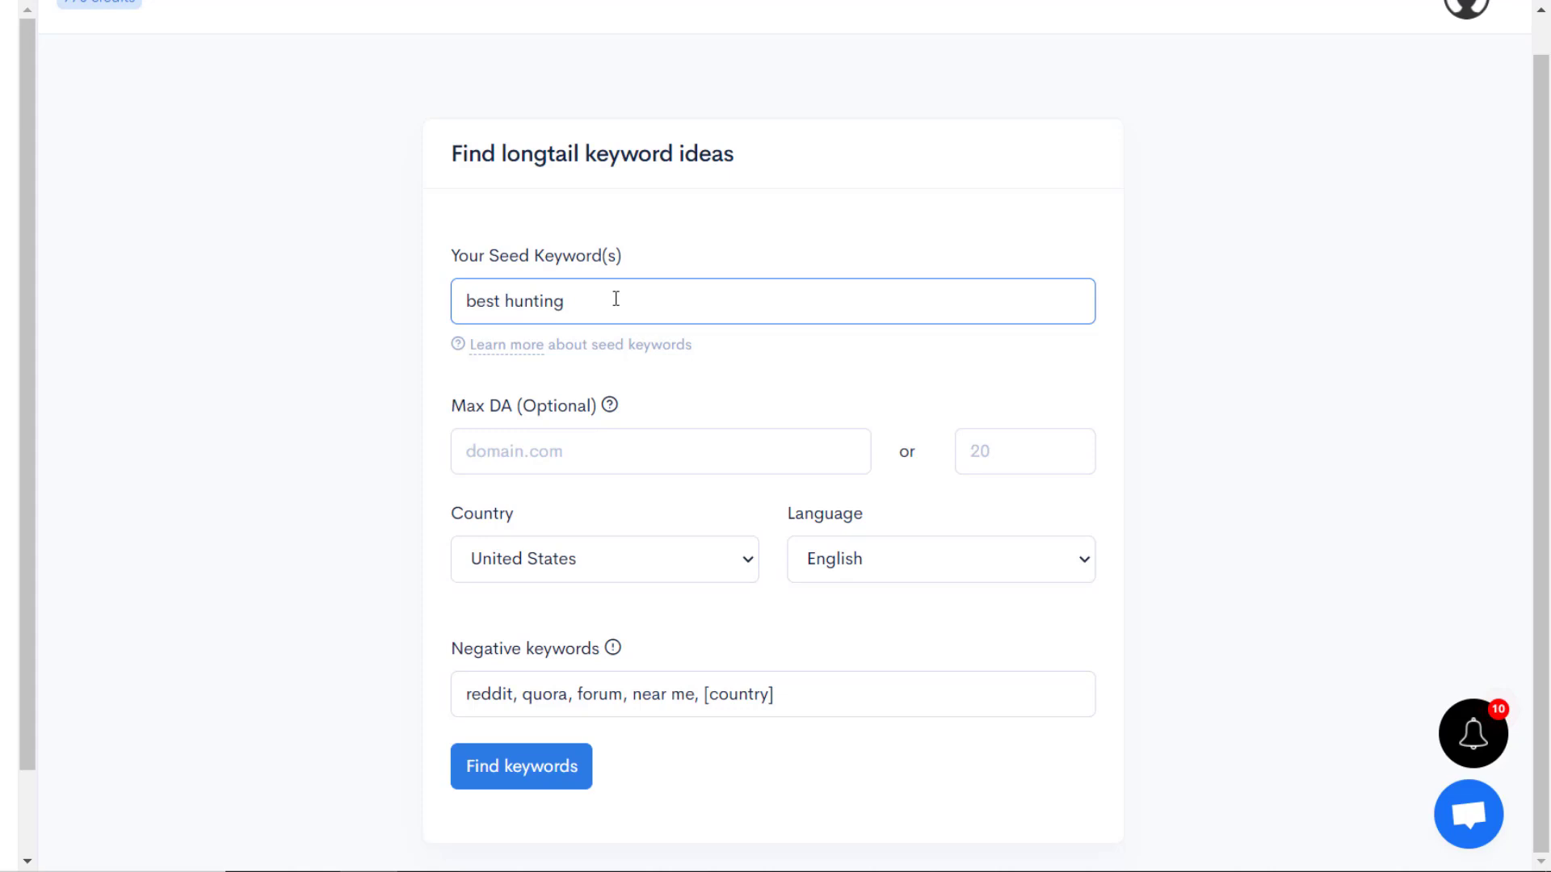
pyautogui.write('*')
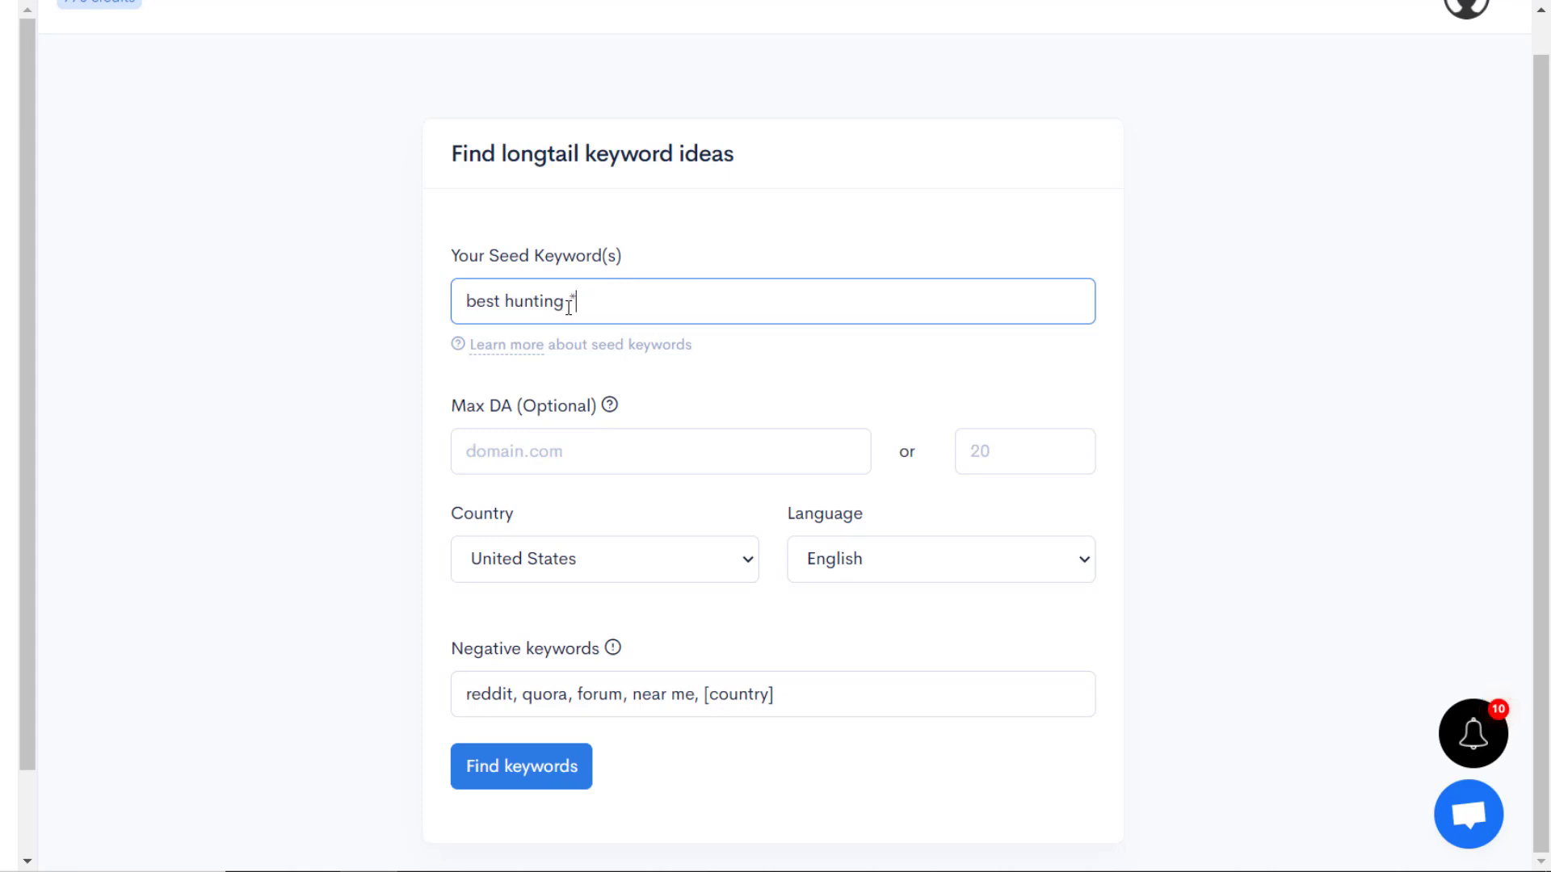
pyautogui.doubleClick(514, 301)
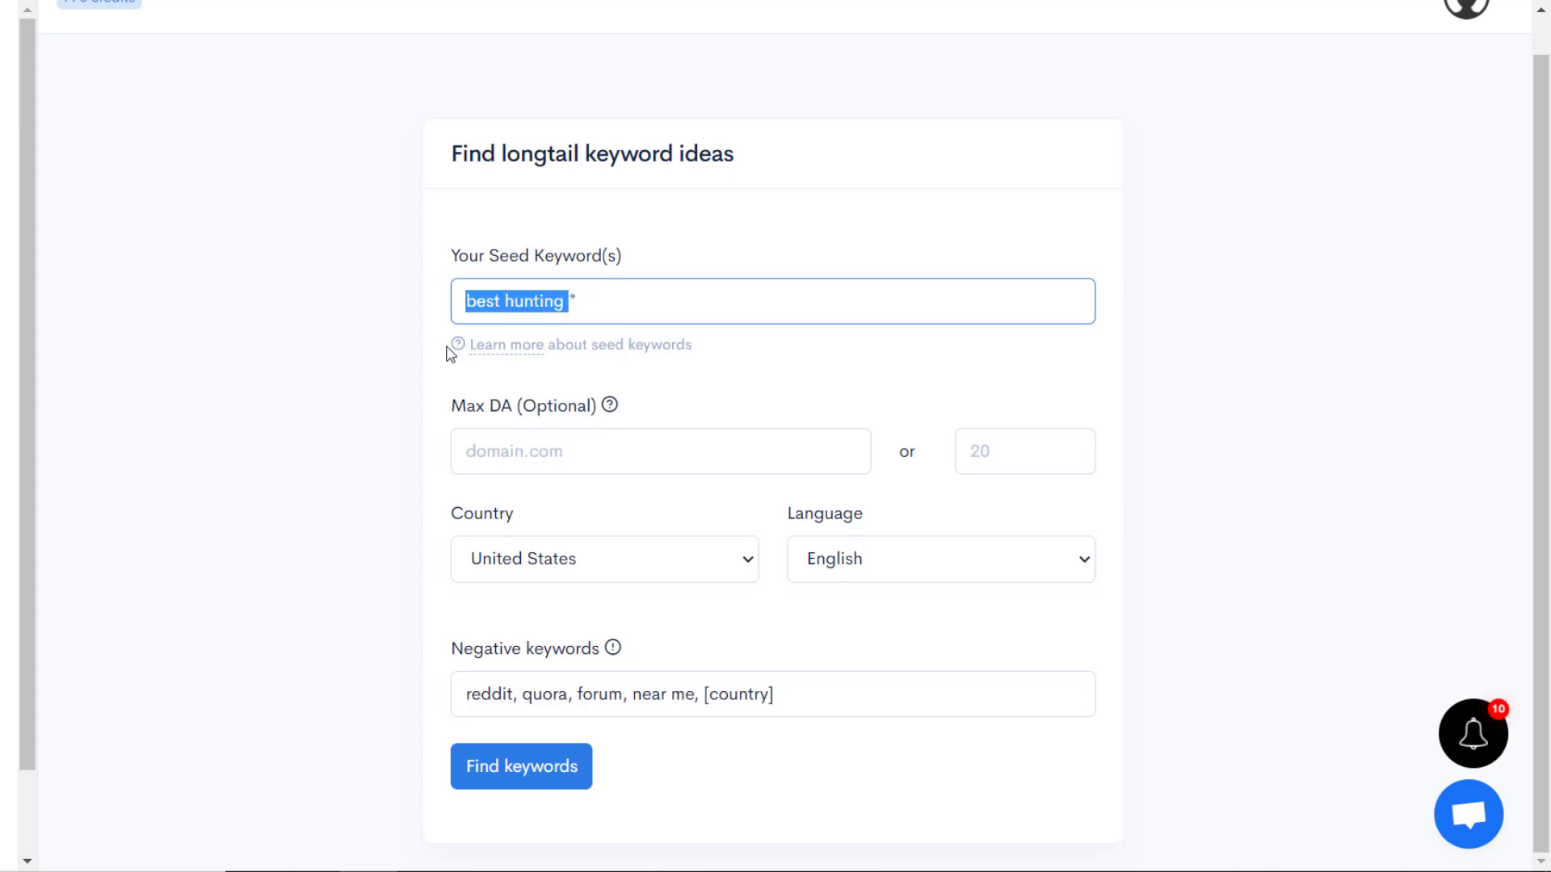
pyautogui.moveTo(591, 417)
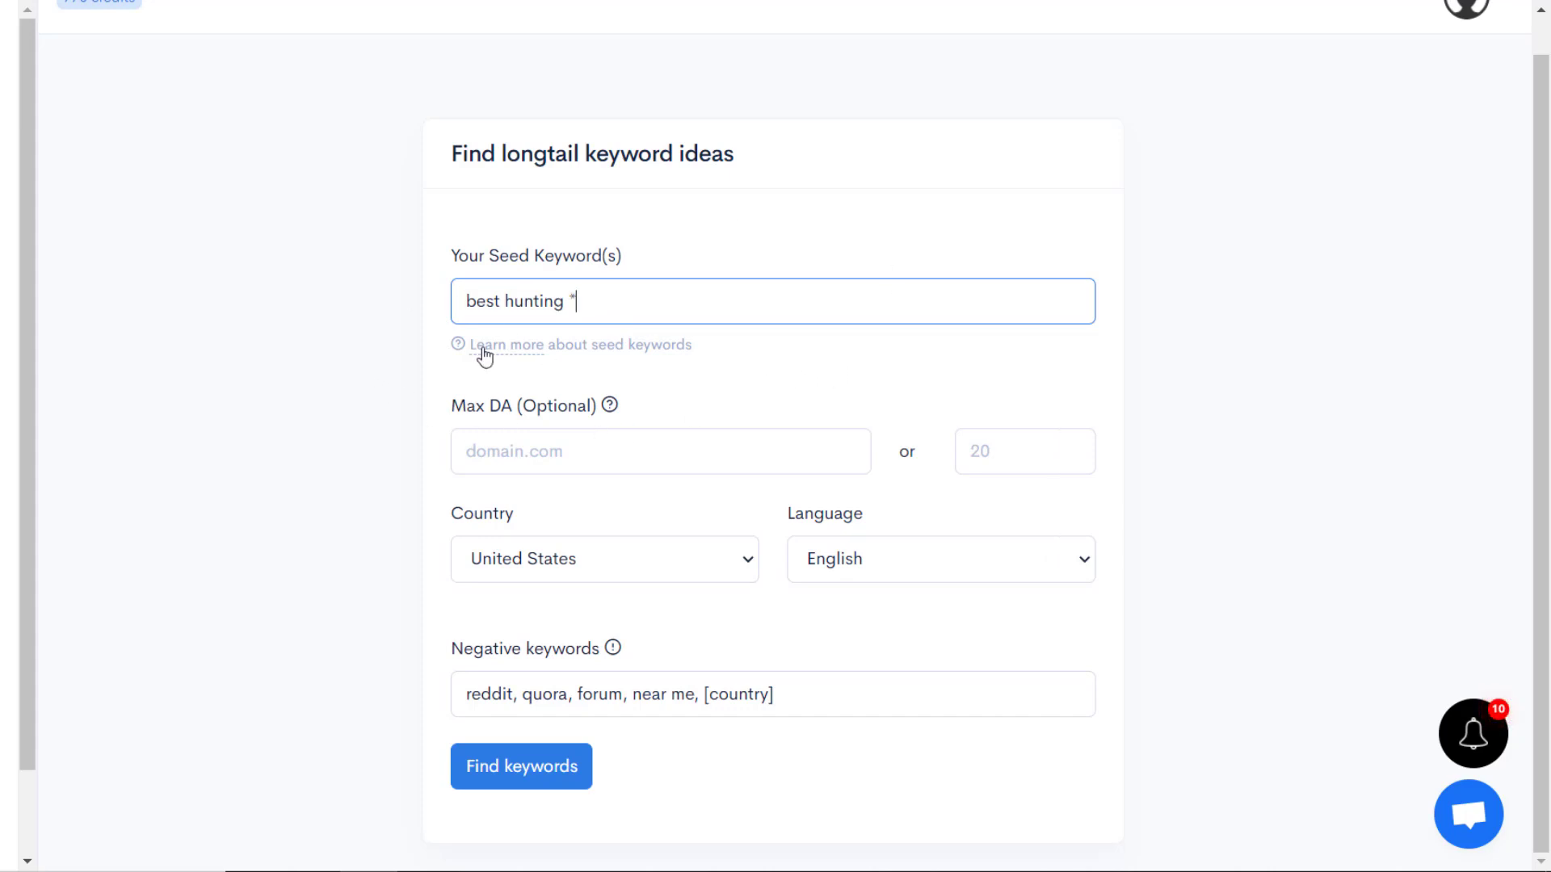
pyautogui.moveTo(855, 439)
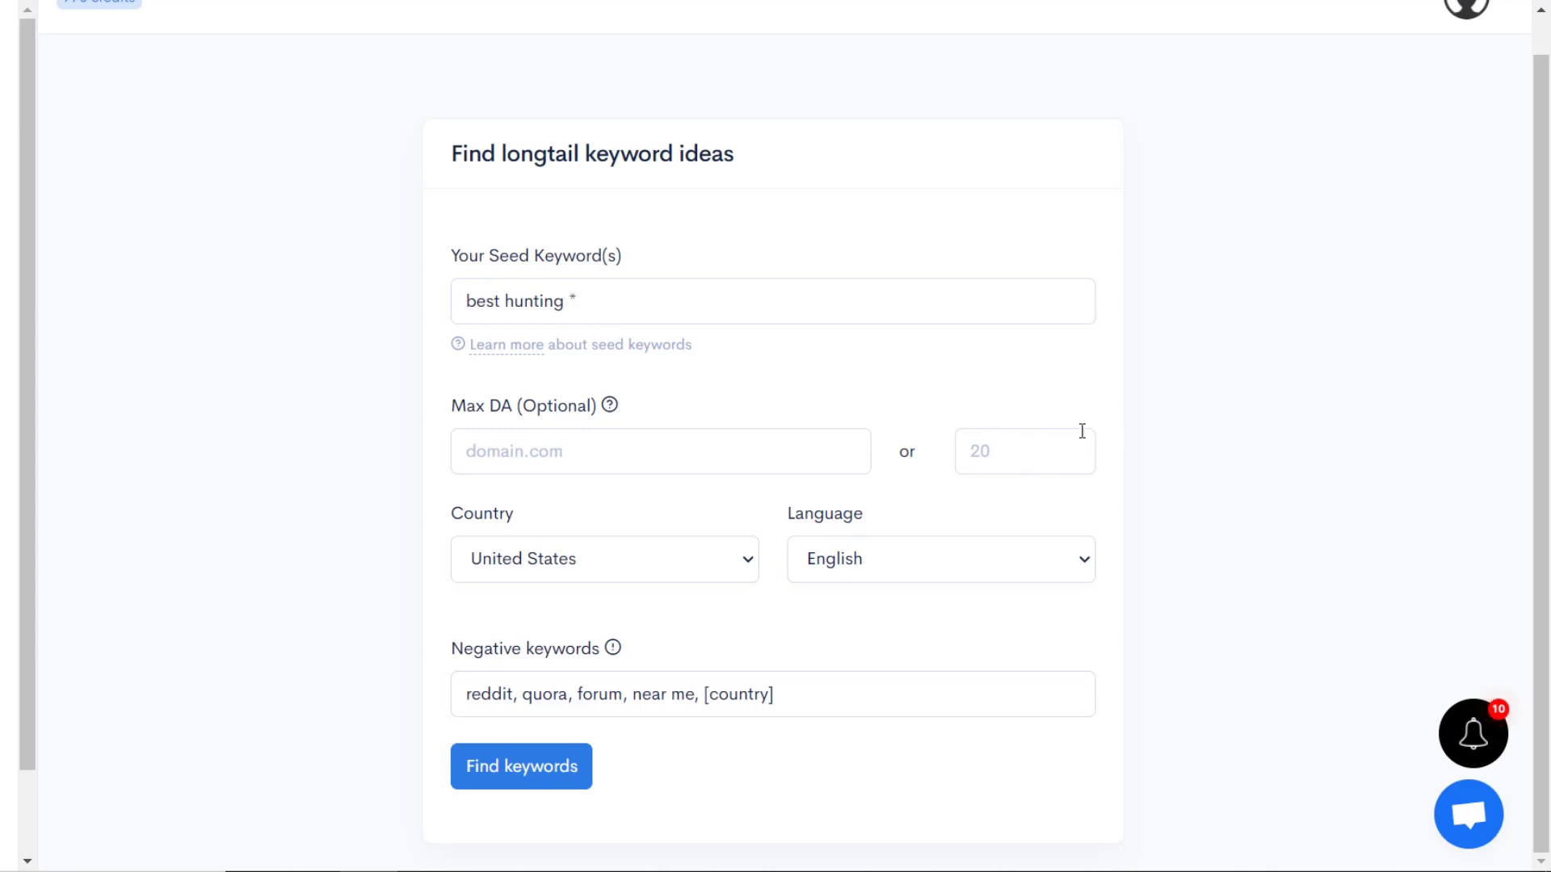
pyautogui.moveTo(1052, 438)
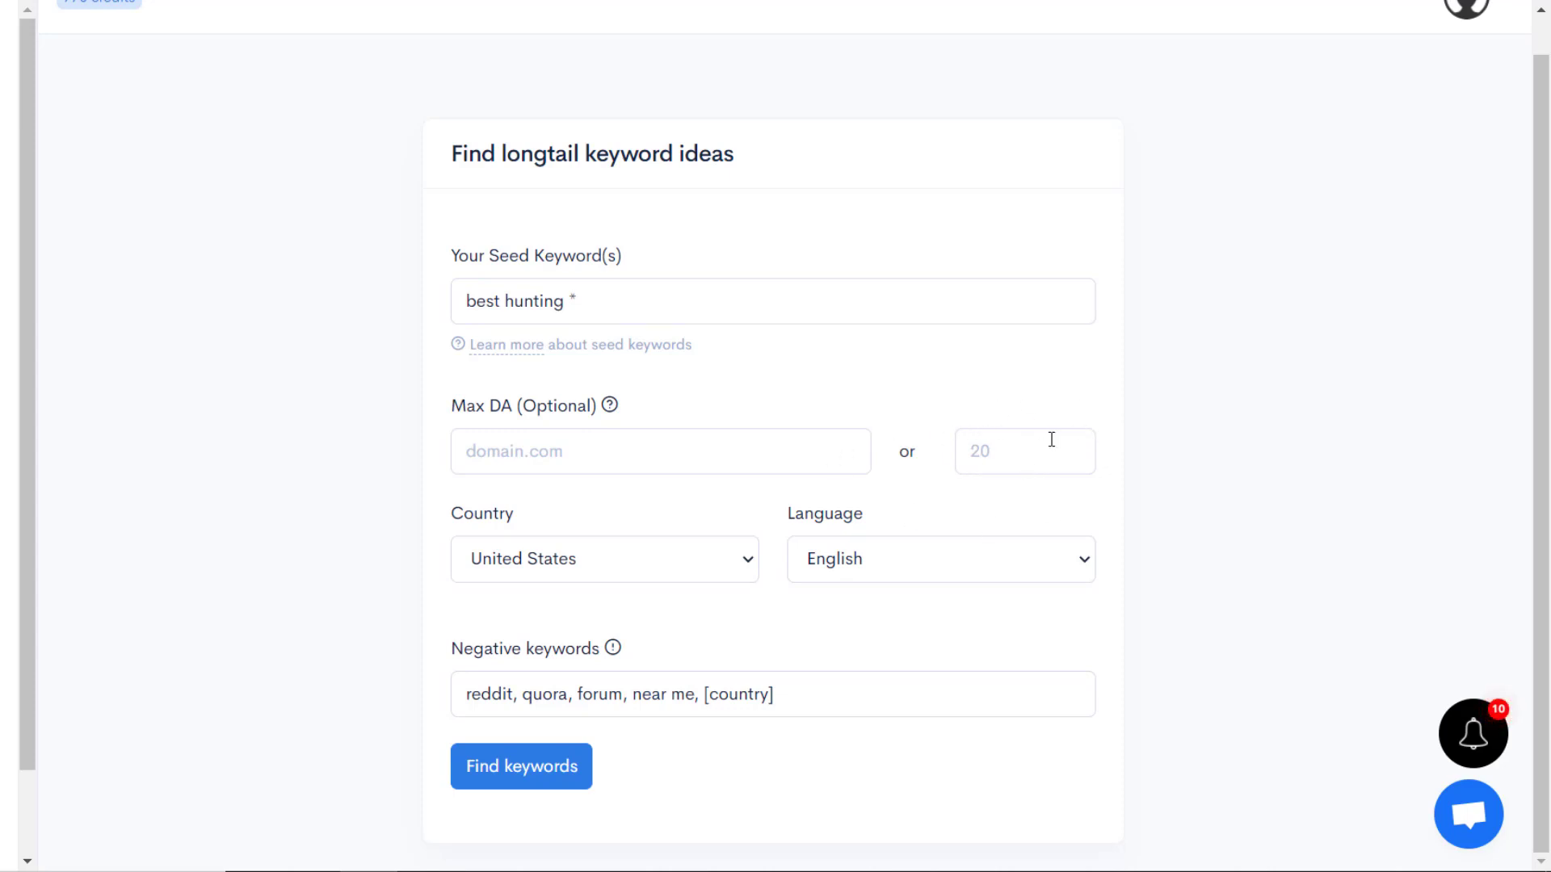
pyautogui.moveTo(1047, 452)
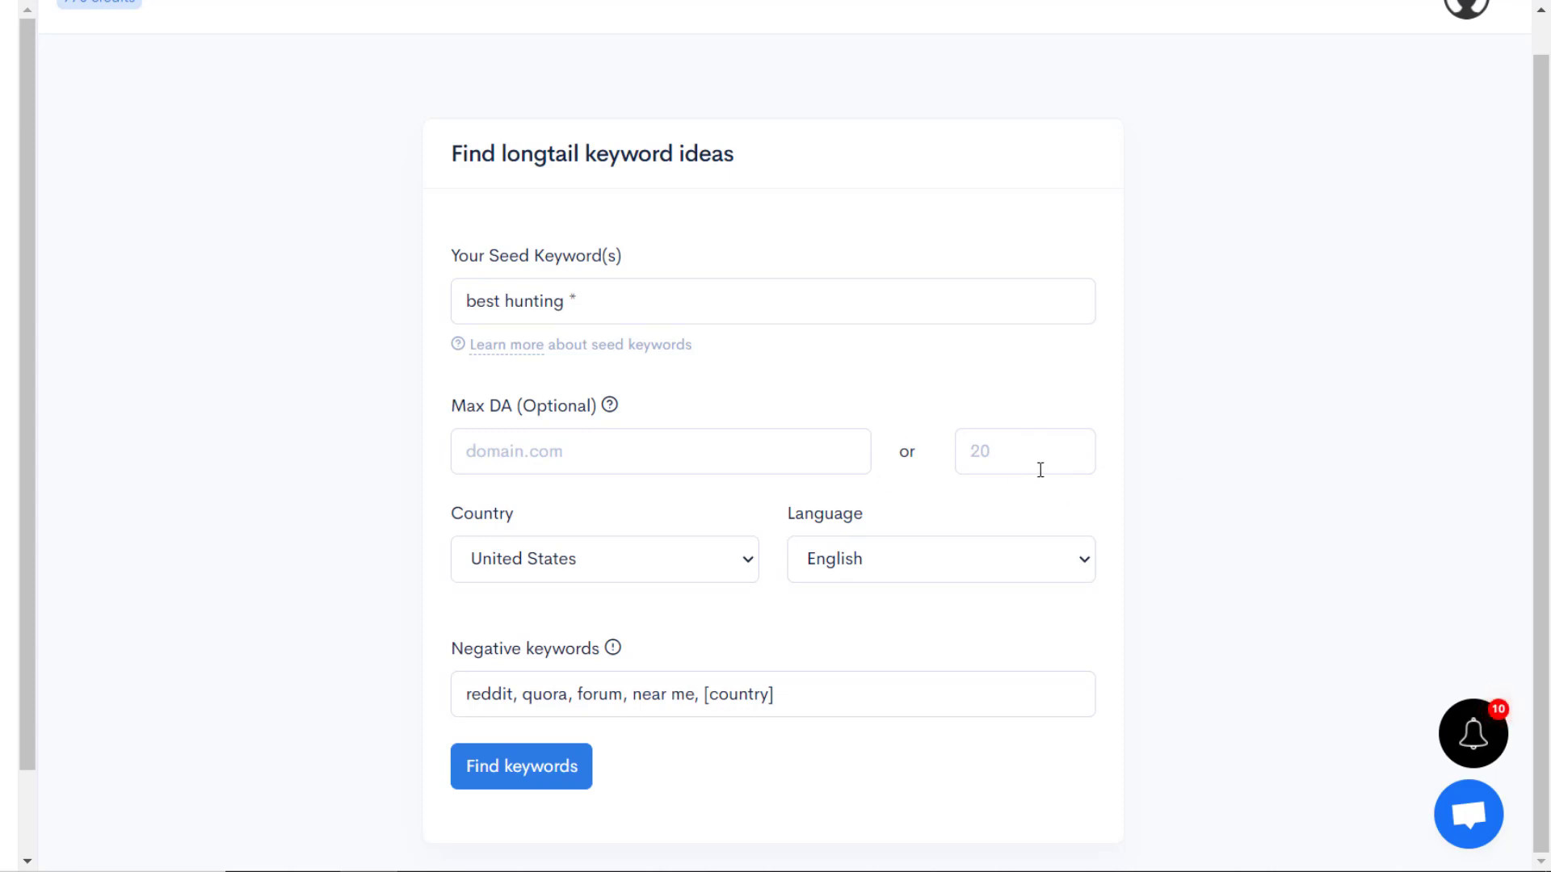
pyautogui.moveTo(881, 481)
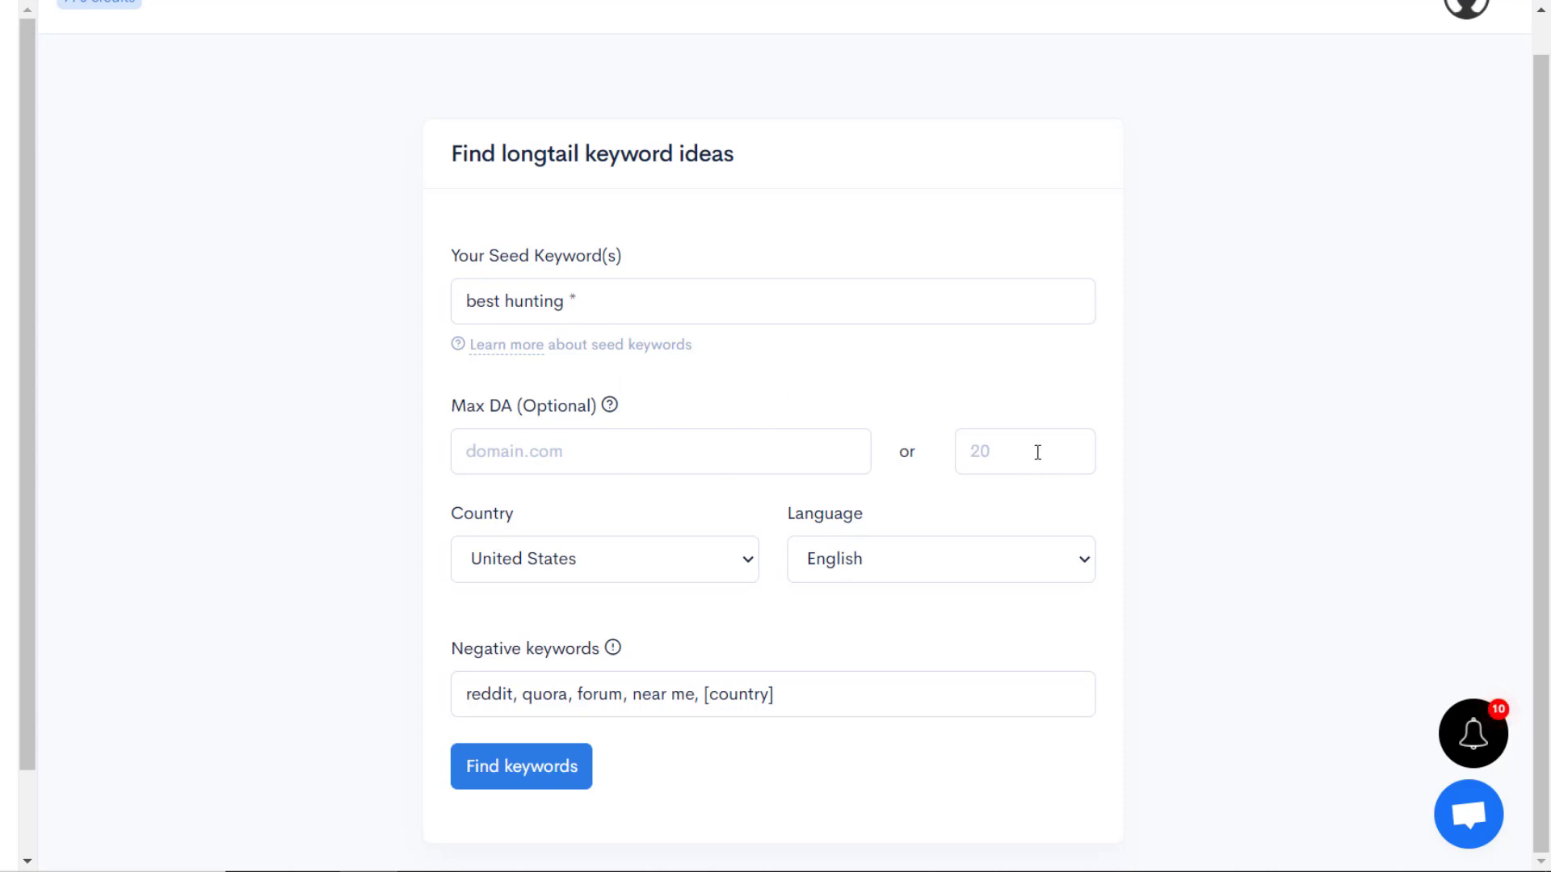
# Activate the Max DA field to enter a maximum domain authority of 15
pyautogui.click(1025, 450)
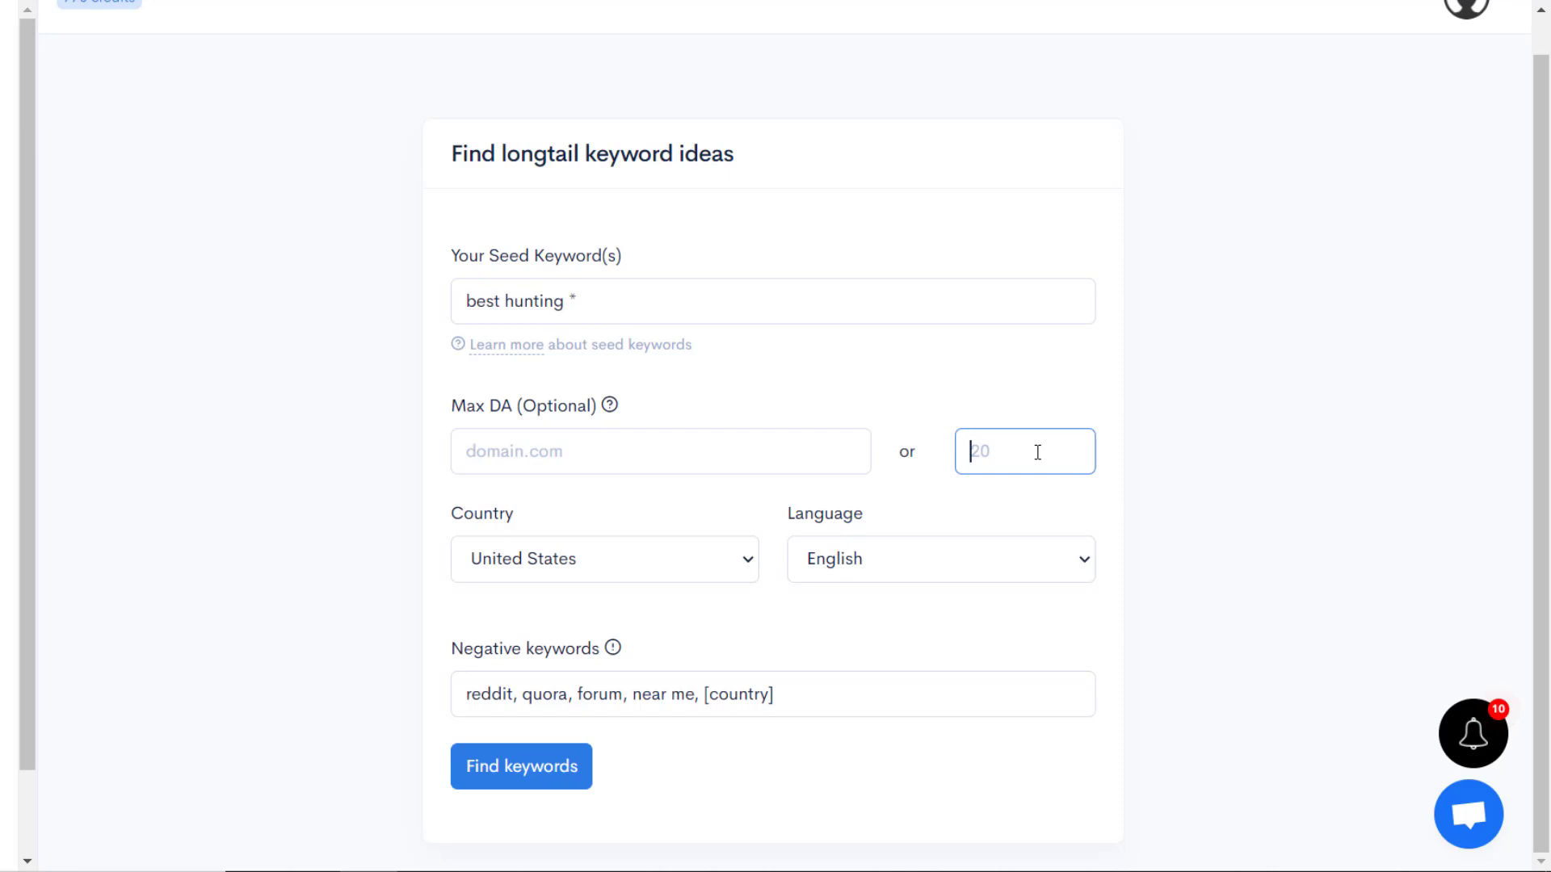
pyautogui.moveTo(849, 377)
pyautogui.write('15')
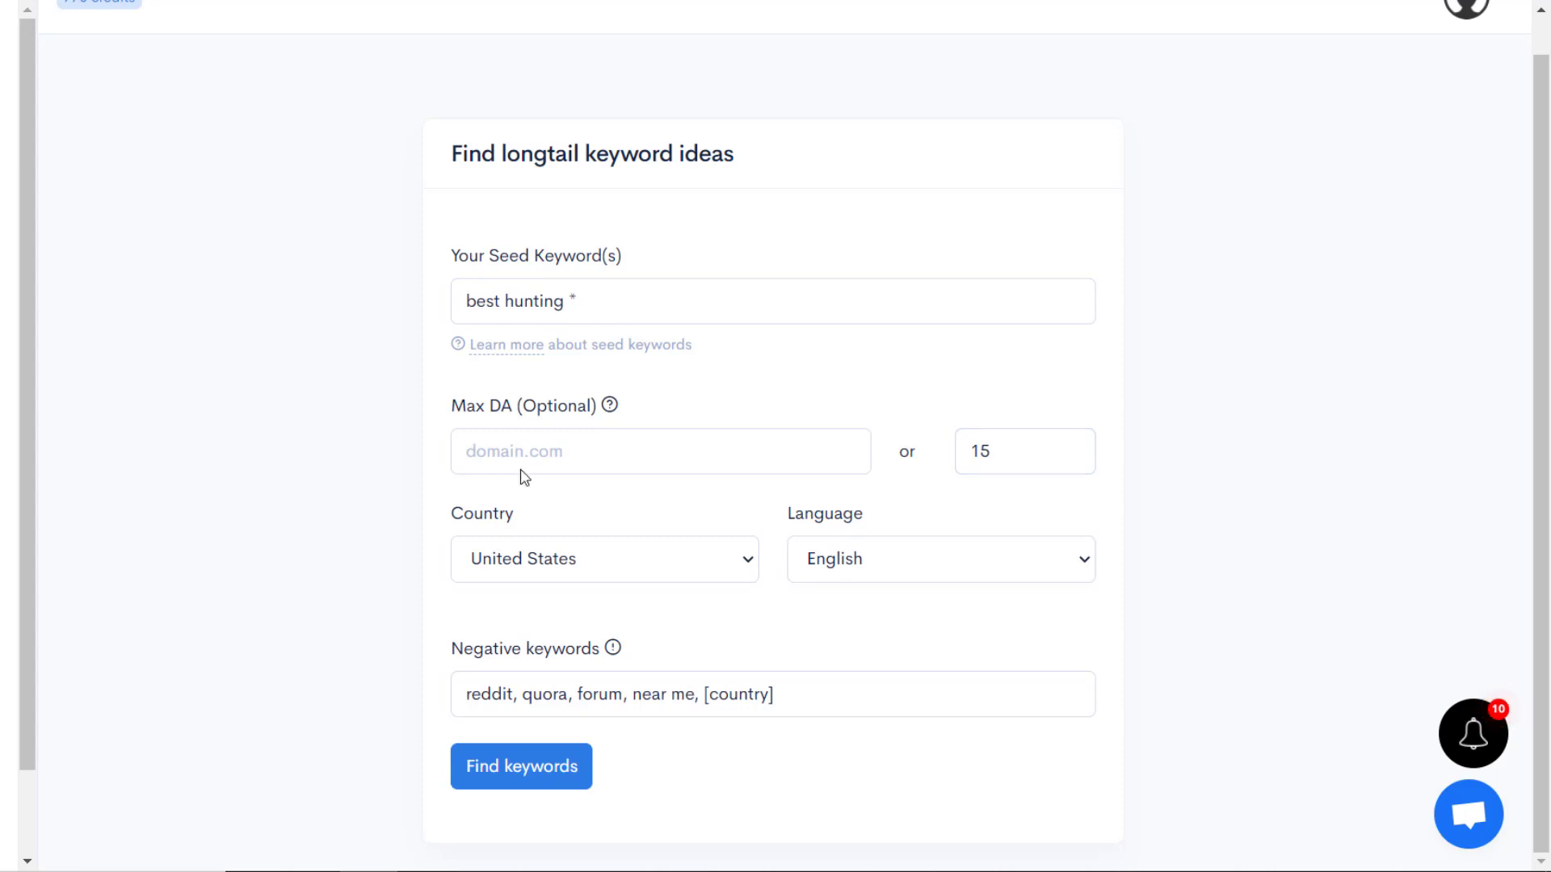
pyautogui.moveTo(584, 574)
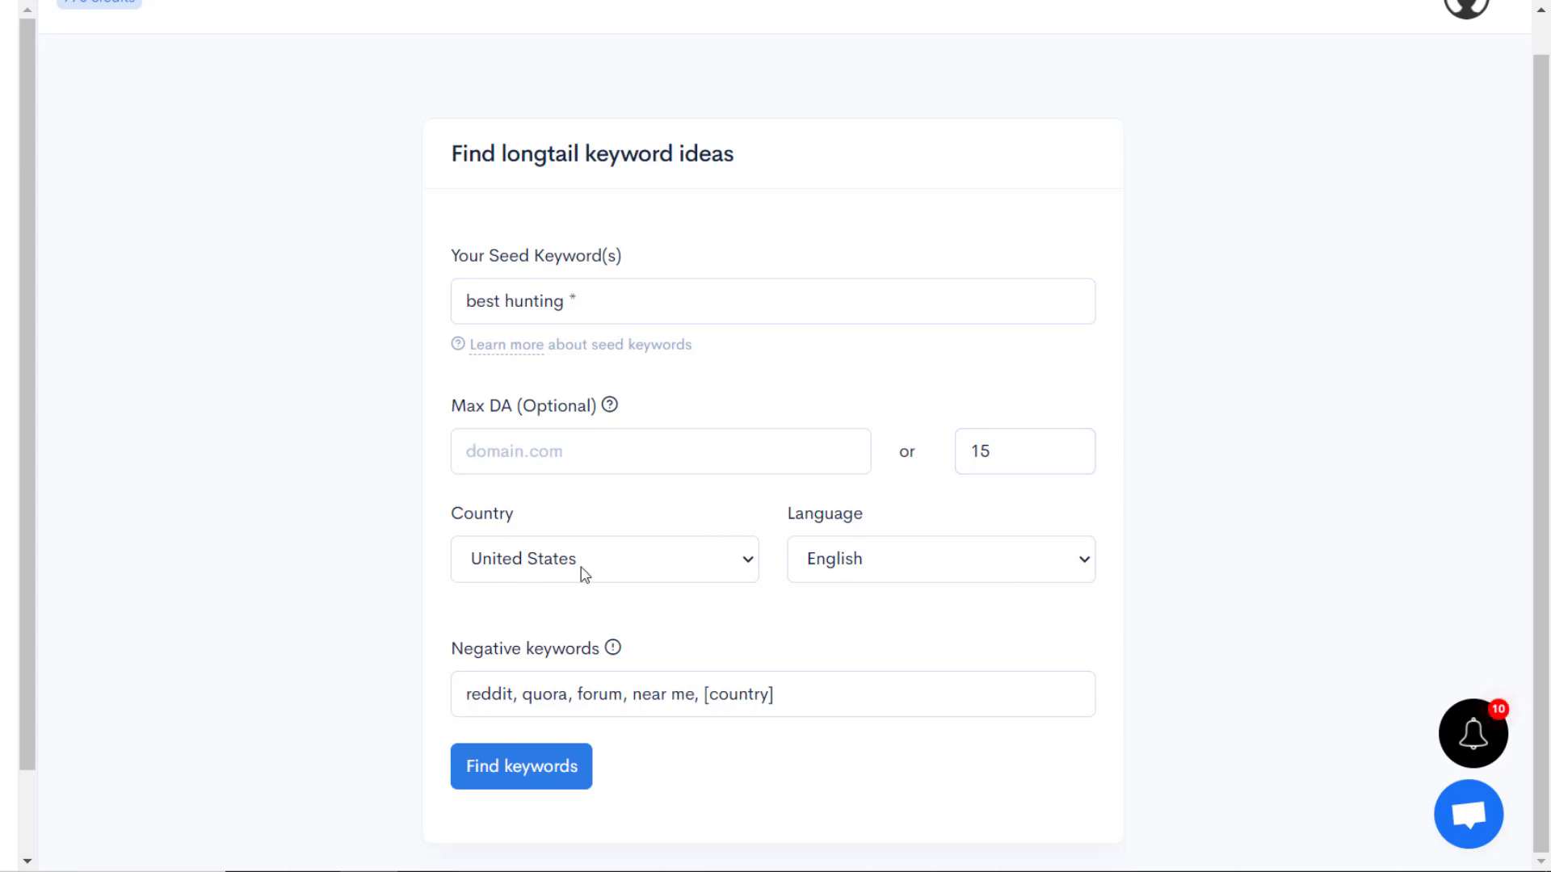
pyautogui.moveTo(624, 581)
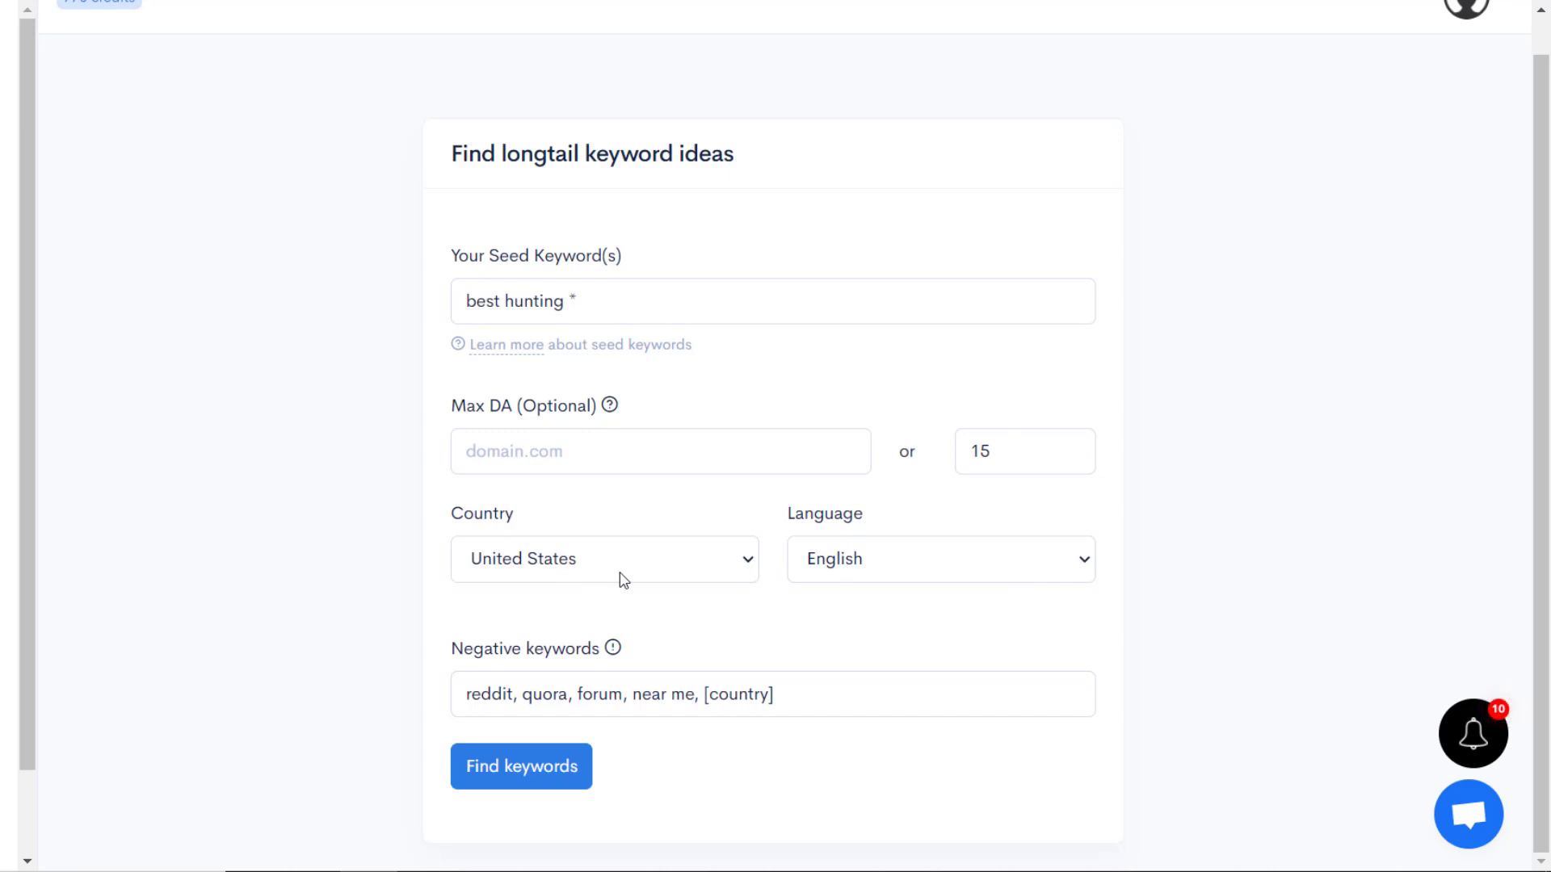
pyautogui.moveTo(955, 582)
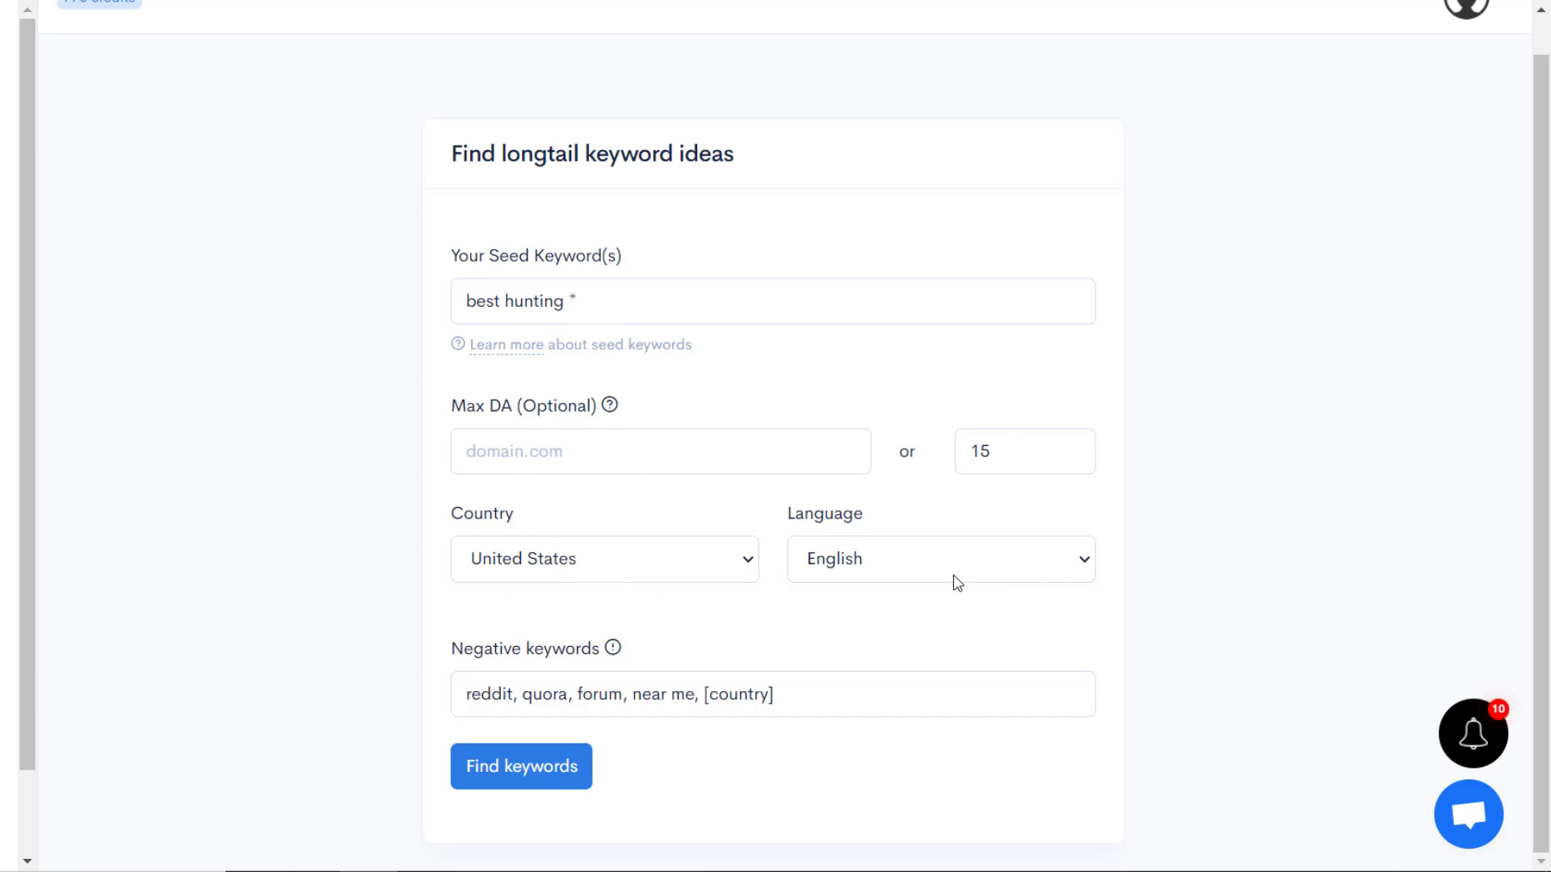
# Check the available countries, then choose English as the search language
pyautogui.click(603, 559)
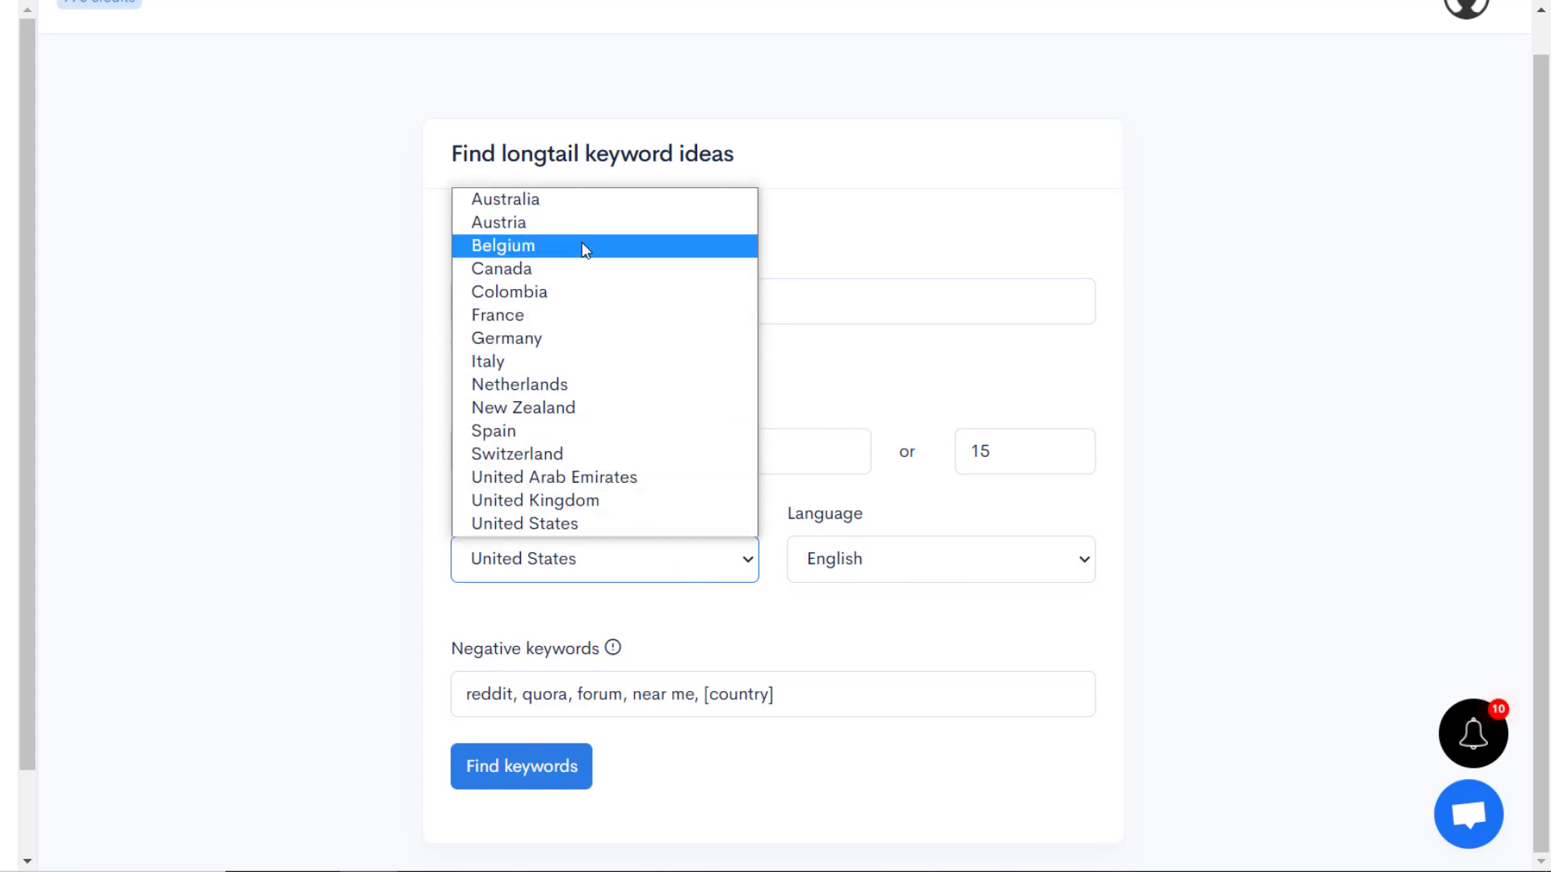
pyautogui.moveTo(633, 291)
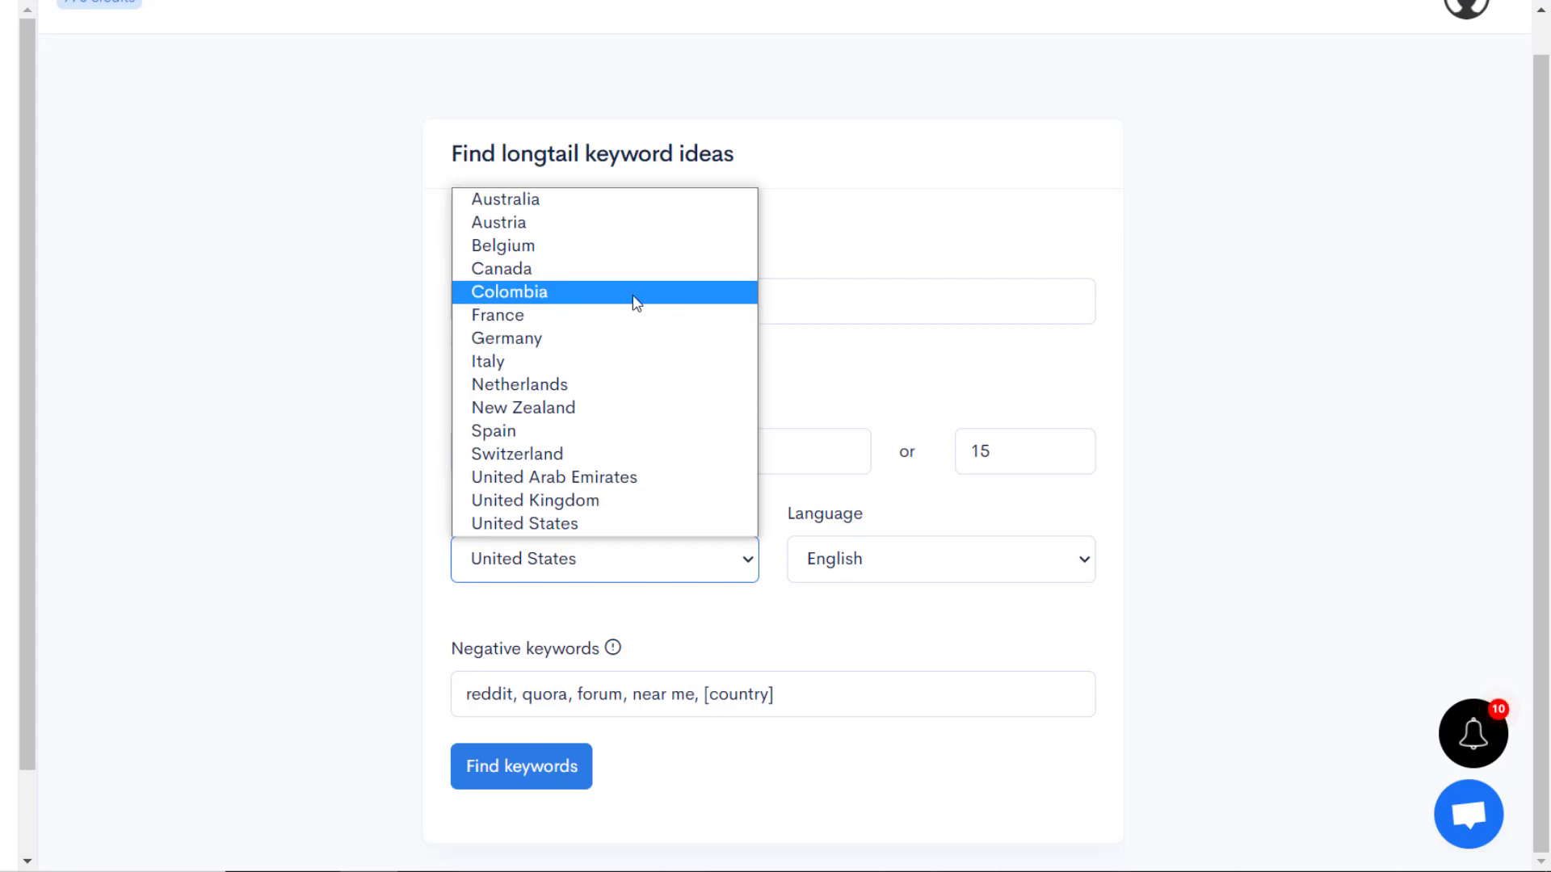
pyautogui.moveTo(608, 502)
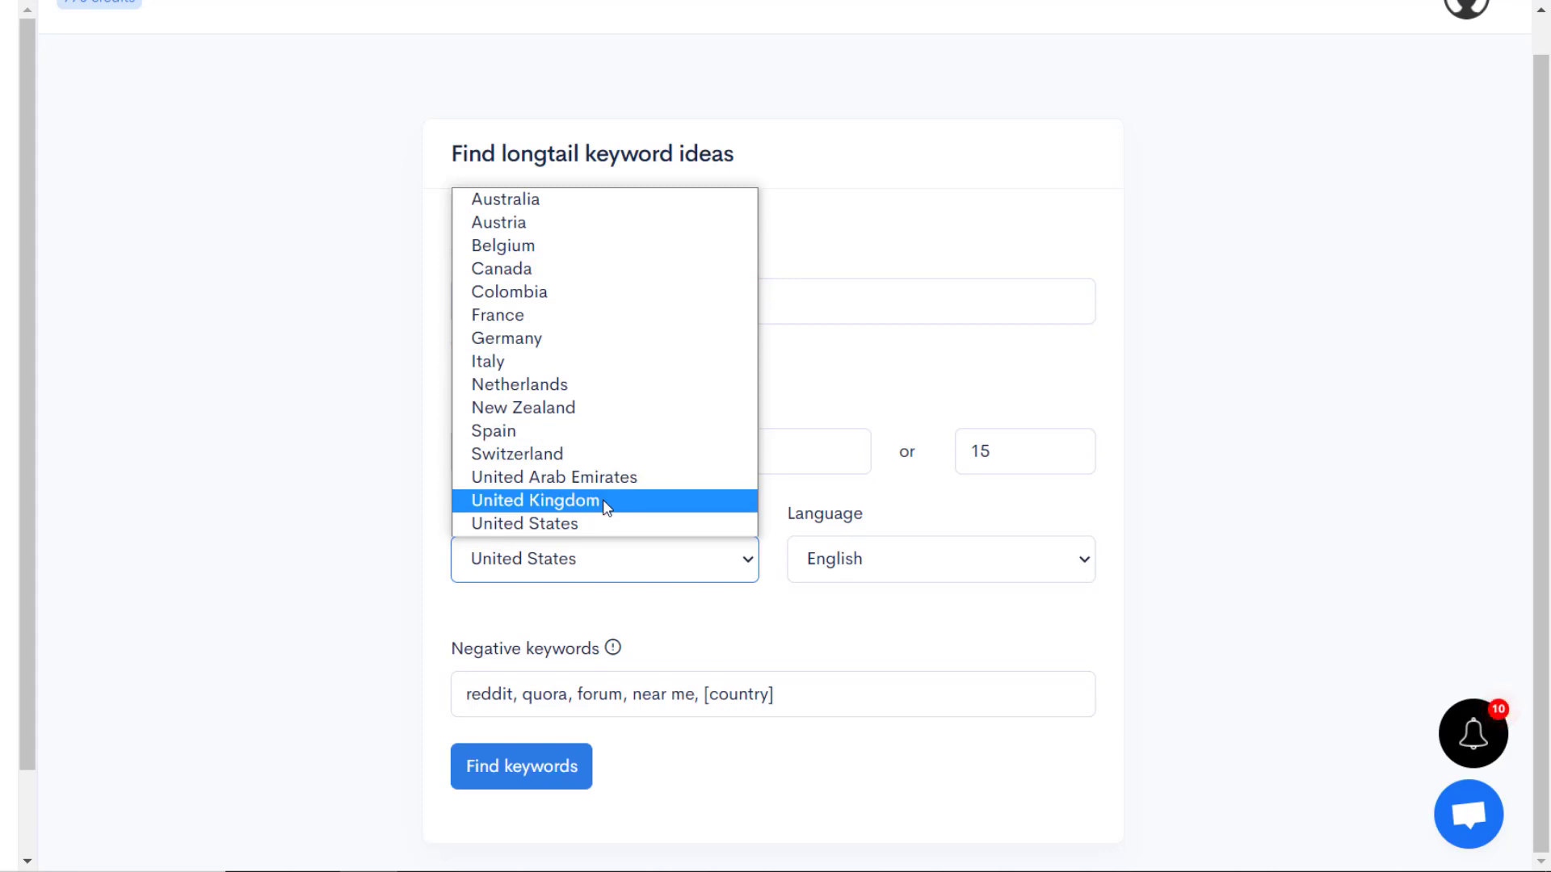
pyautogui.moveTo(589, 524)
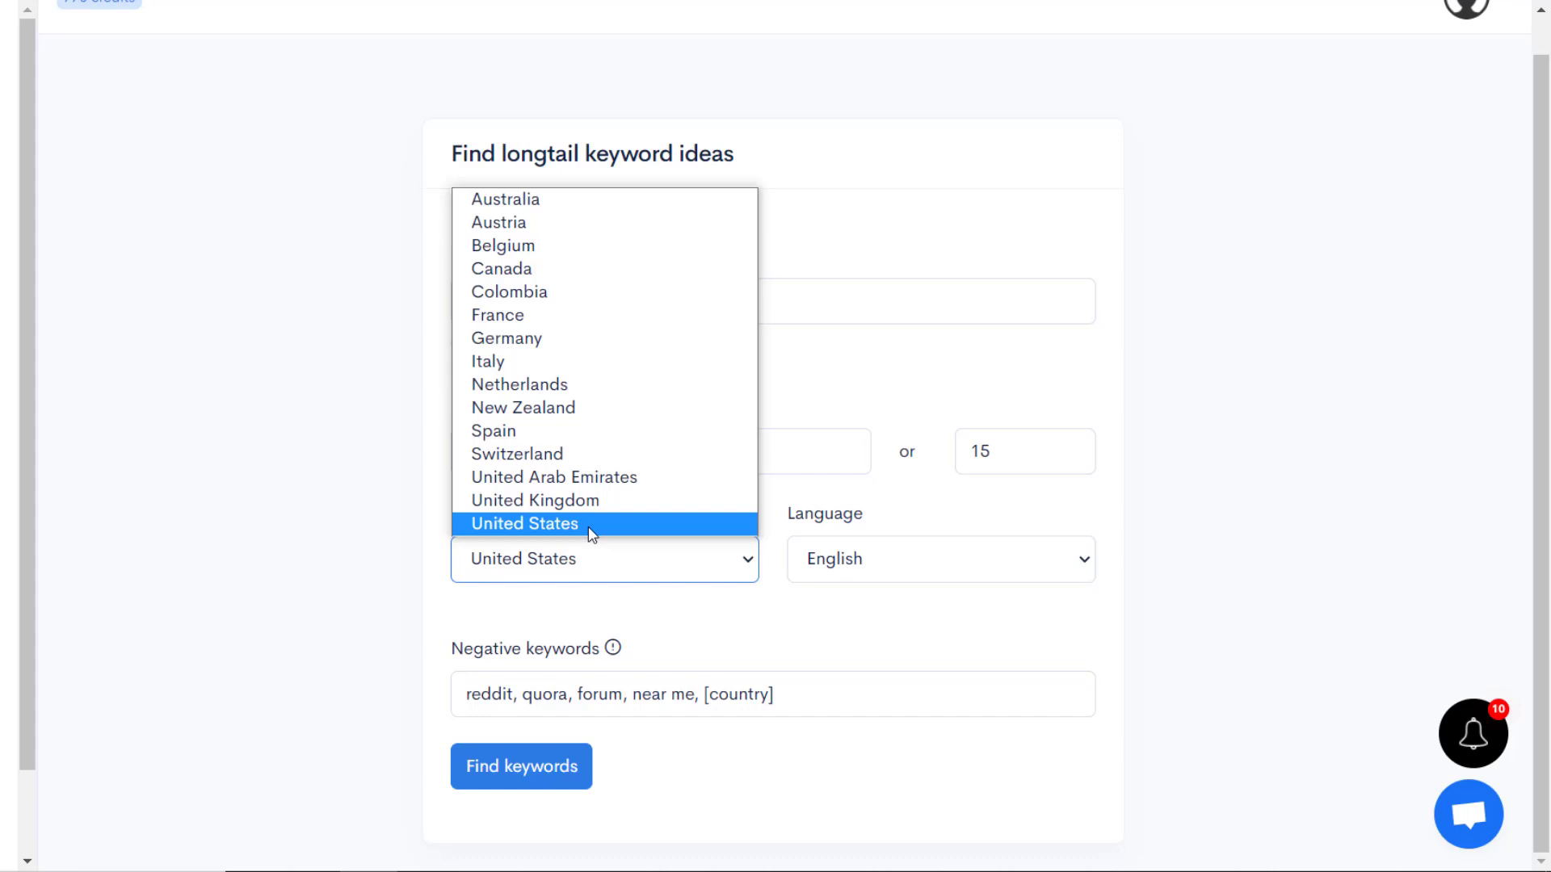
pyautogui.click(939, 559)
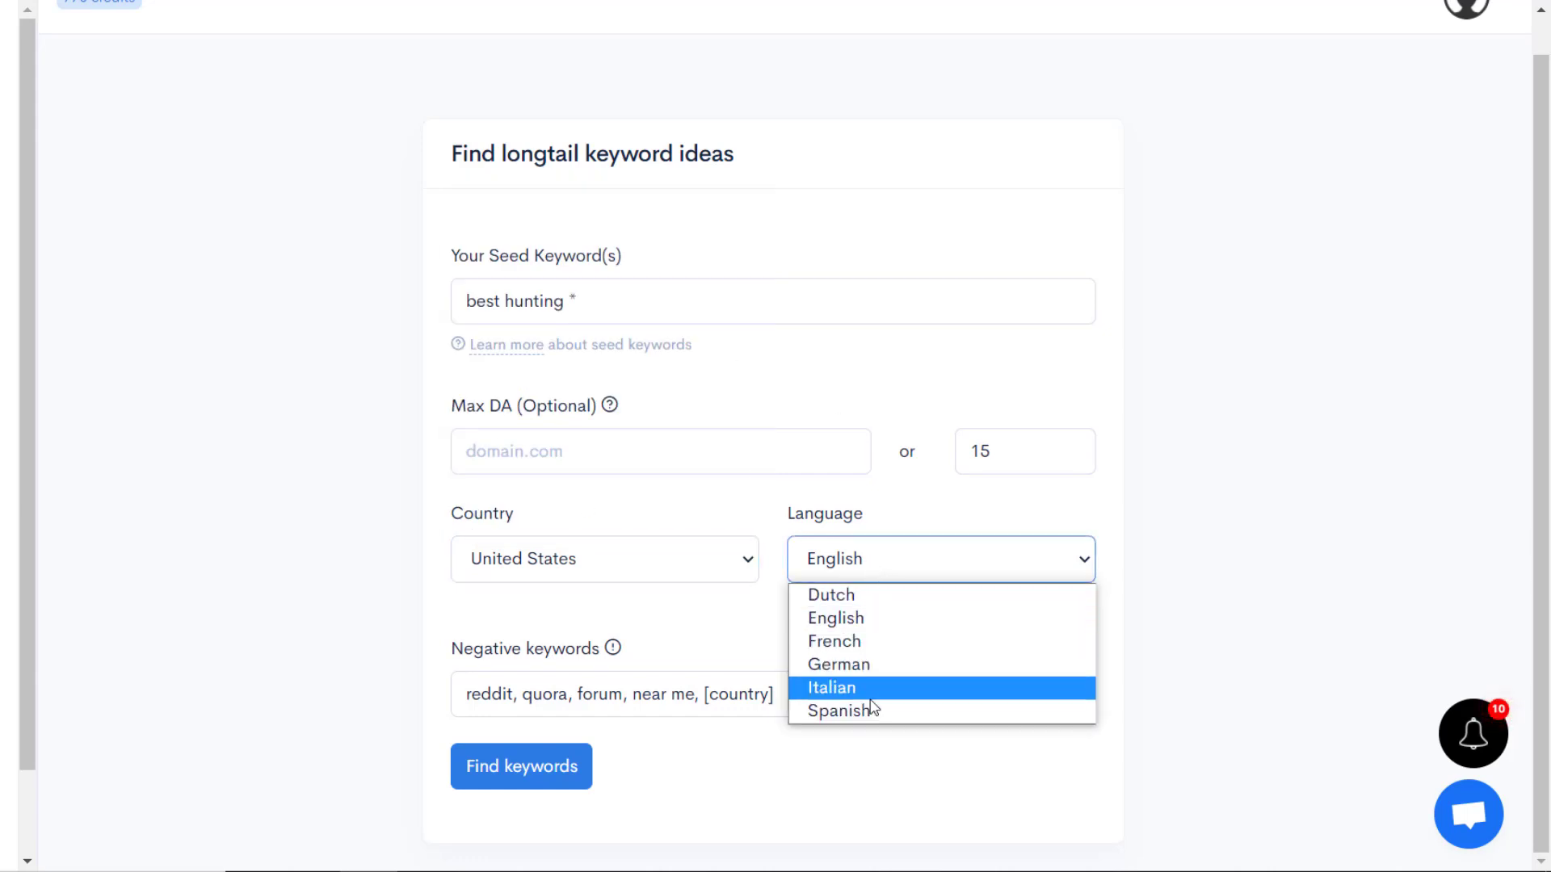
pyautogui.moveTo(855, 618)
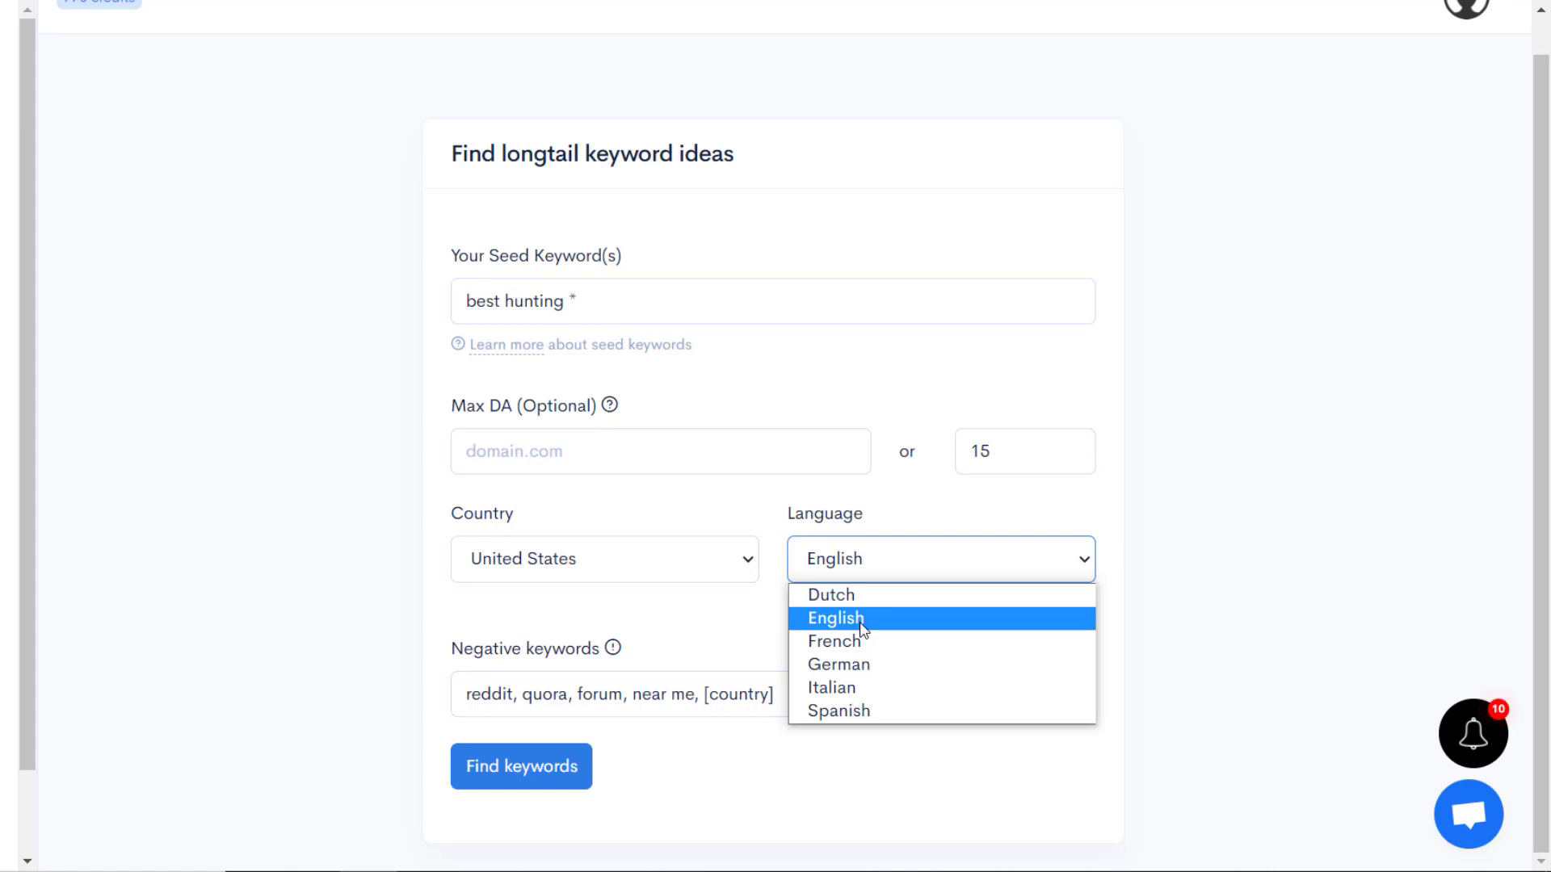
pyautogui.click(832, 618)
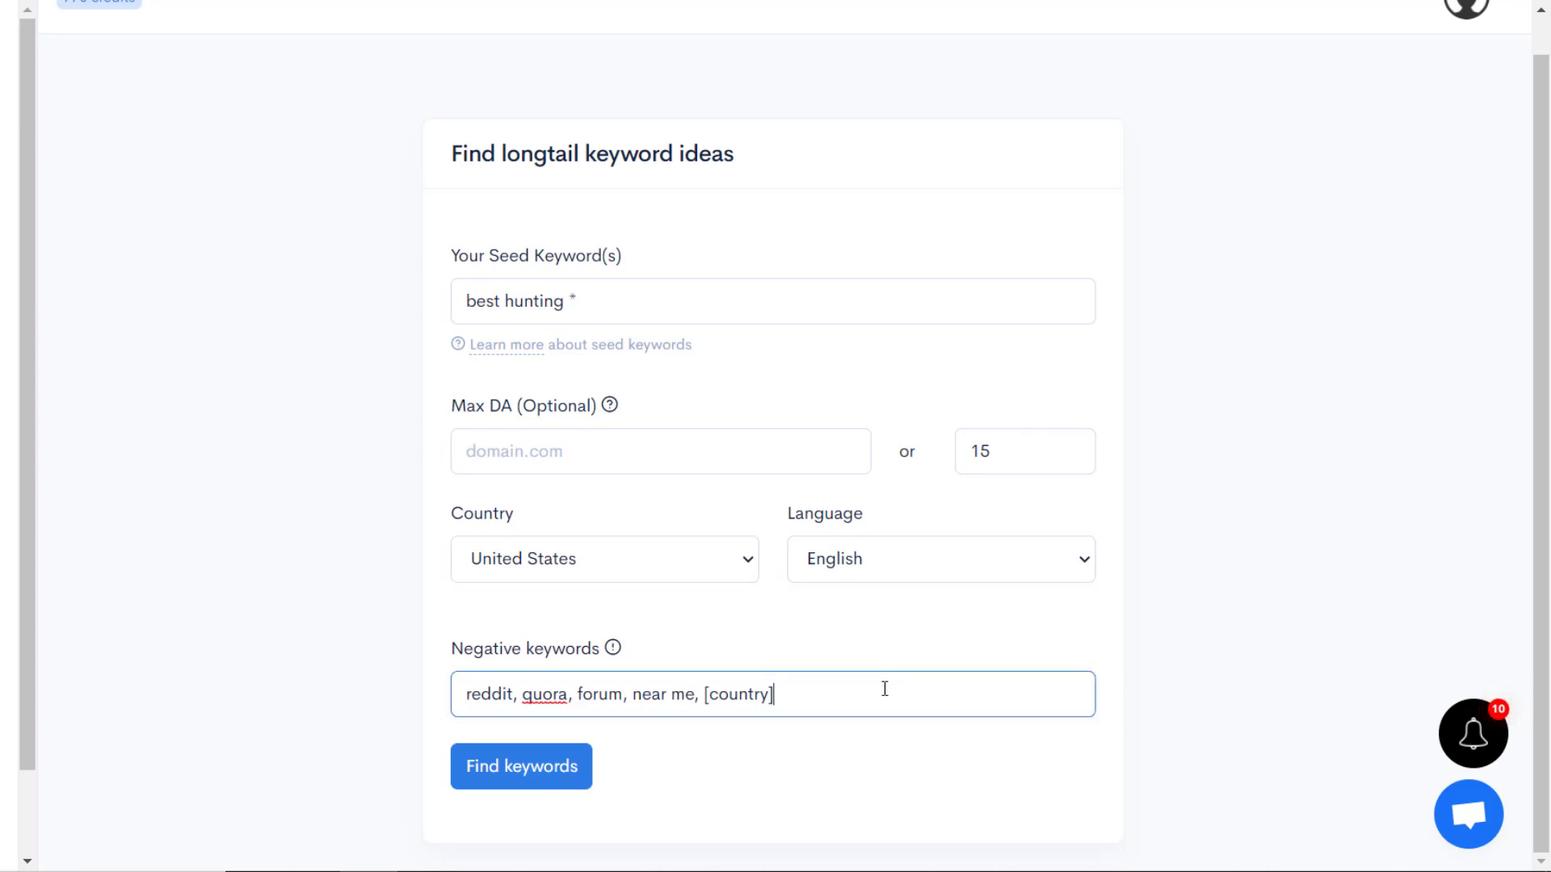
# Undo an added negative keyword, keep the reddit exclusions, and run the search
pyautogui.write(', dfs')
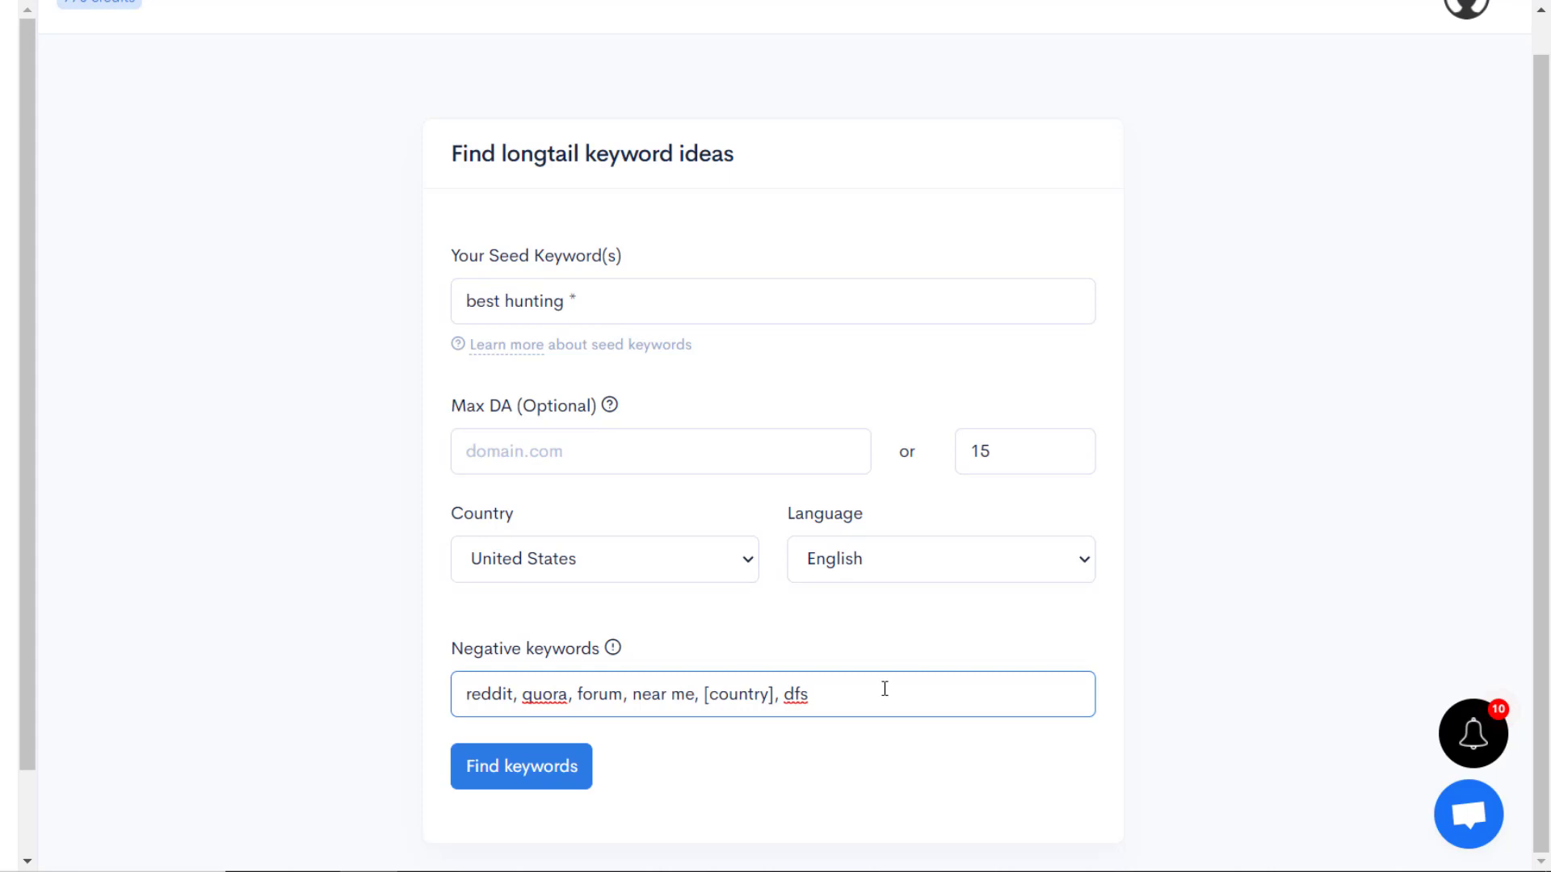
pyautogui.press('BackSpace')
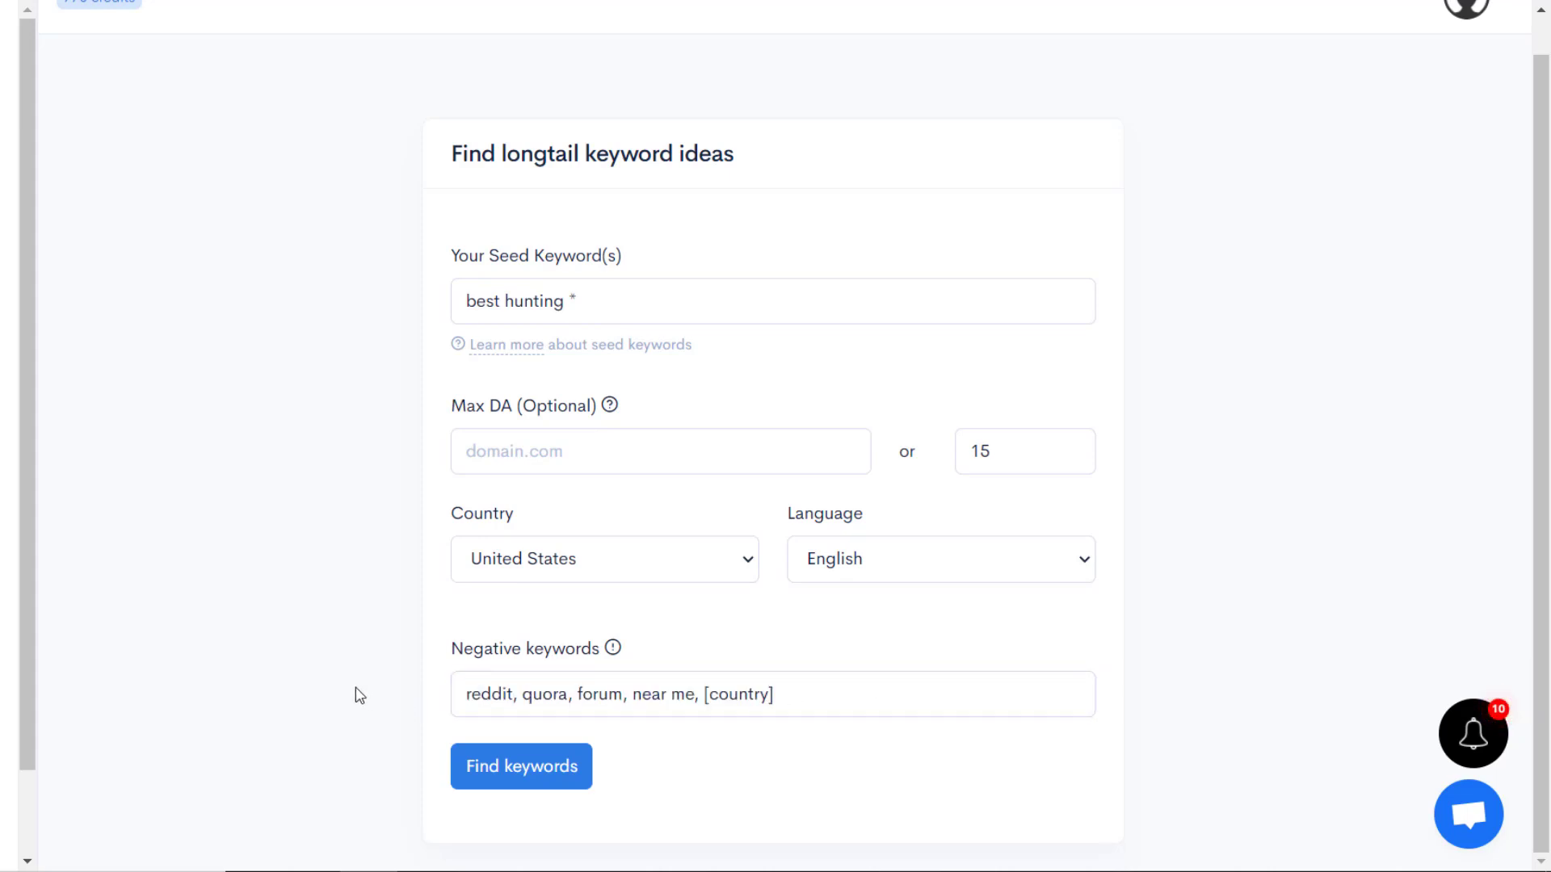
pyautogui.doubleClick(489, 694)
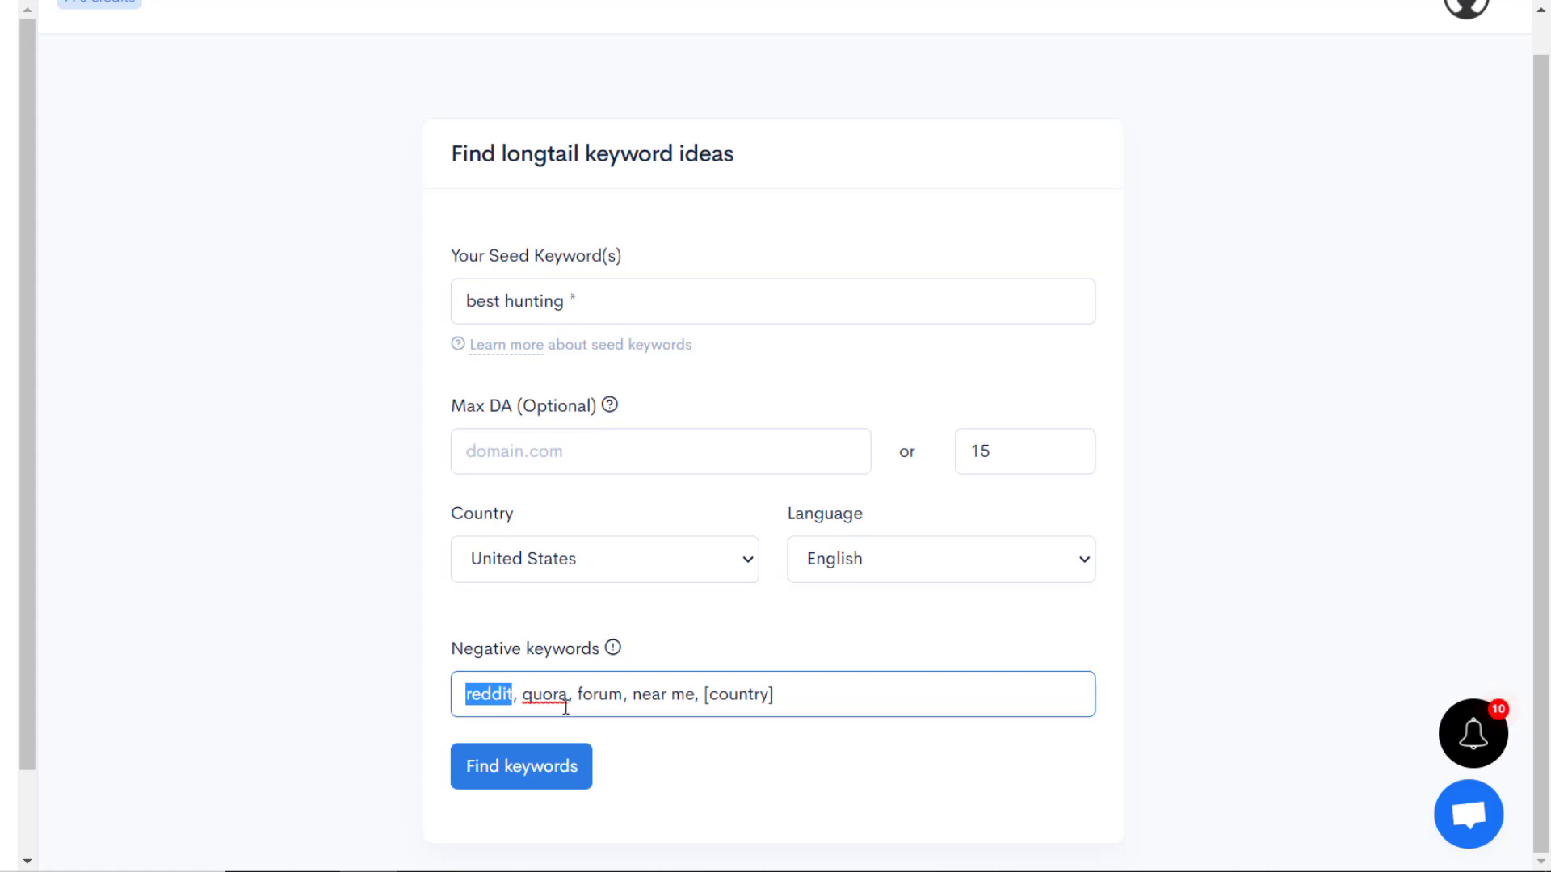
pyautogui.moveTo(755, 756)
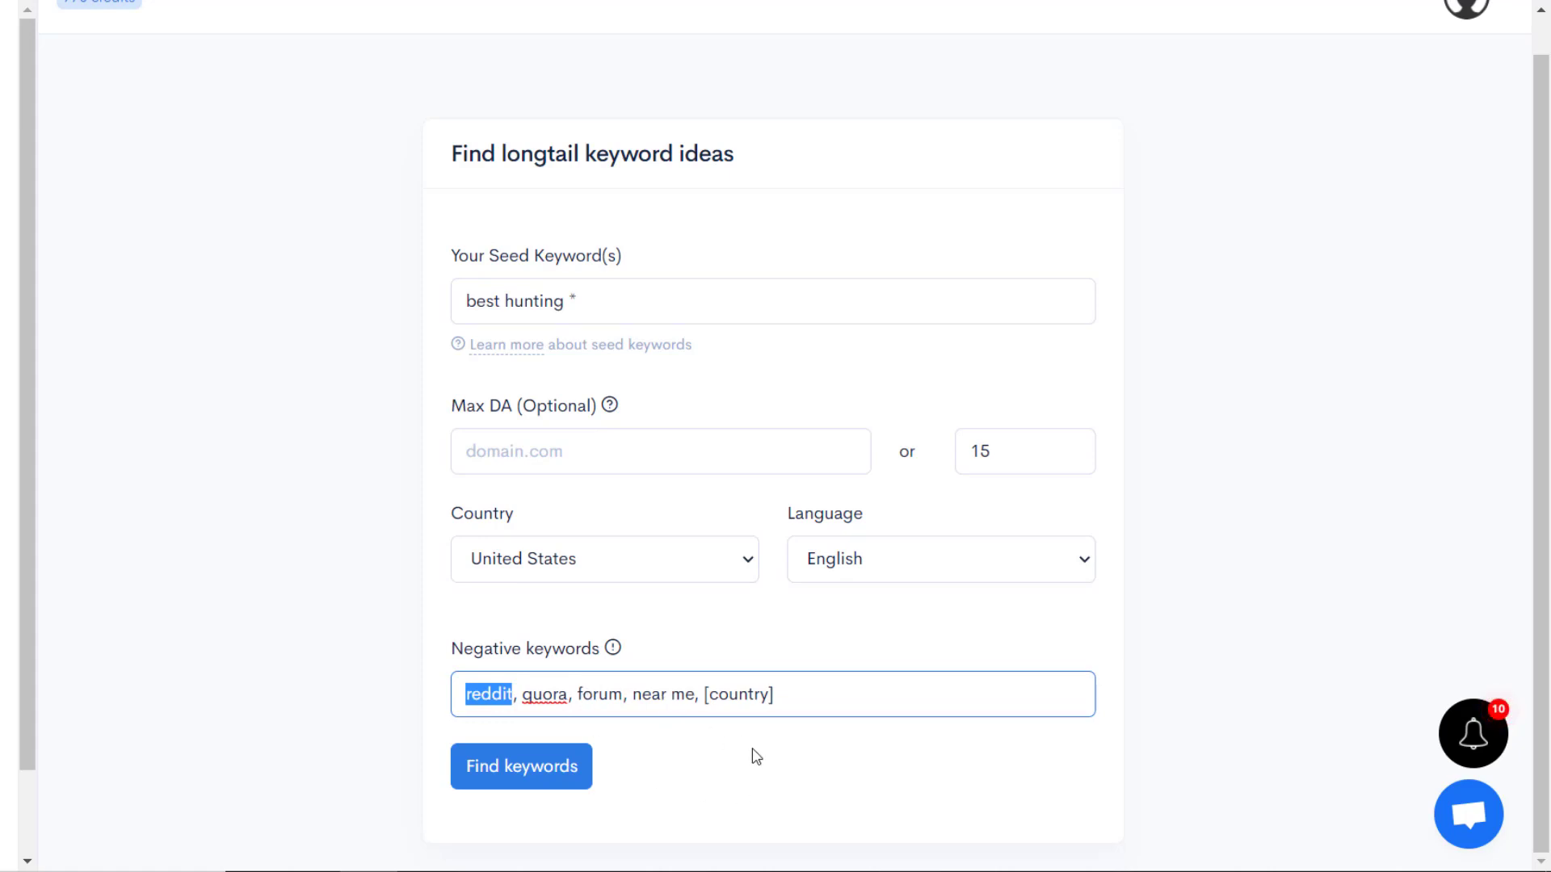
pyautogui.moveTo(873, 781)
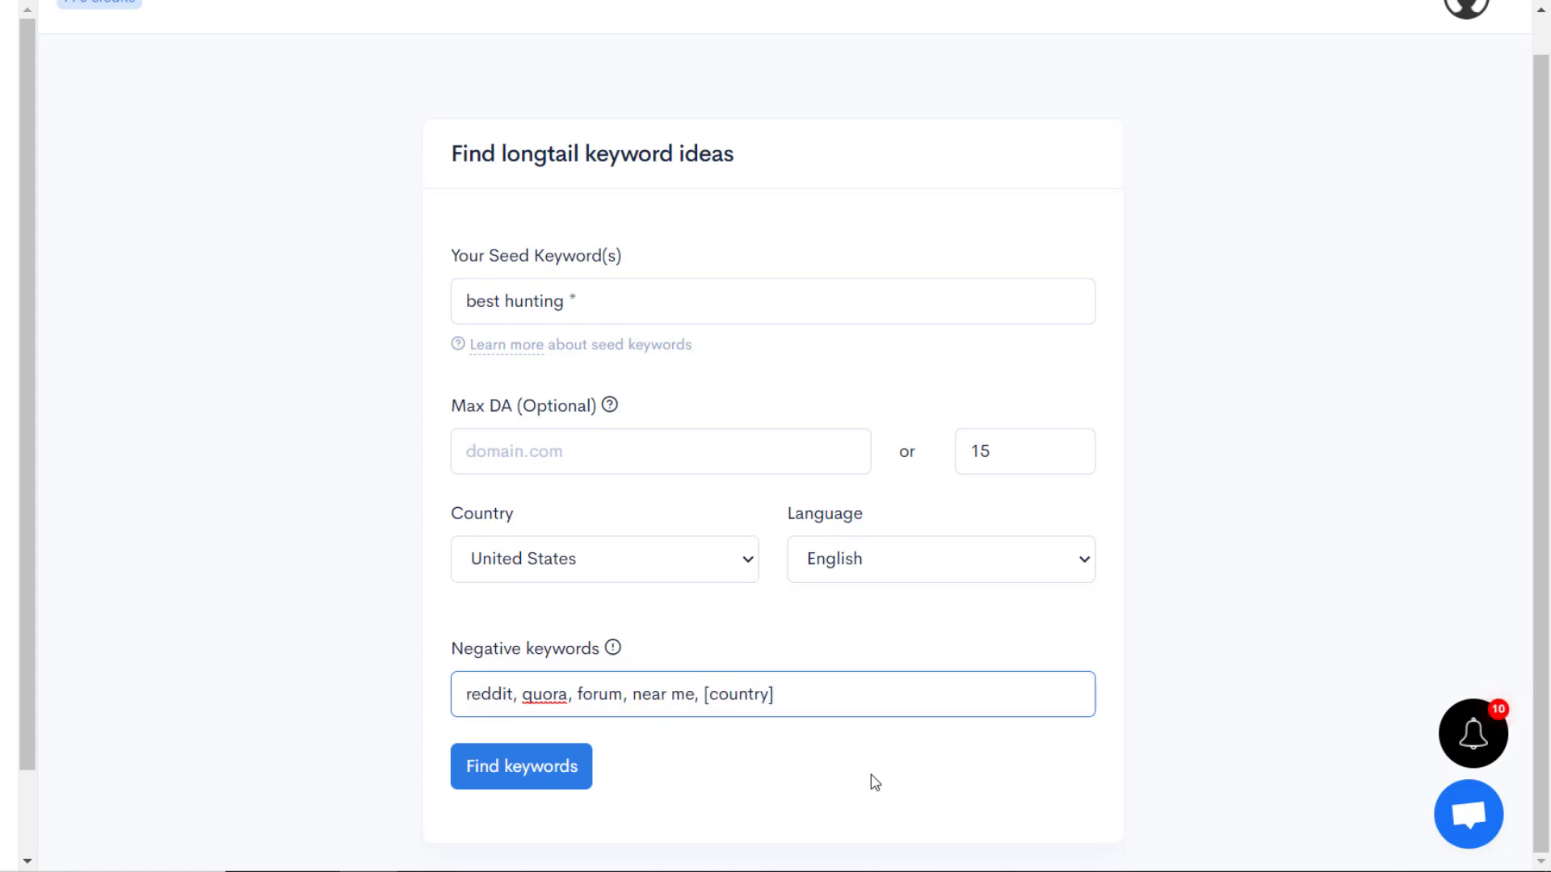
pyautogui.doubleClick(740, 693)
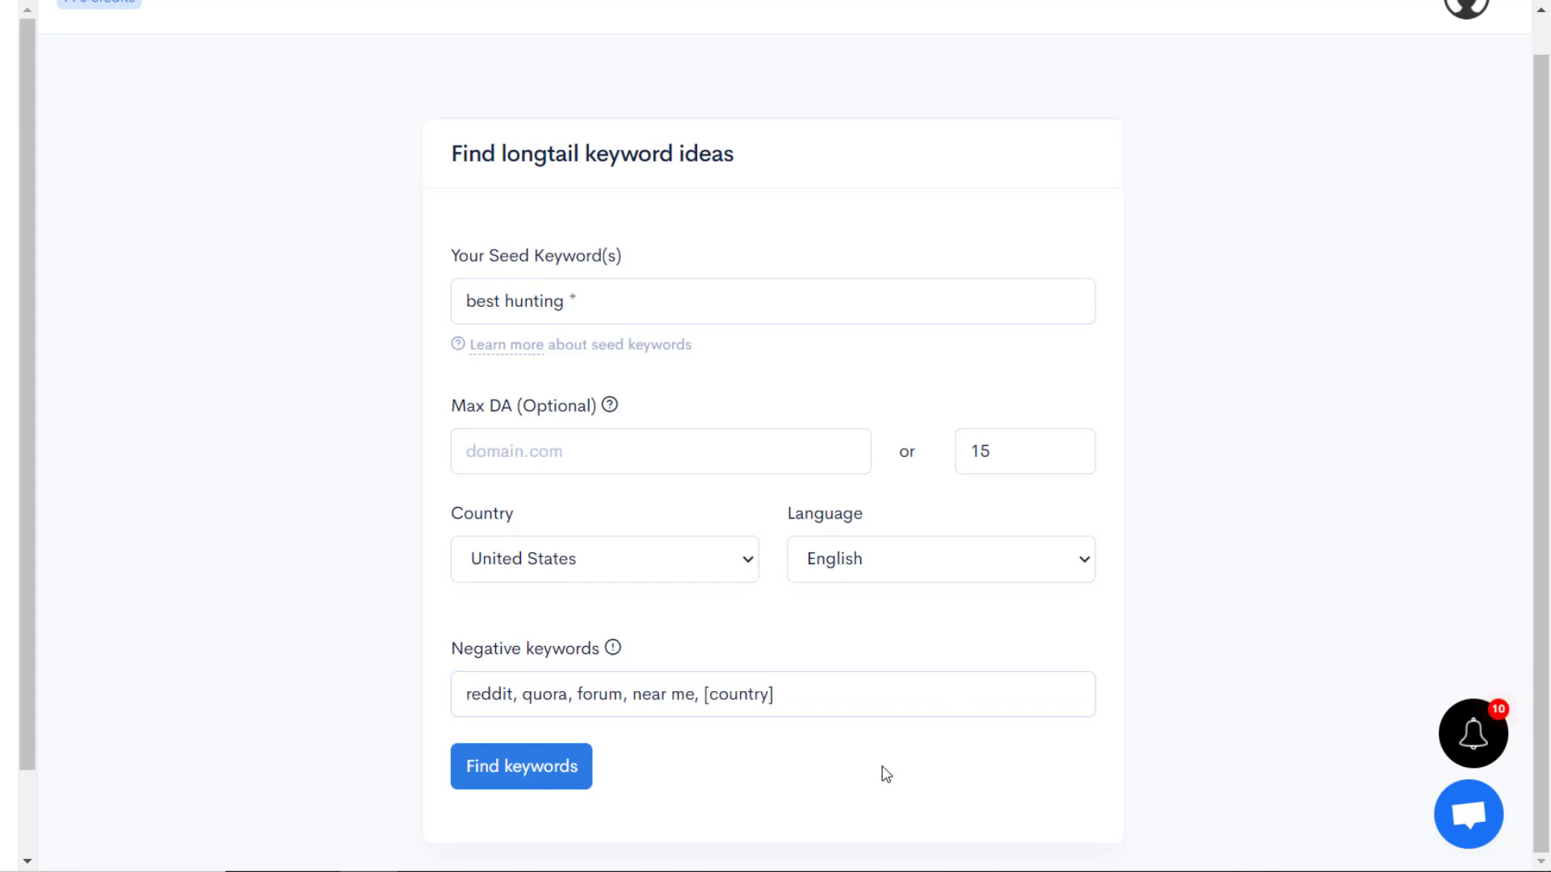
pyautogui.moveTo(404, 496)
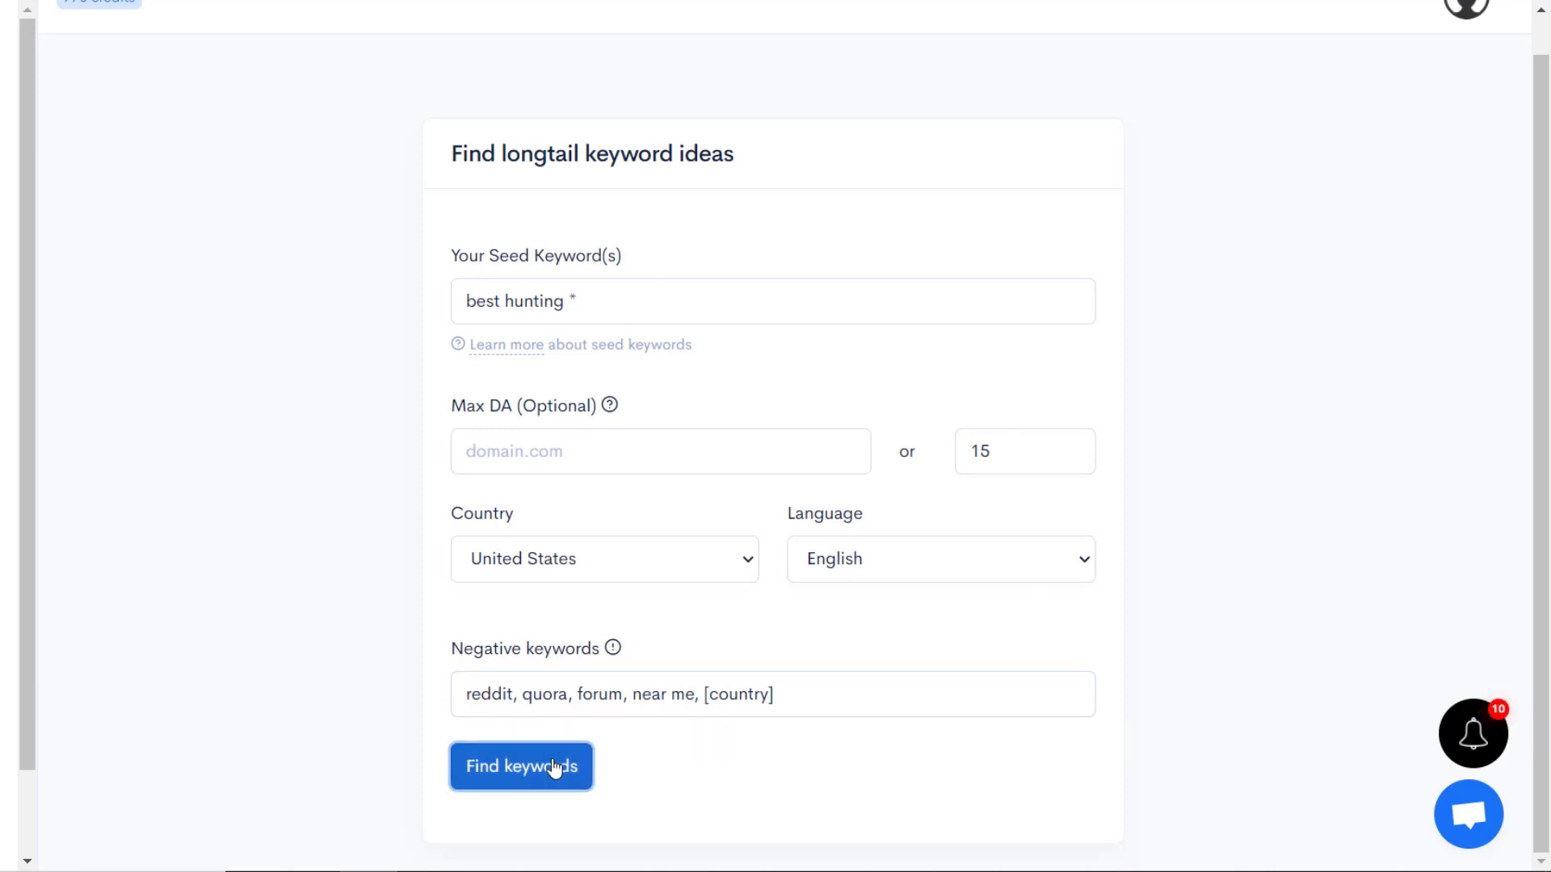
pyautogui.click(521, 766)
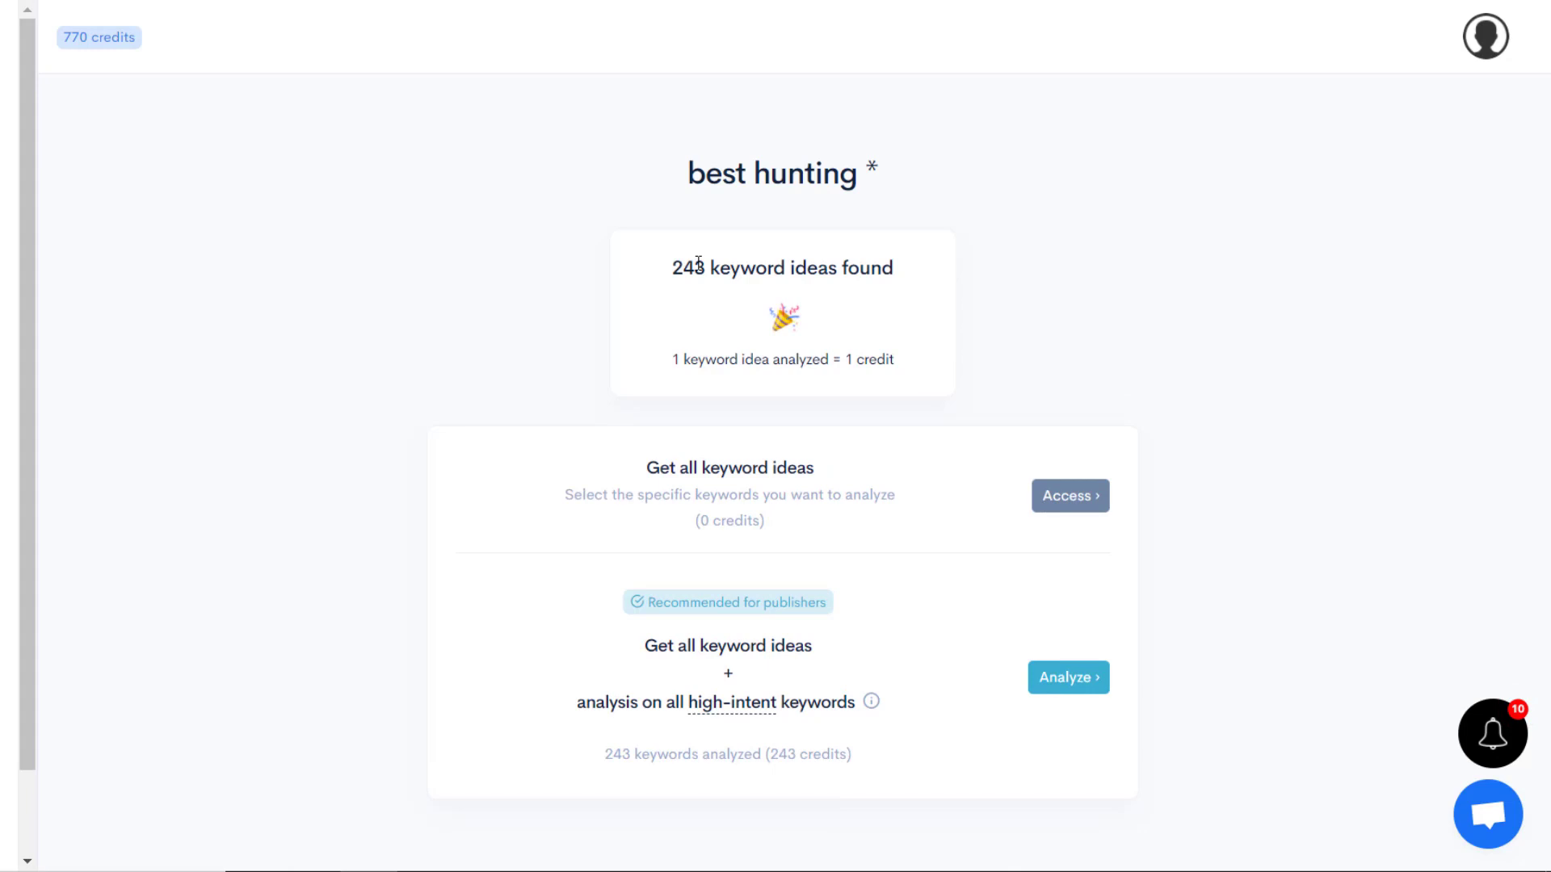
pyautogui.moveTo(1076, 297)
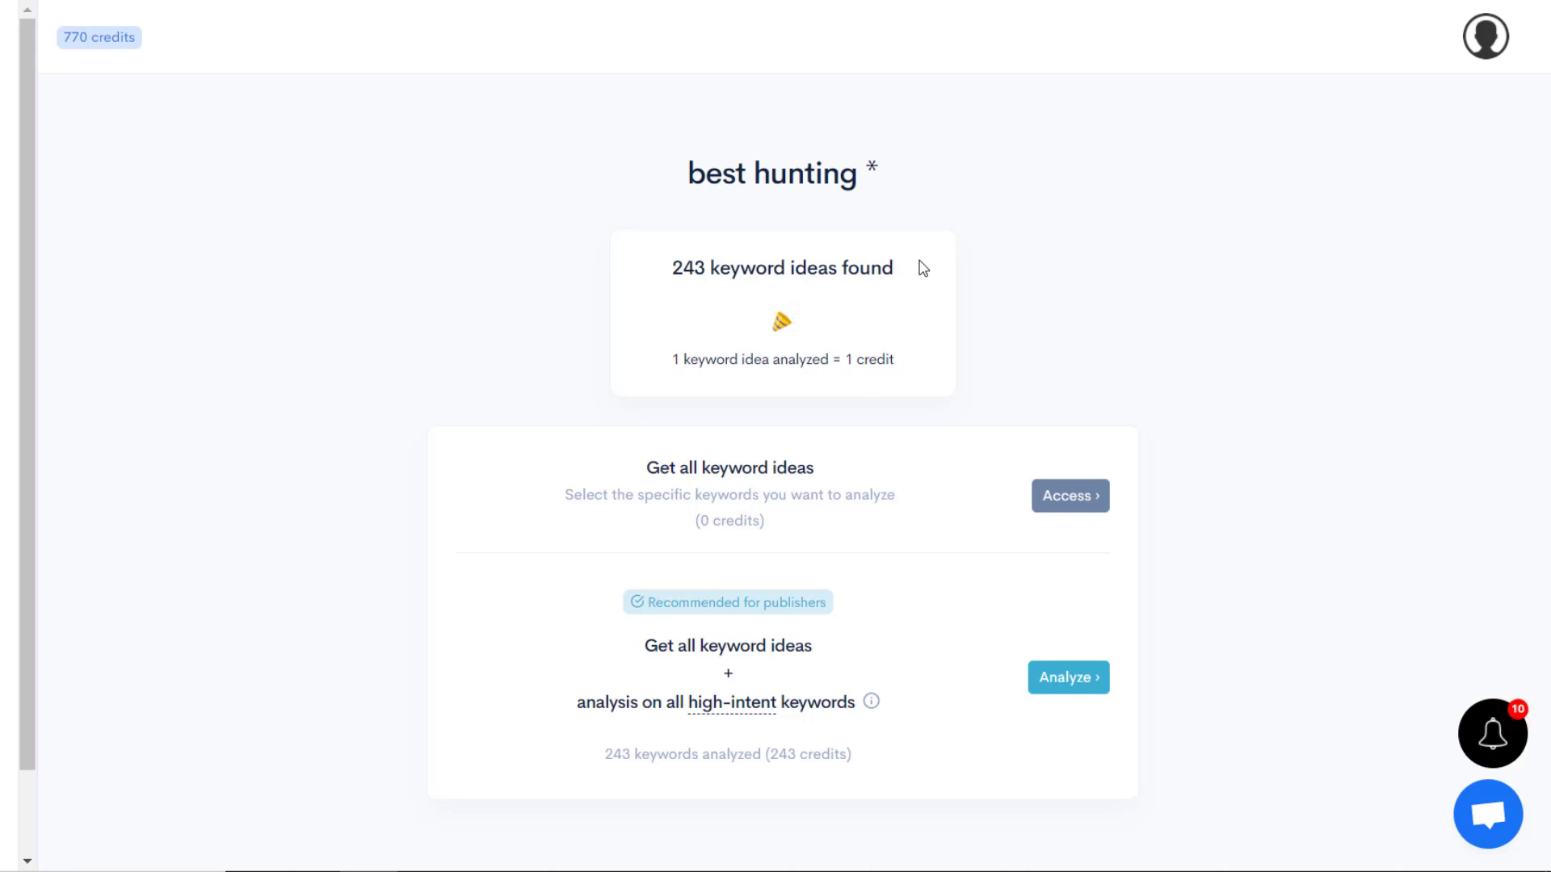
pyautogui.moveTo(859, 364)
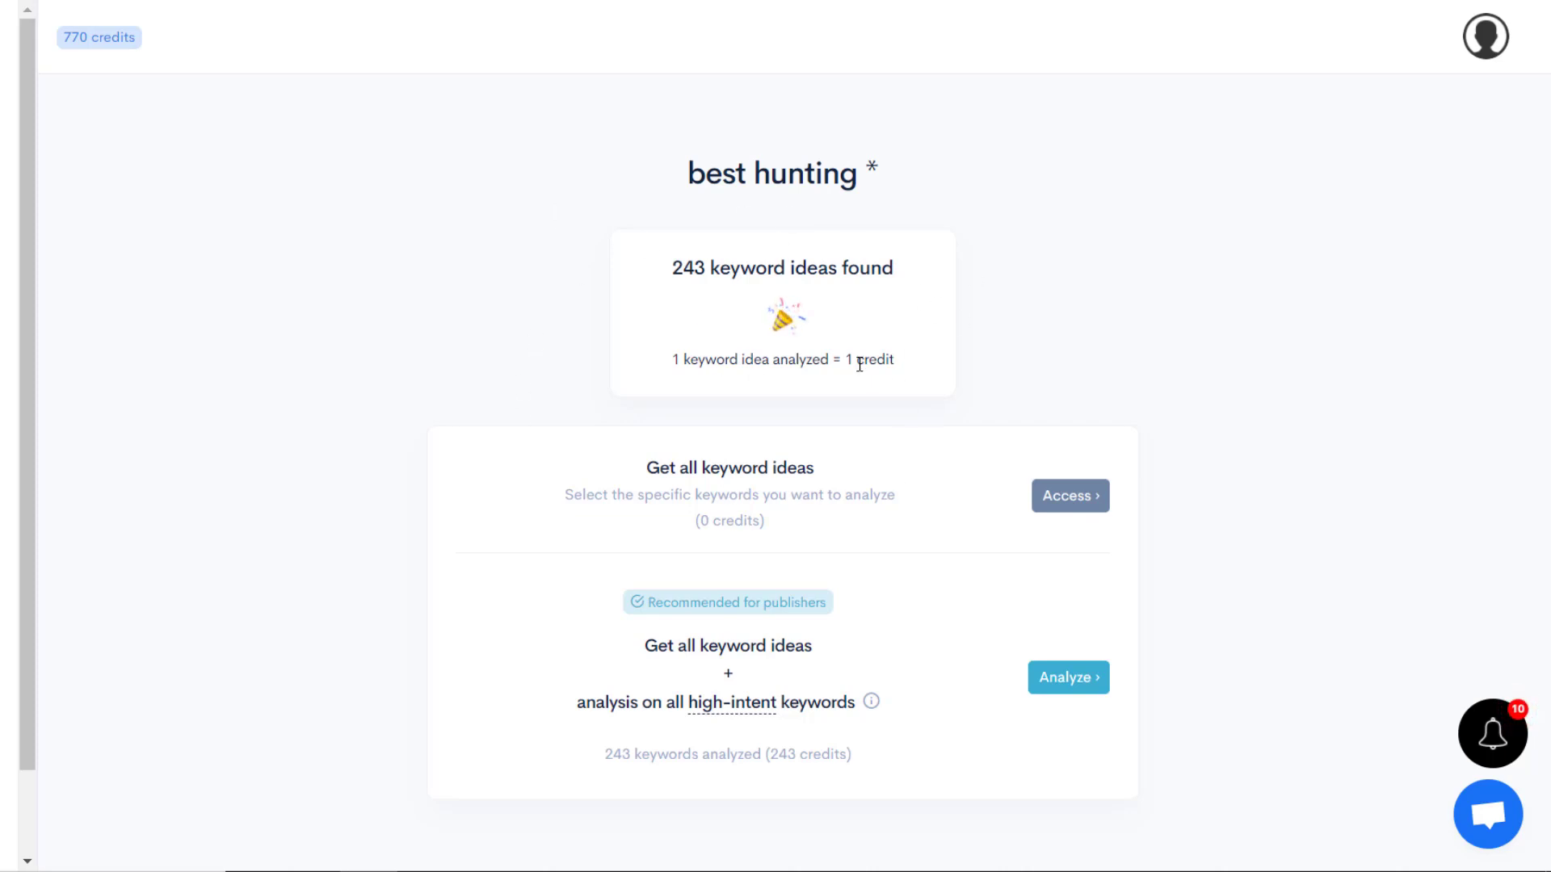
pyautogui.moveTo(1025, 404)
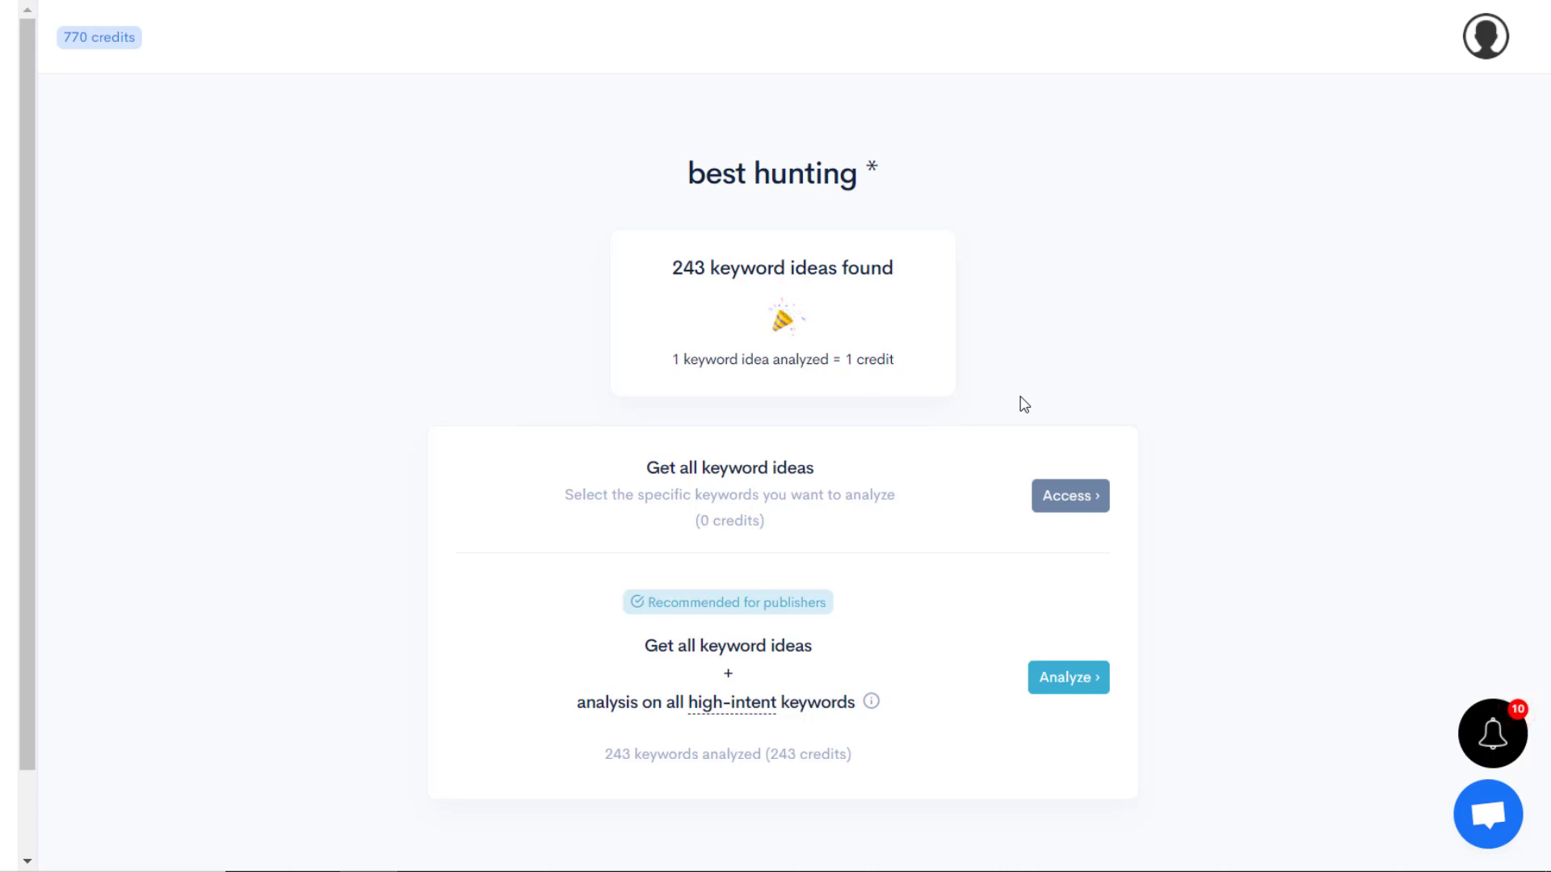
pyautogui.moveTo(849, 780)
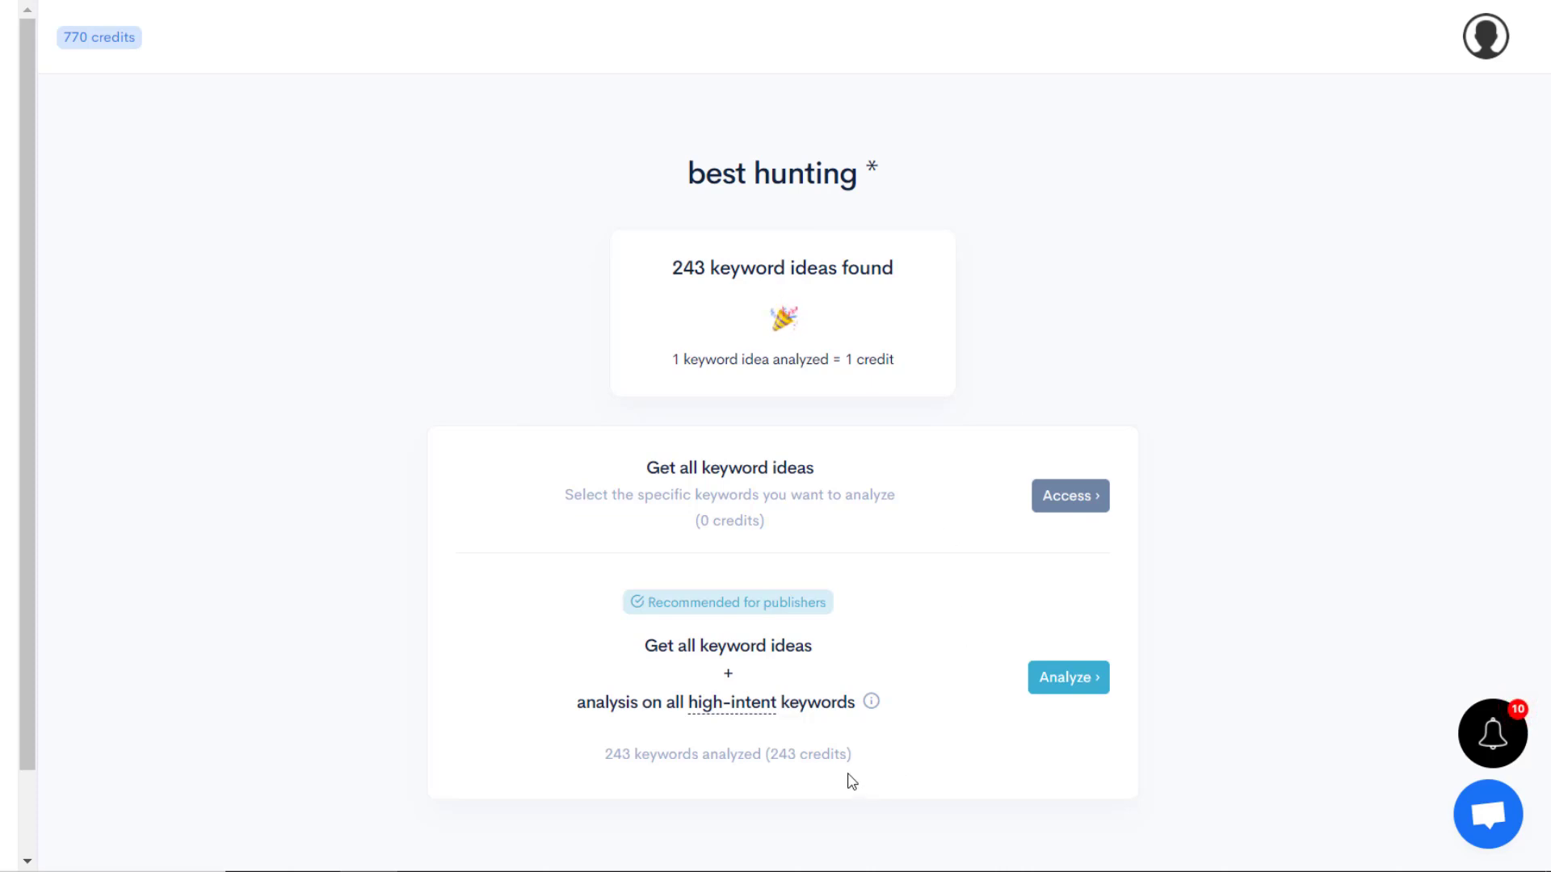
pyautogui.moveTo(829, 515)
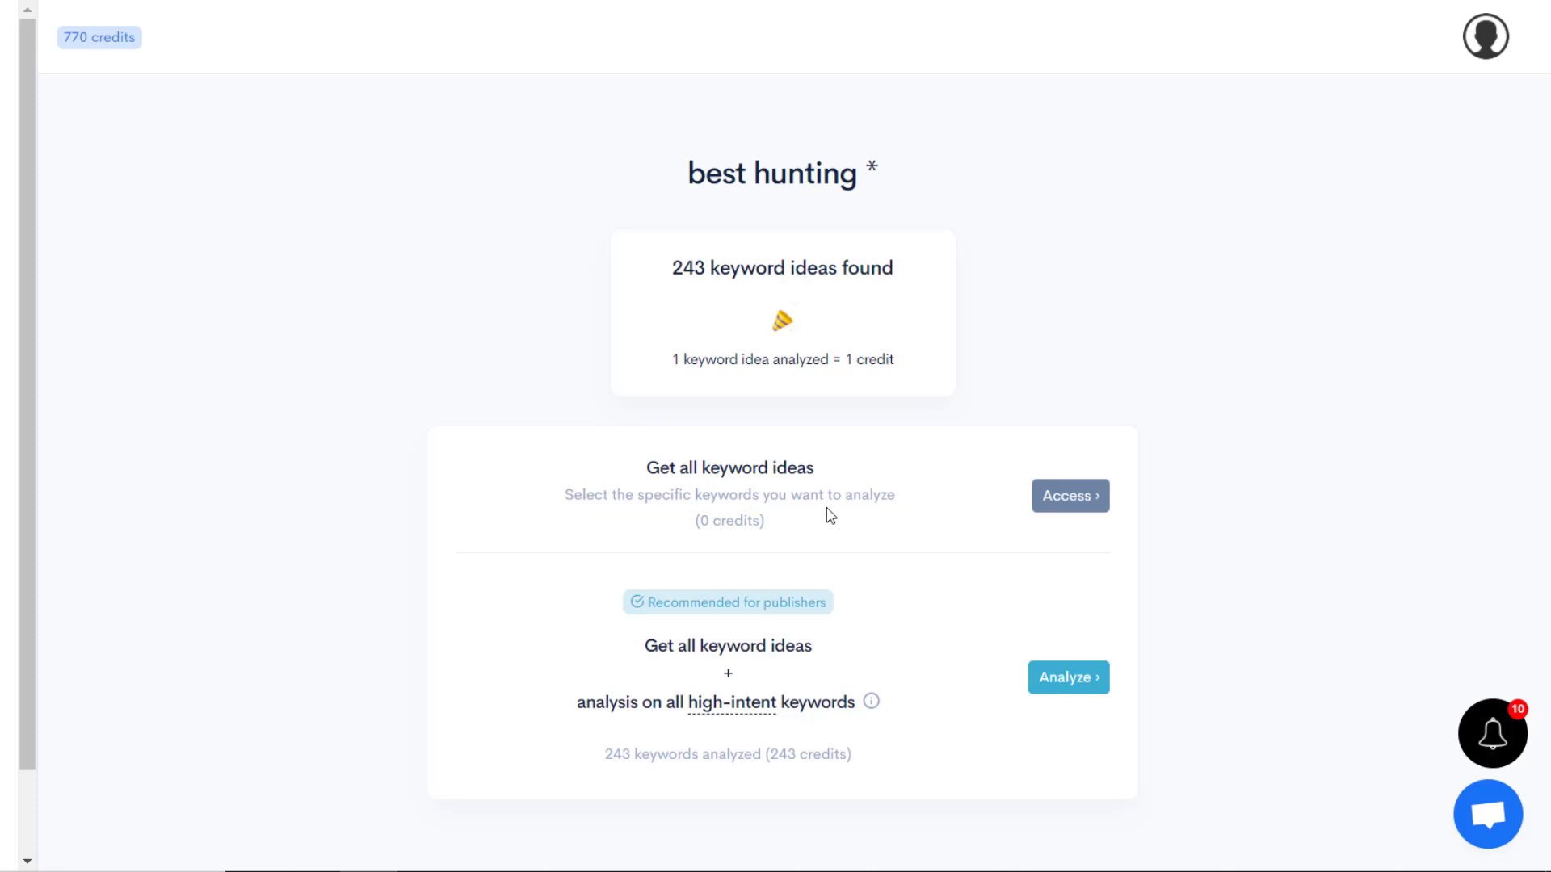
pyautogui.moveTo(820, 378)
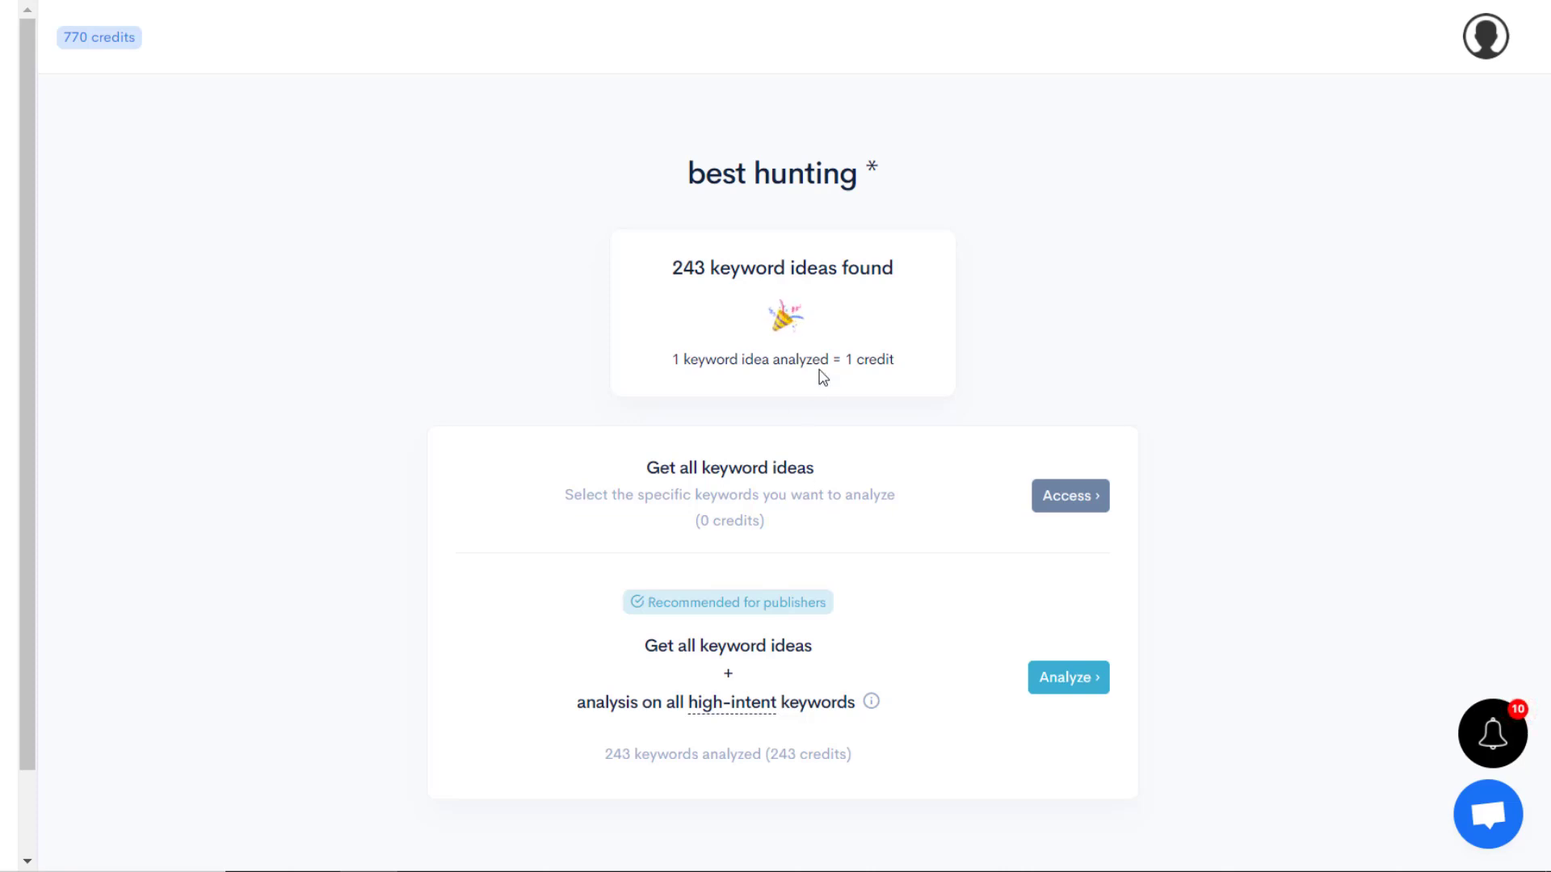
pyautogui.moveTo(543, 289)
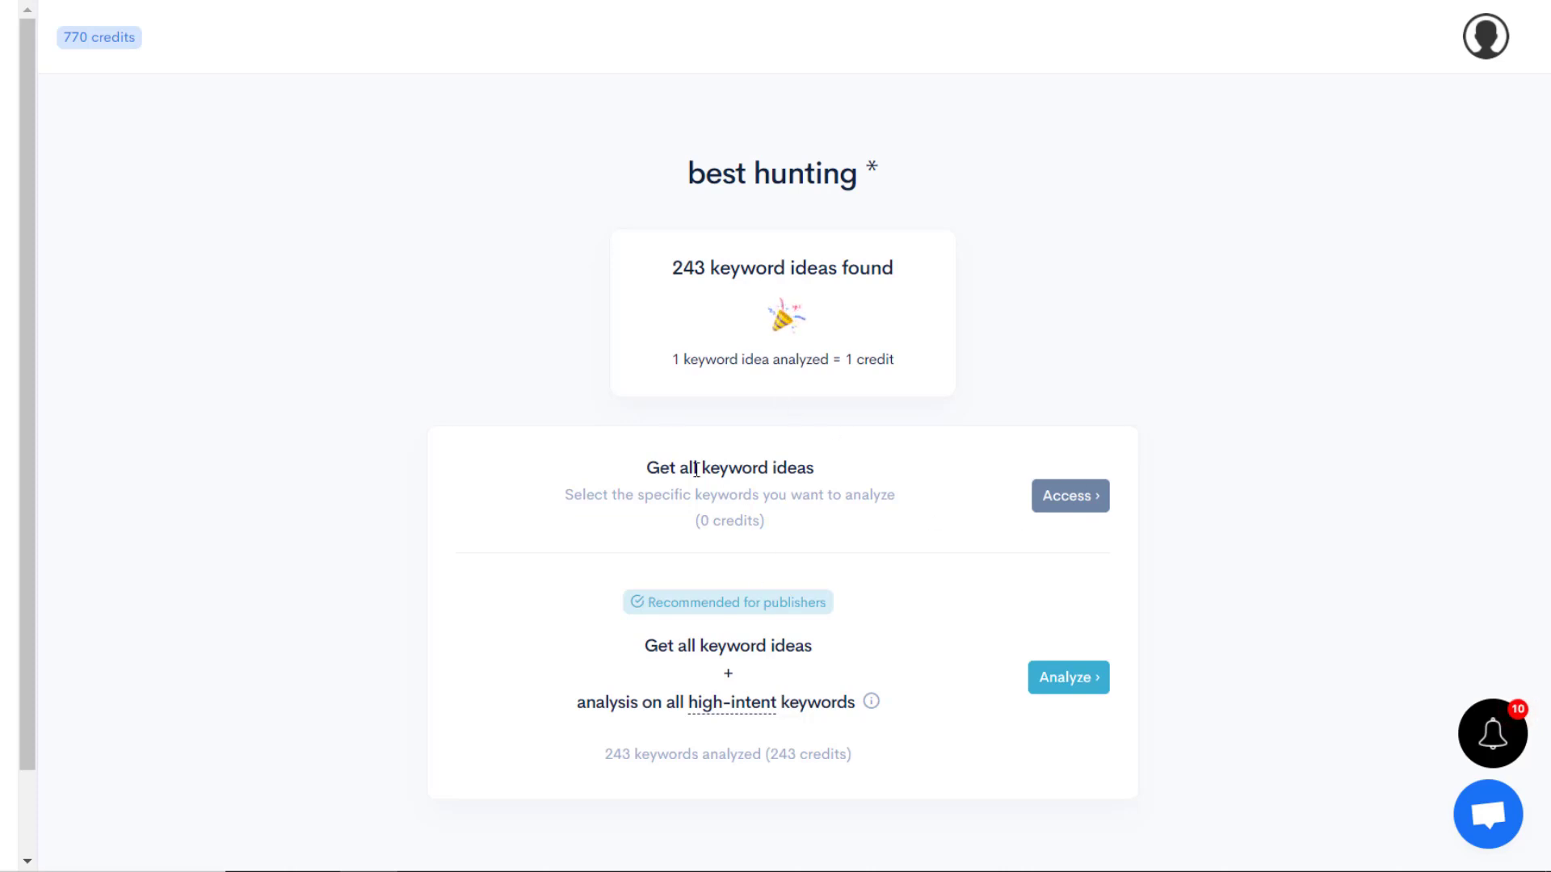
pyautogui.moveTo(640, 479)
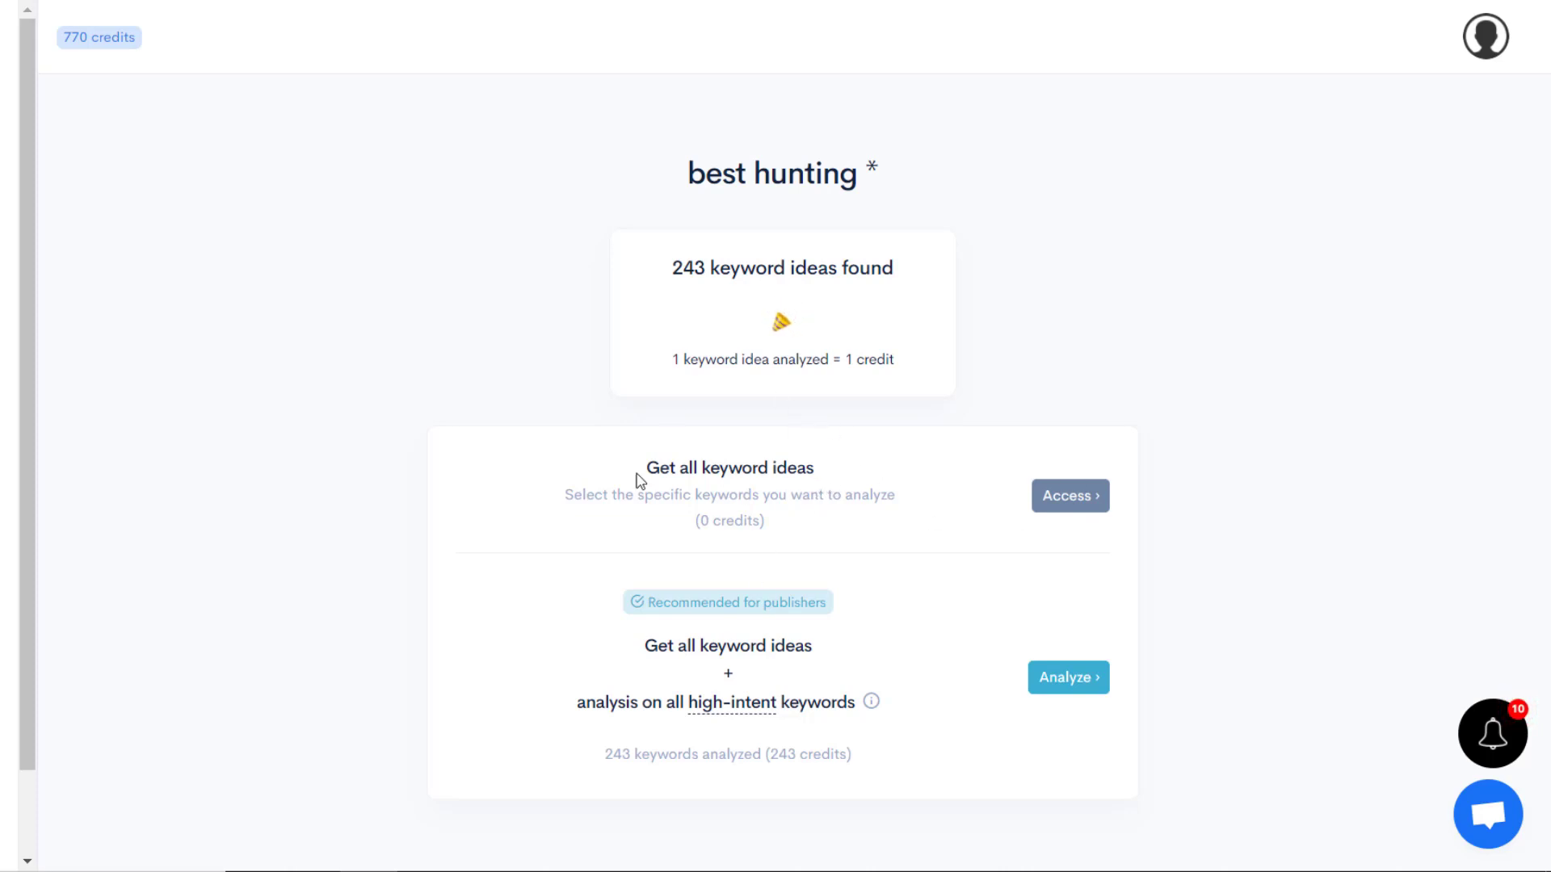
pyautogui.moveTo(1088, 722)
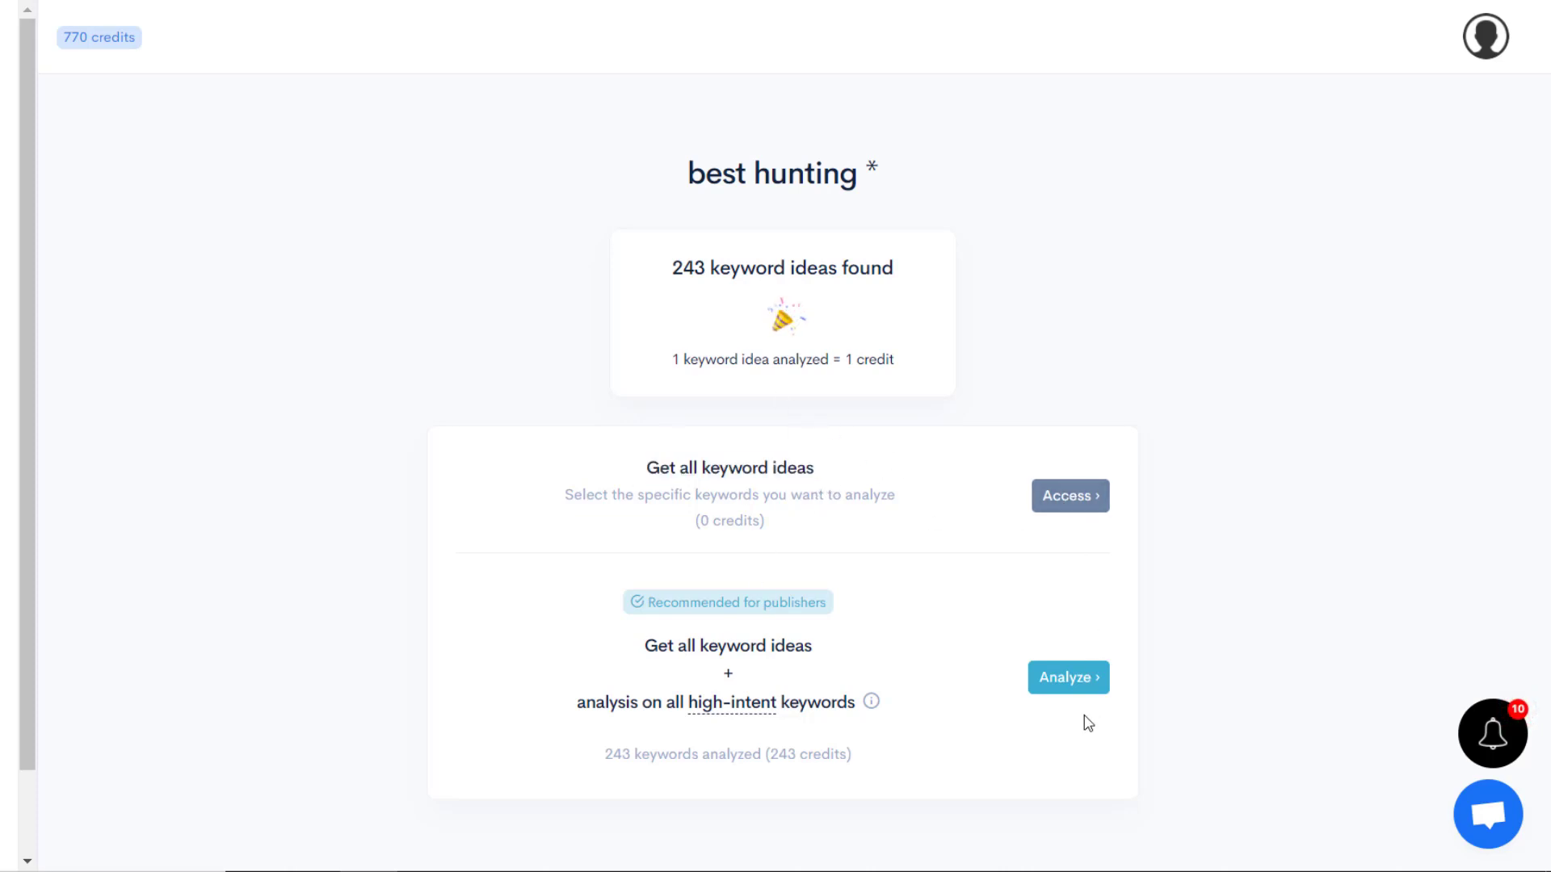
pyautogui.moveTo(899, 722)
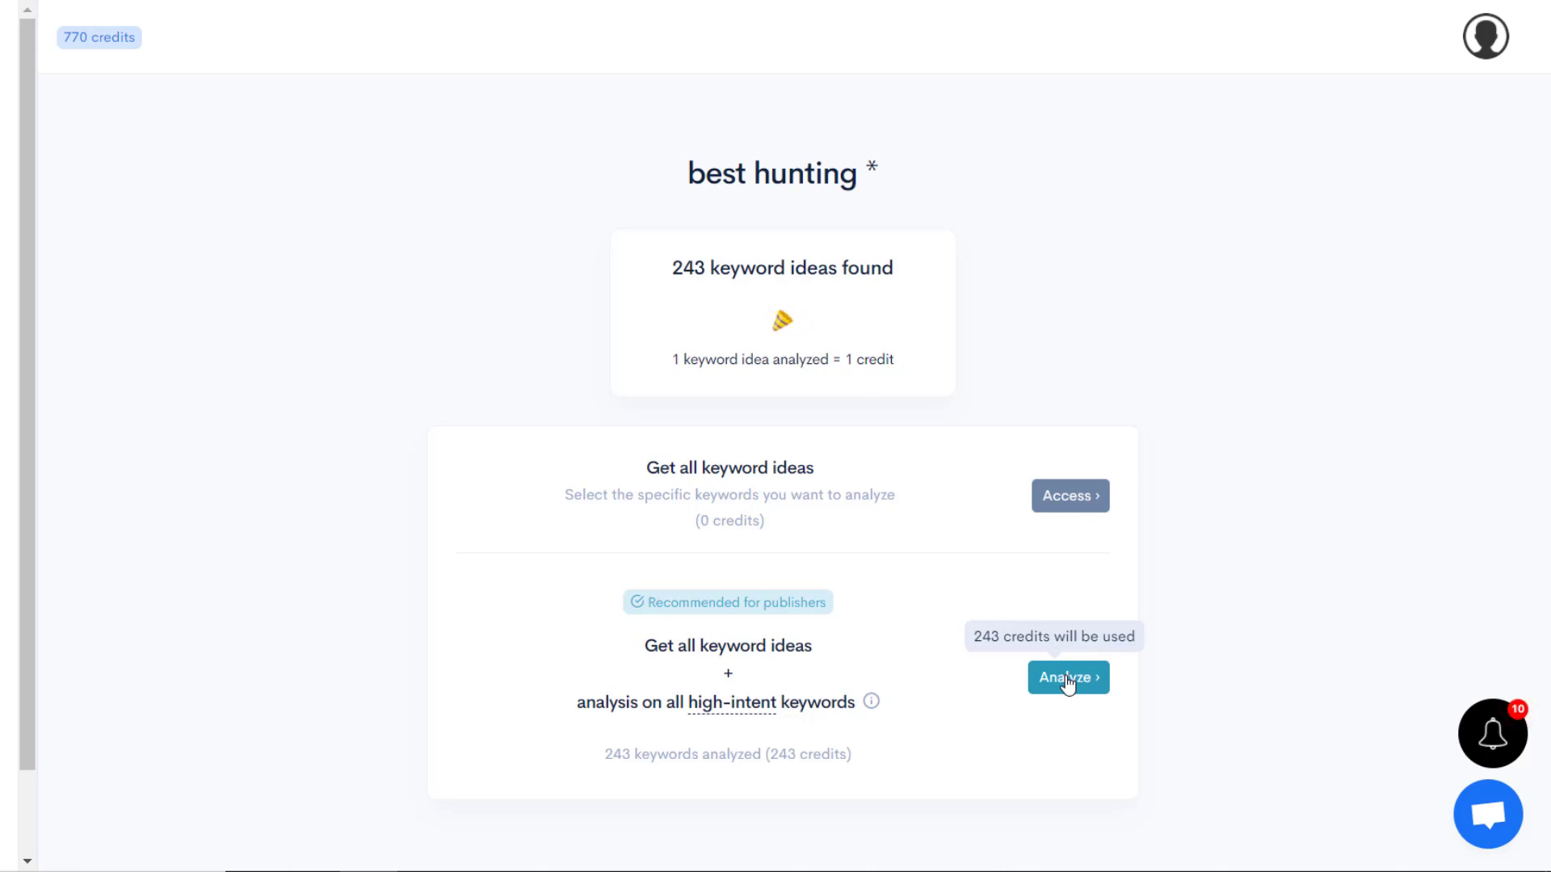
pyautogui.moveTo(1137, 656)
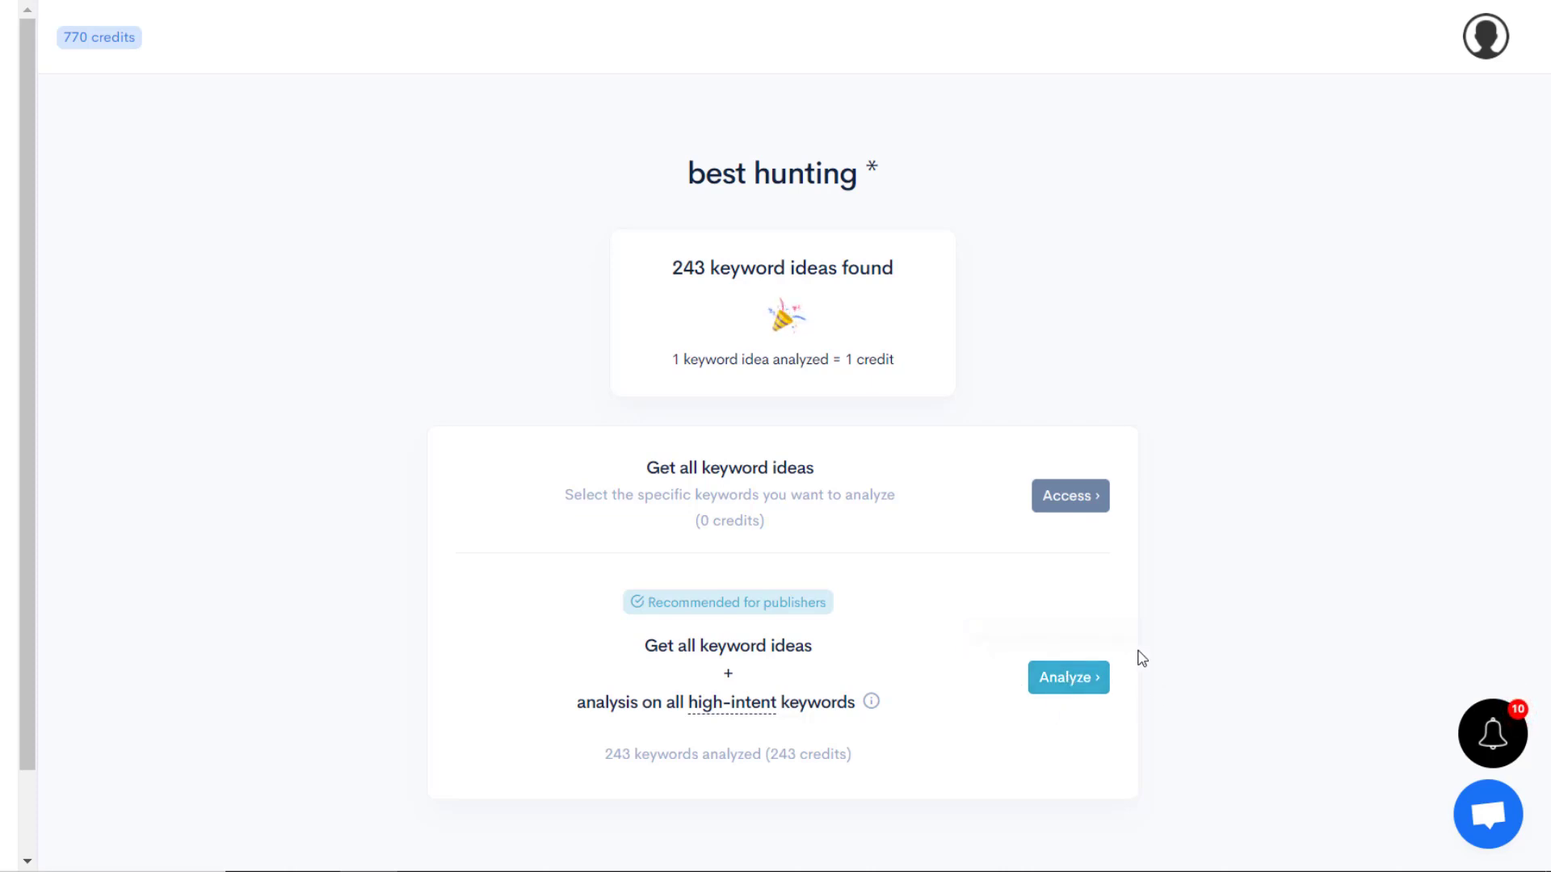
pyautogui.moveTo(1068, 677)
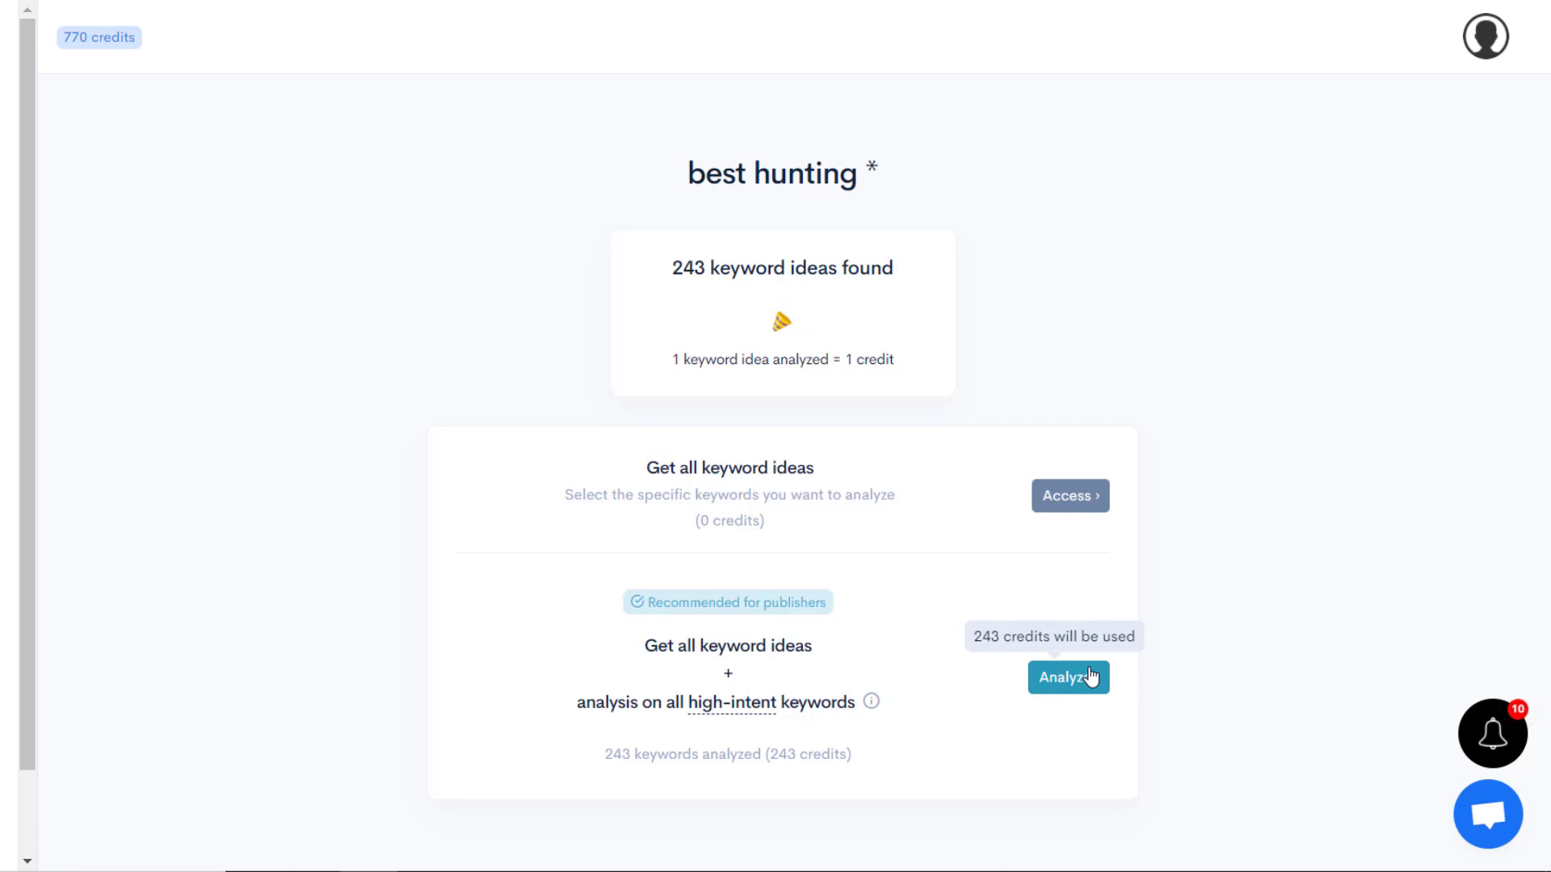
pyautogui.moveTo(1150, 731)
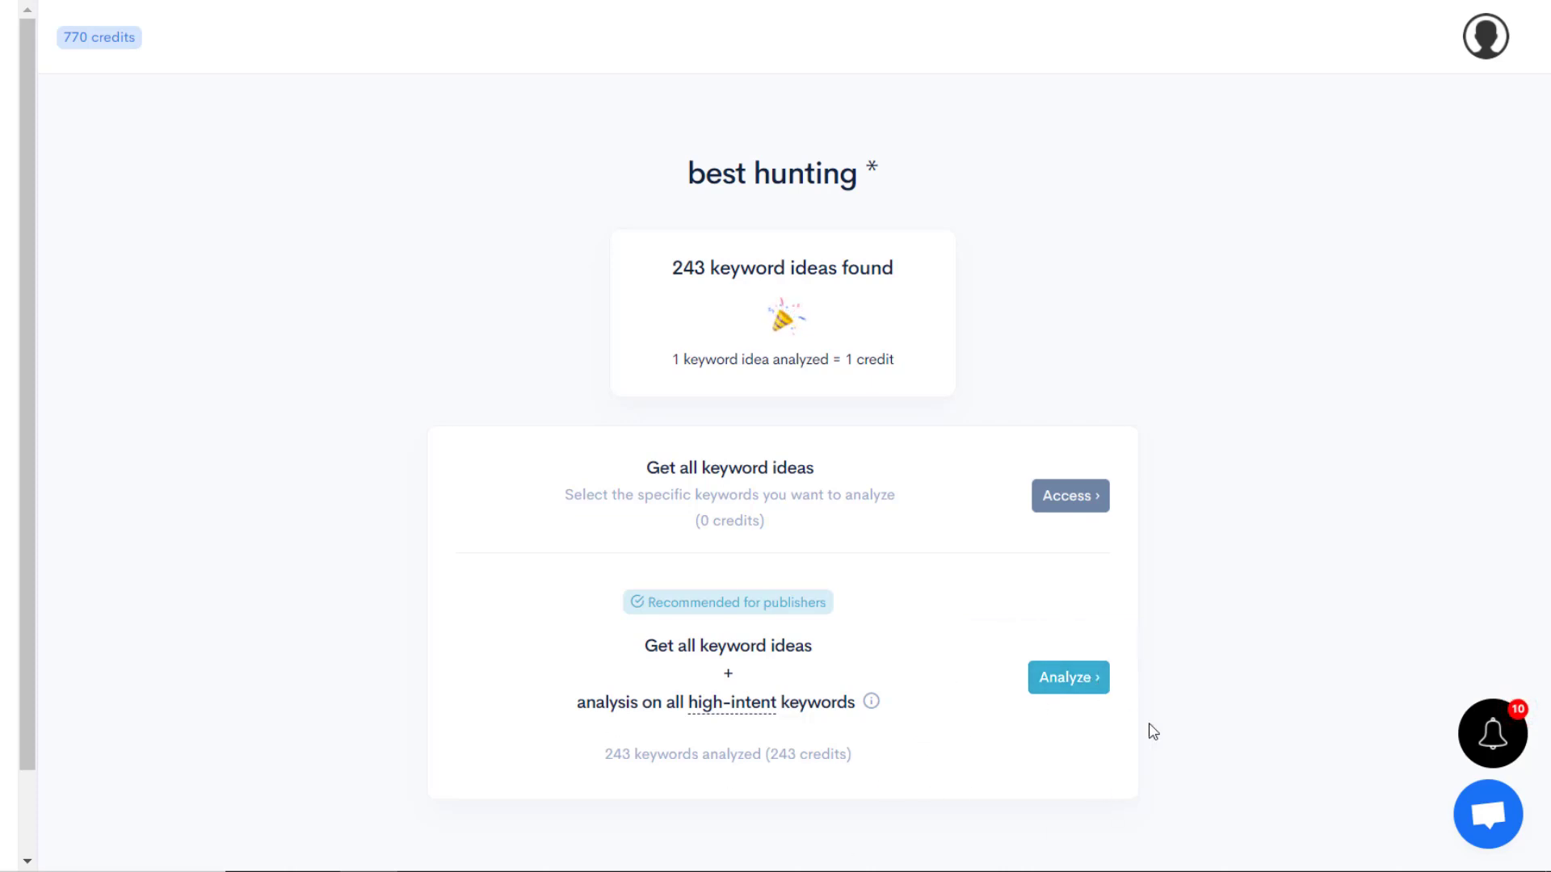
# Review the 243 ideas found and the 243-credit full analysis cost
pyautogui.doubleClick(712, 701)
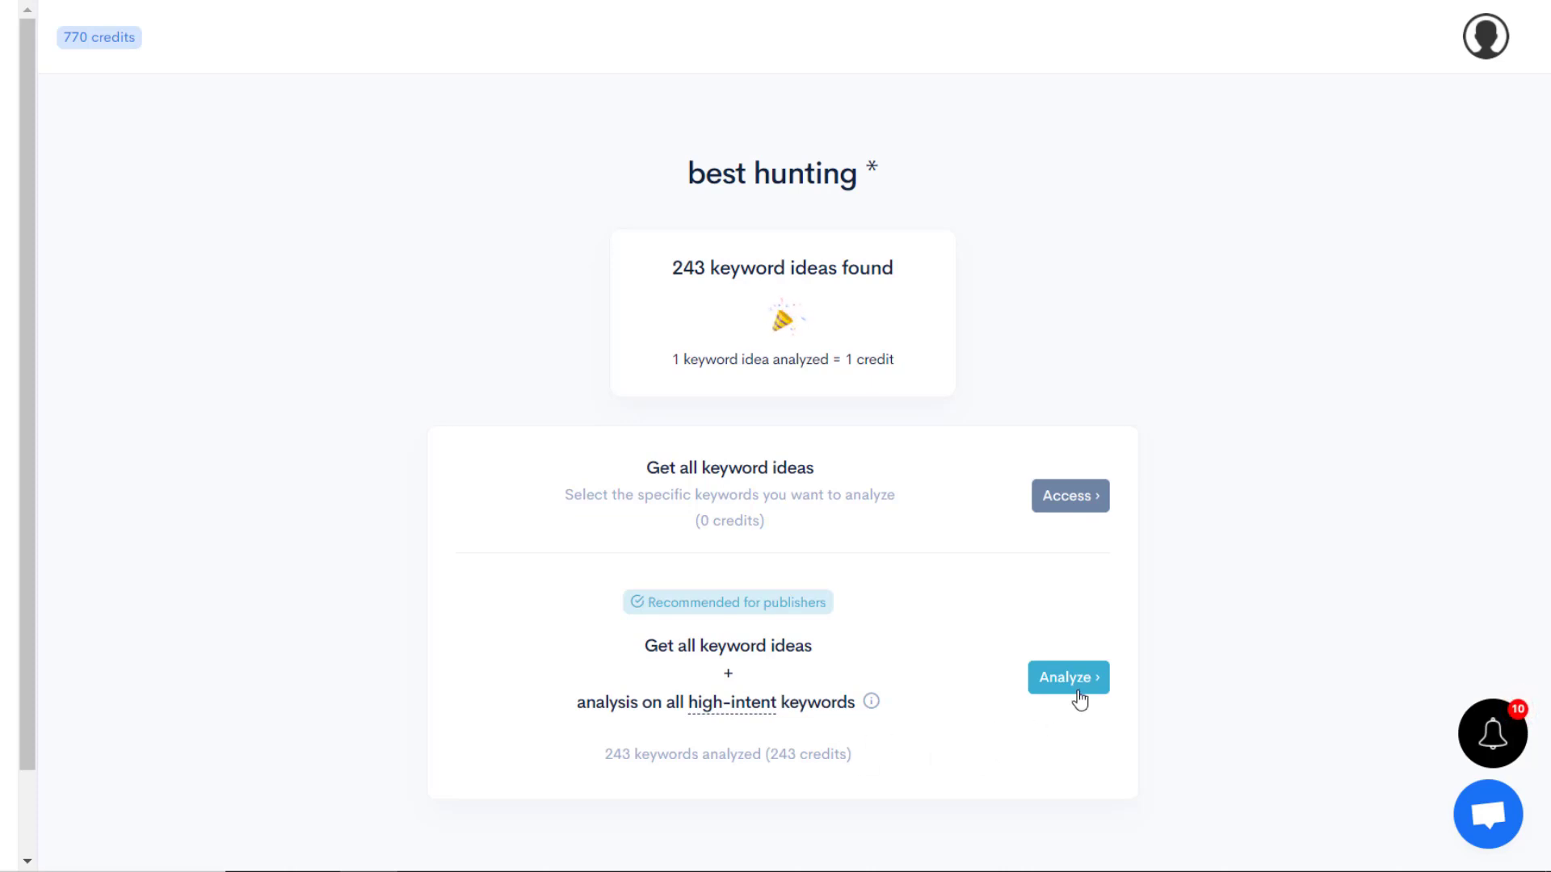
# Analyze all 243 keyword ideas for credits, then open the finished best hunting * report
pyautogui.click(1067, 677)
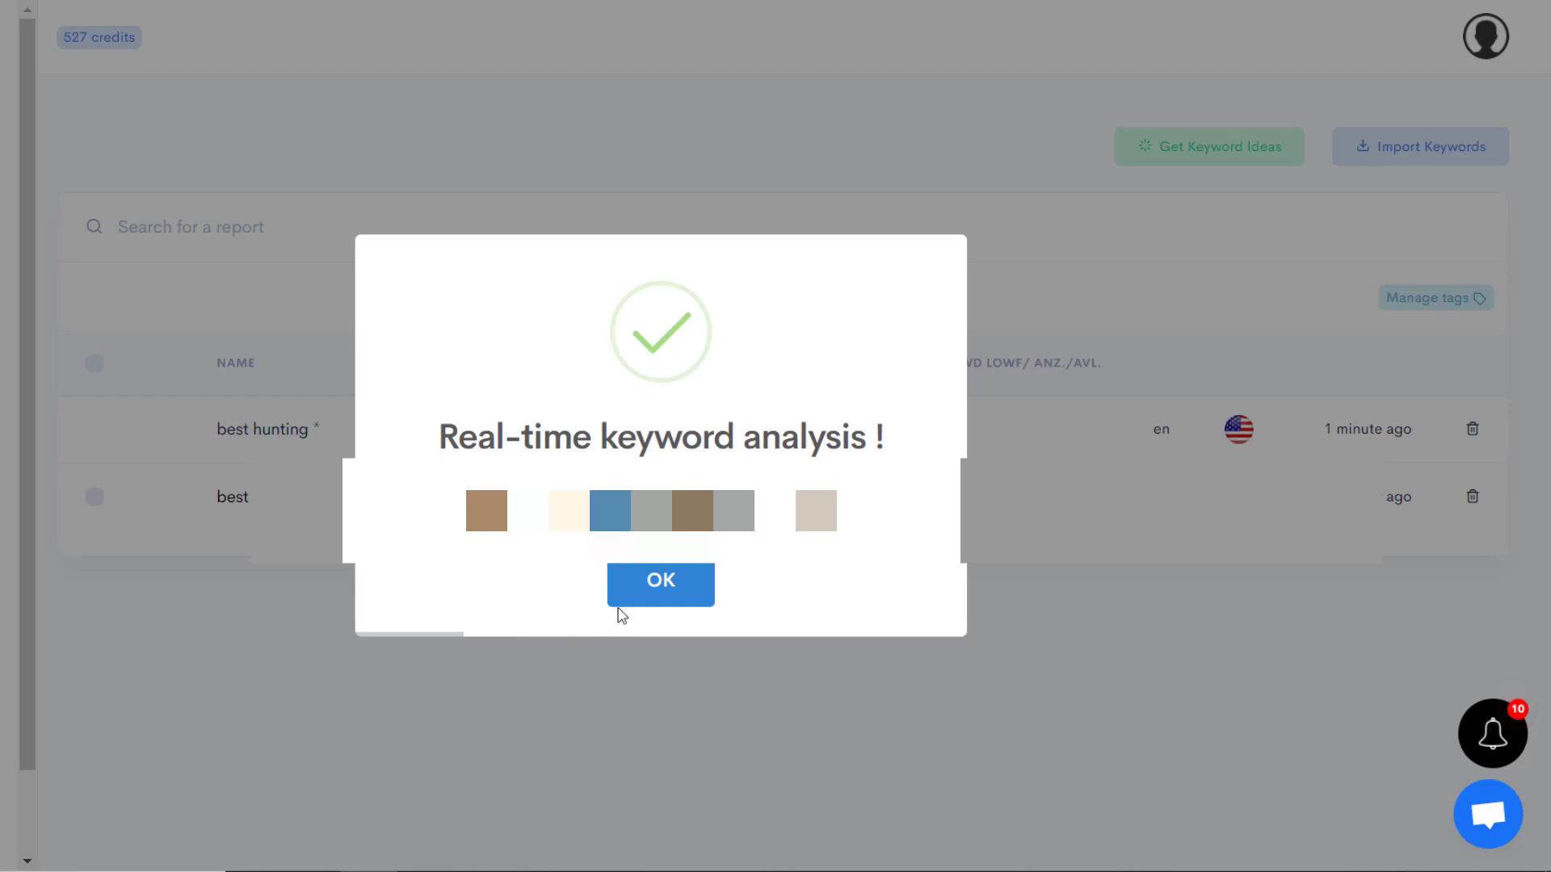
pyautogui.click(660, 581)
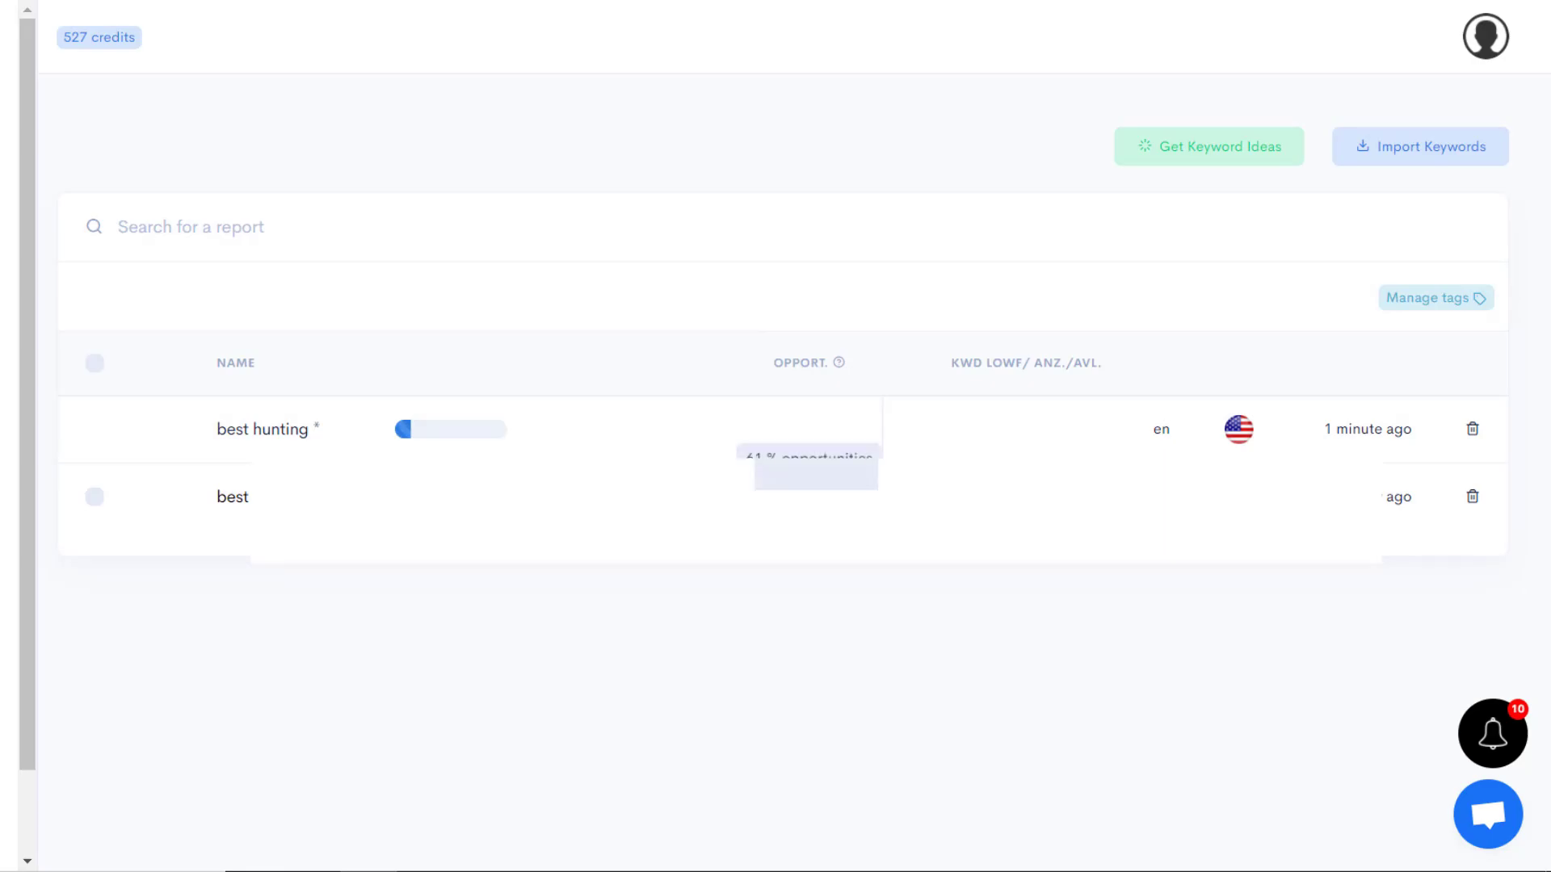
pyautogui.moveTo(855, 648)
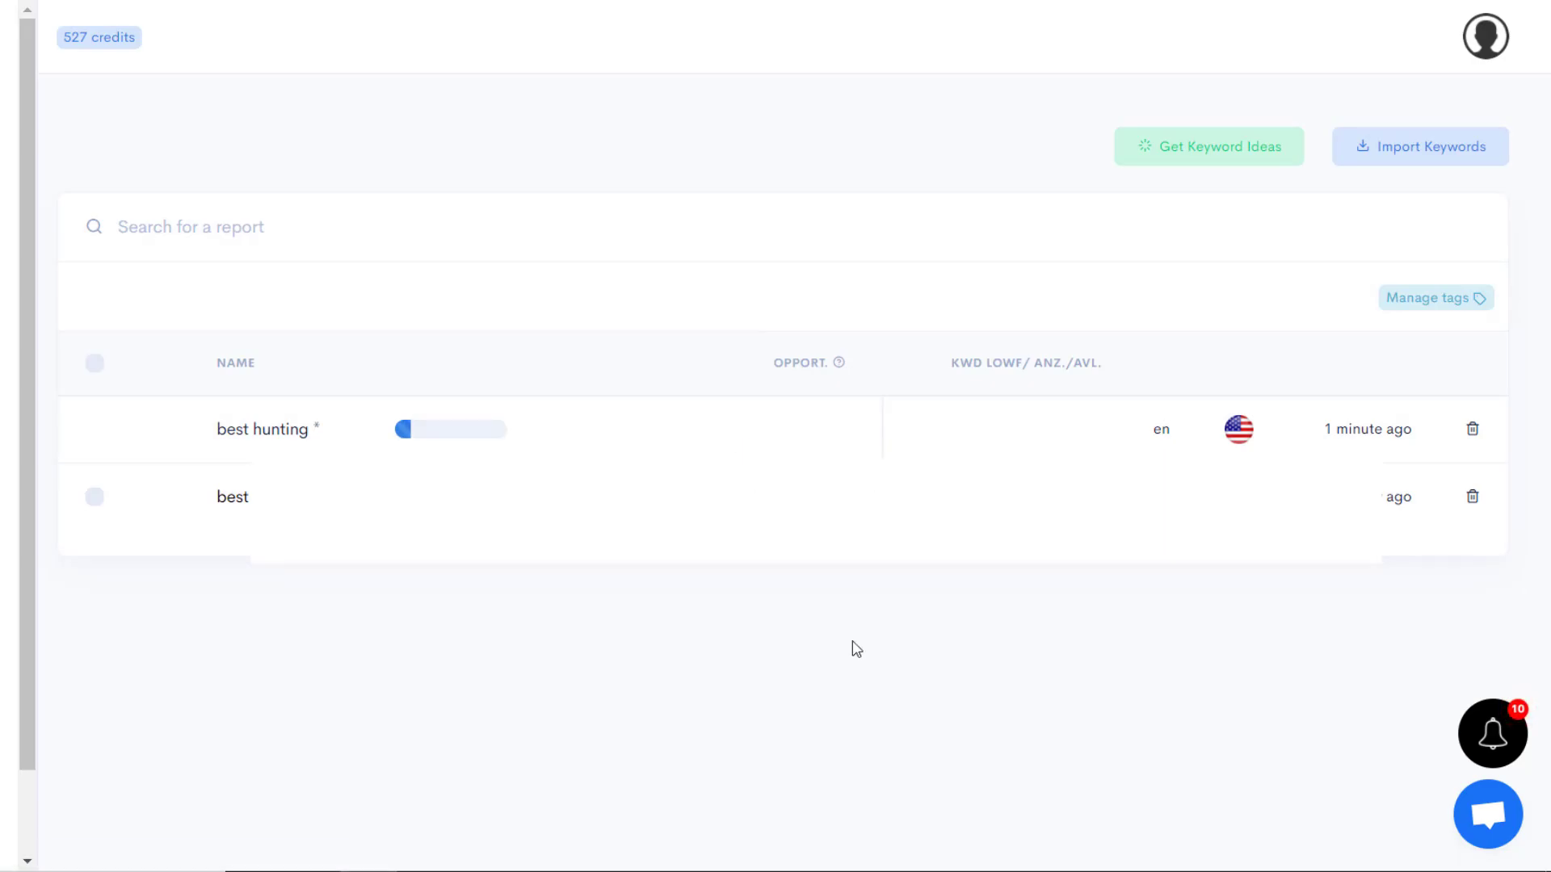
pyautogui.moveTo(845, 648)
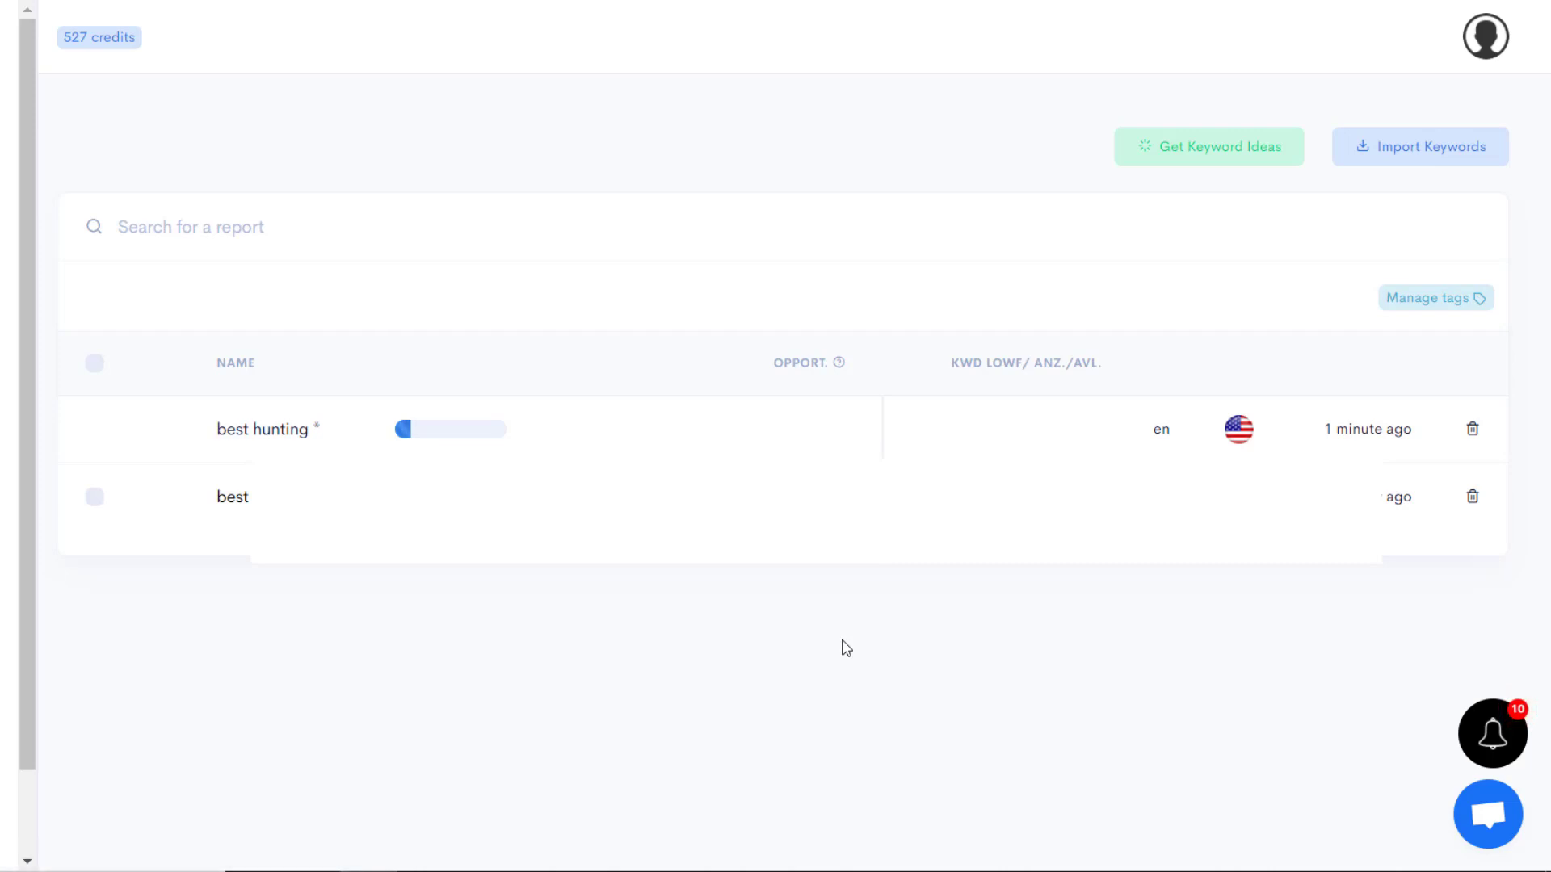
pyautogui.moveTo(609, 396)
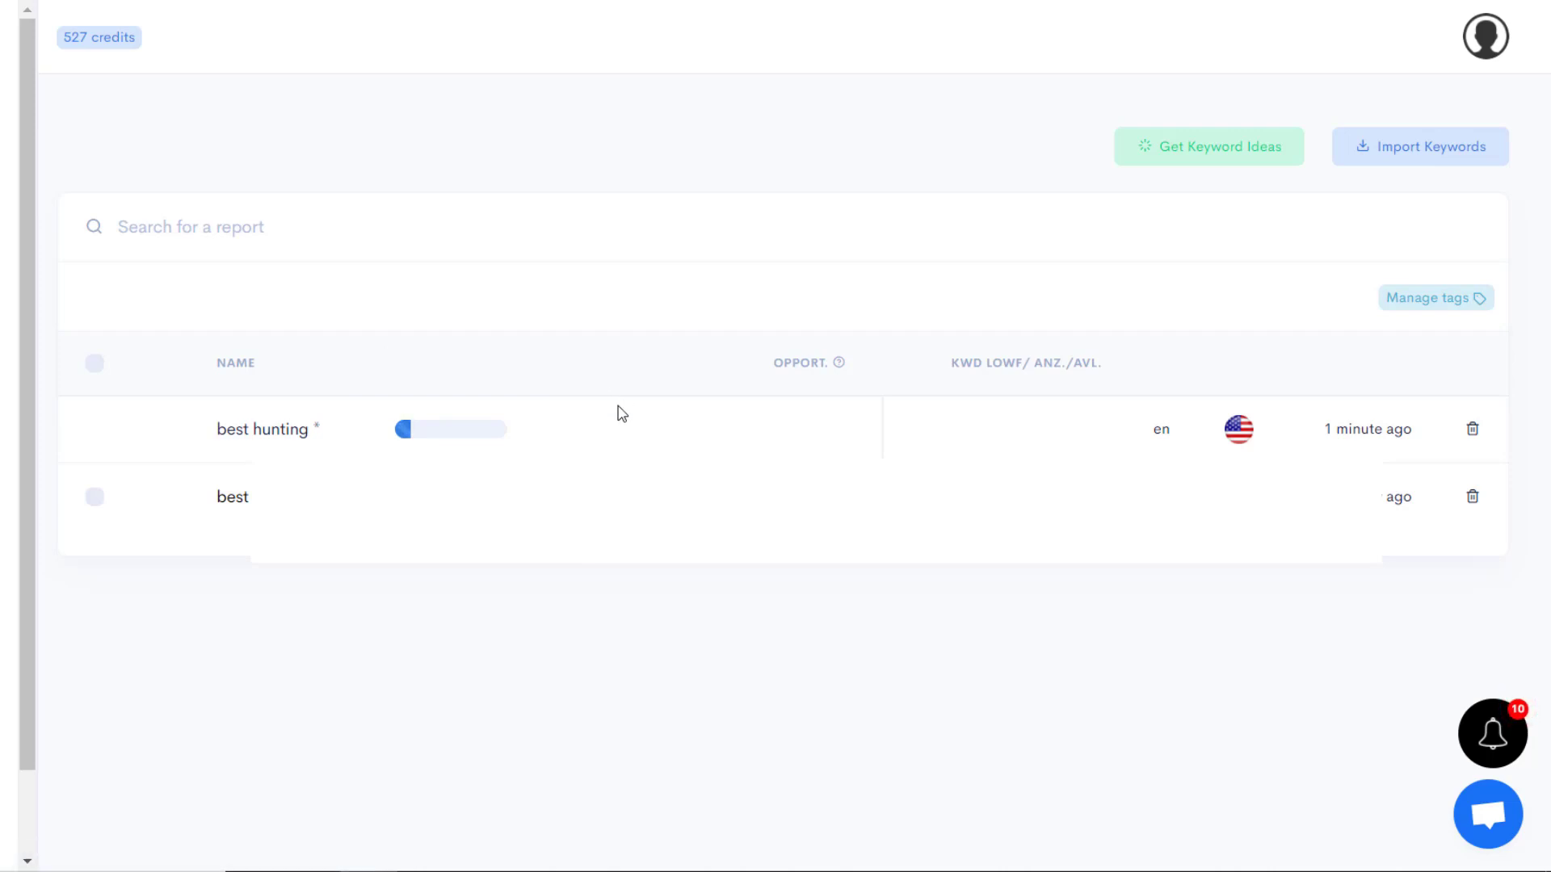
pyautogui.moveTo(313, 247)
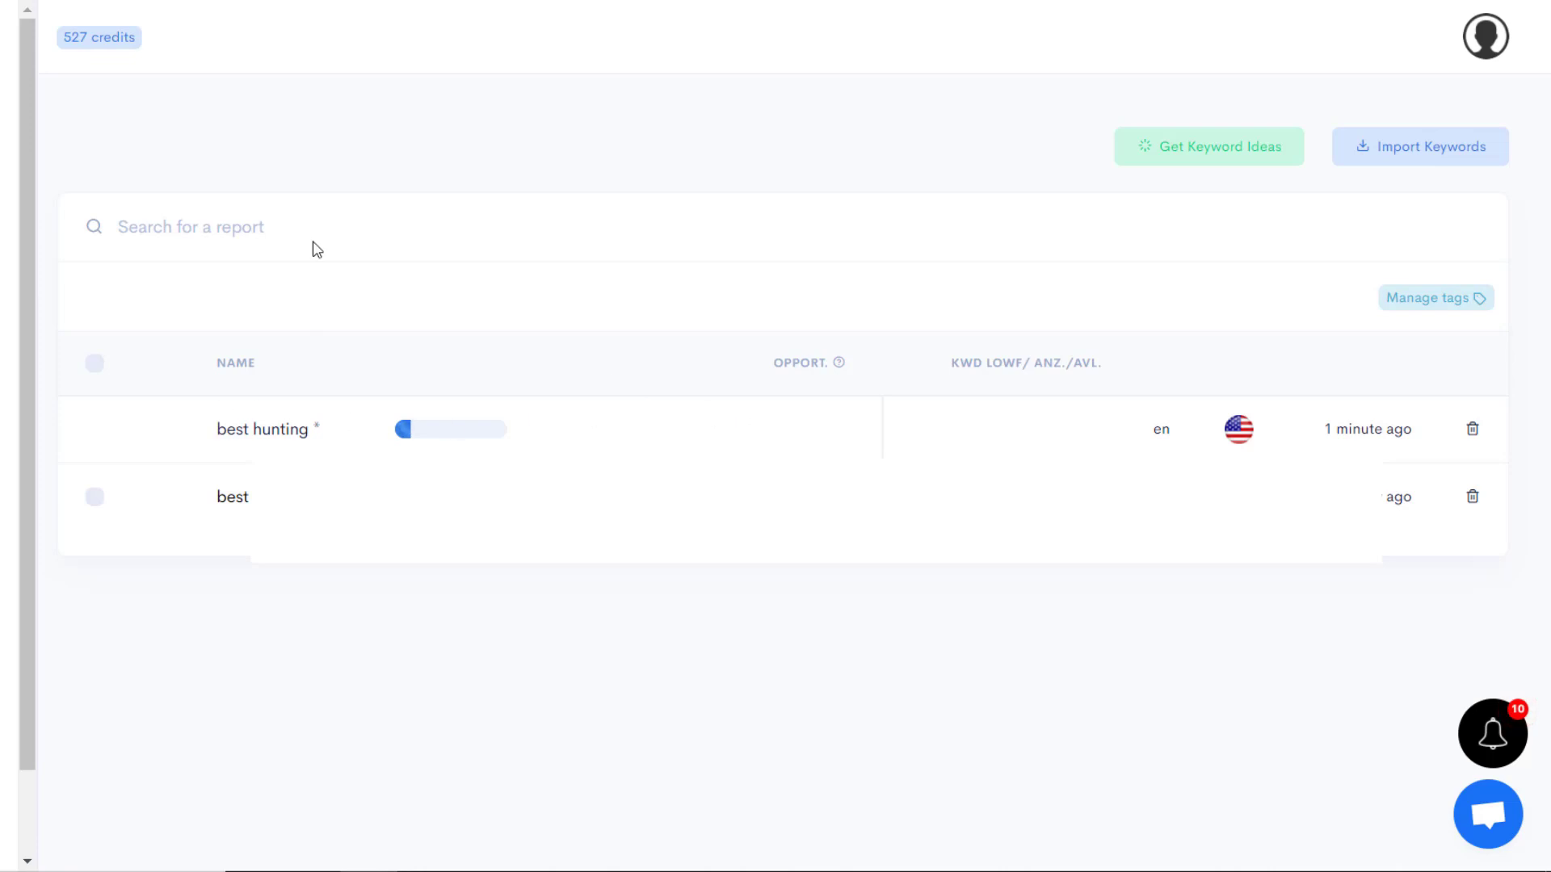
pyautogui.moveTo(375, 288)
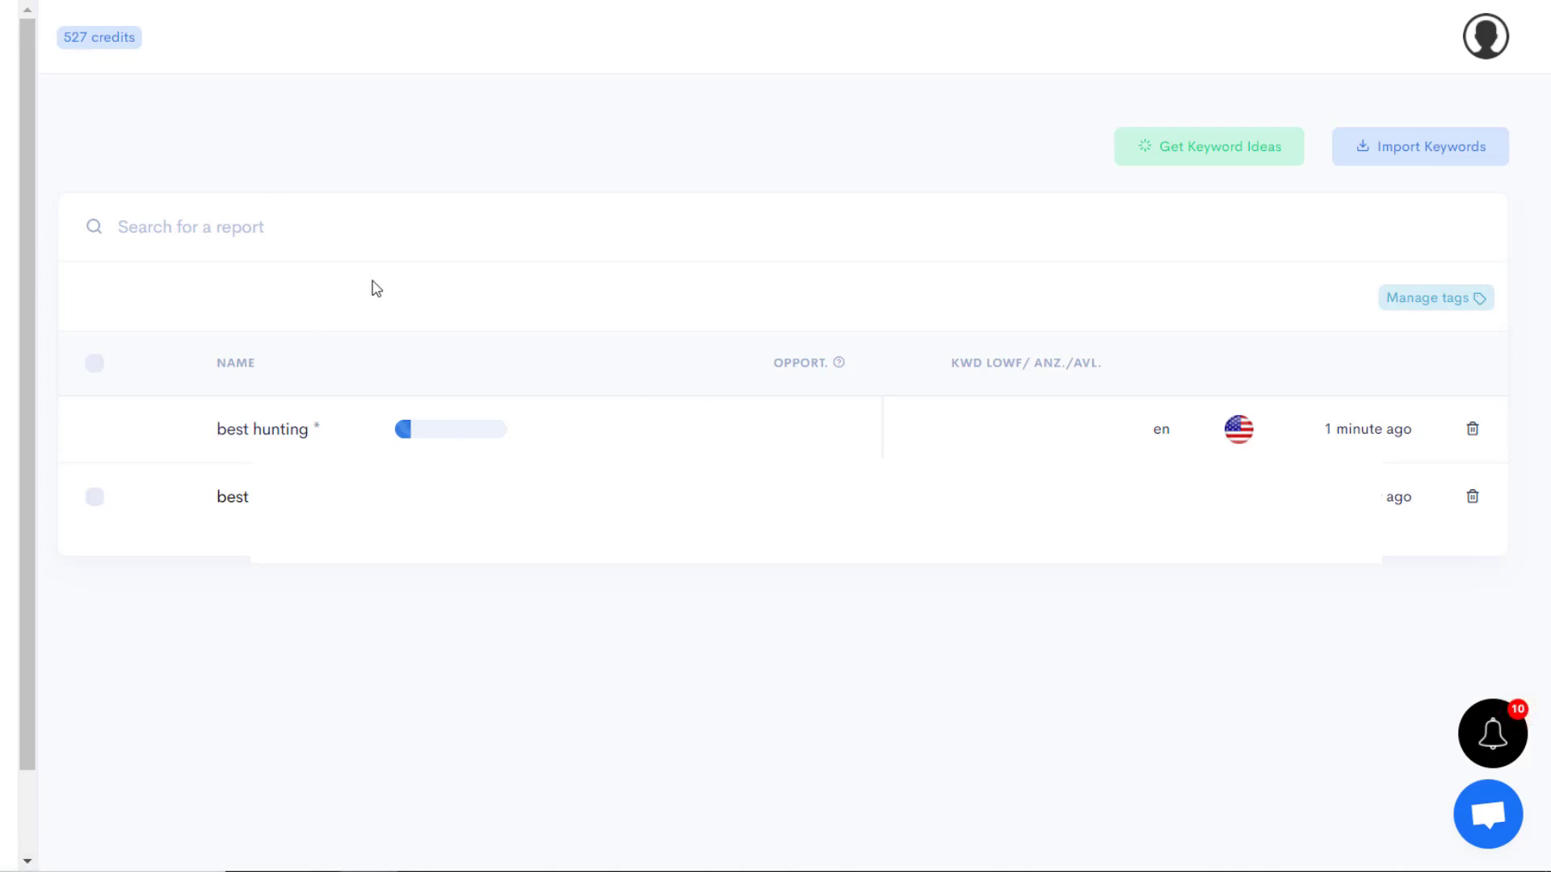
pyautogui.moveTo(504, 313)
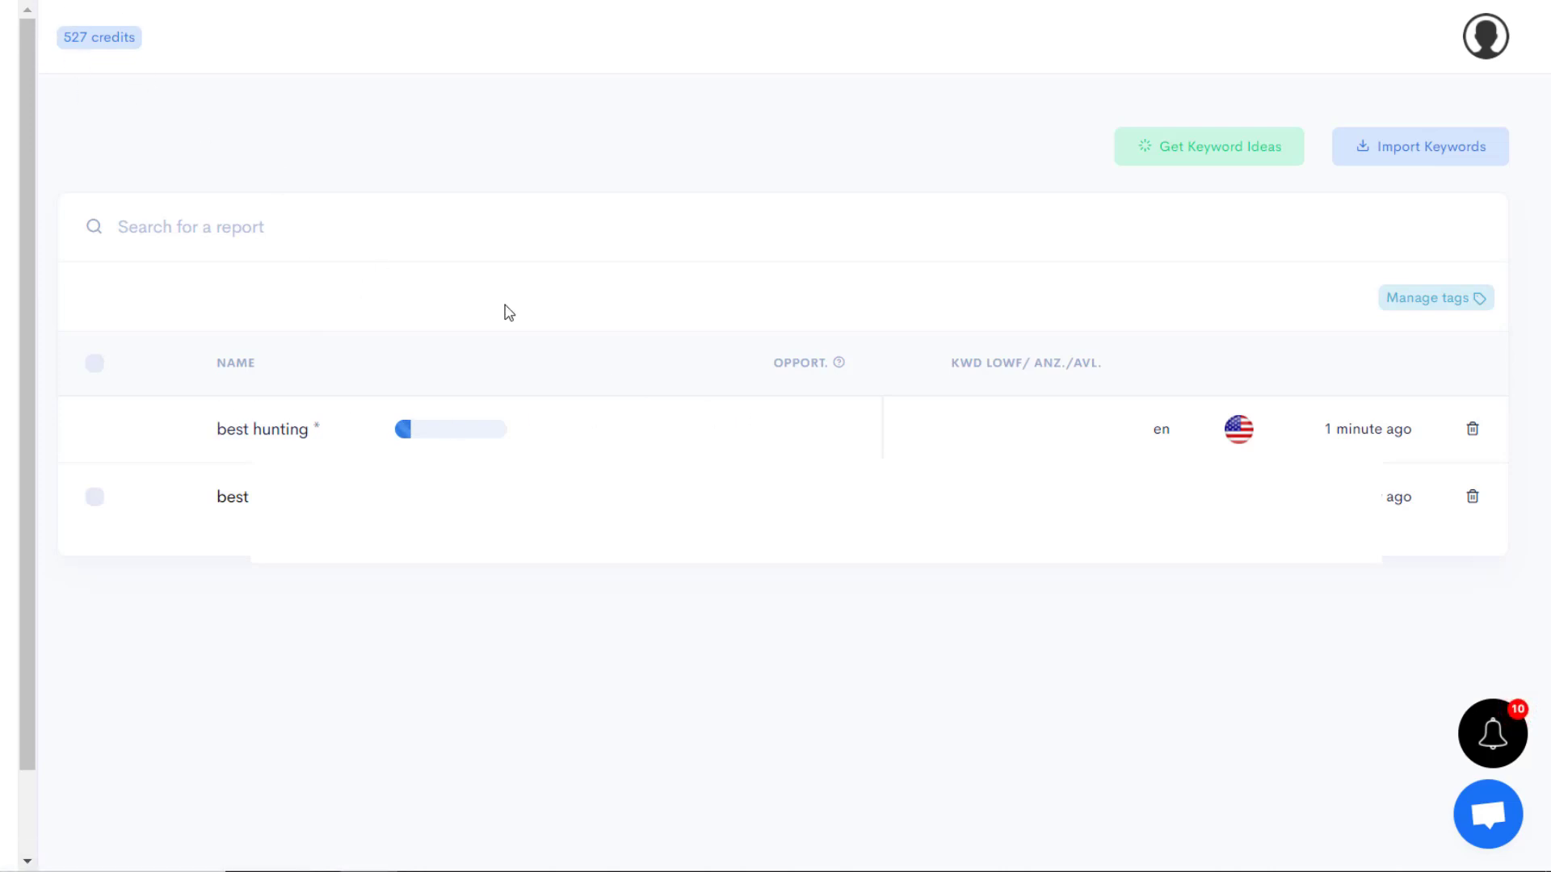
pyautogui.moveTo(431, 374)
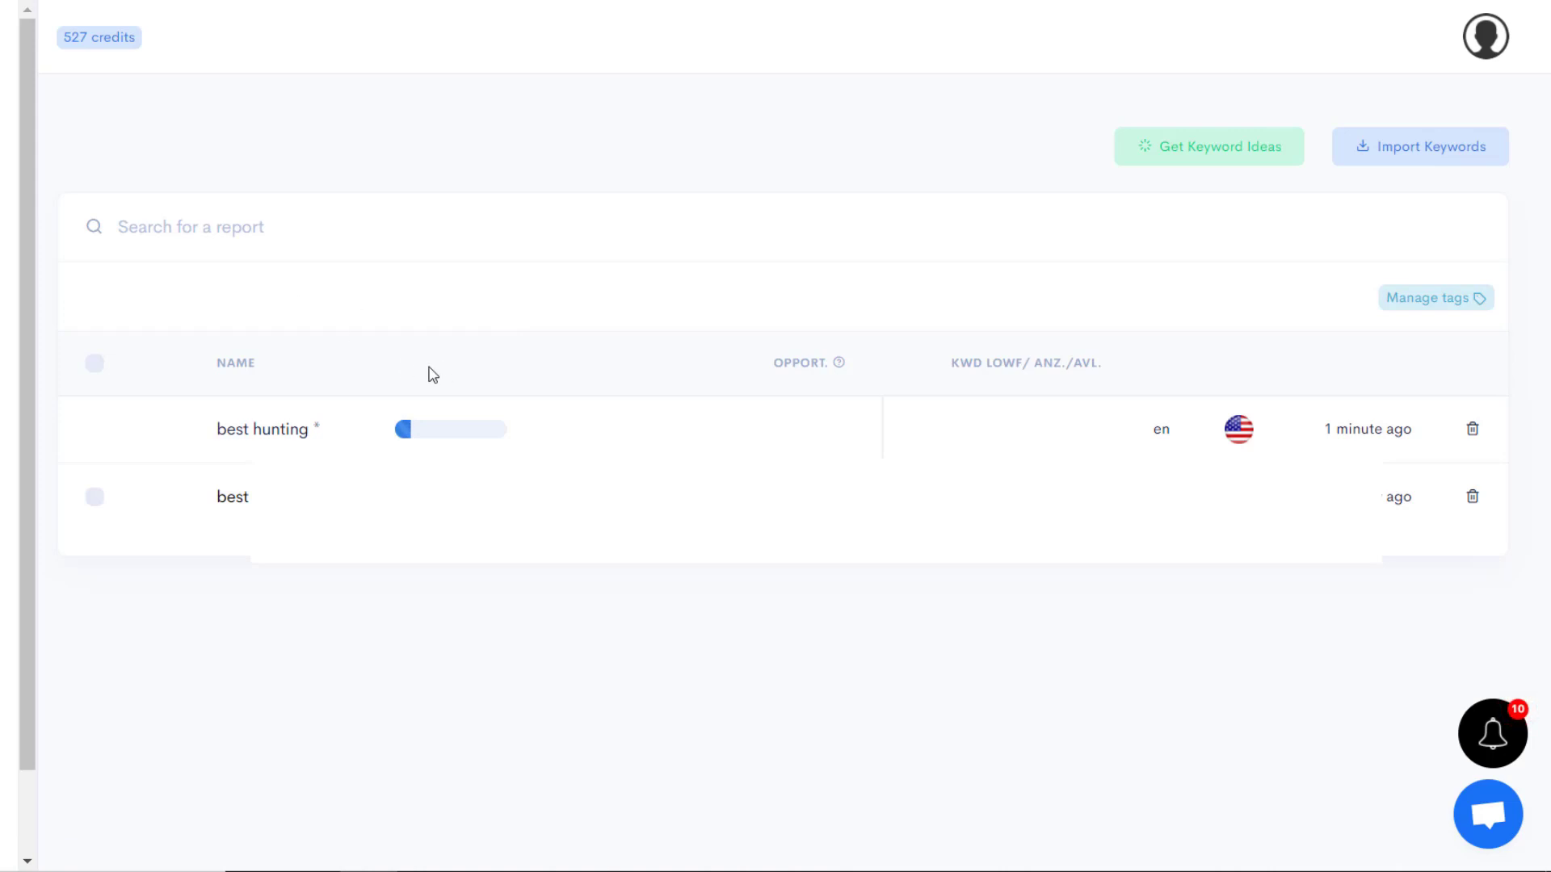
pyautogui.moveTo(487, 391)
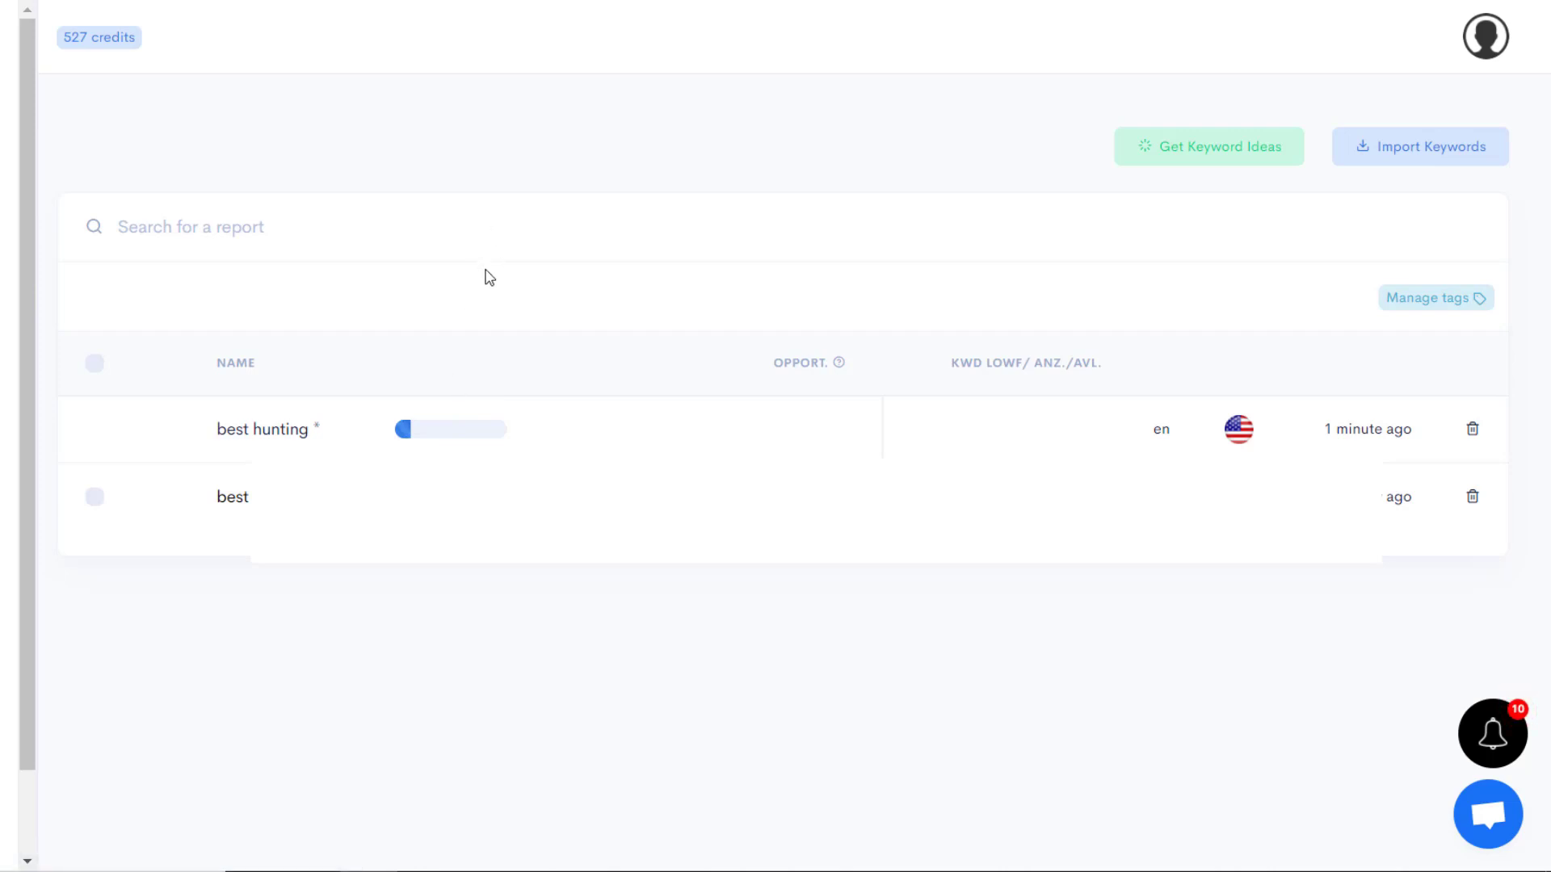
pyautogui.moveTo(559, 373)
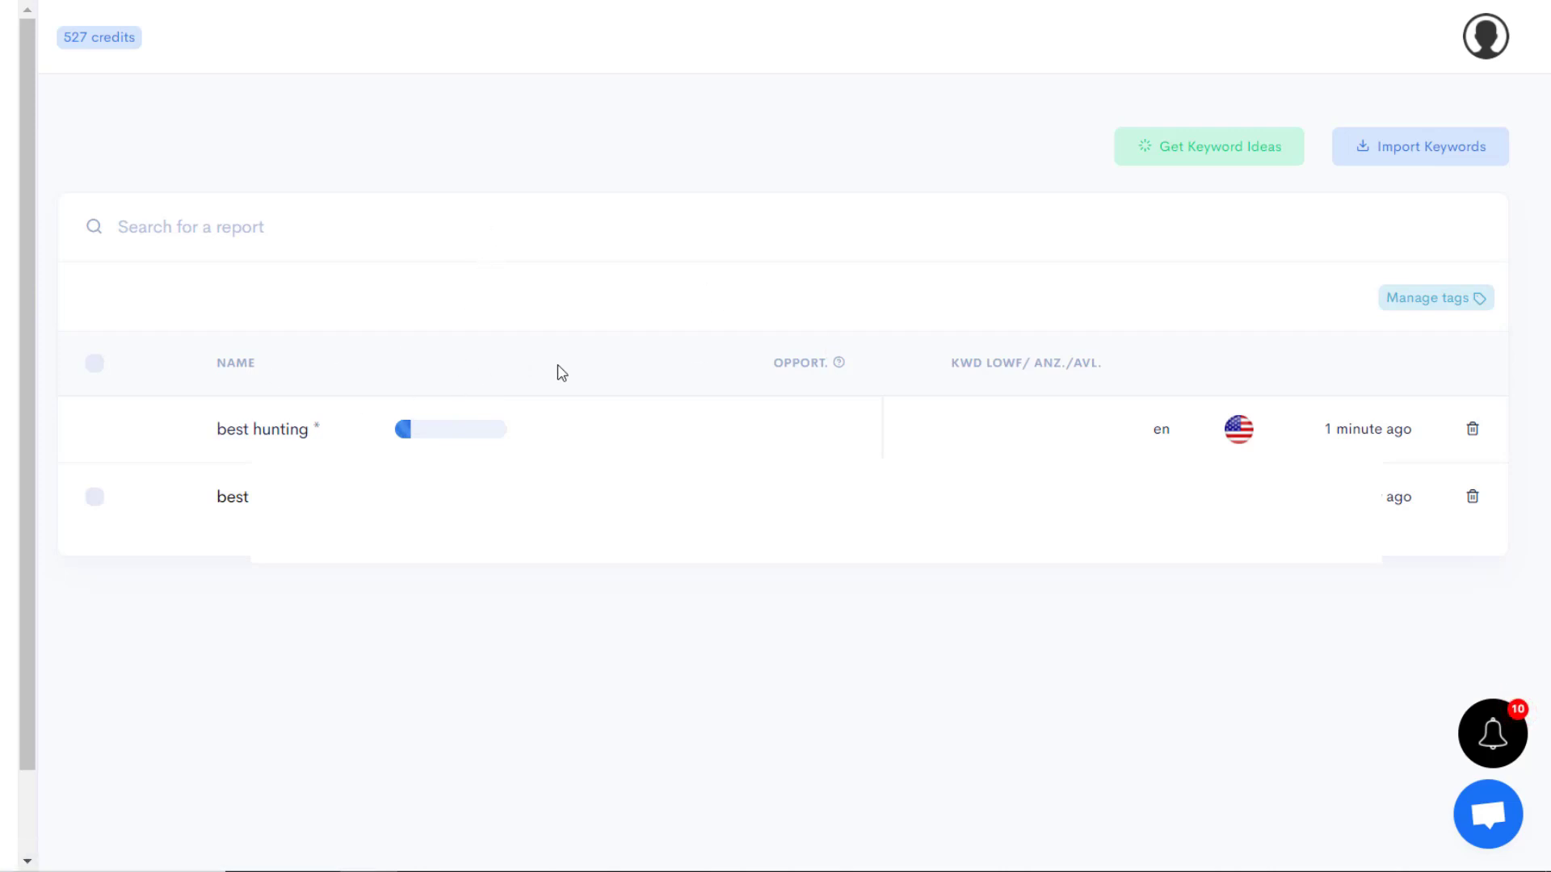
pyautogui.moveTo(580, 374)
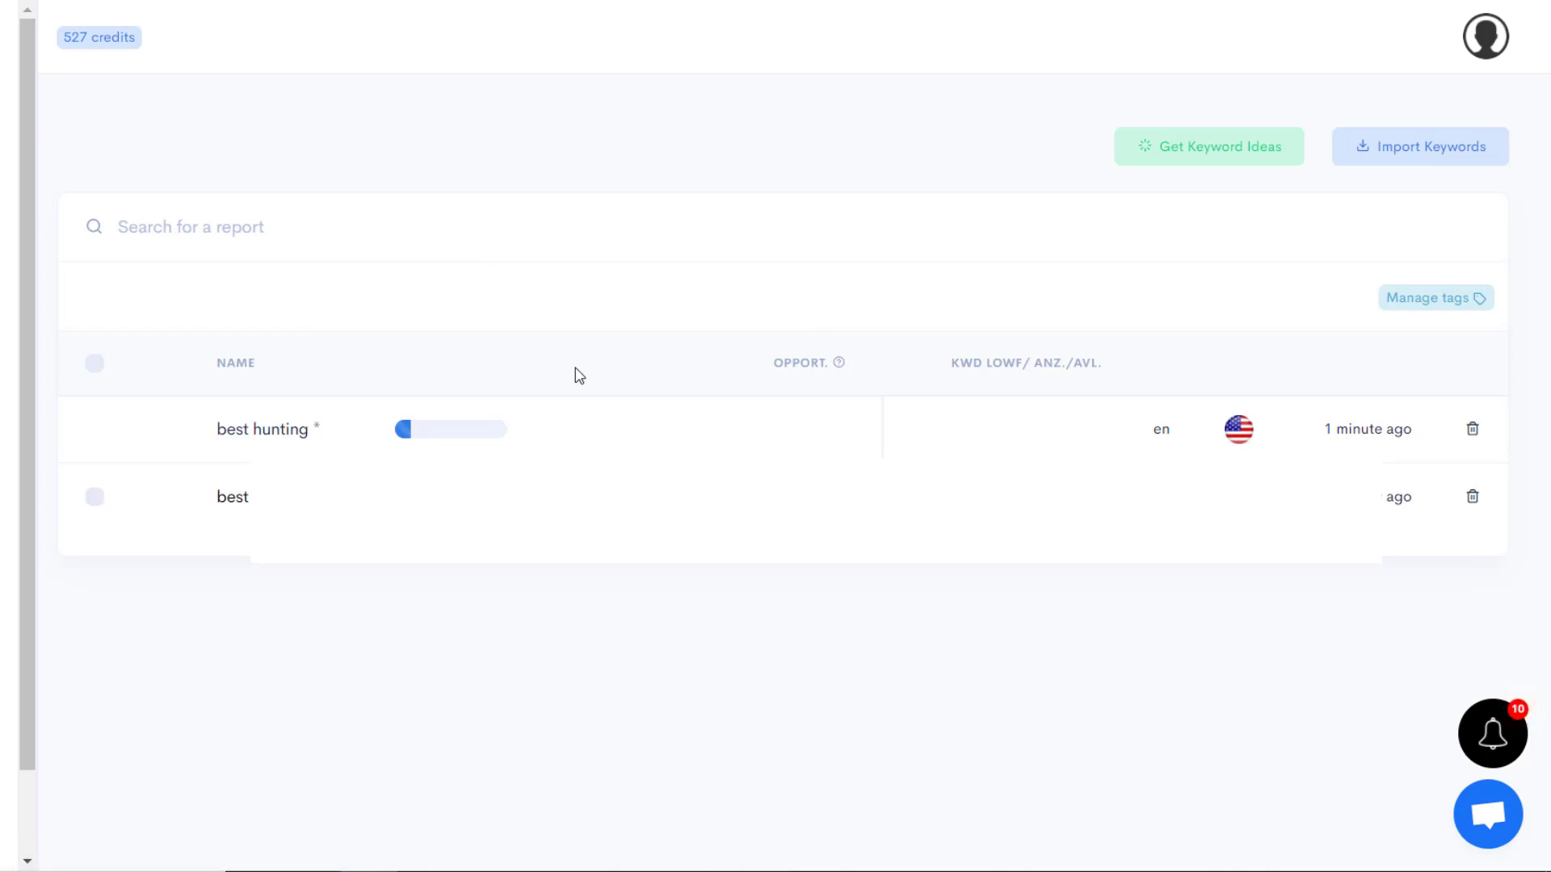
pyautogui.click(262, 428)
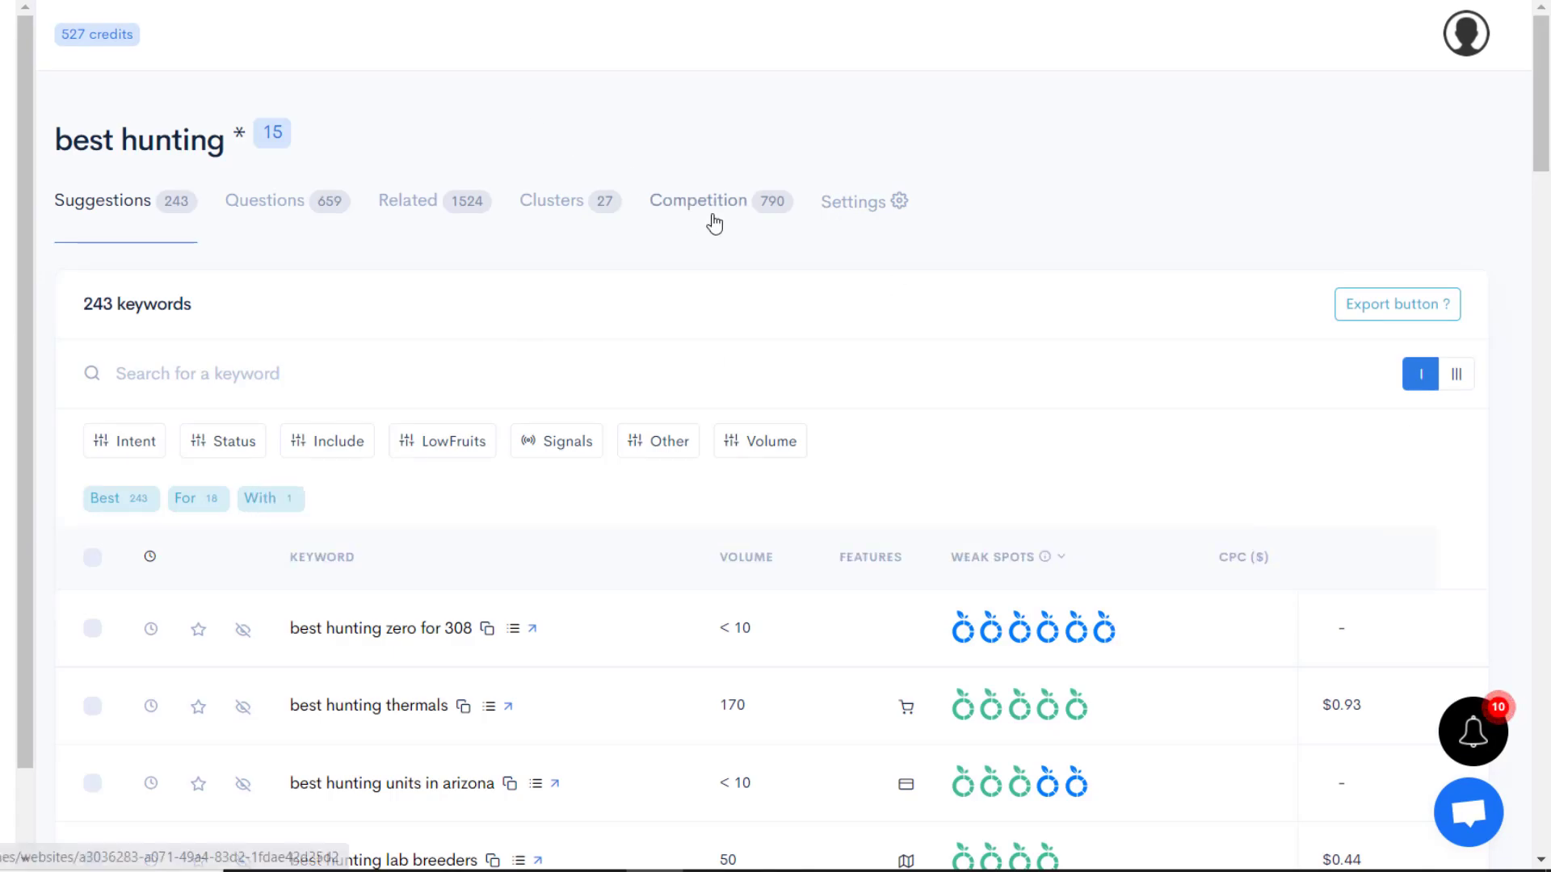
pyautogui.moveTo(111, 194)
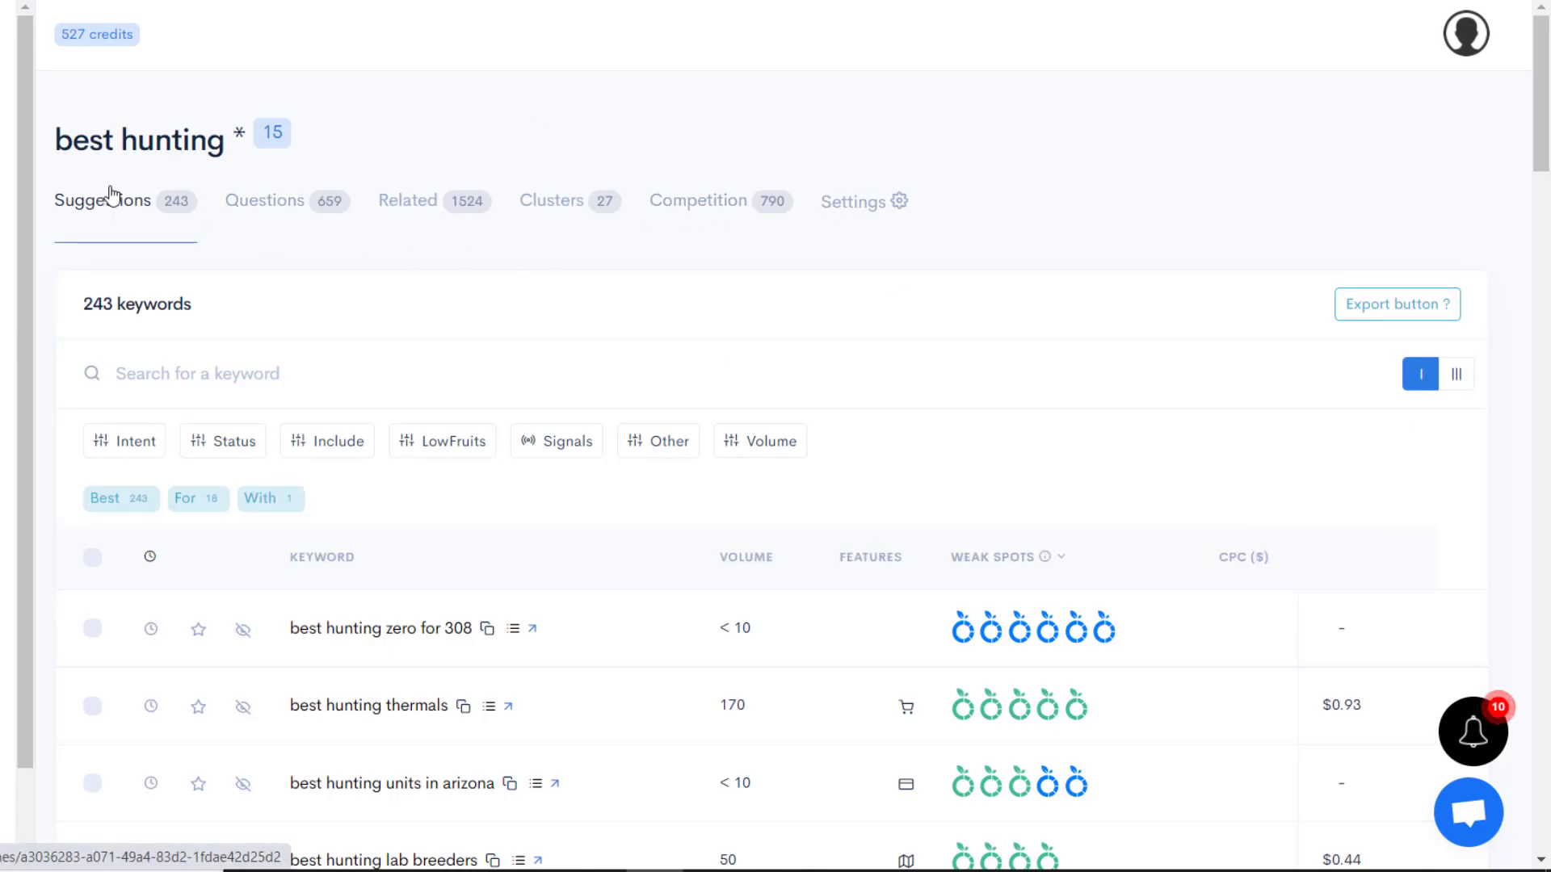
pyautogui.moveTo(359, 323)
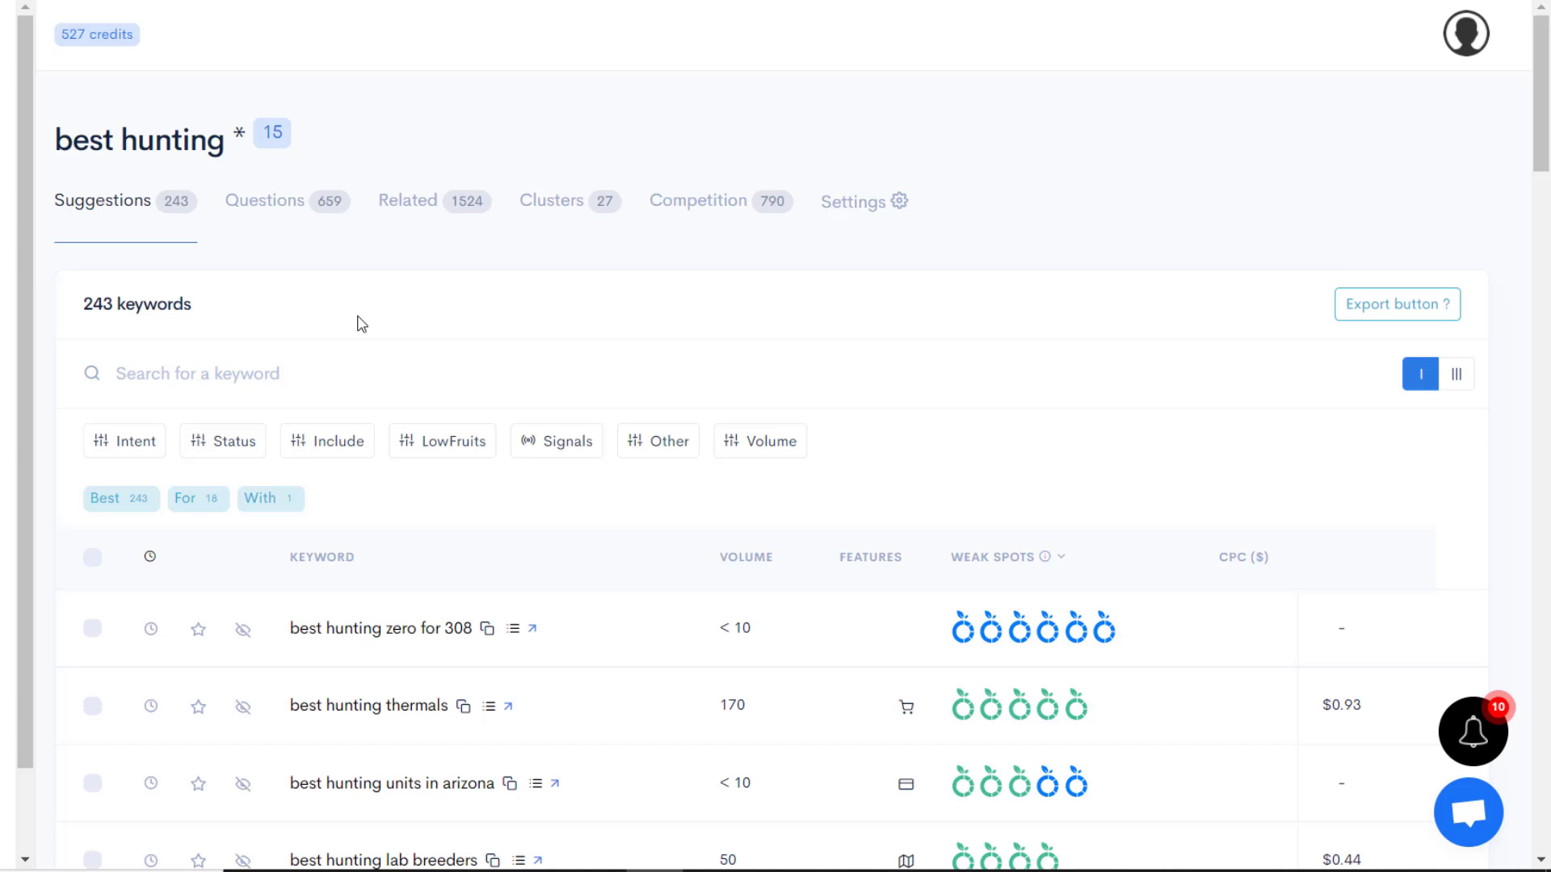
pyautogui.moveTo(581, 392)
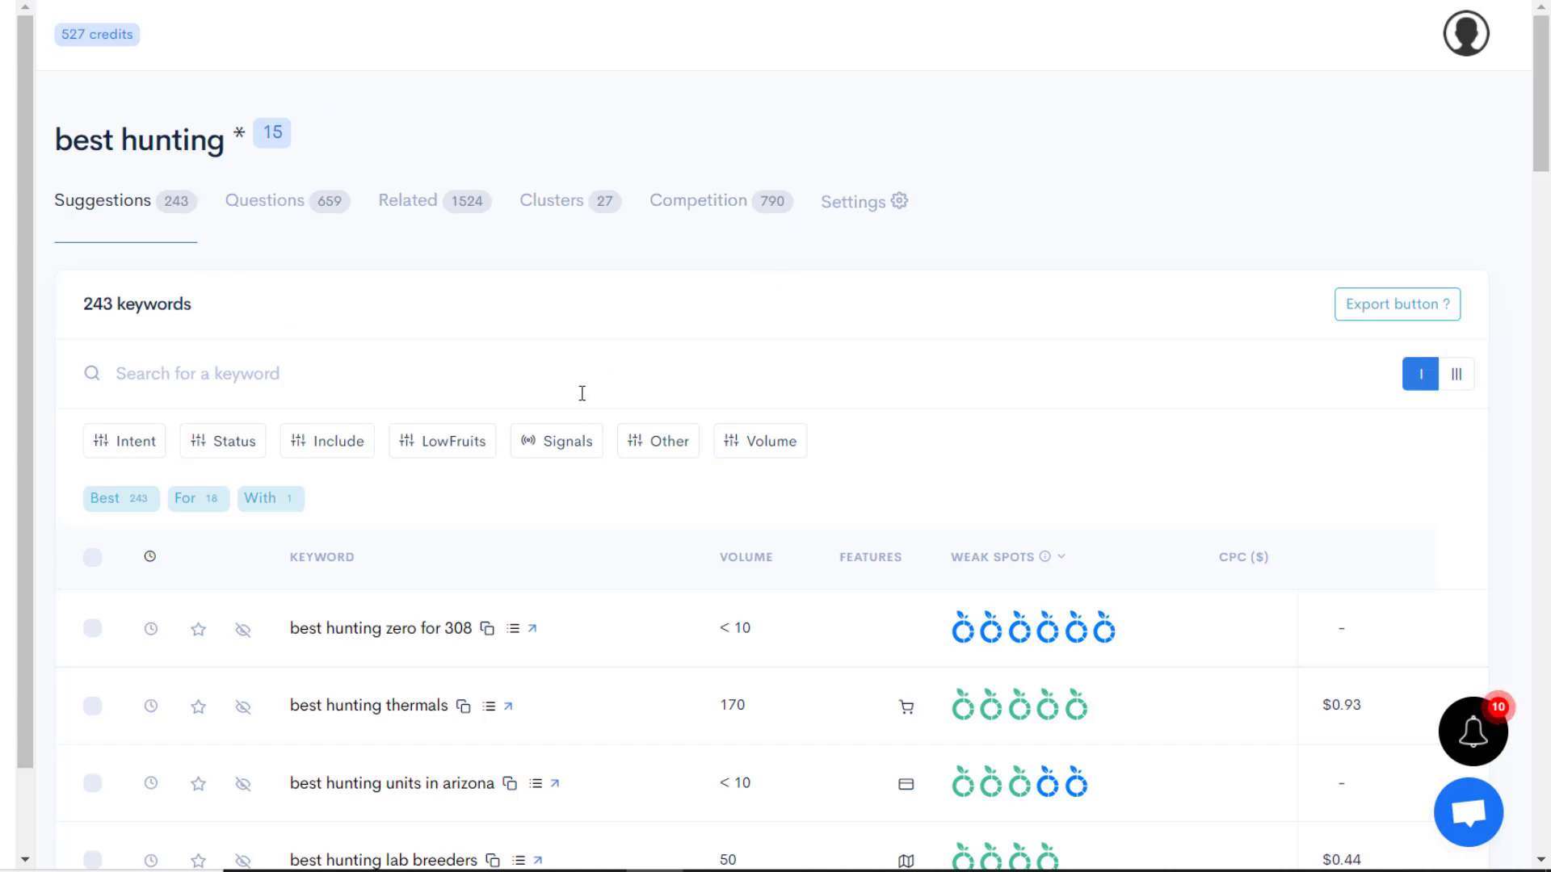
pyautogui.moveTo(286, 208)
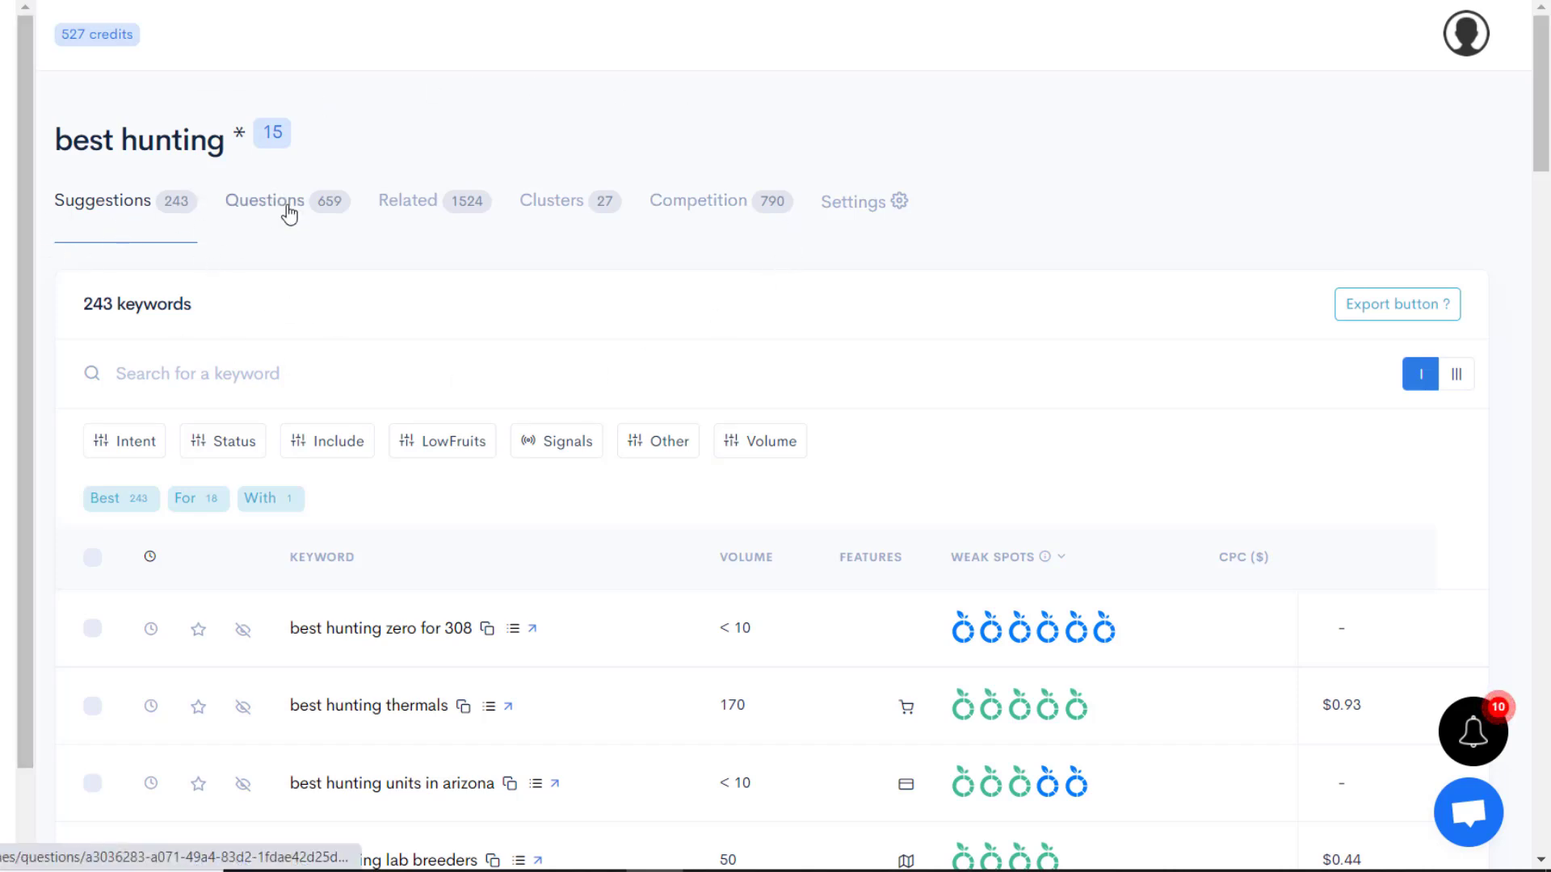
# Show the report's 659 question keywords grouped by Are, How and Which
pyautogui.click(264, 201)
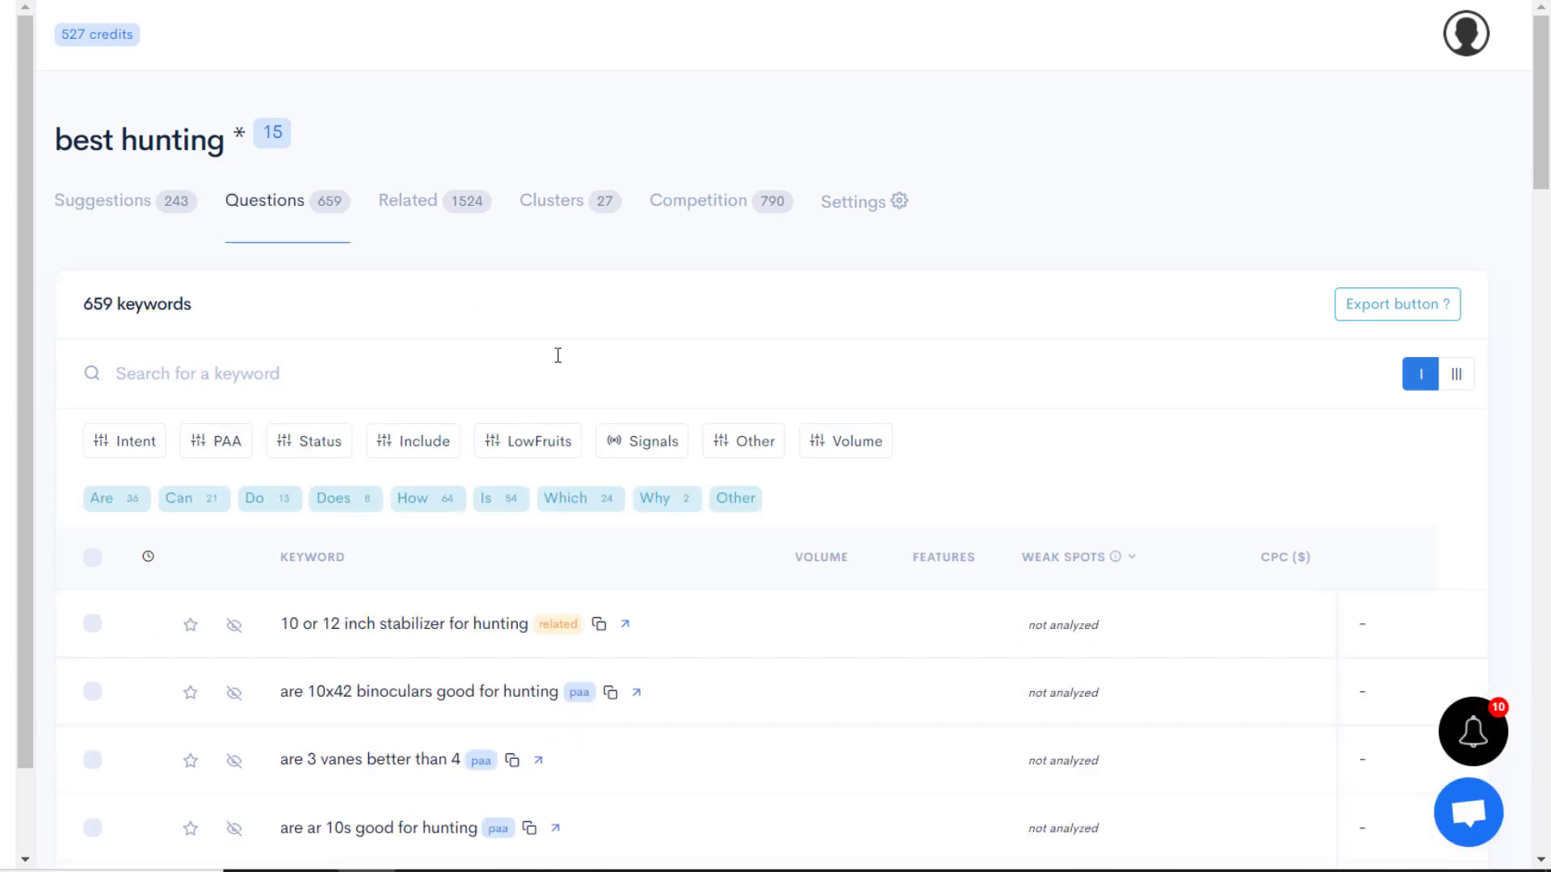
pyautogui.scroll(-3)
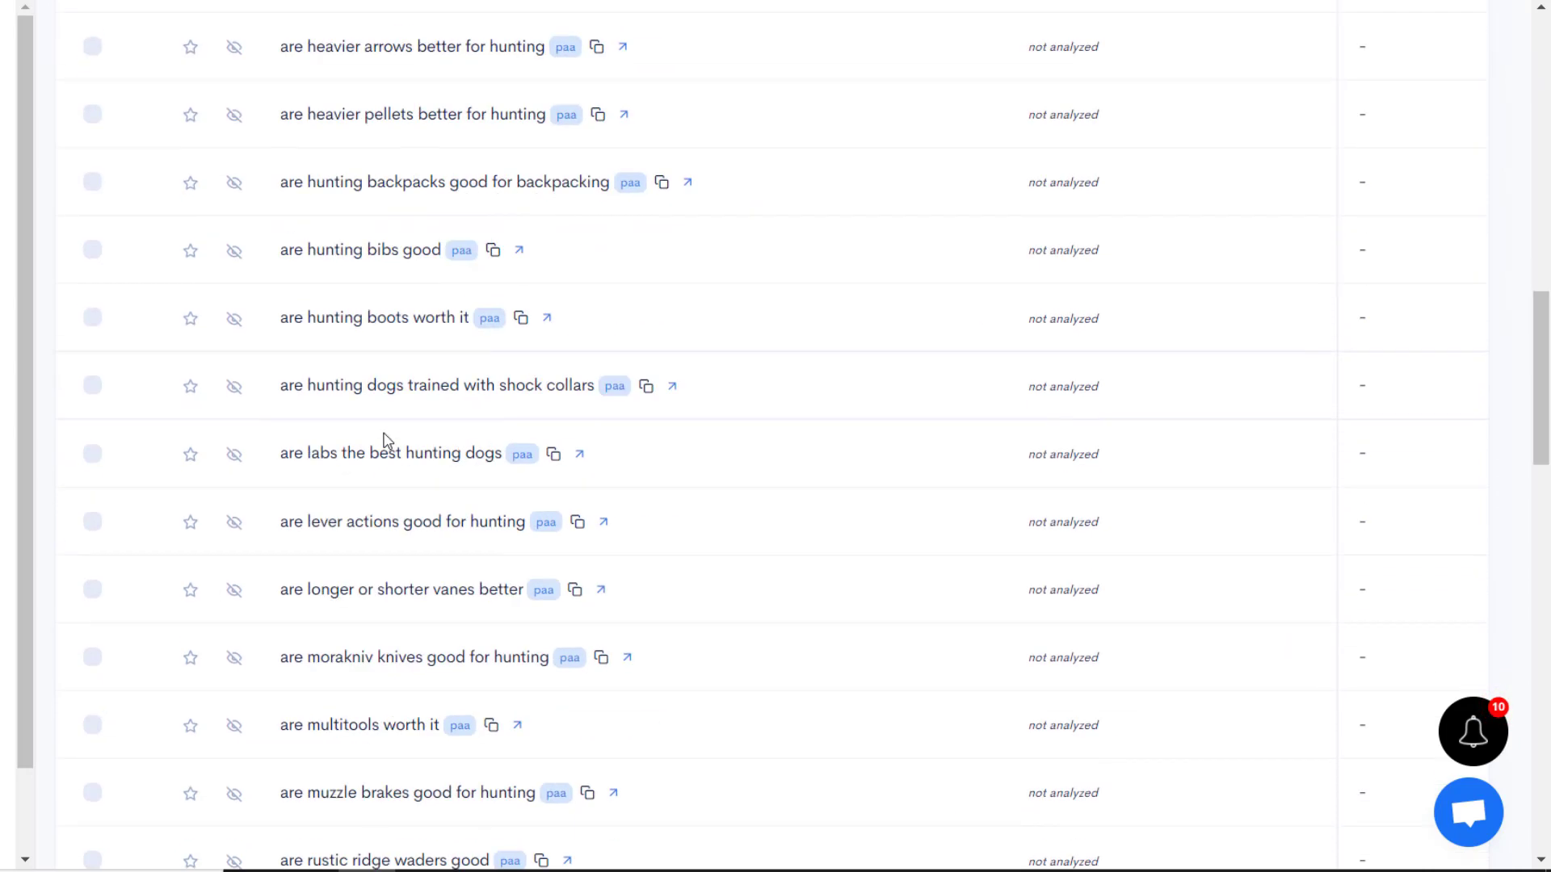
pyautogui.scroll(3)
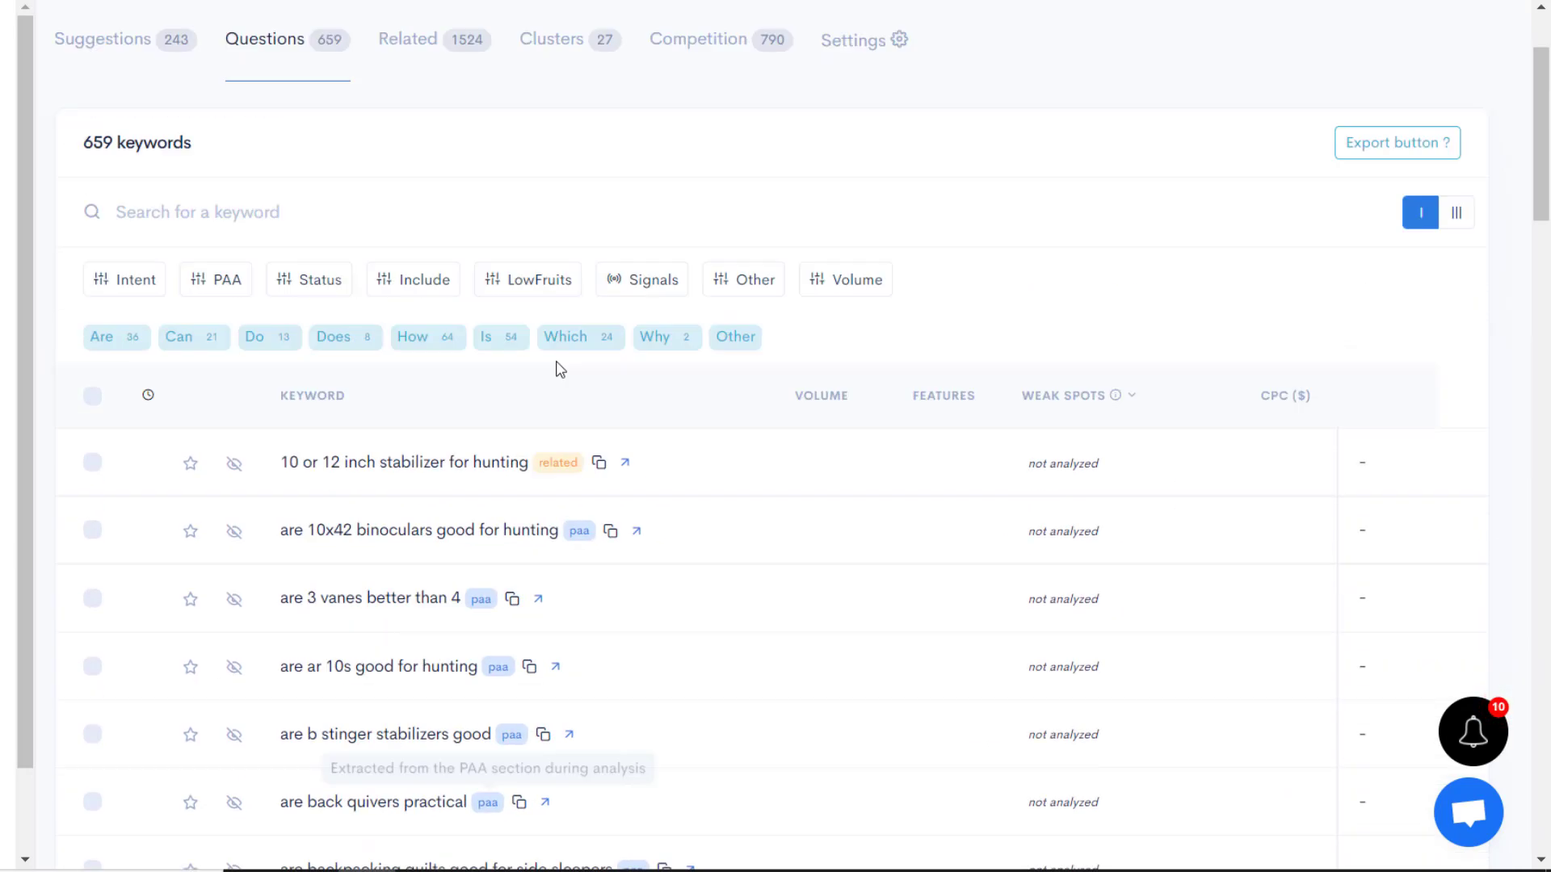
pyautogui.scroll(3)
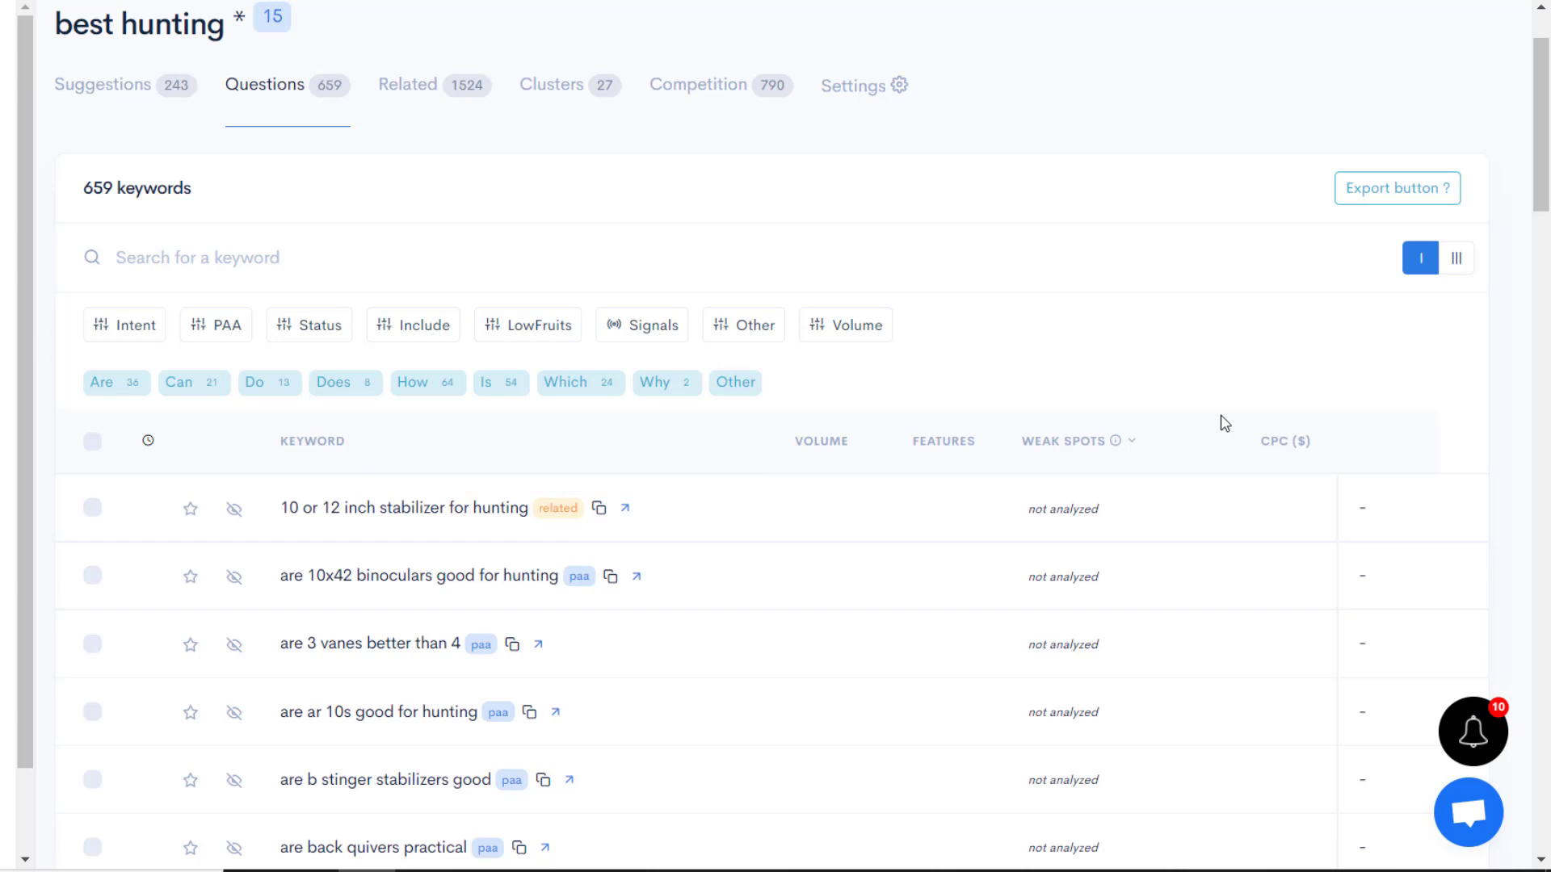
pyautogui.moveTo(207, 180)
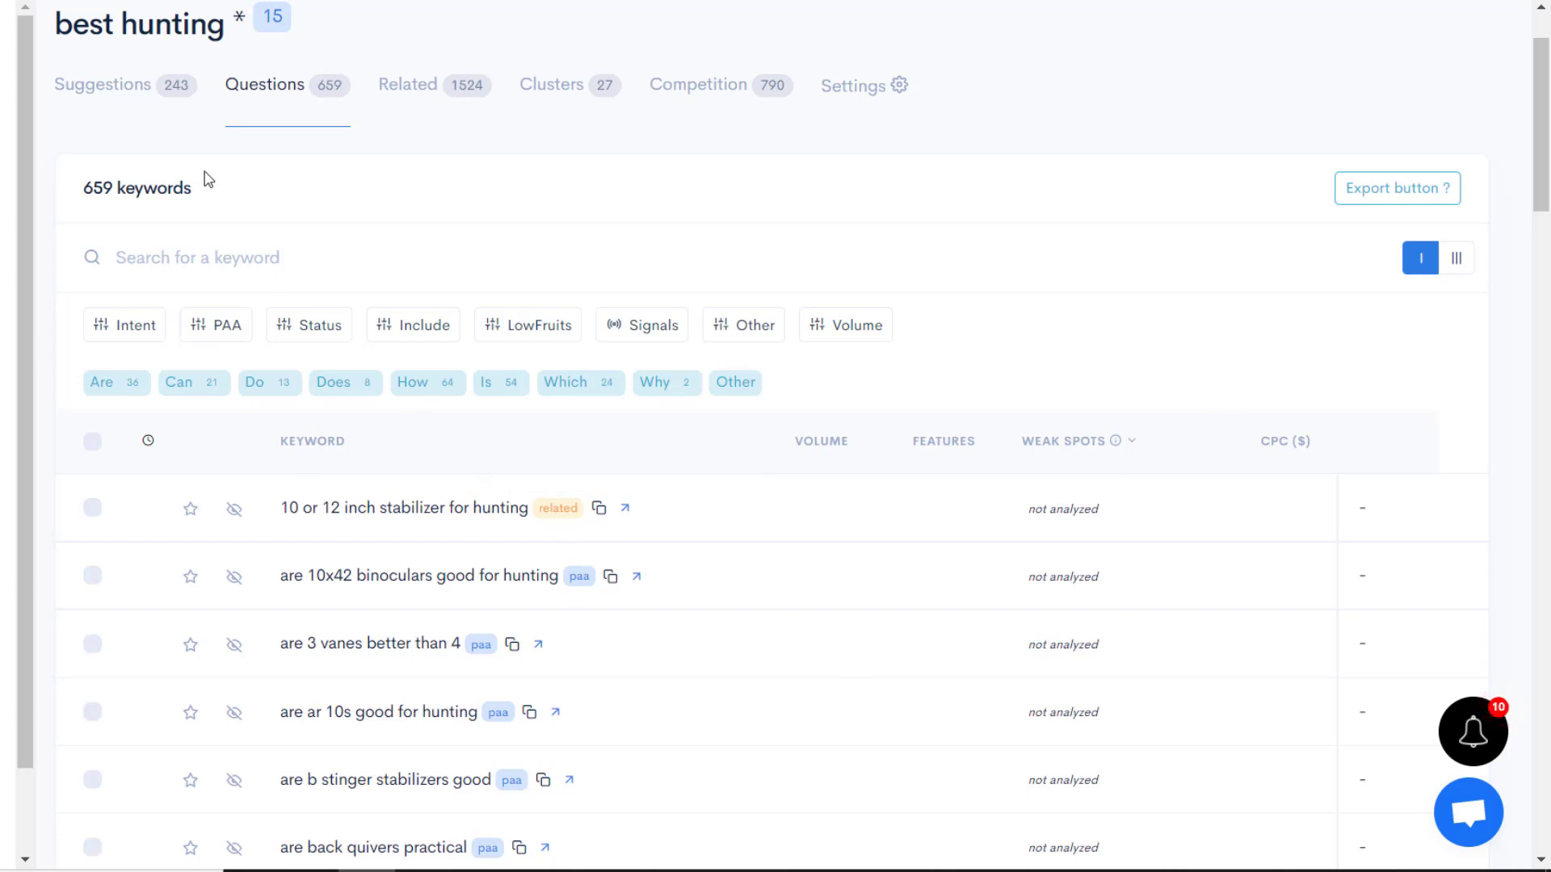
pyautogui.moveTo(545, 454)
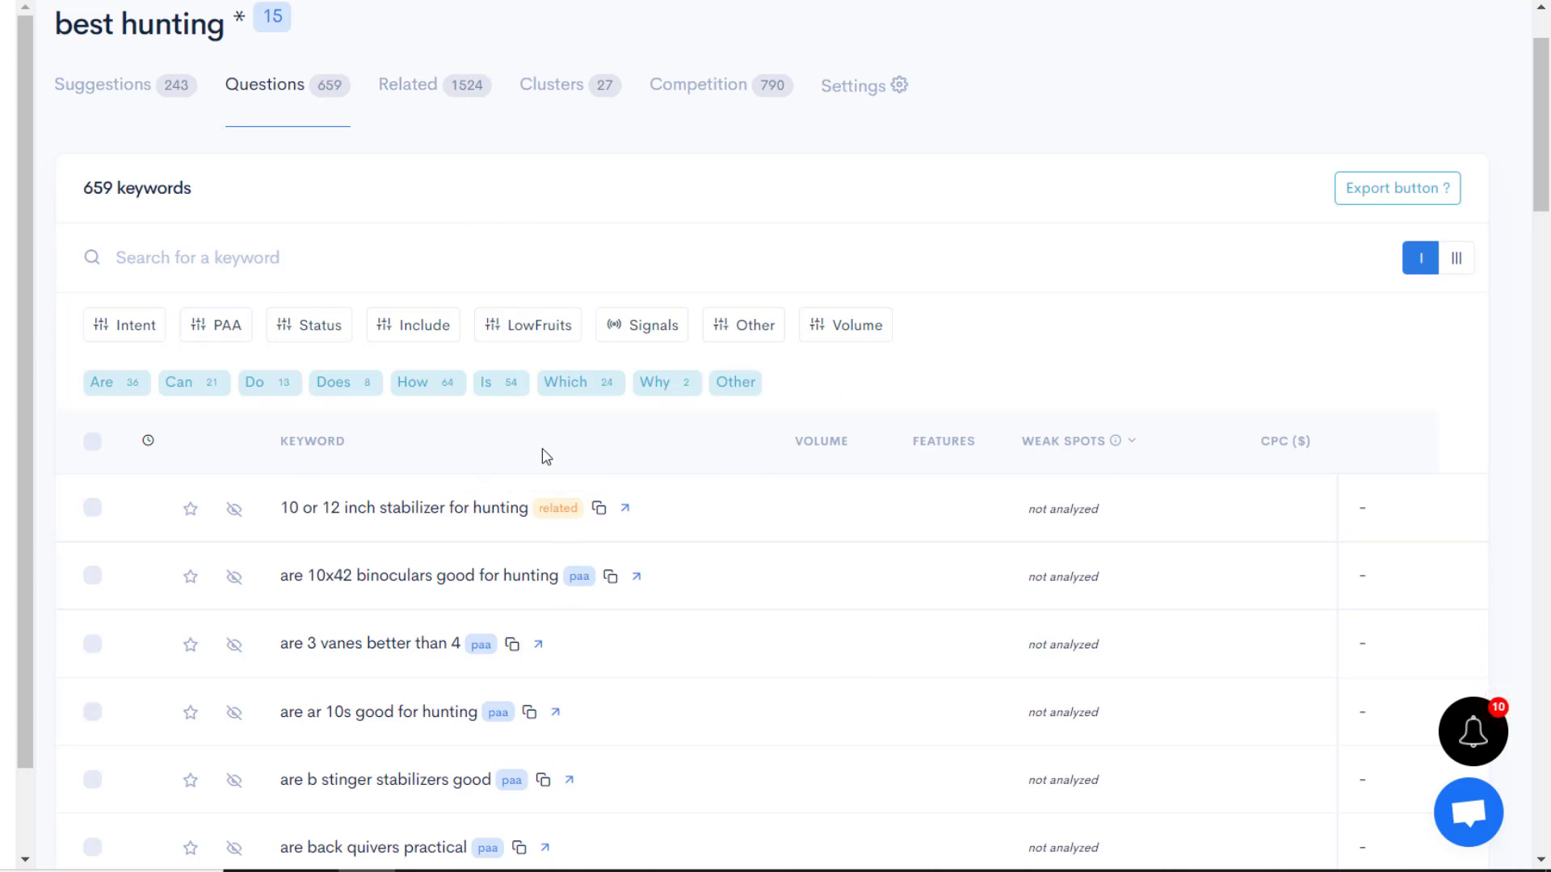
pyautogui.moveTo(675, 445)
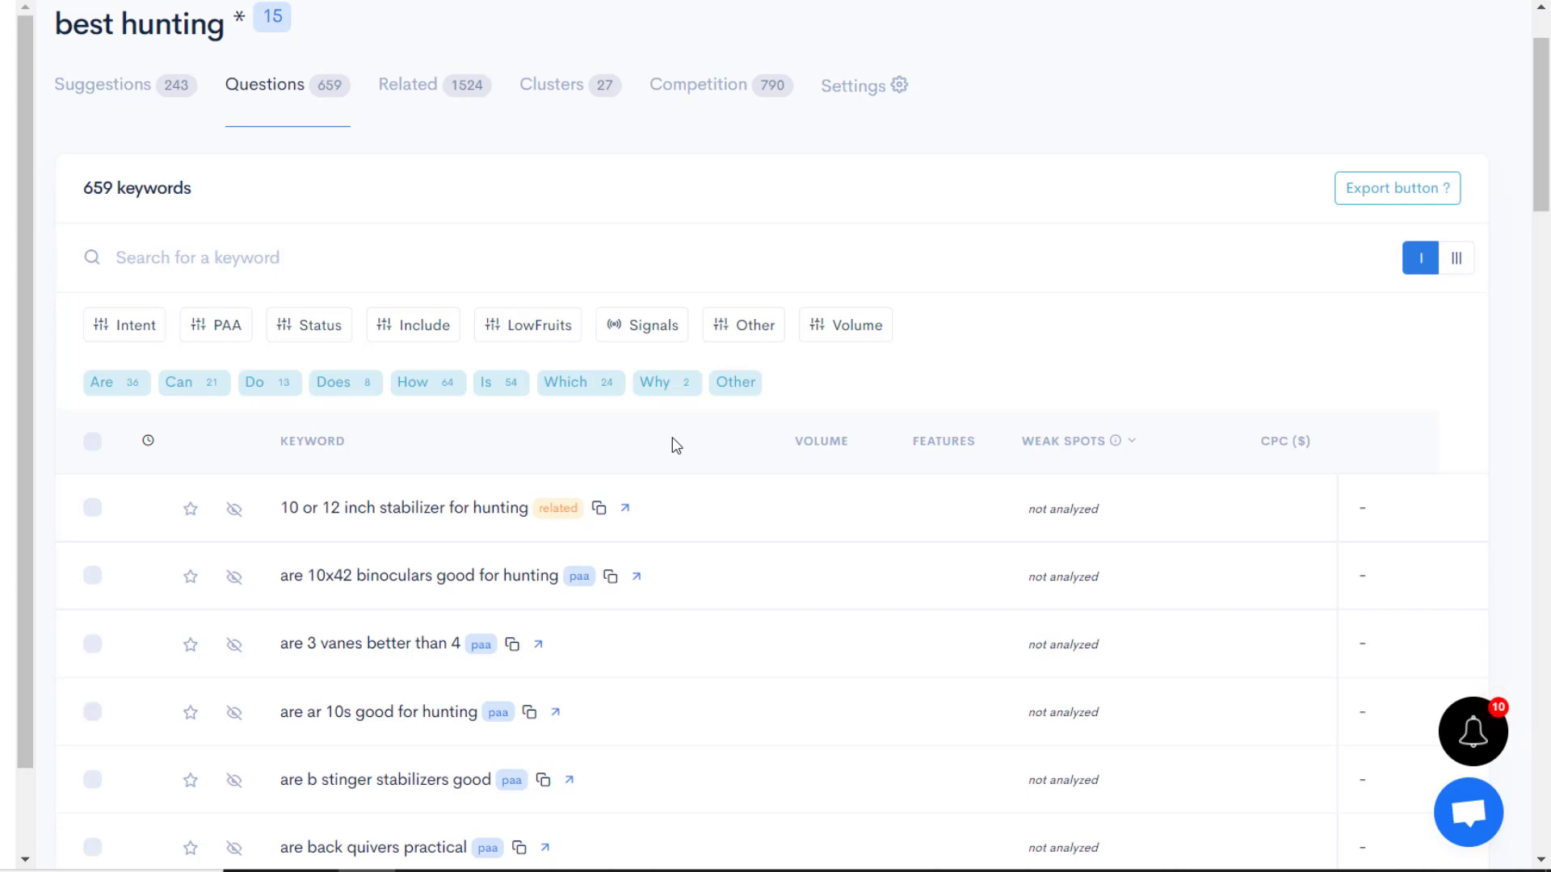
pyautogui.scroll(-3)
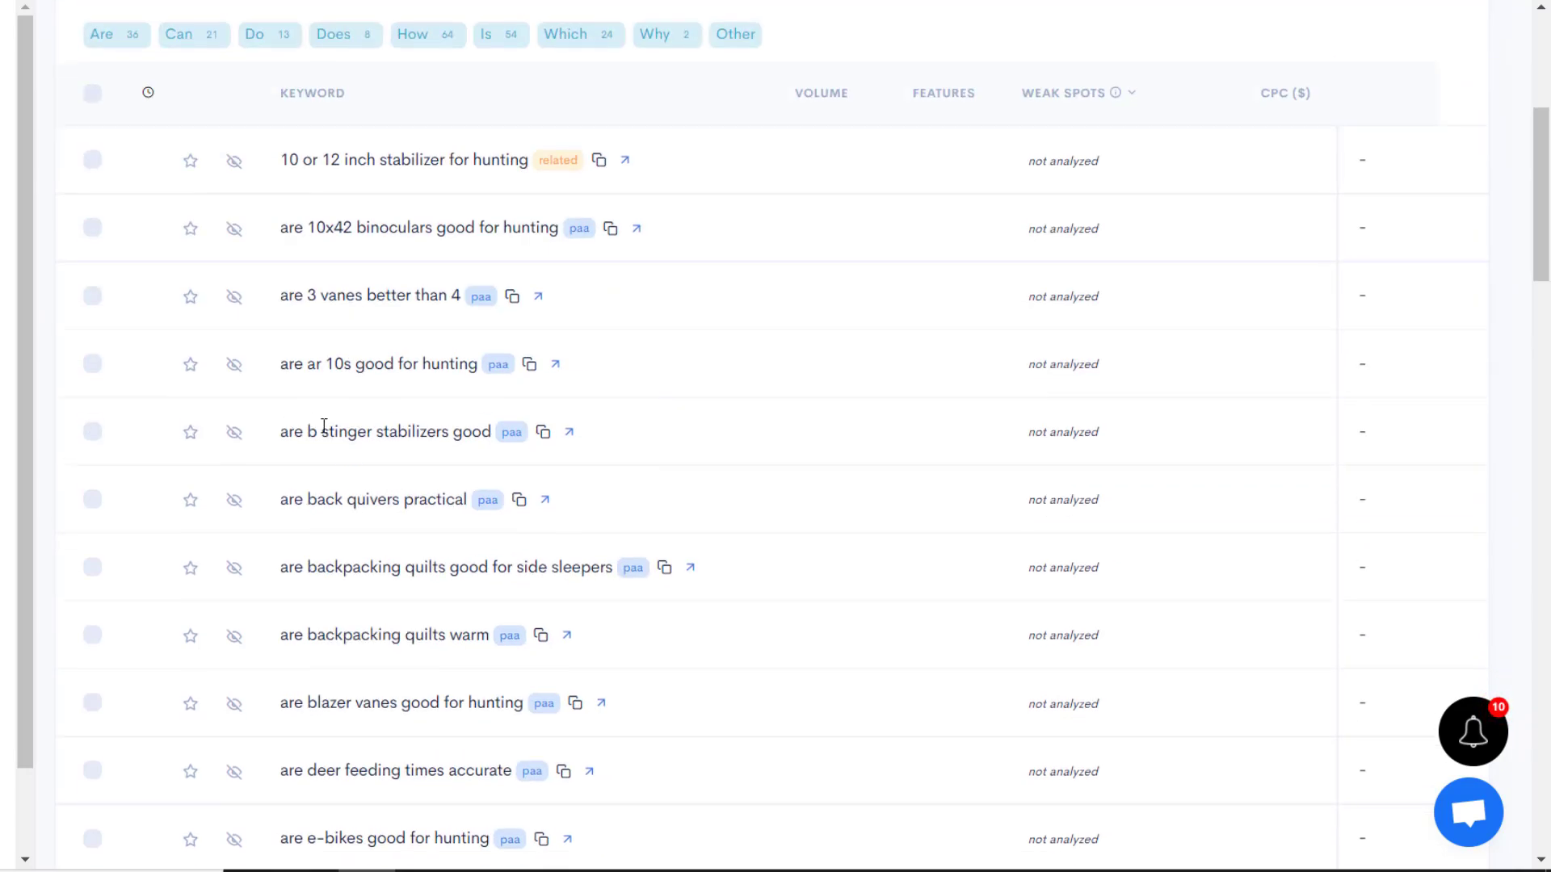
pyautogui.moveTo(365, 513)
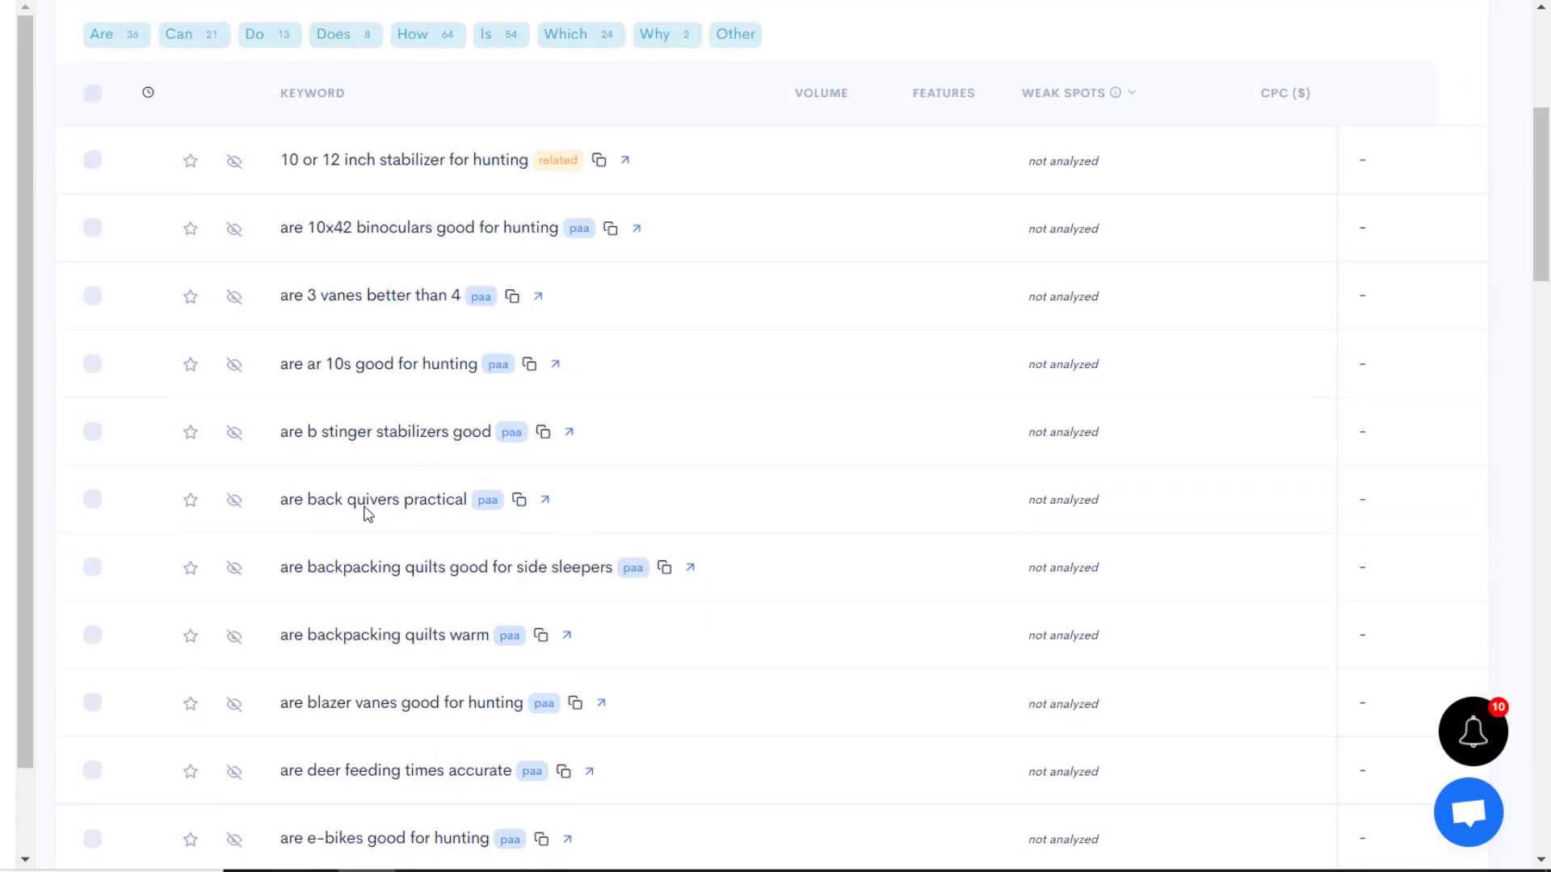
pyautogui.scroll(3)
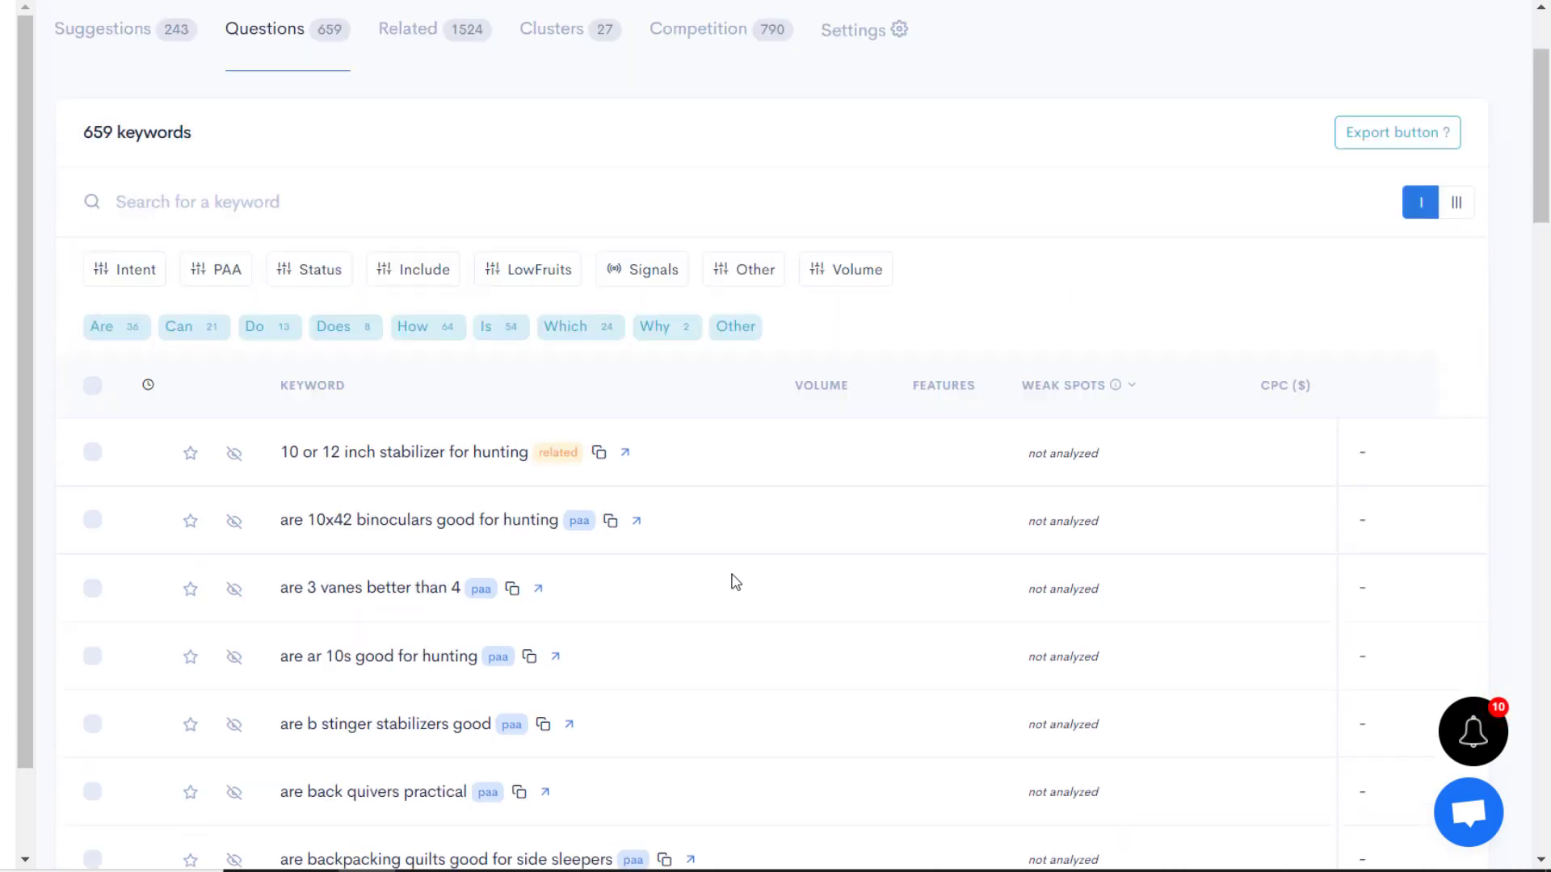
pyautogui.scroll(3)
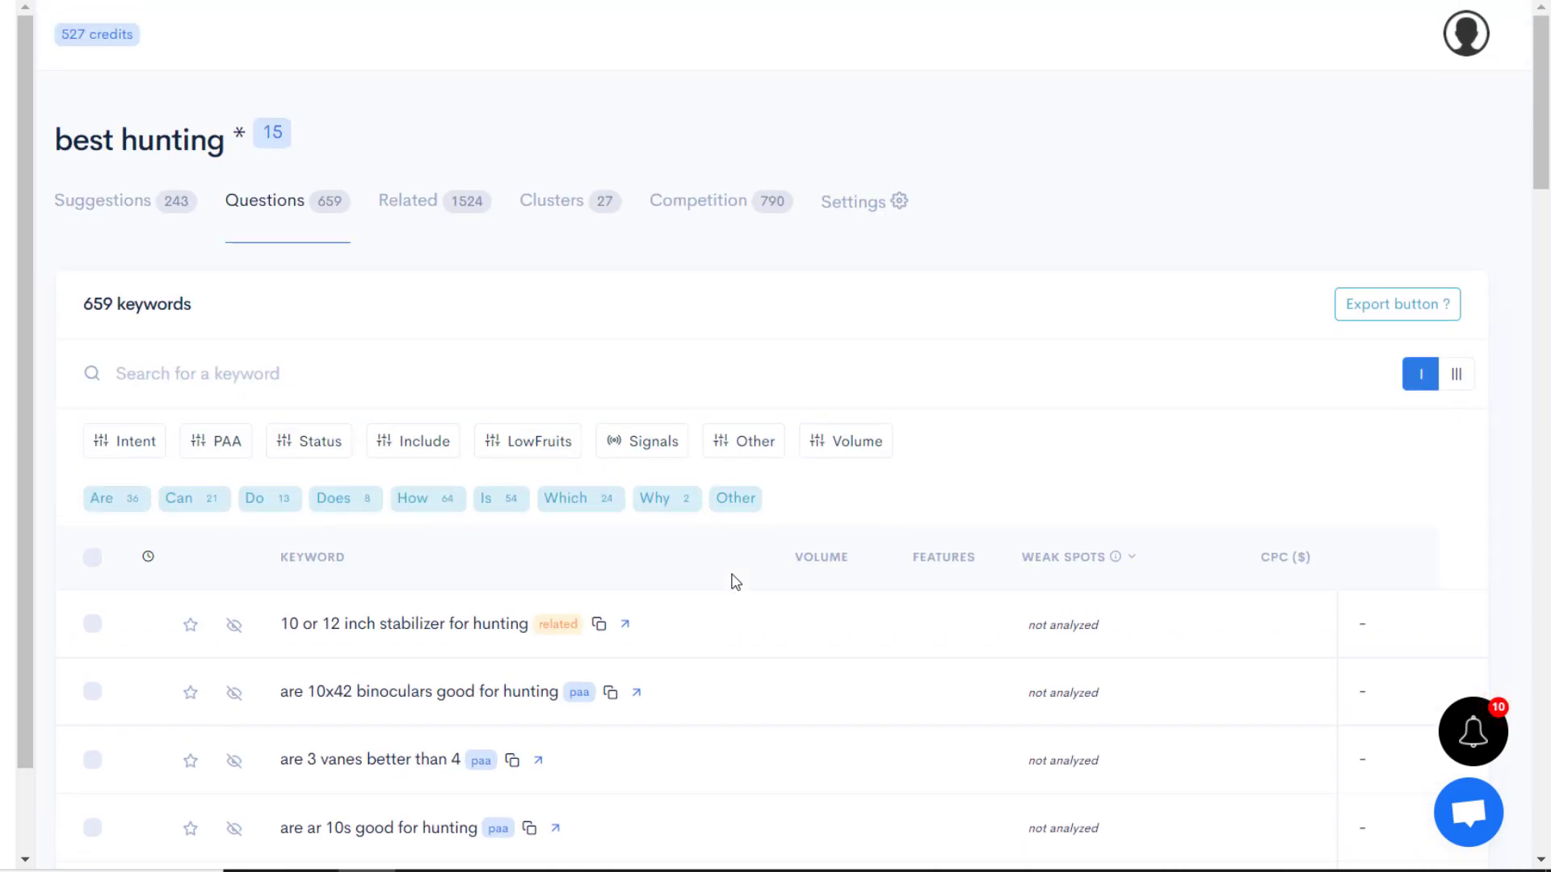
pyautogui.moveTo(836, 307)
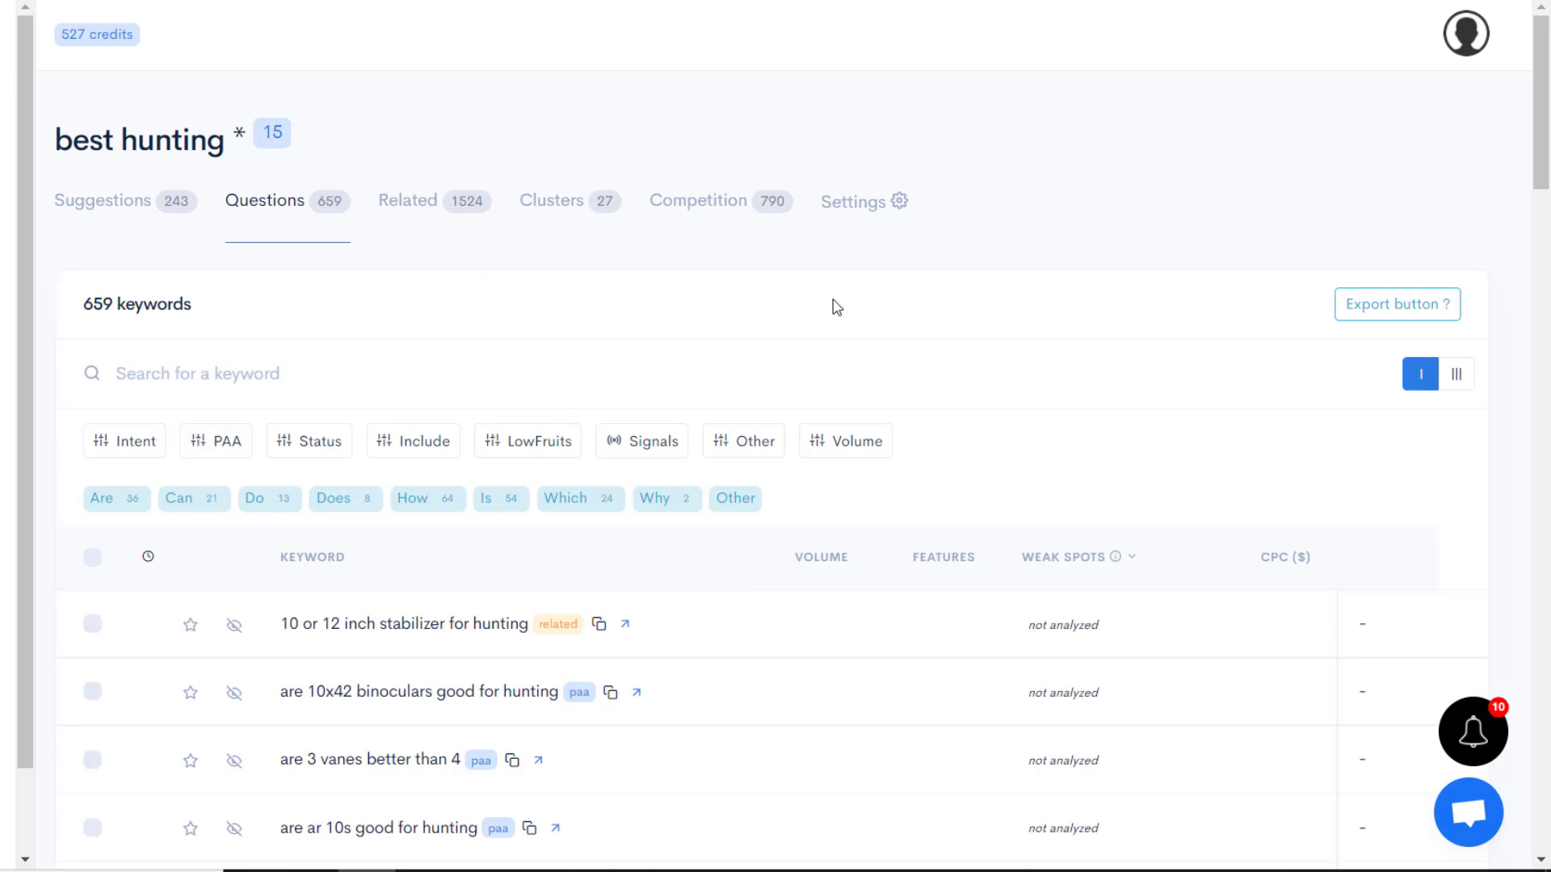
pyautogui.moveTo(771, 522)
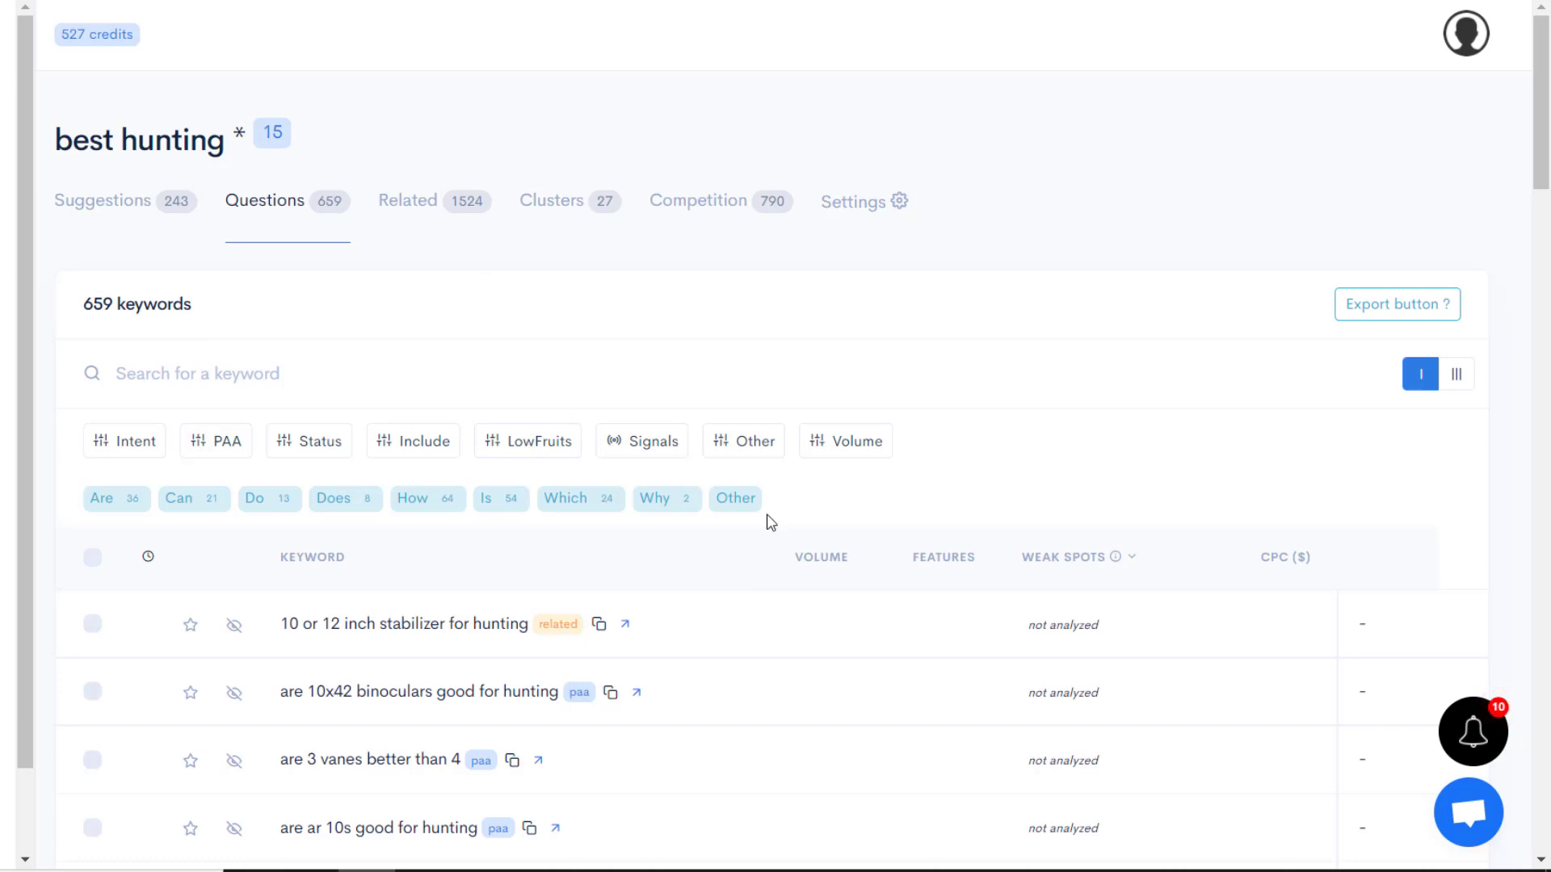
pyautogui.scroll(-3)
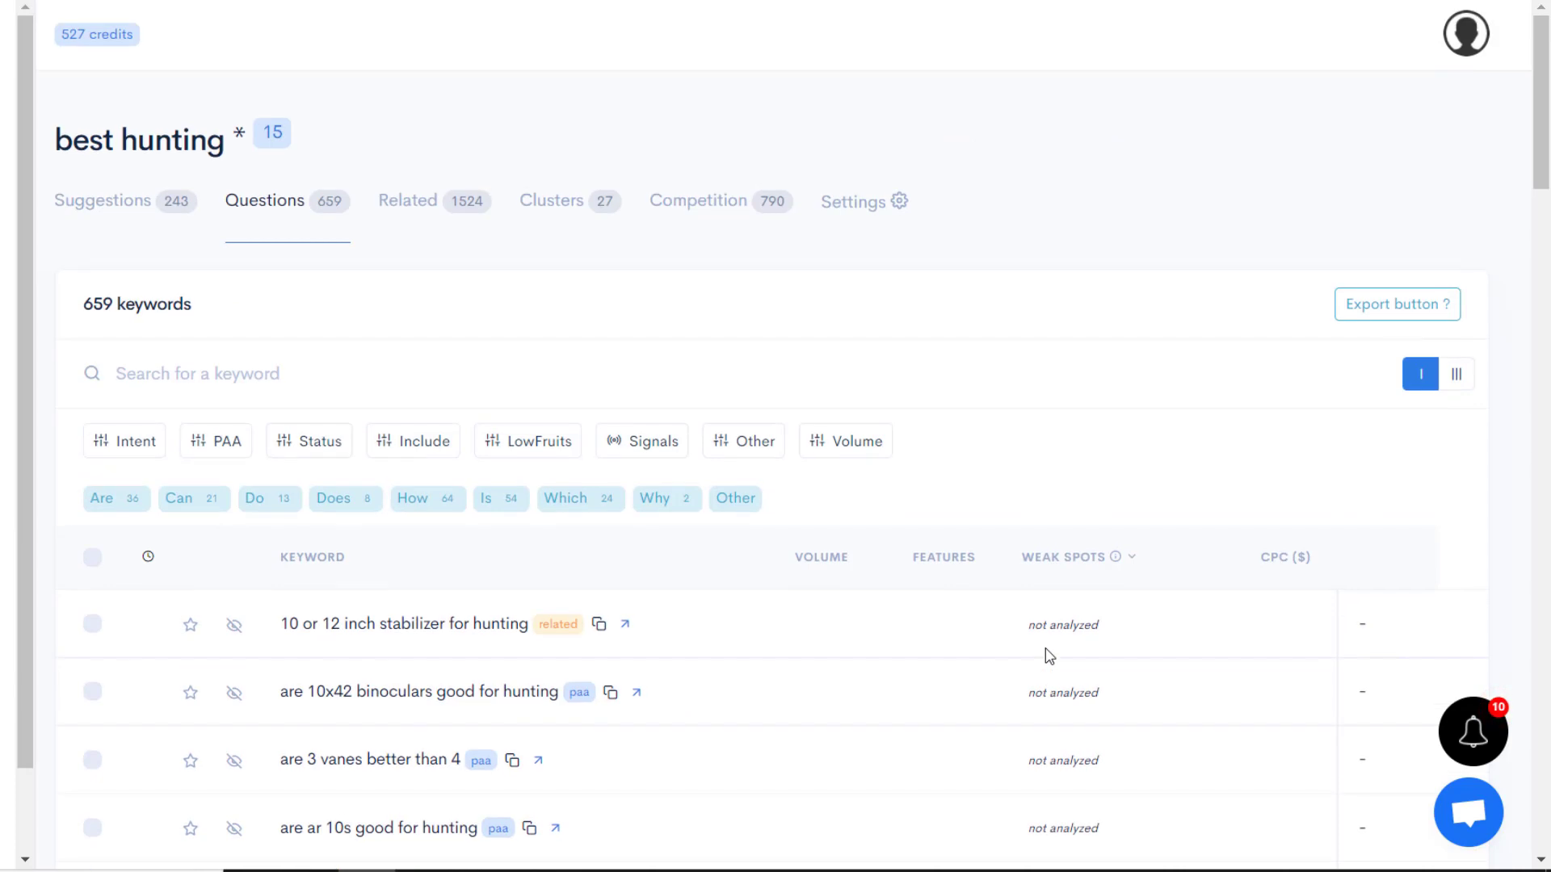
pyautogui.moveTo(91, 334)
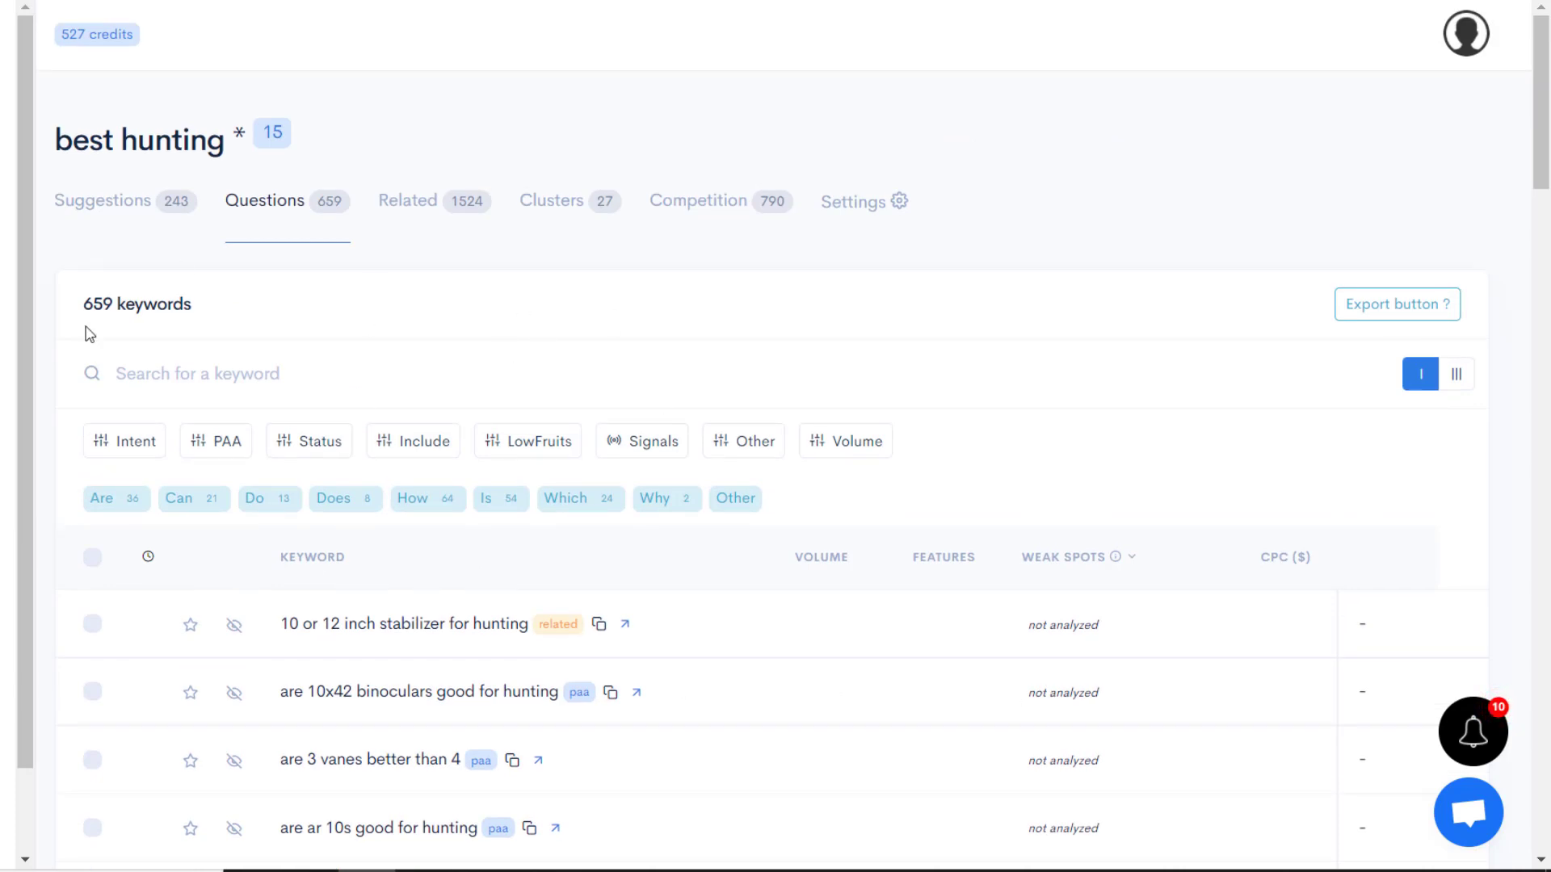
pyautogui.moveTo(641, 441)
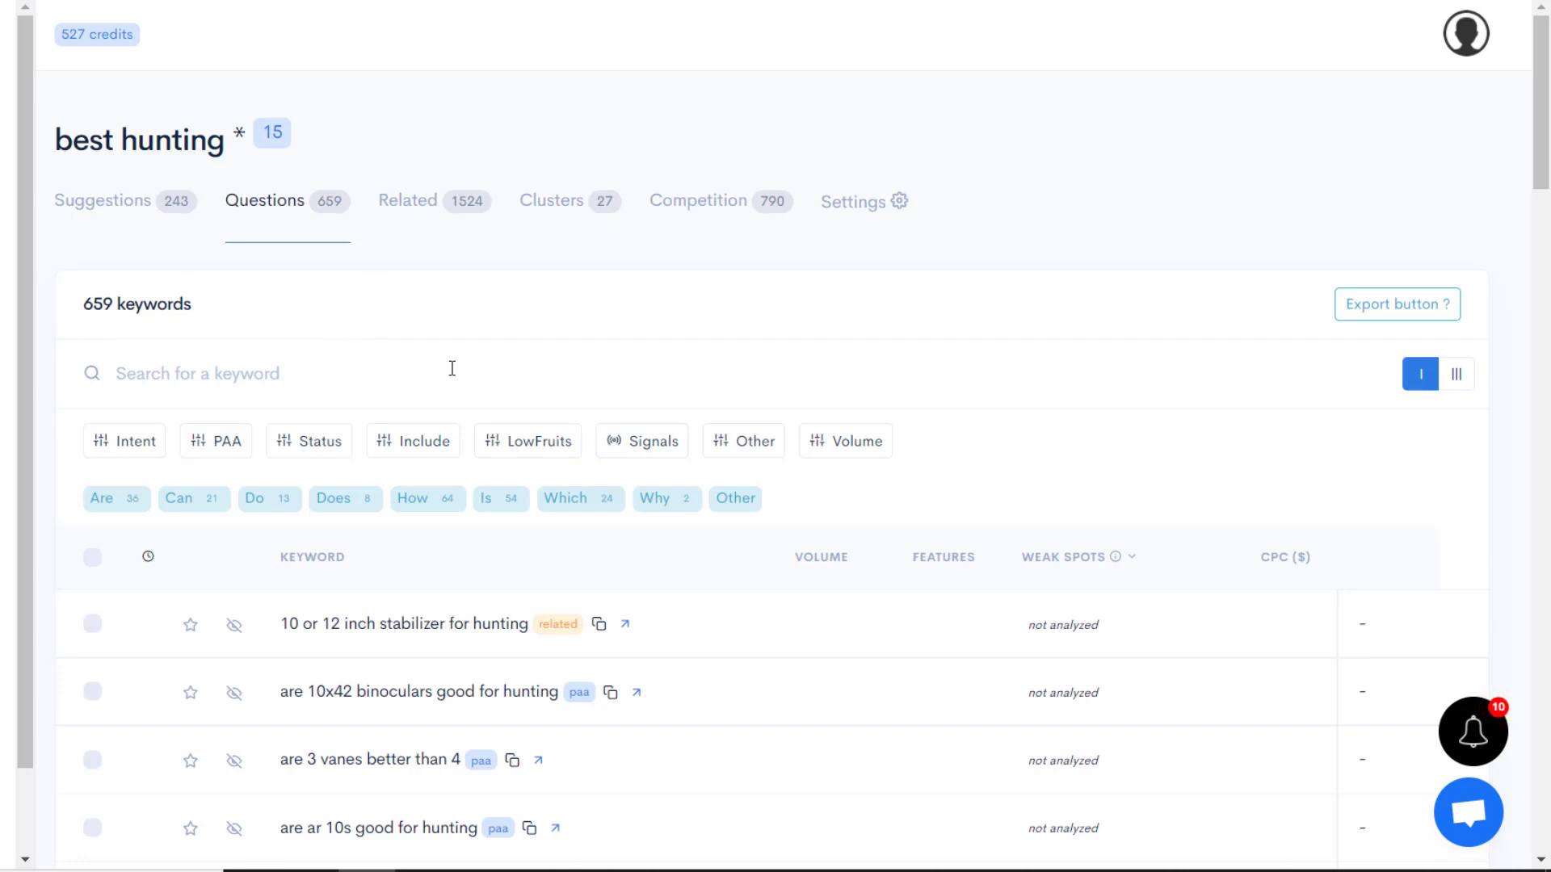
pyautogui.moveTo(560, 290)
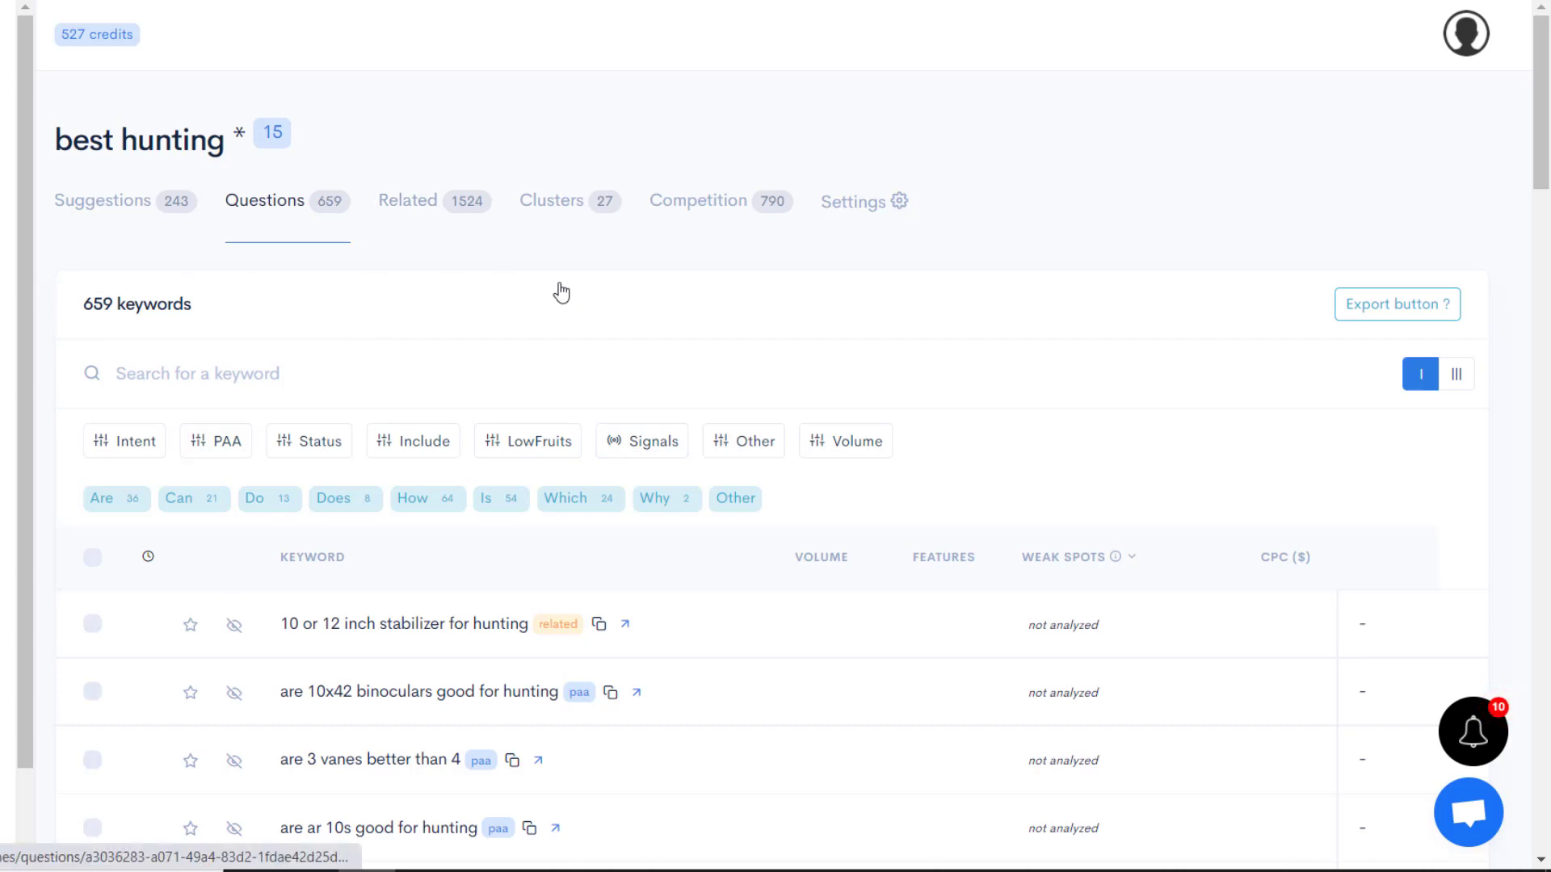
pyautogui.click(407, 201)
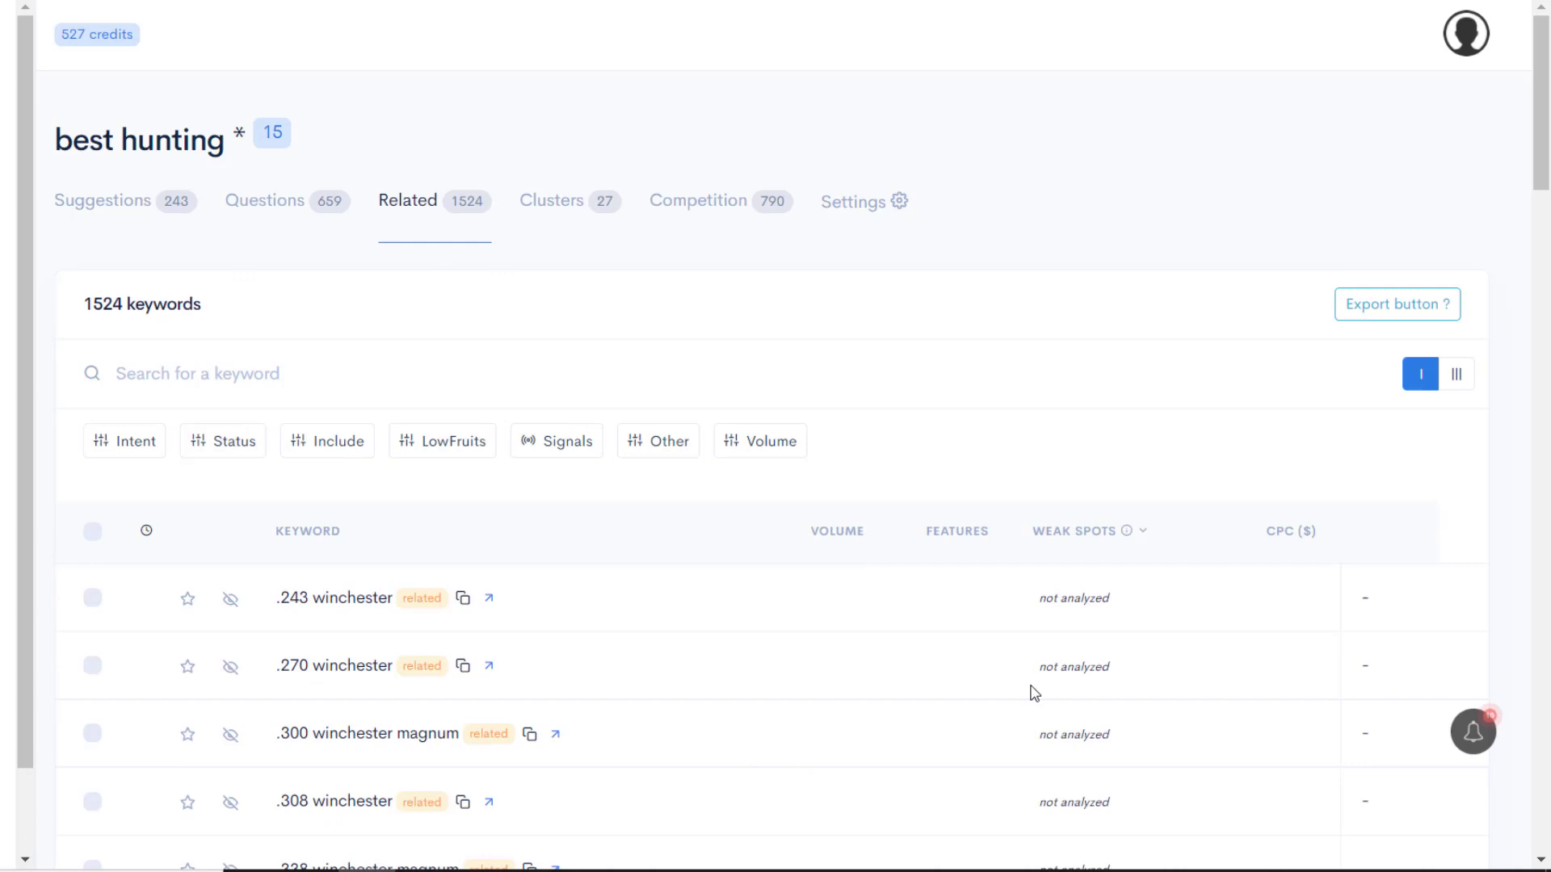
pyautogui.scroll(-3)
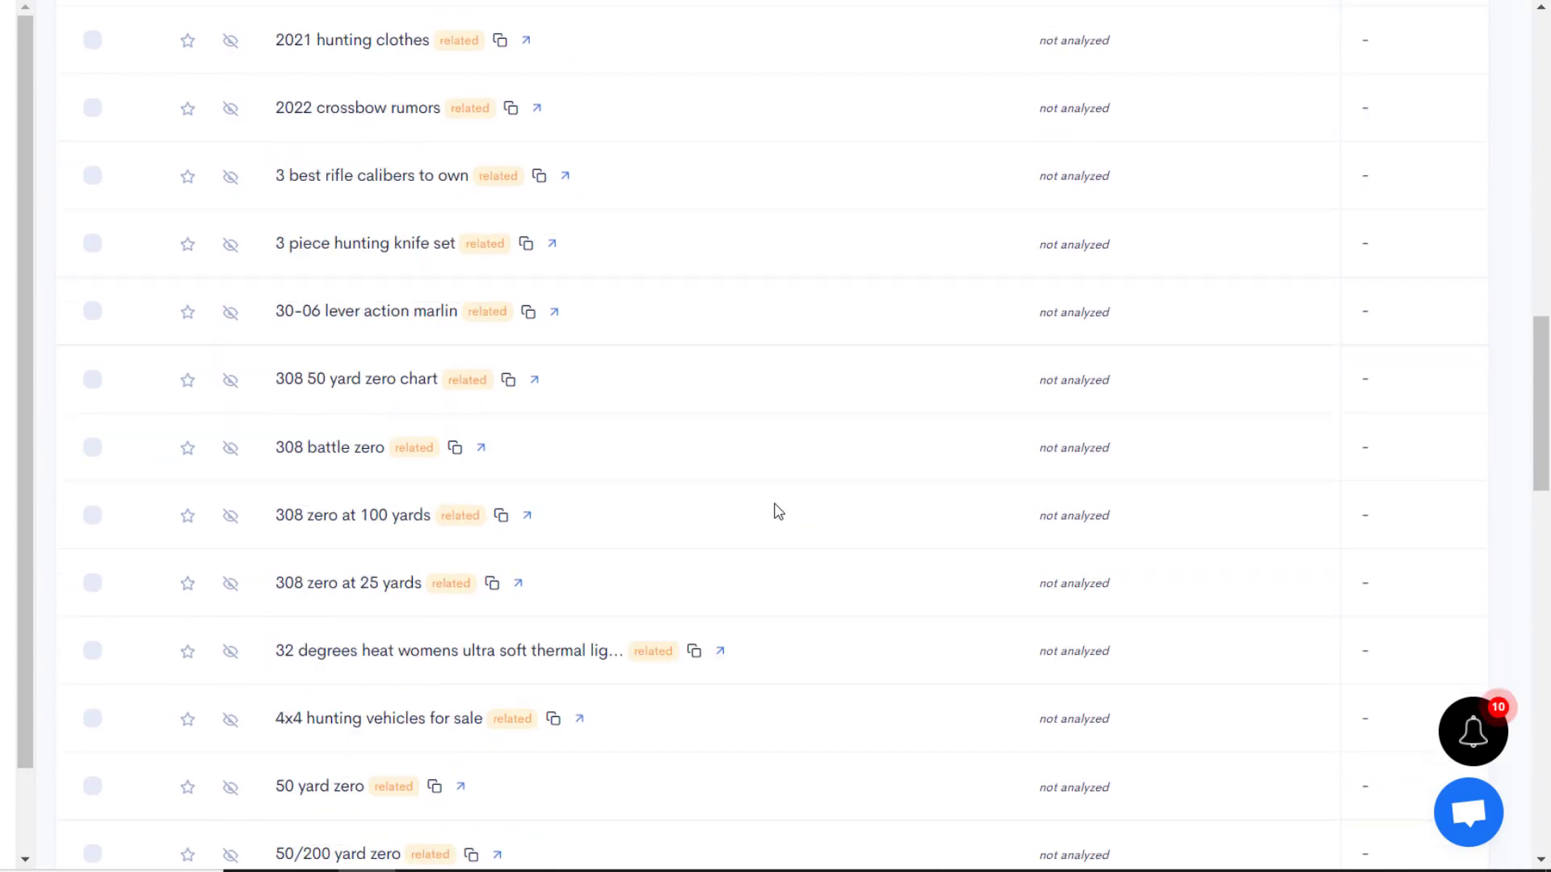
pyautogui.scroll(-3)
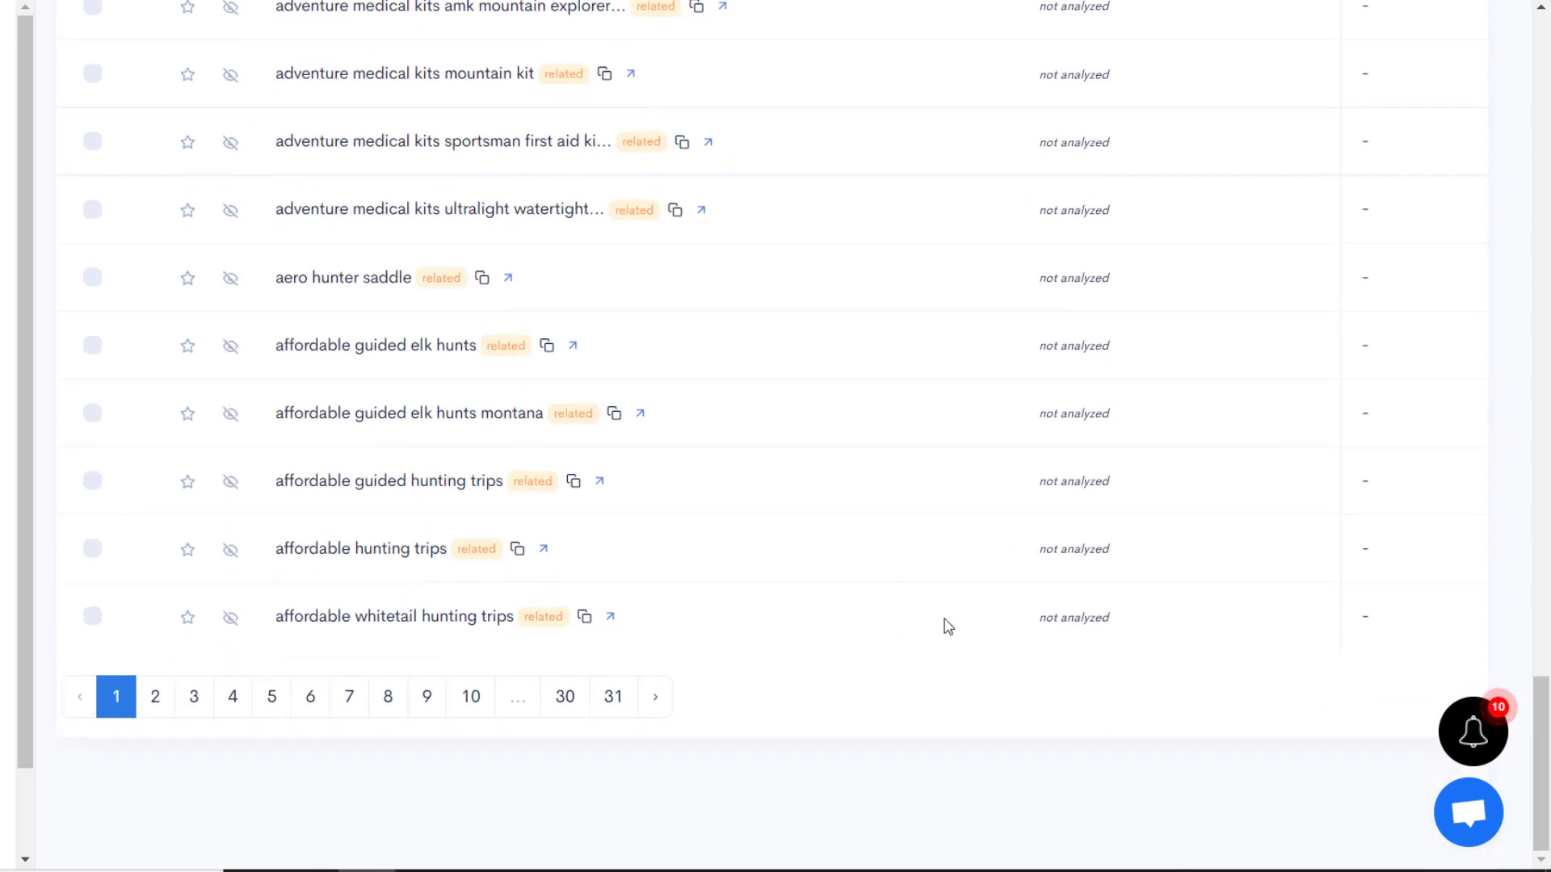
pyautogui.moveTo(948, 662)
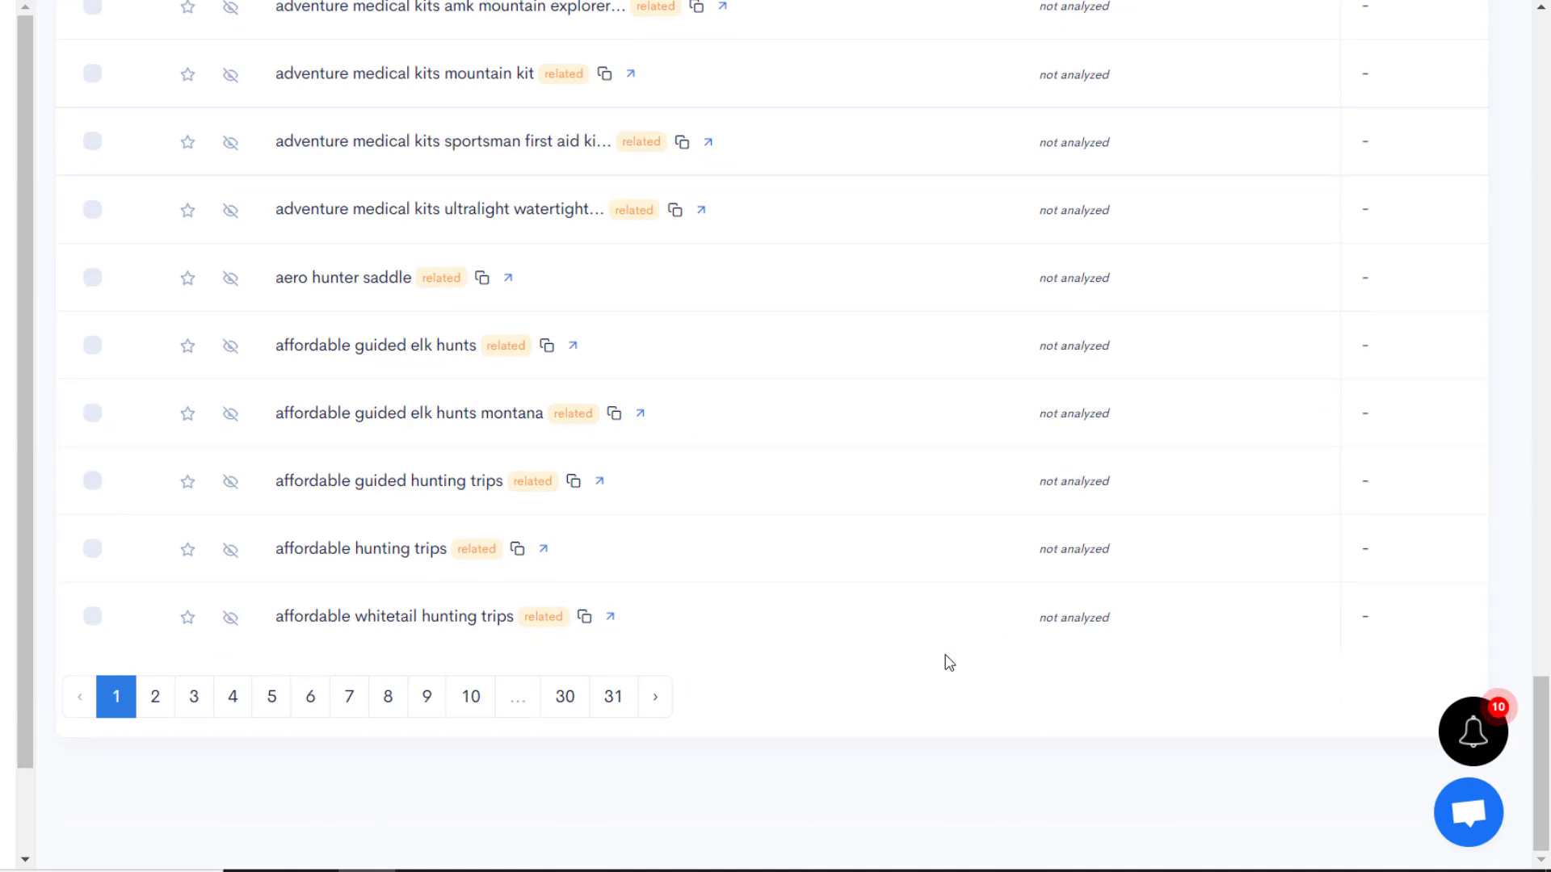
pyautogui.scroll(3)
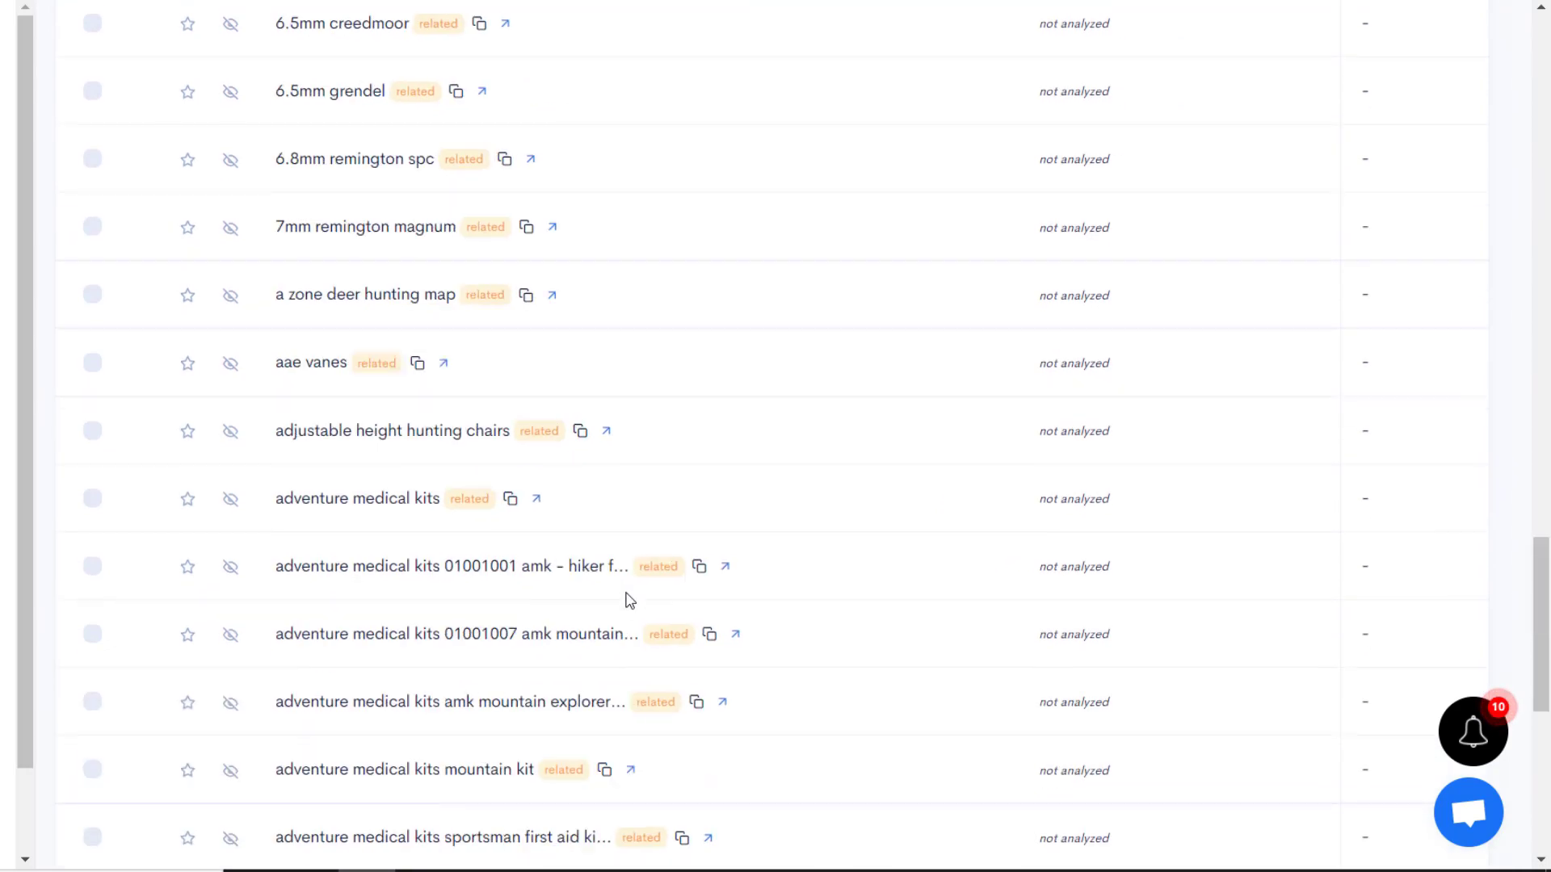
pyautogui.scroll(3)
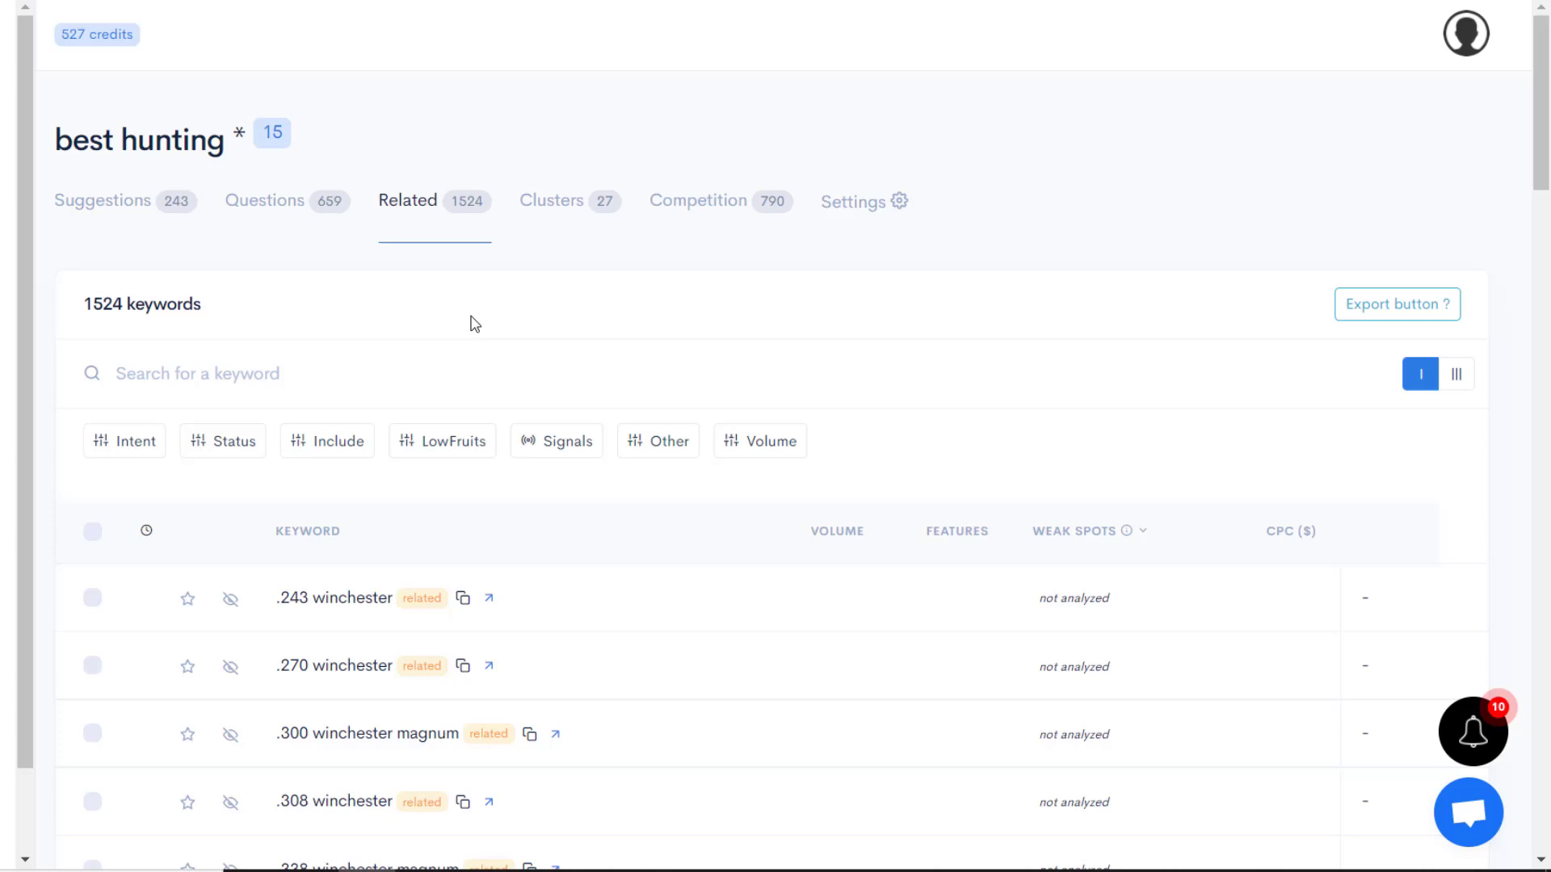
pyautogui.moveTo(551, 427)
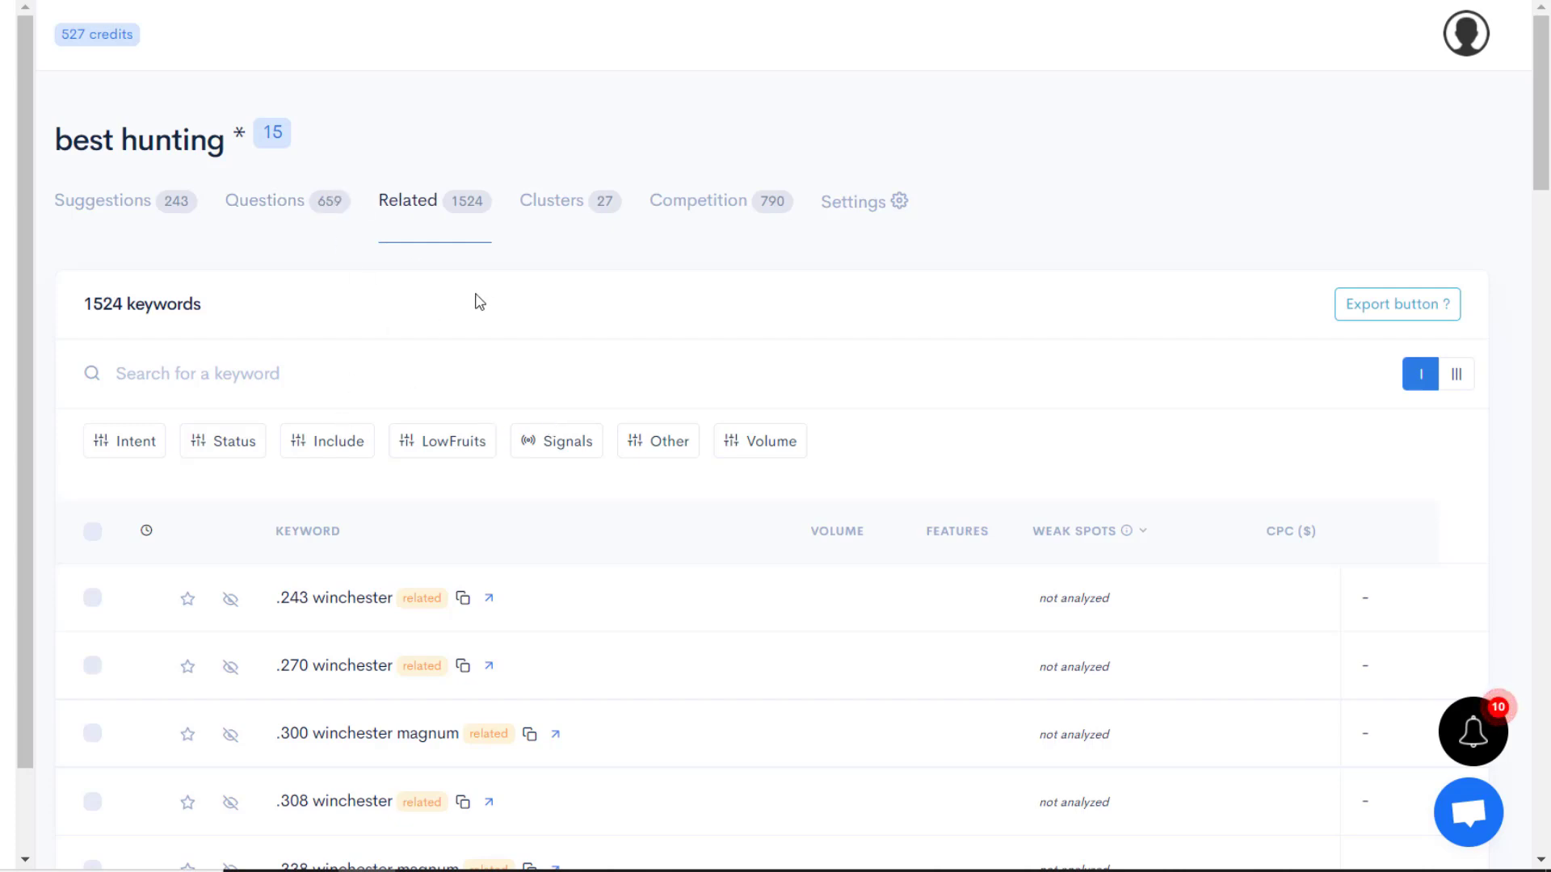
pyautogui.moveTo(722, 208)
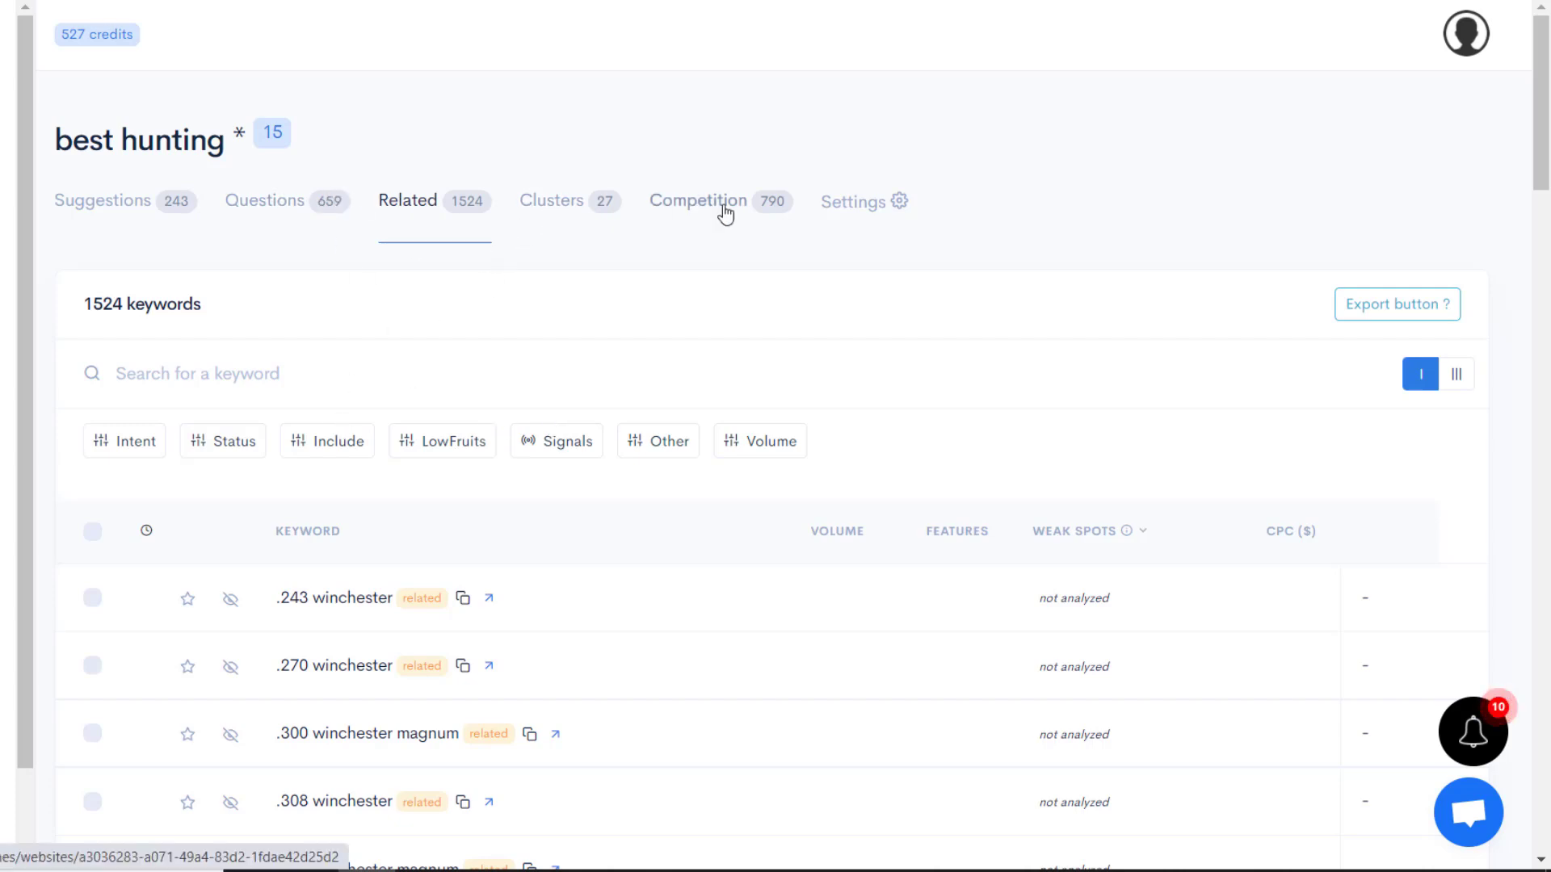
# Show the Competition list of 790 websites and scroll through it from outdoorlife.com down
pyautogui.click(697, 201)
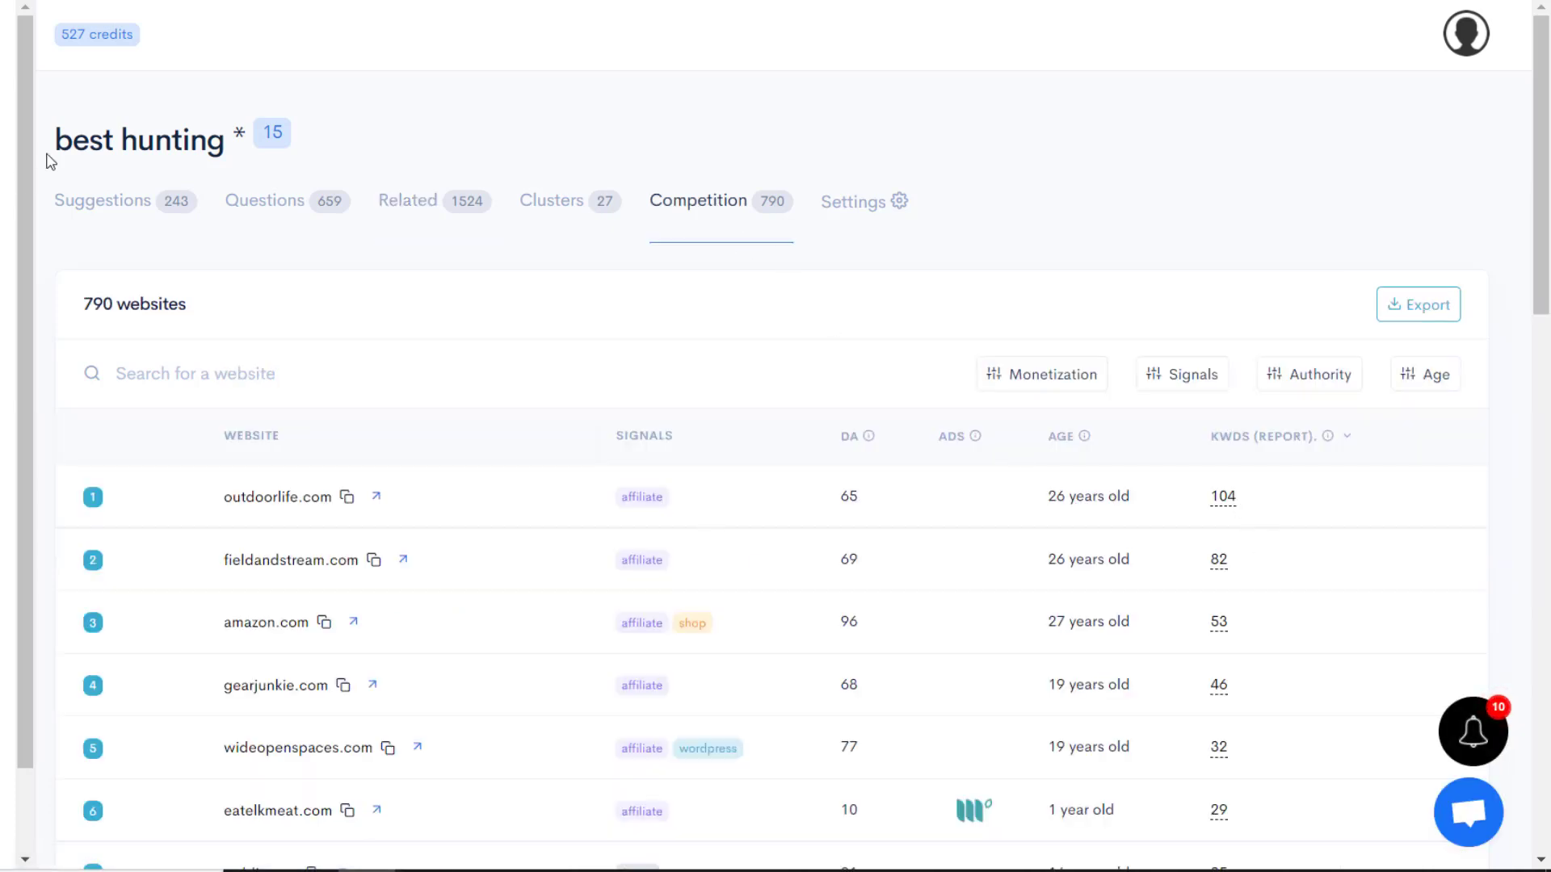
pyautogui.scroll(-3)
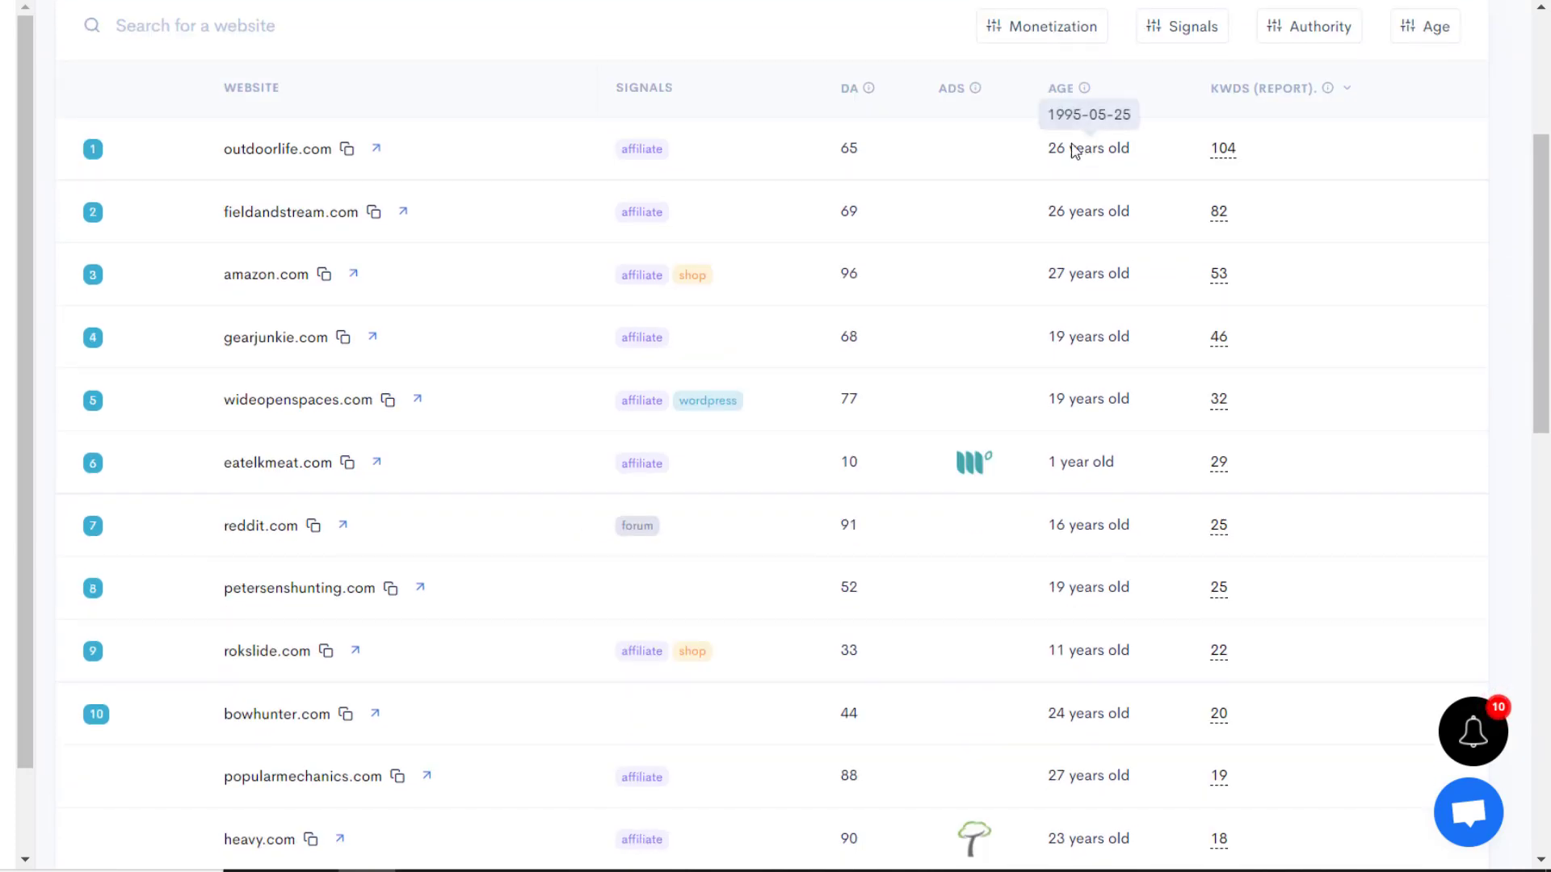
pyautogui.moveTo(1107, 164)
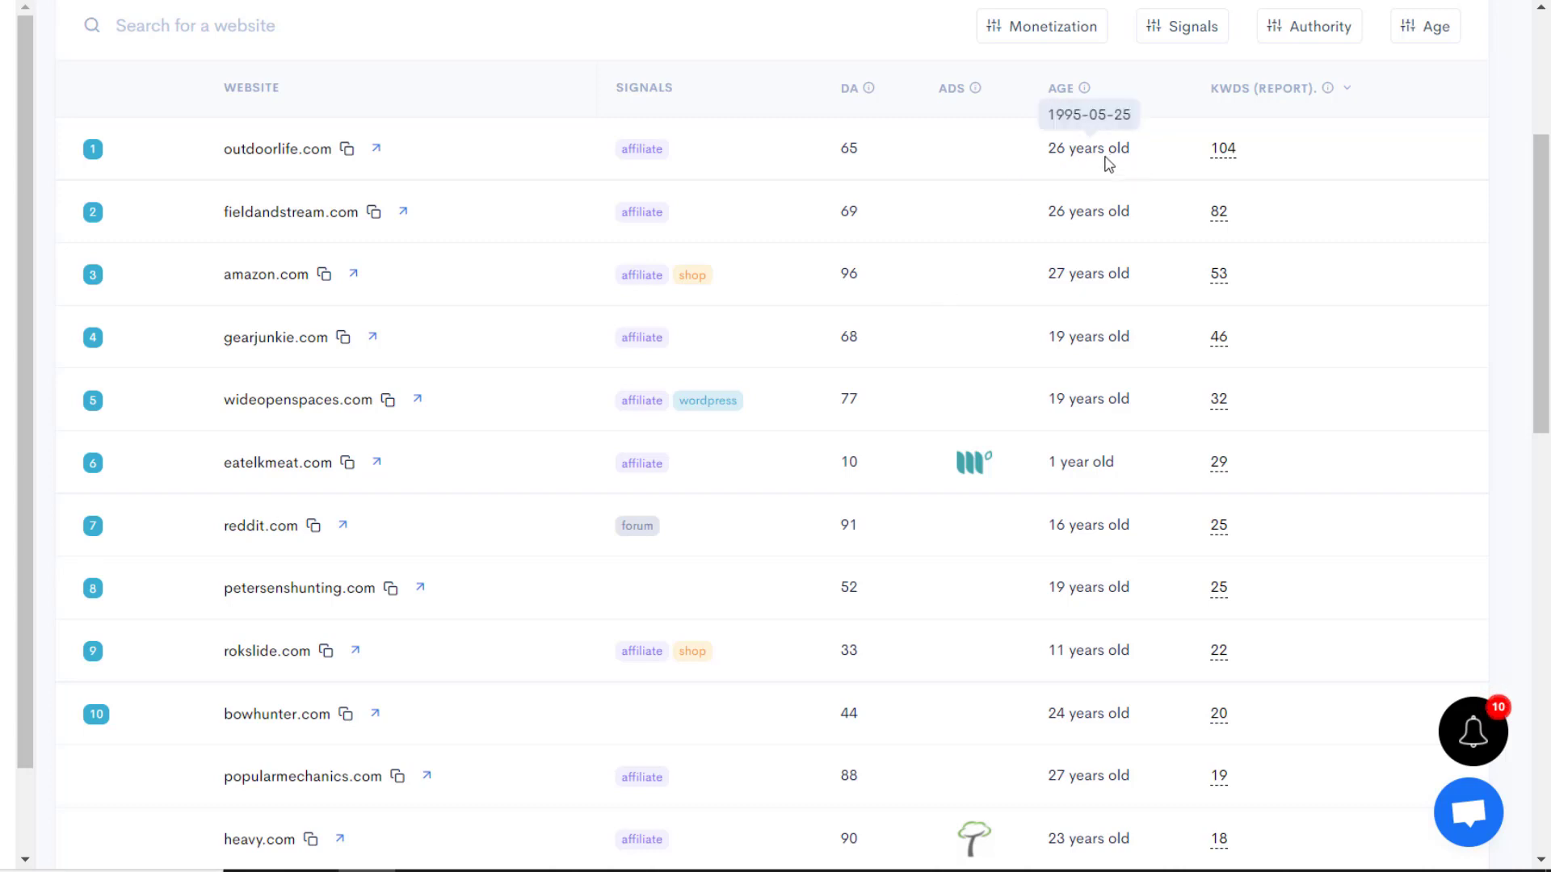
pyautogui.moveTo(973, 462)
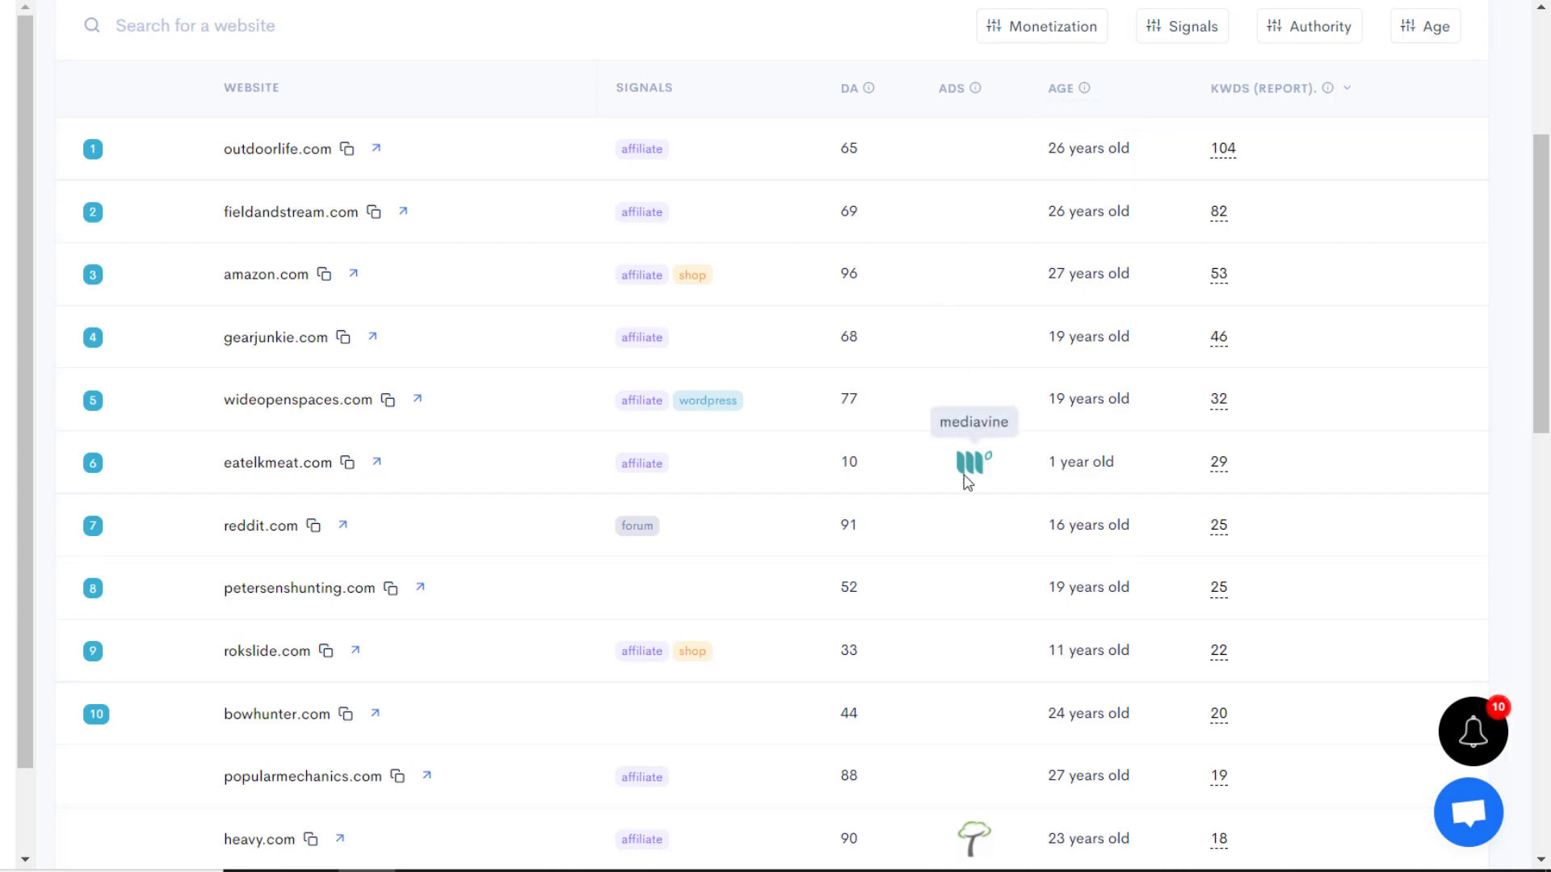
pyautogui.scroll(-3)
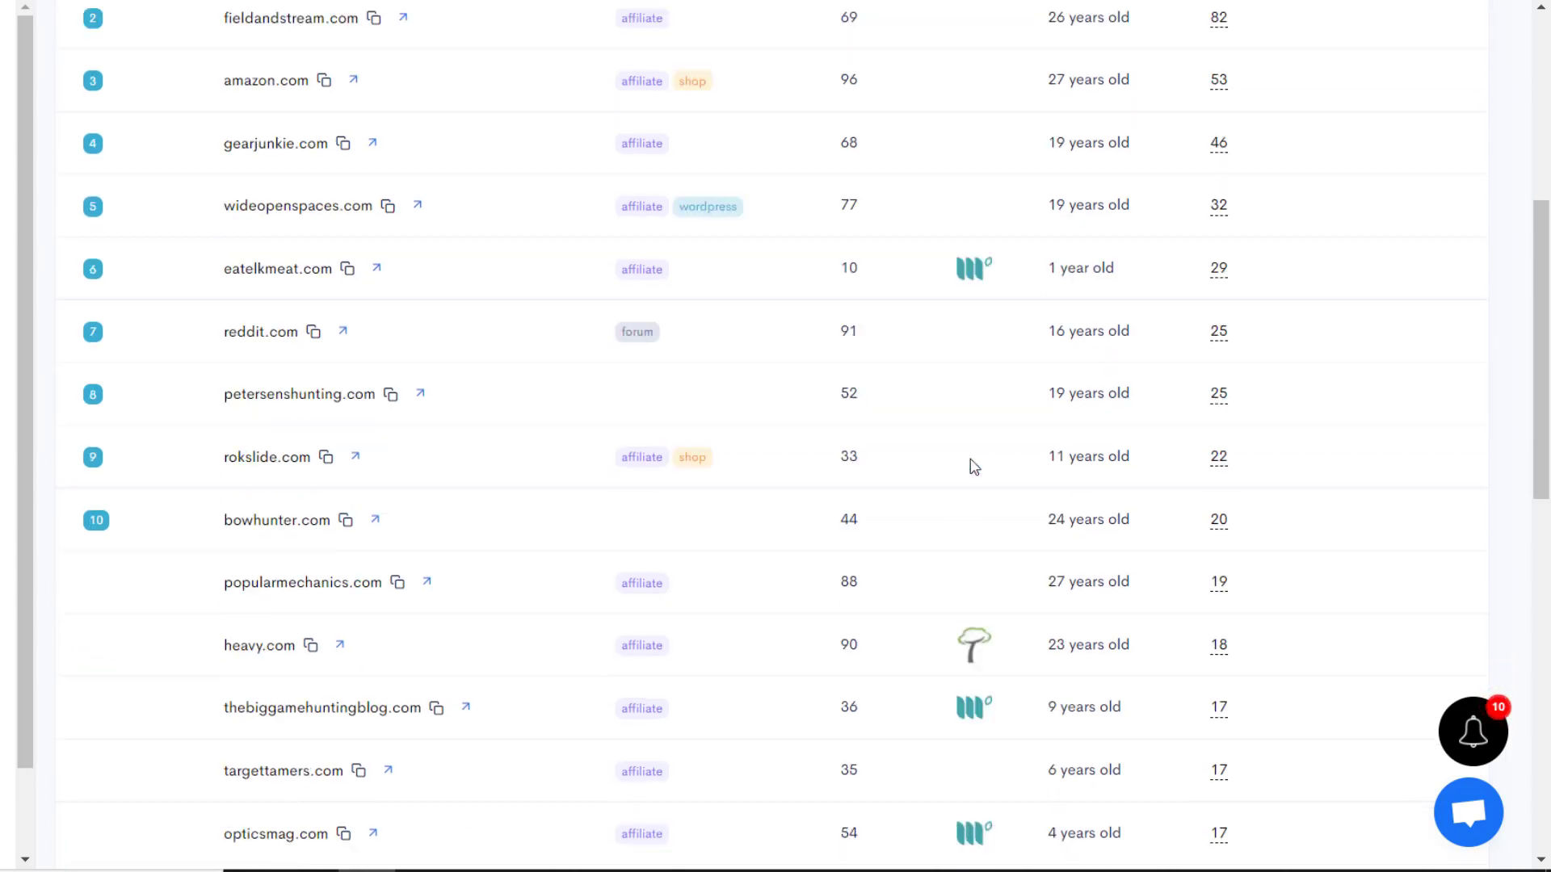
pyautogui.scroll(-3)
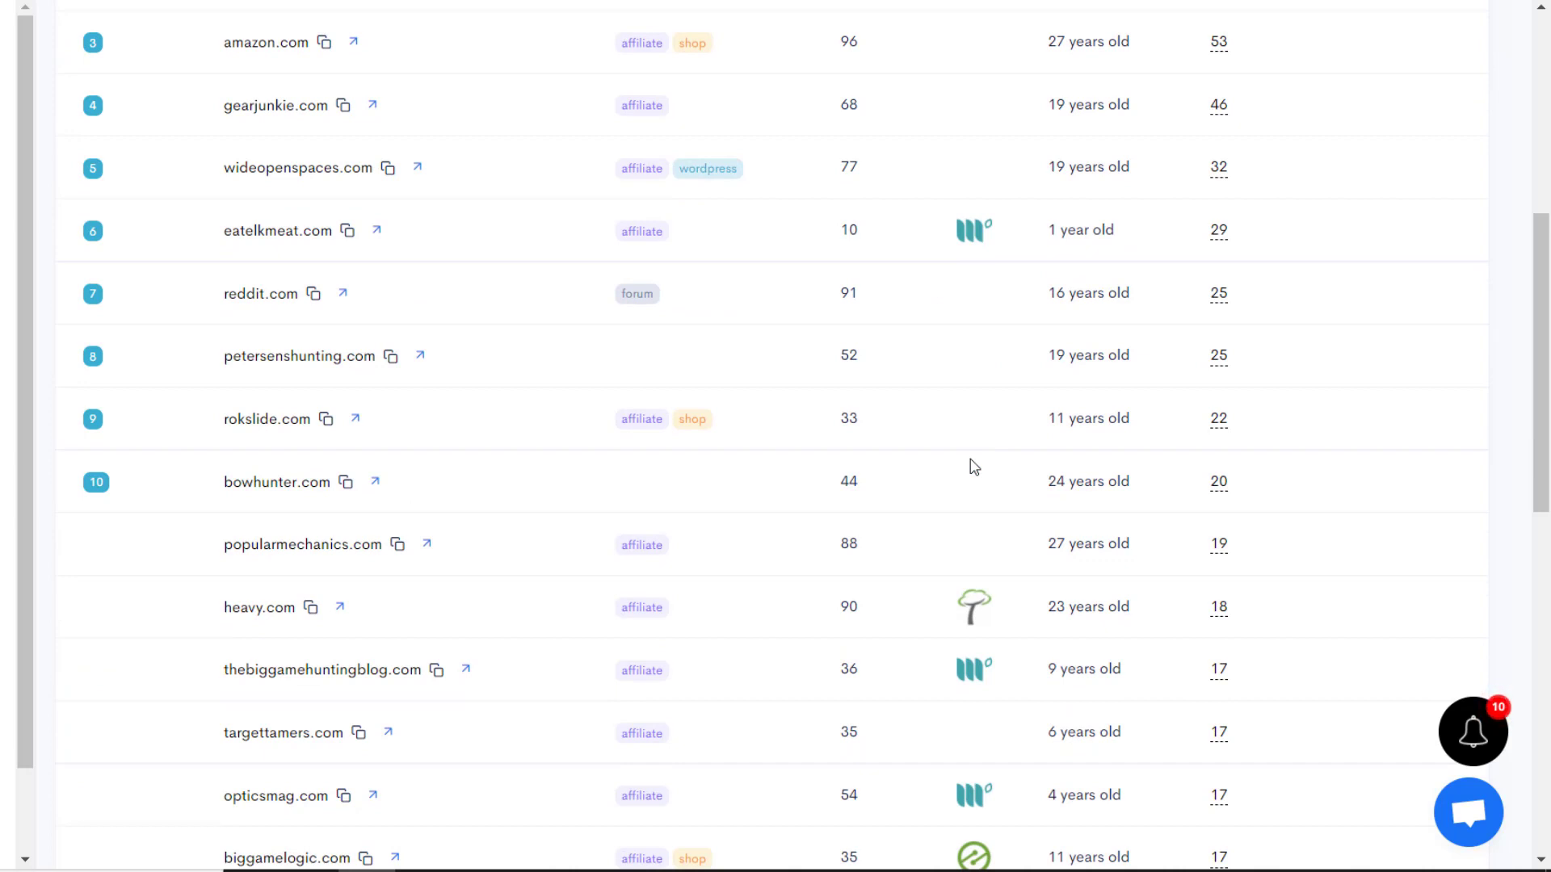
pyautogui.moveTo(975, 589)
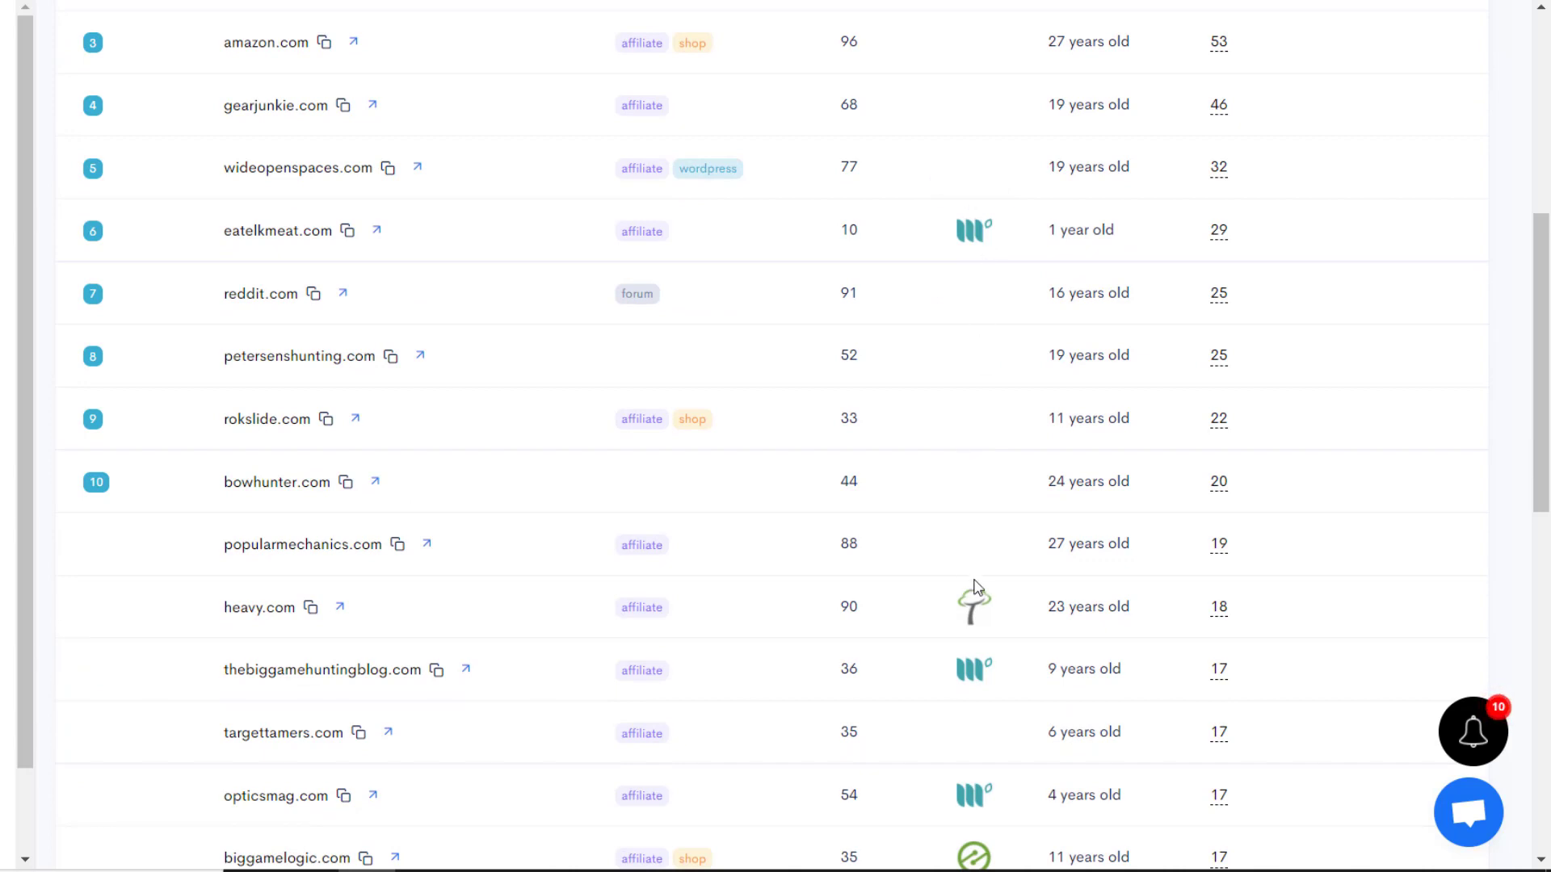
pyautogui.scroll(-3)
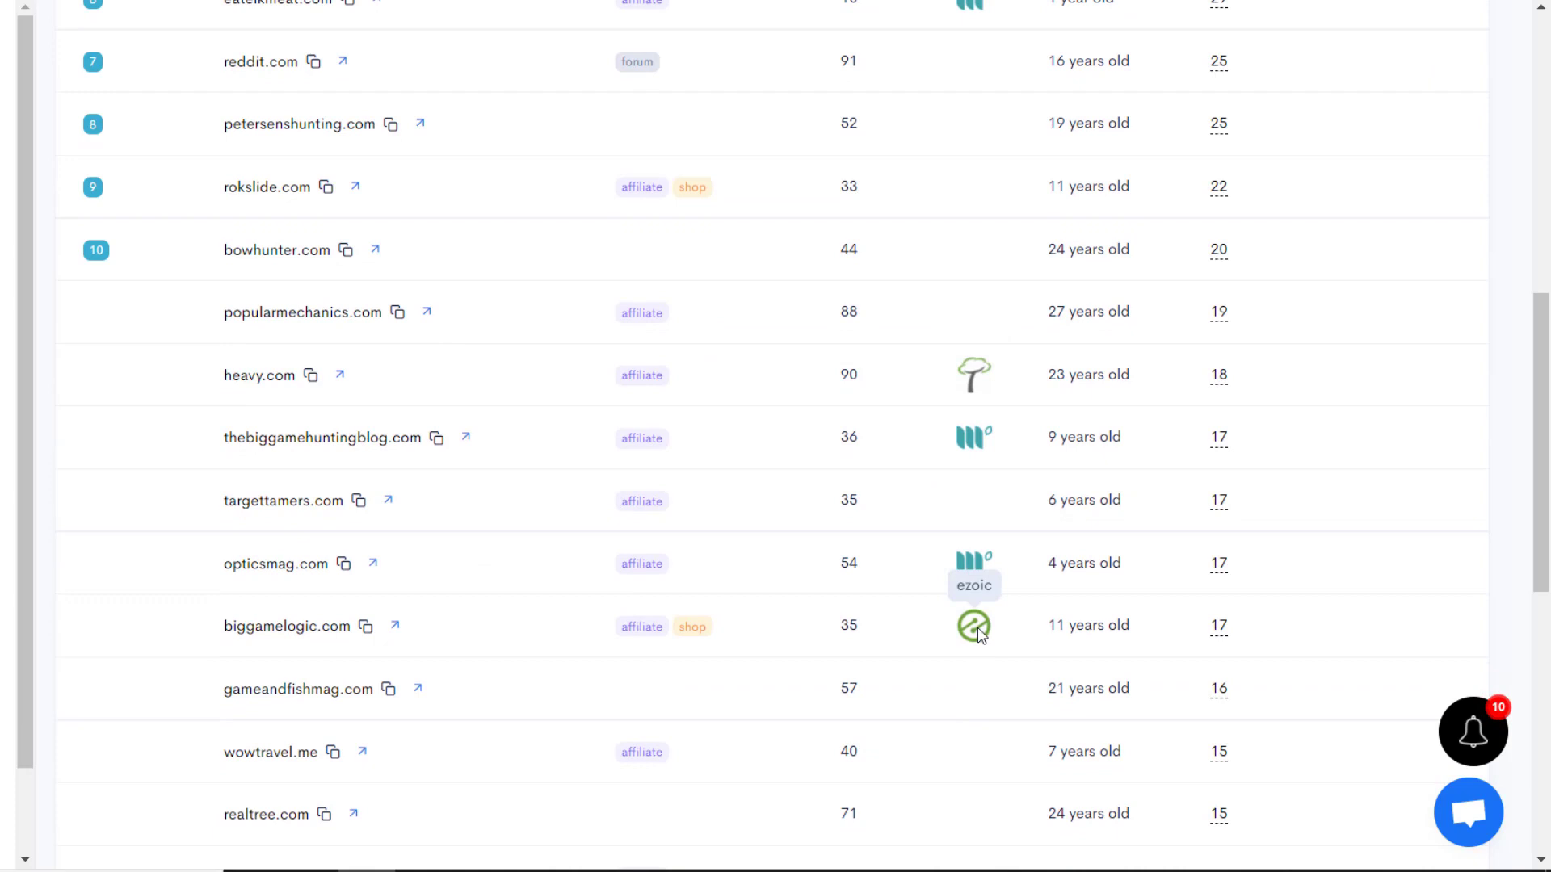
pyautogui.scroll(3)
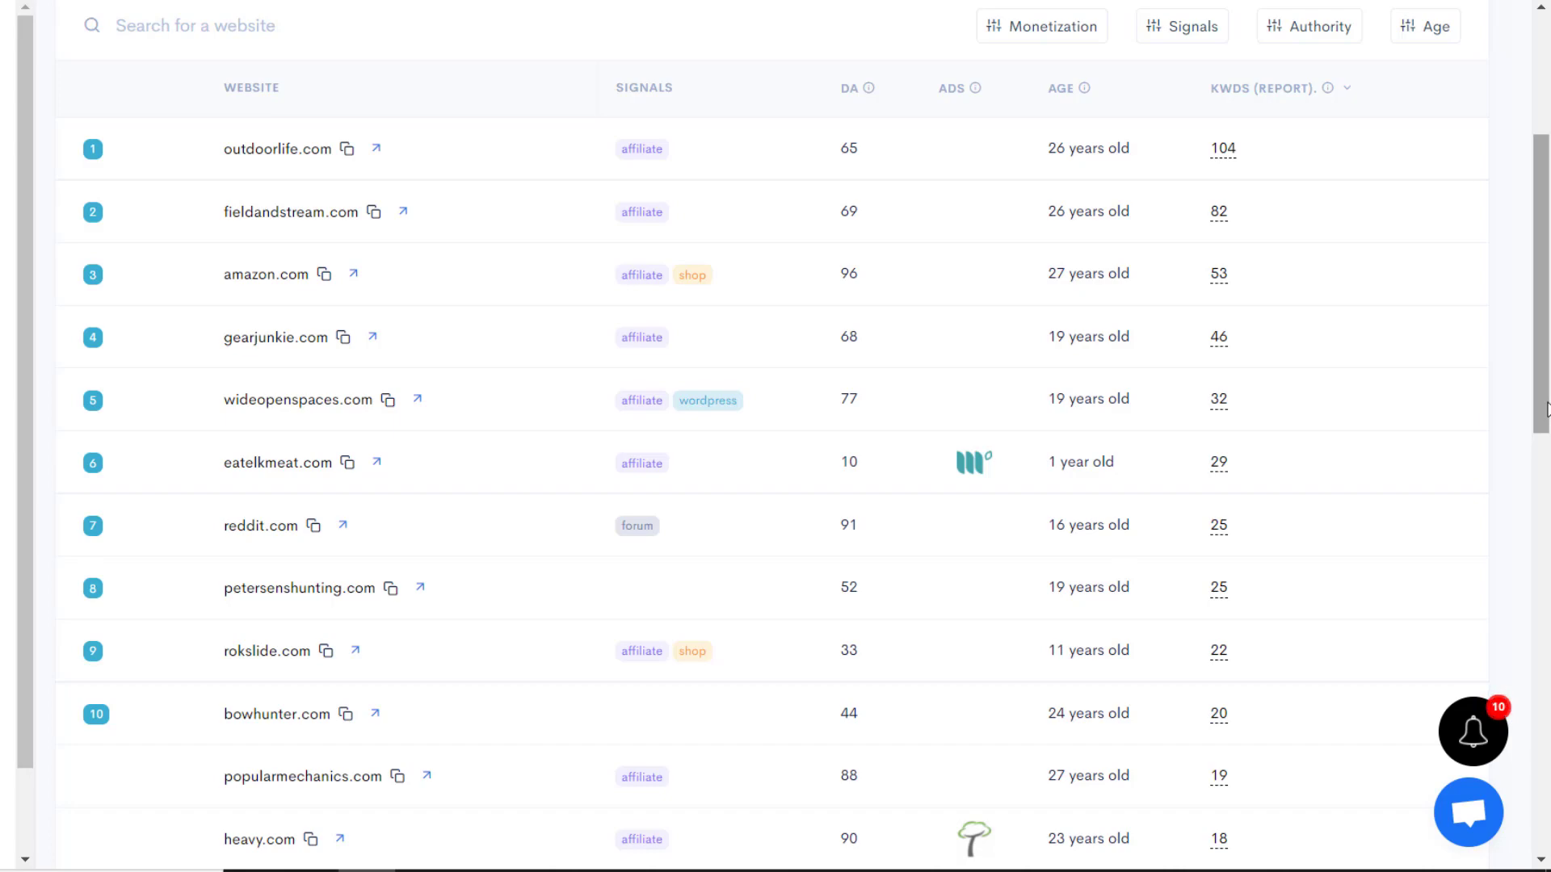
pyautogui.moveTo(1351, 435)
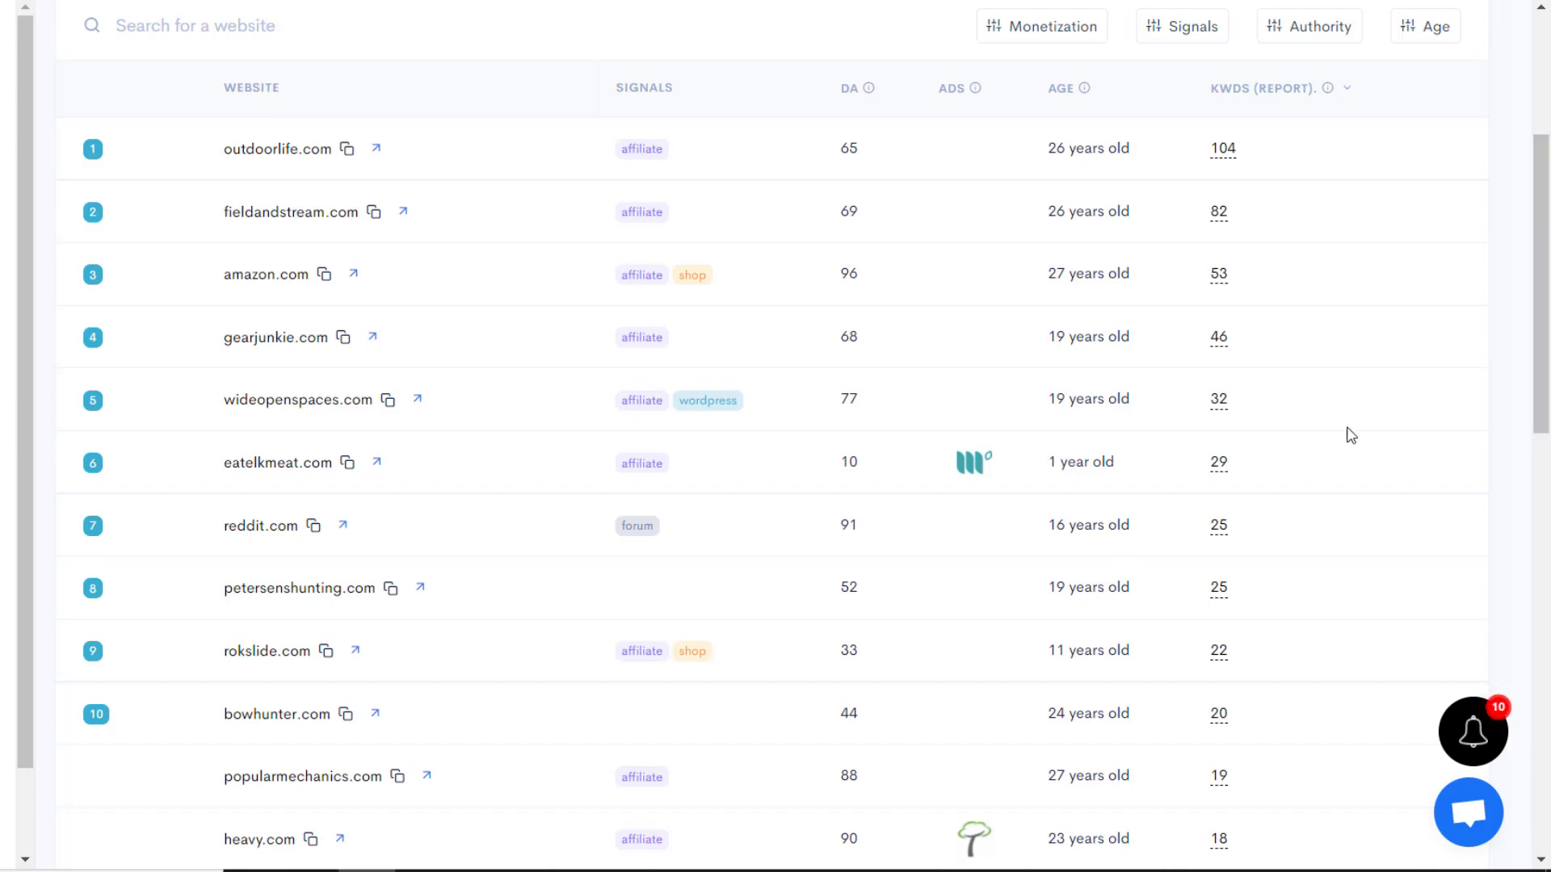
pyautogui.scroll(-3)
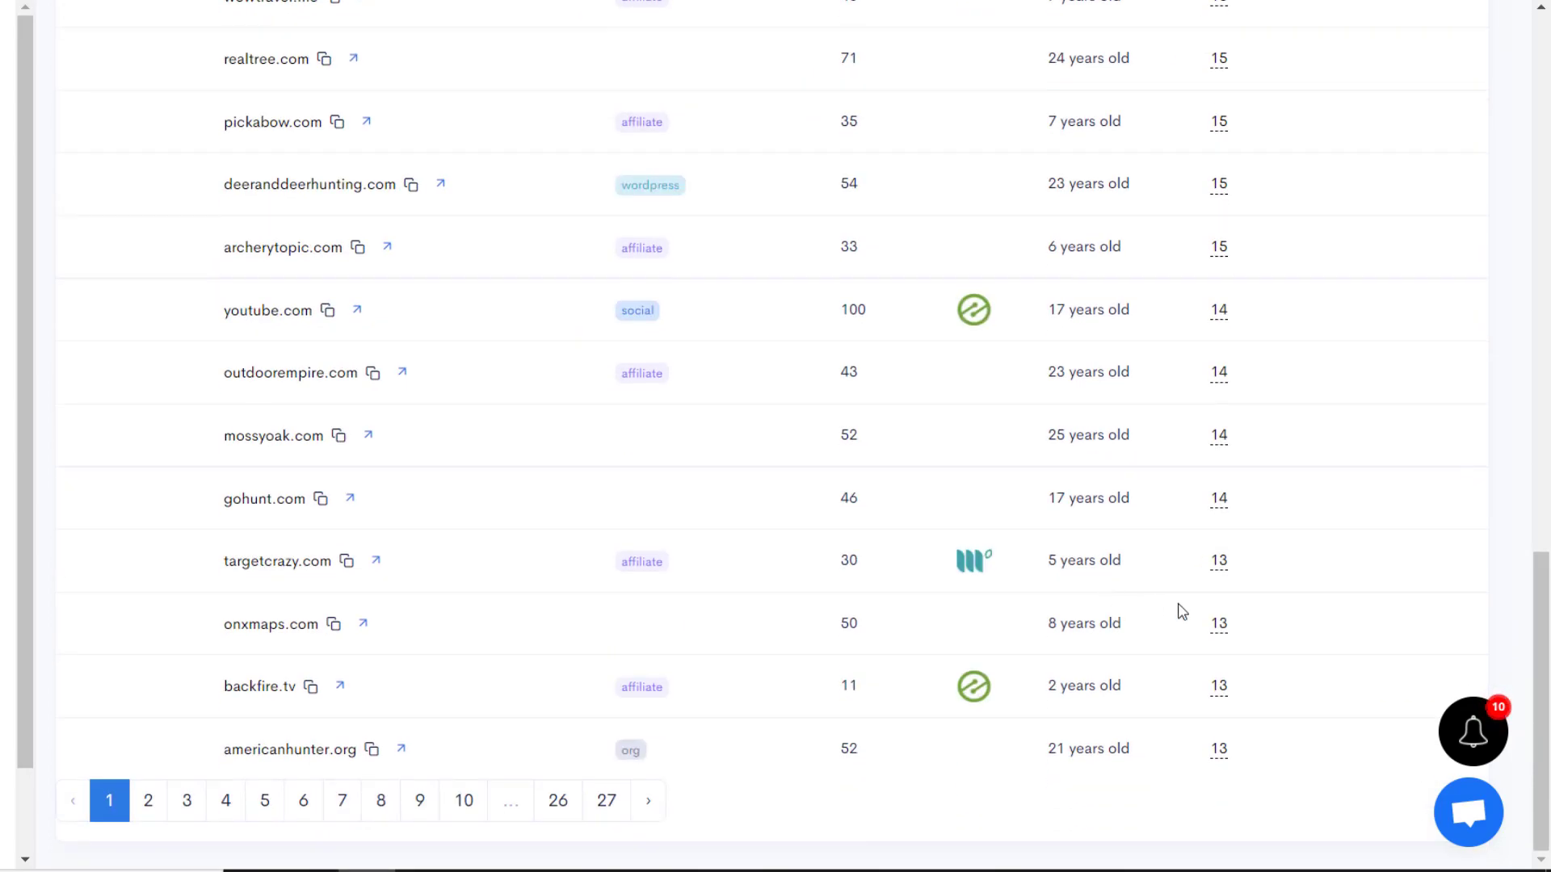
pyautogui.scroll(3)
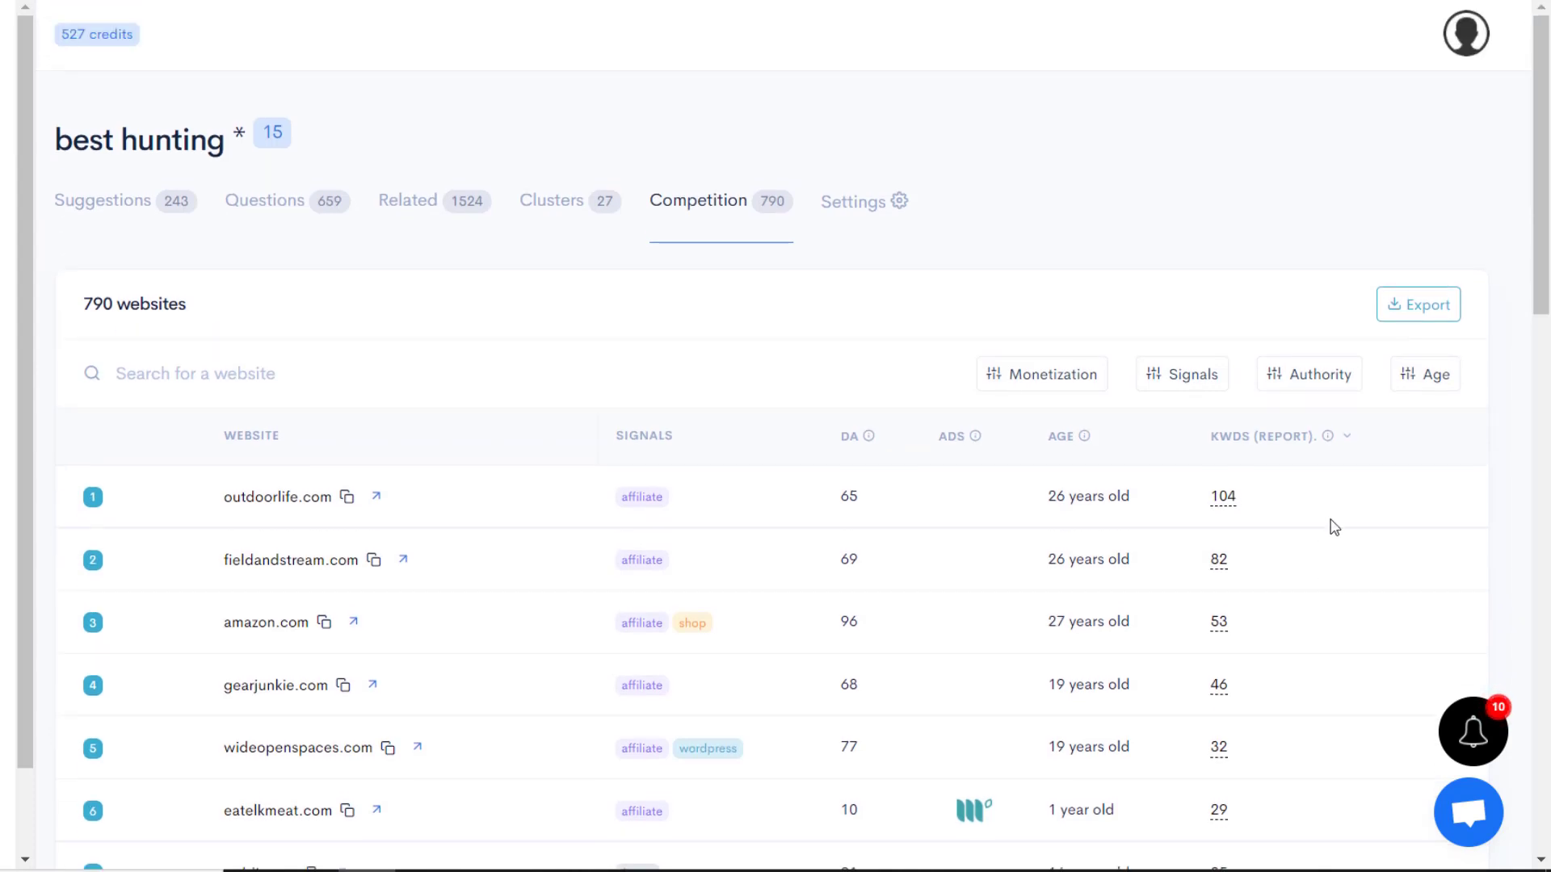
# Scroll the competitor list to lower entries like heavy.com and opticsmag.com, then back up
pyautogui.scroll(-3)
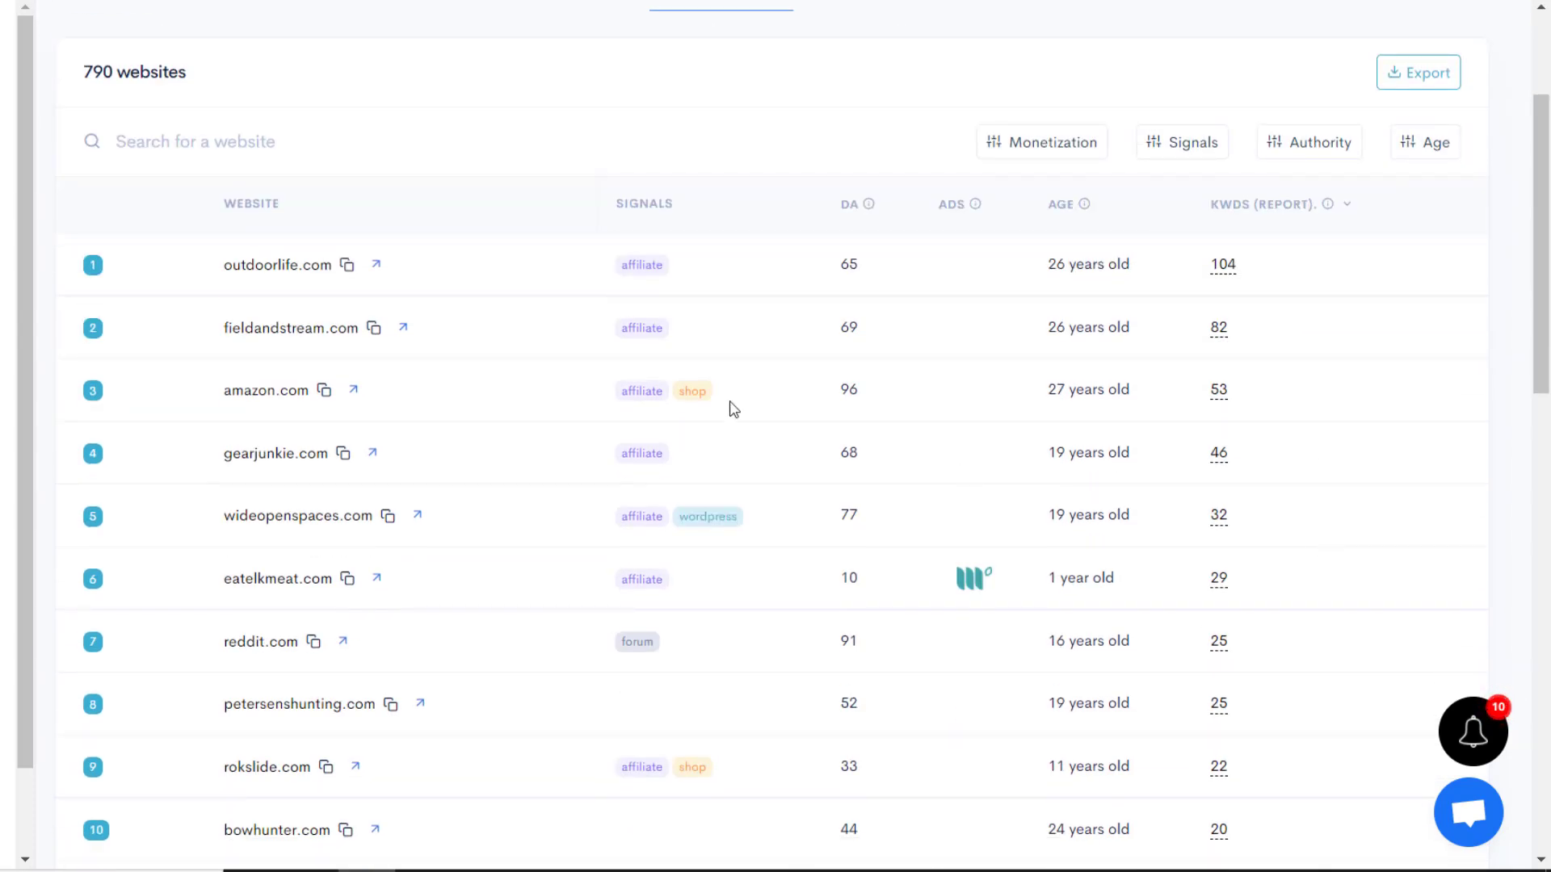
pyautogui.moveTo(502, 158)
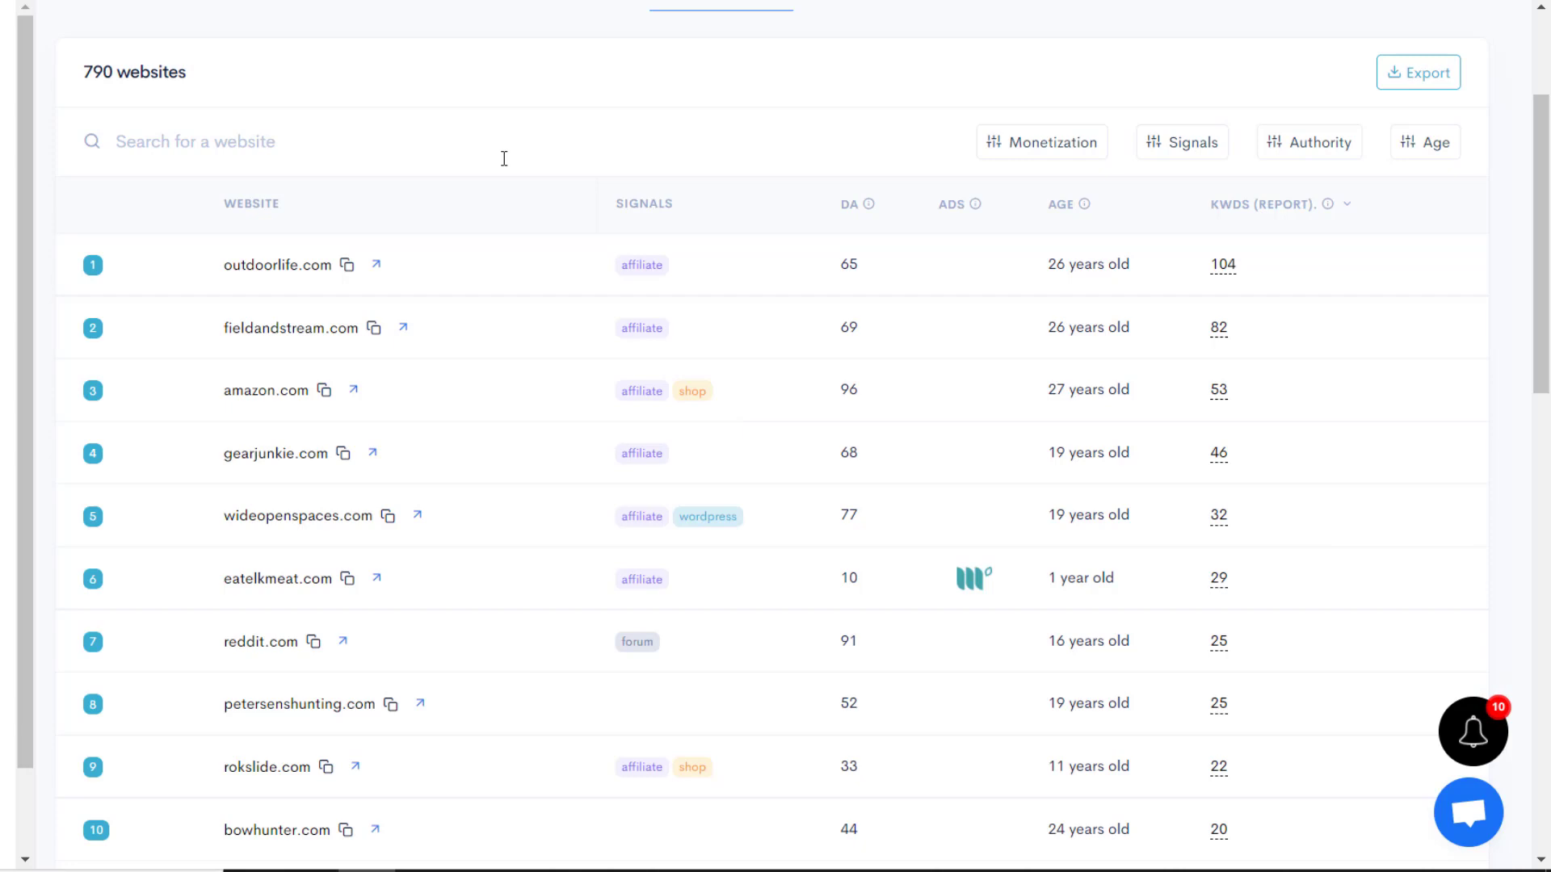
pyautogui.moveTo(901, 620)
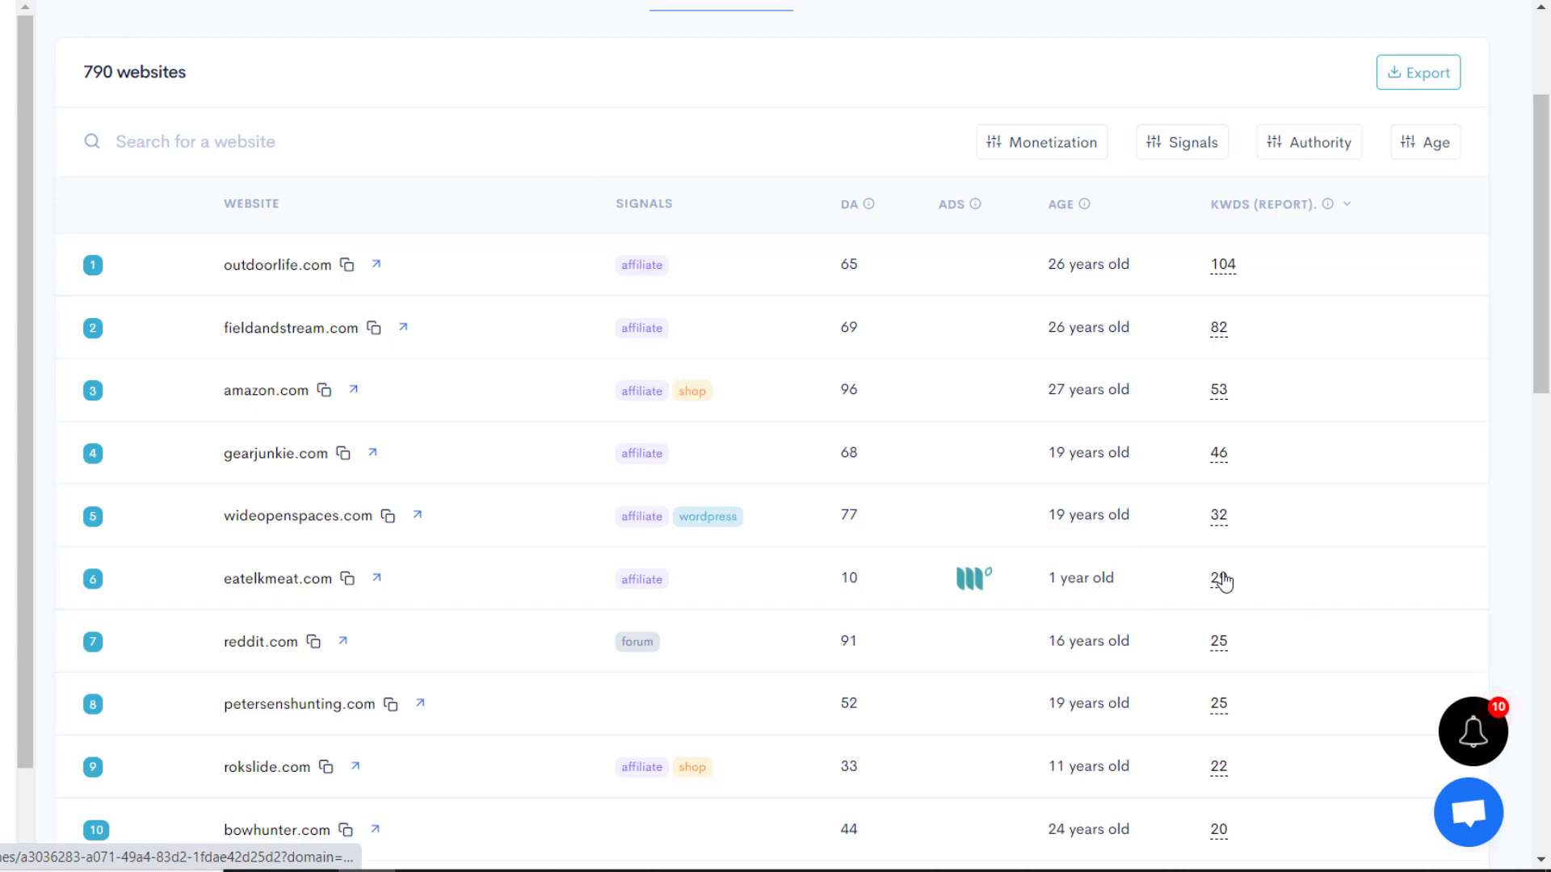
pyautogui.moveTo(642, 580)
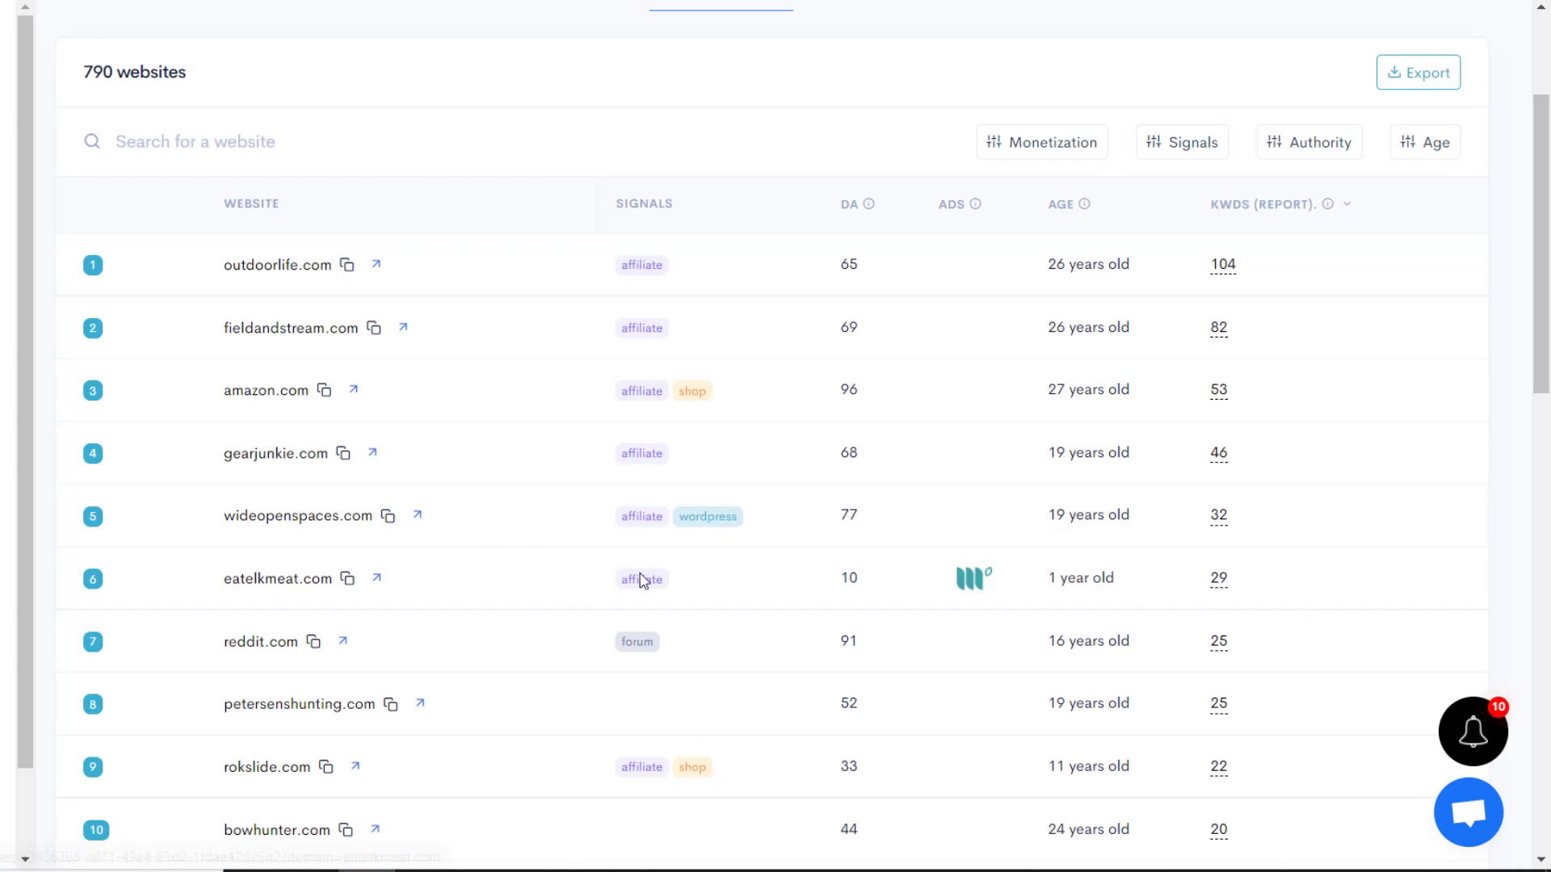
pyautogui.moveTo(324, 583)
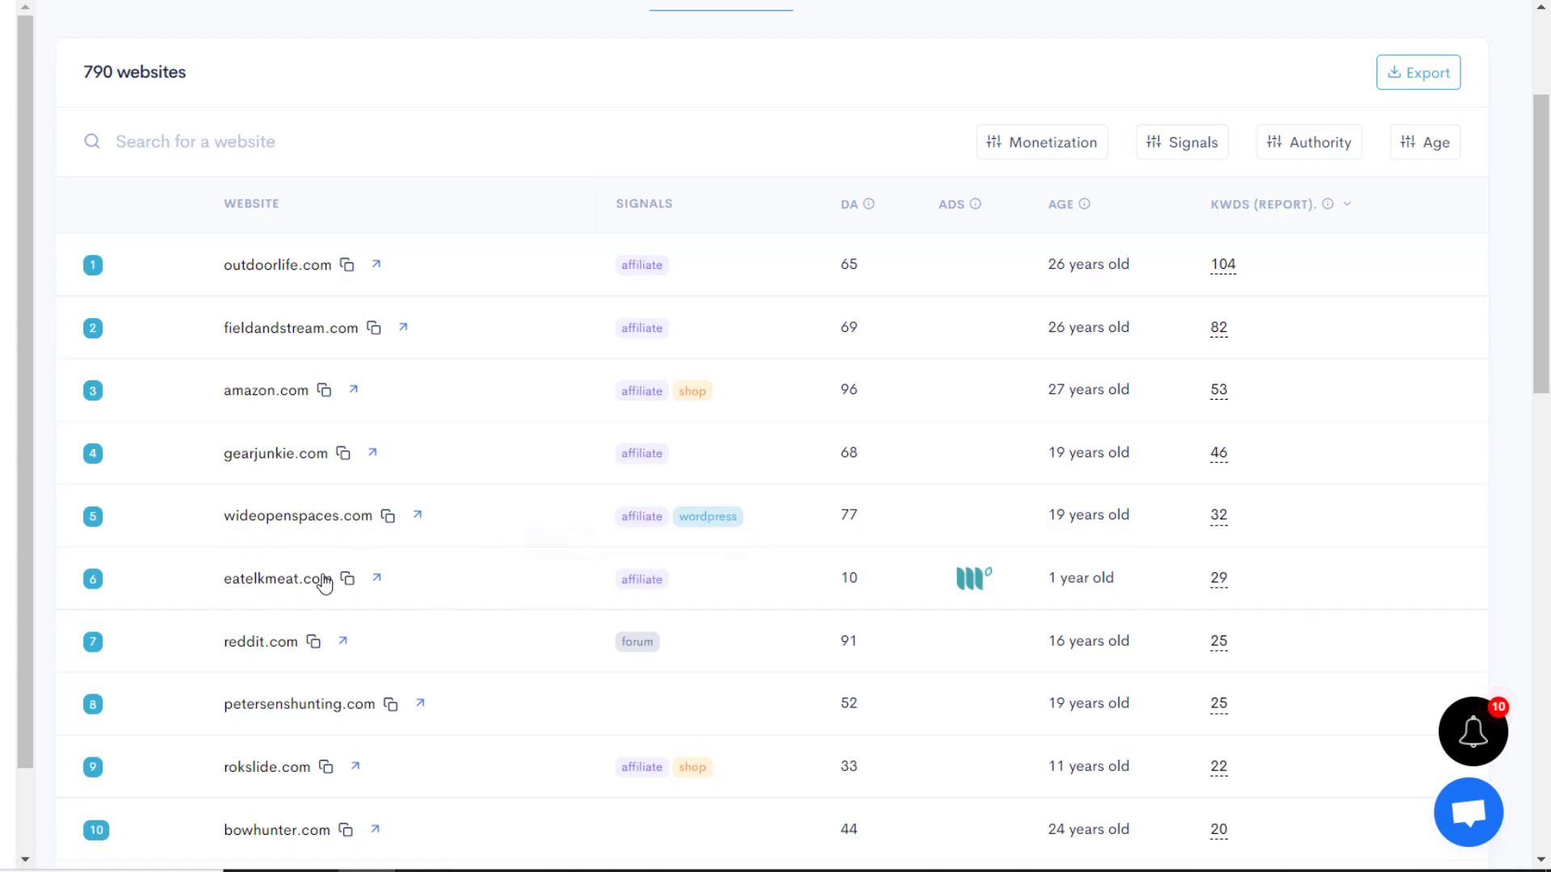
pyautogui.moveTo(170, 379)
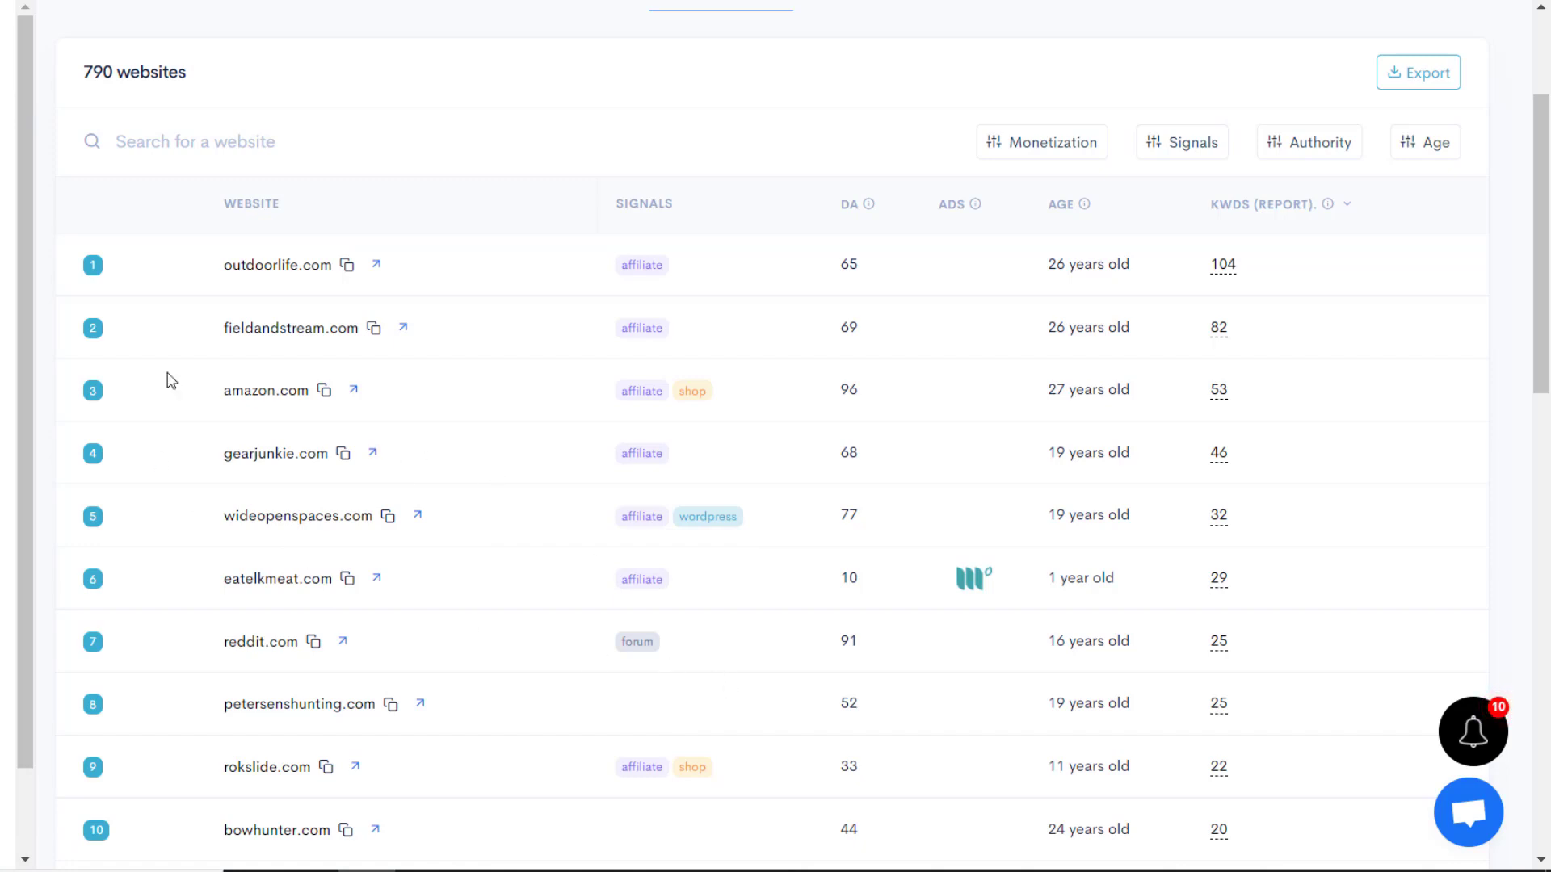
pyautogui.moveTo(681, 163)
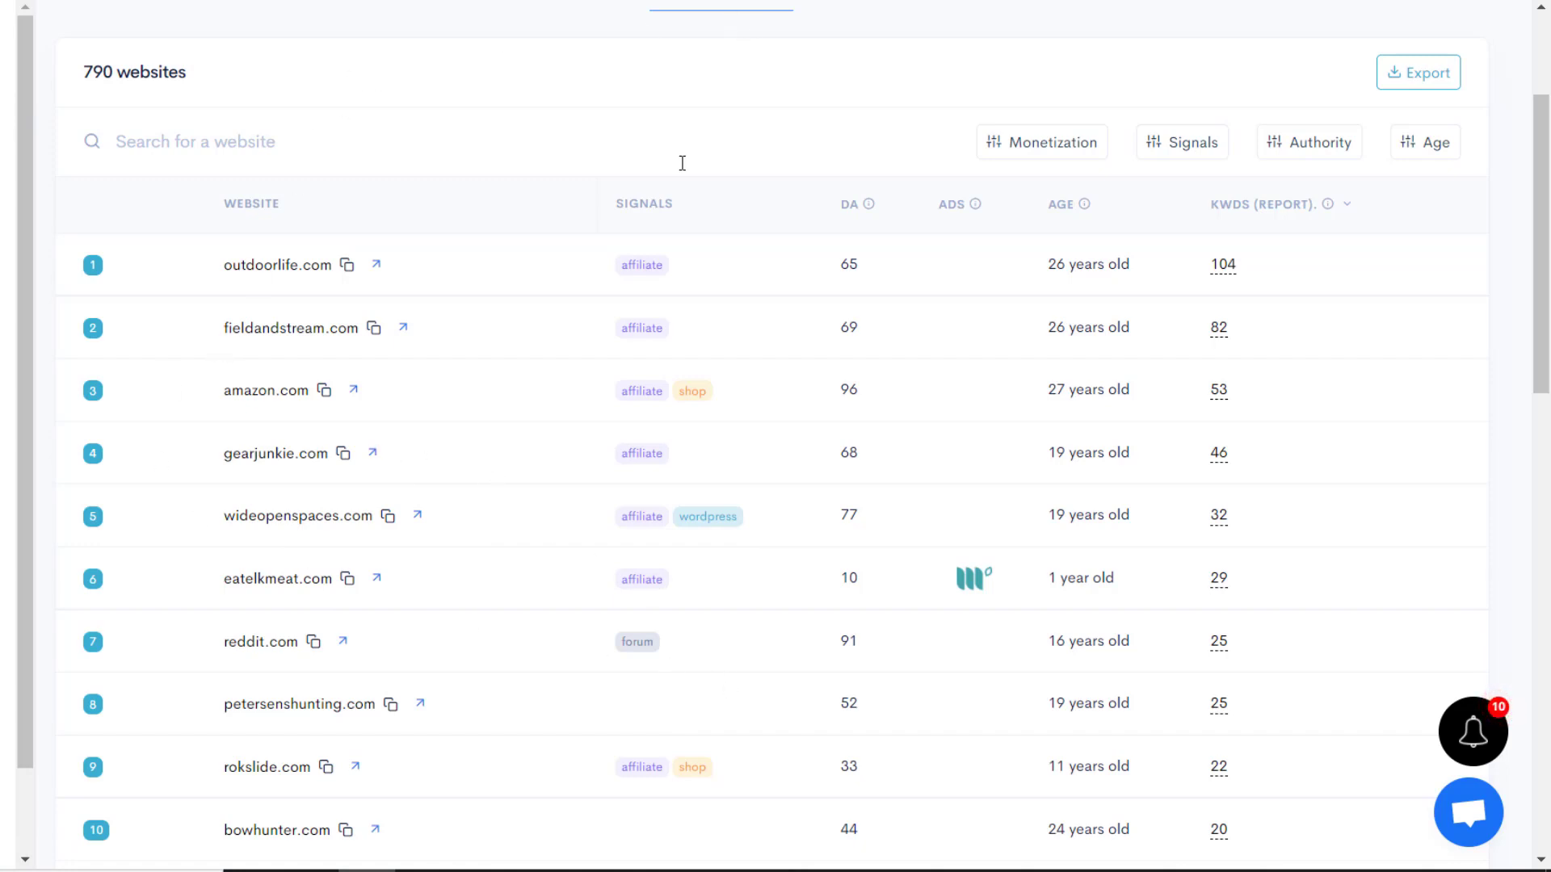
pyautogui.moveTo(260, 587)
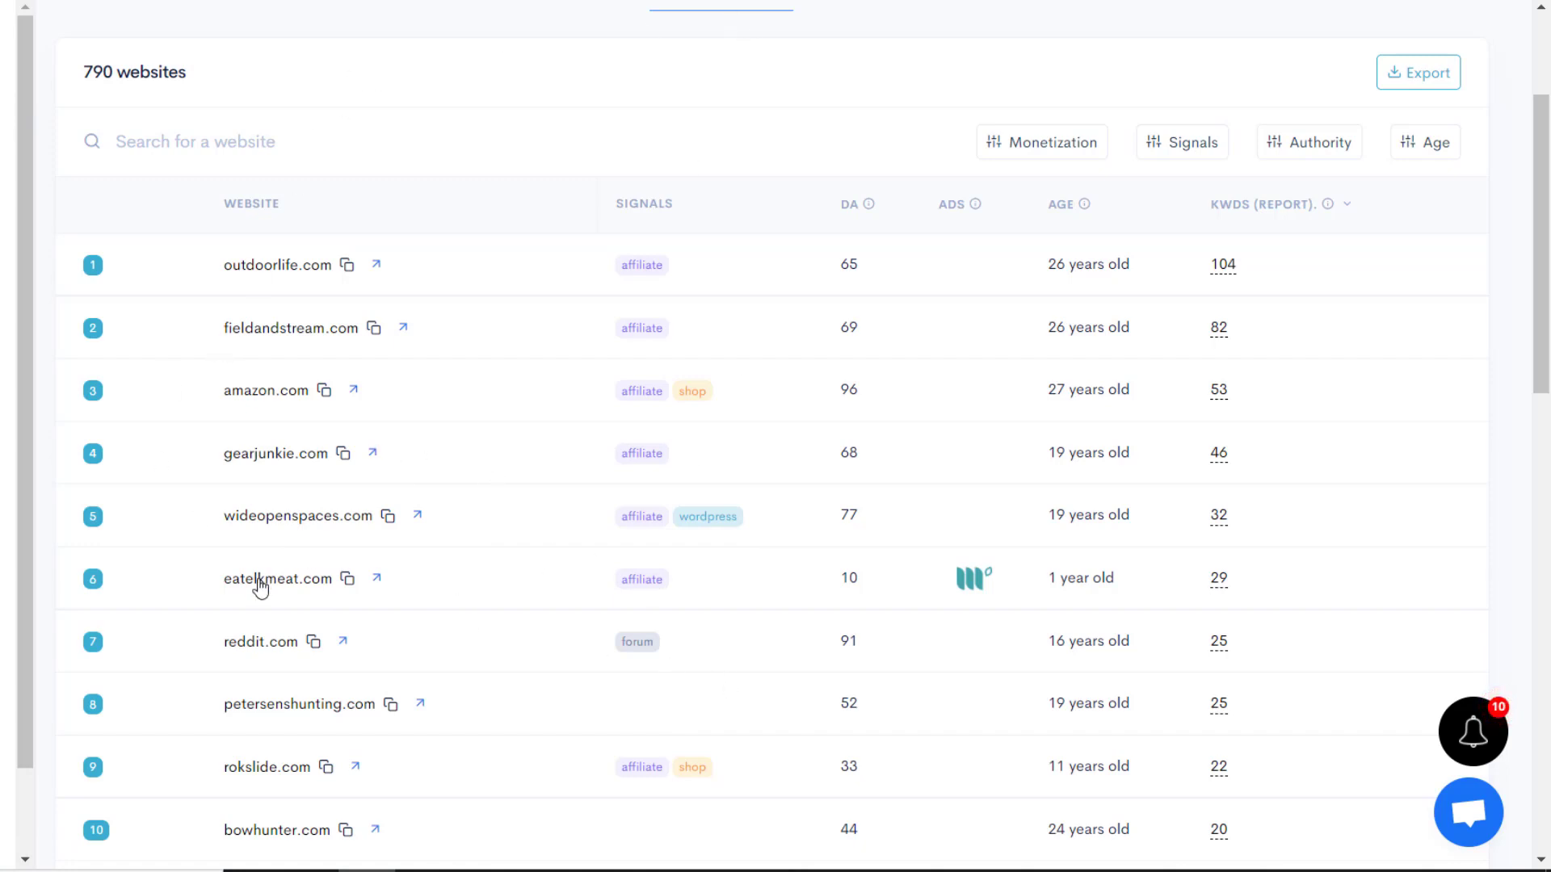
pyautogui.moveTo(1254, 572)
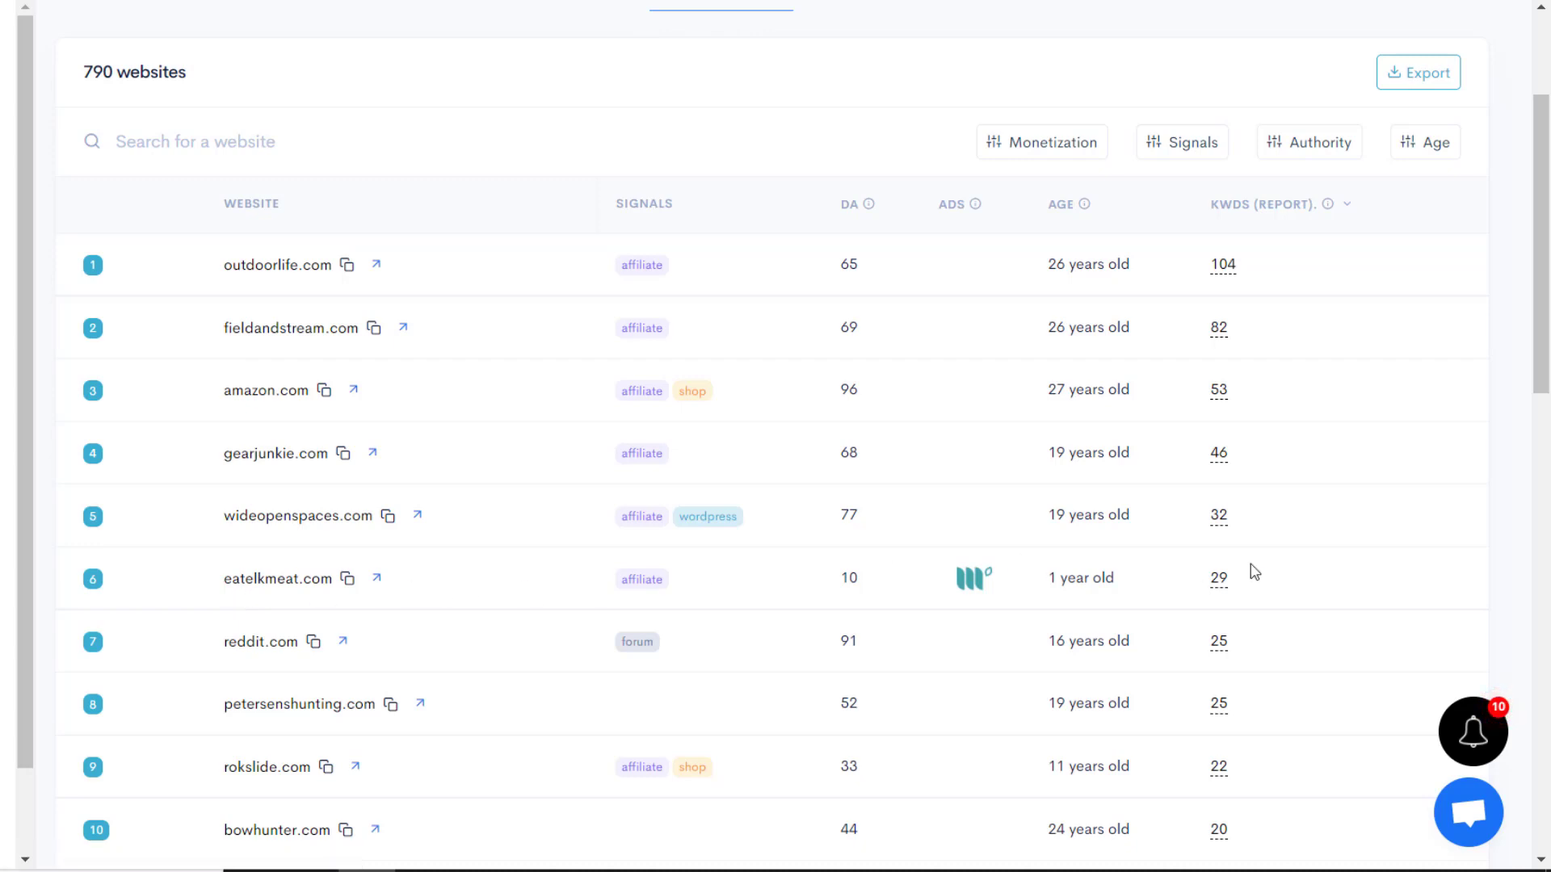
pyautogui.moveTo(297, 583)
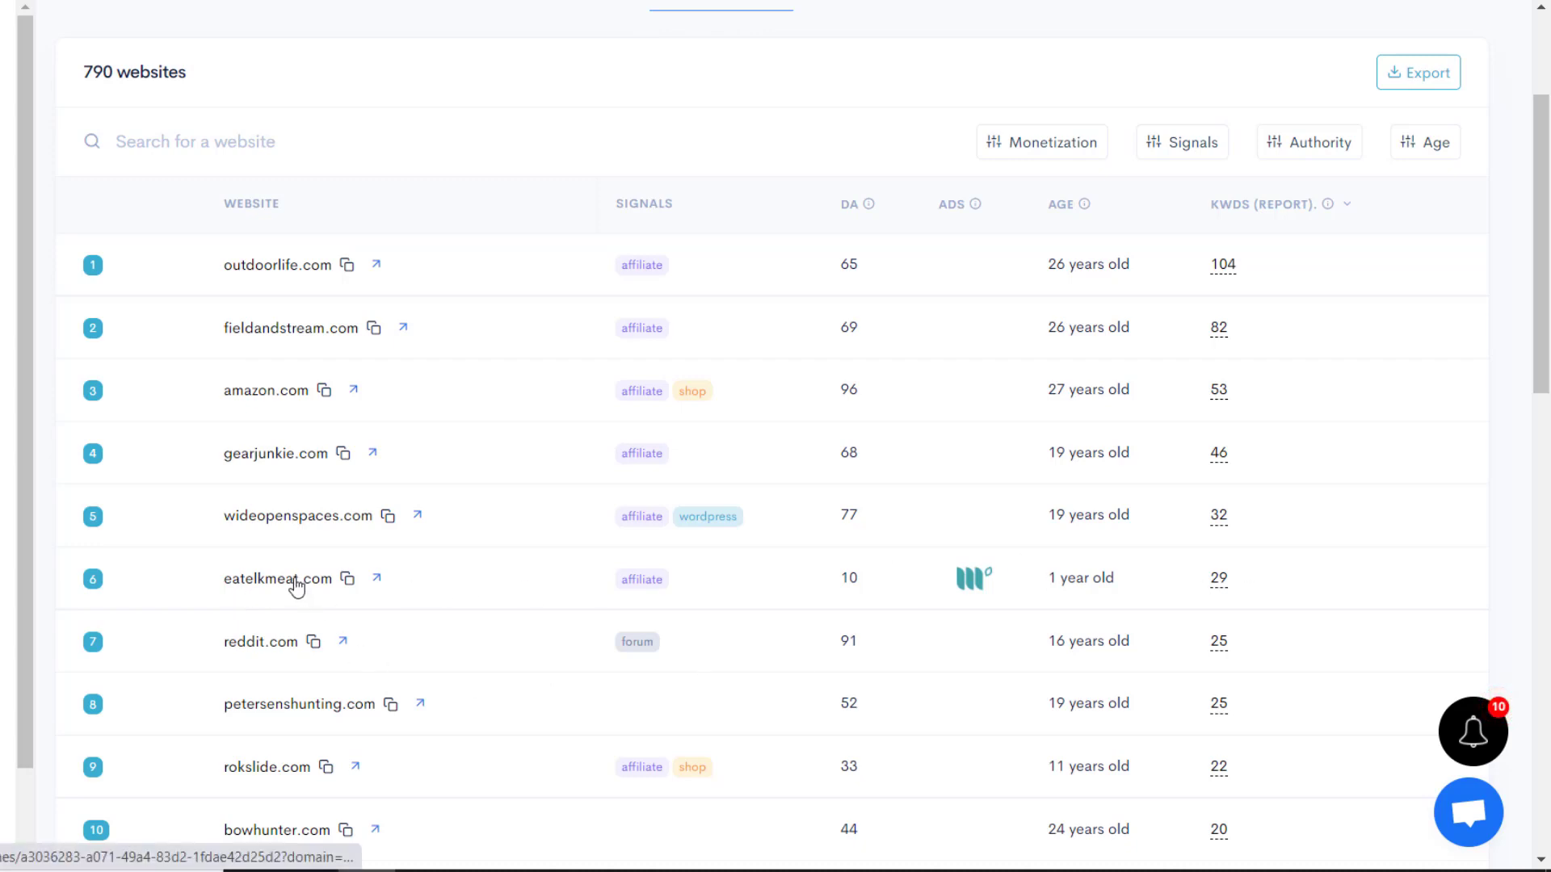
pyautogui.moveTo(440, 636)
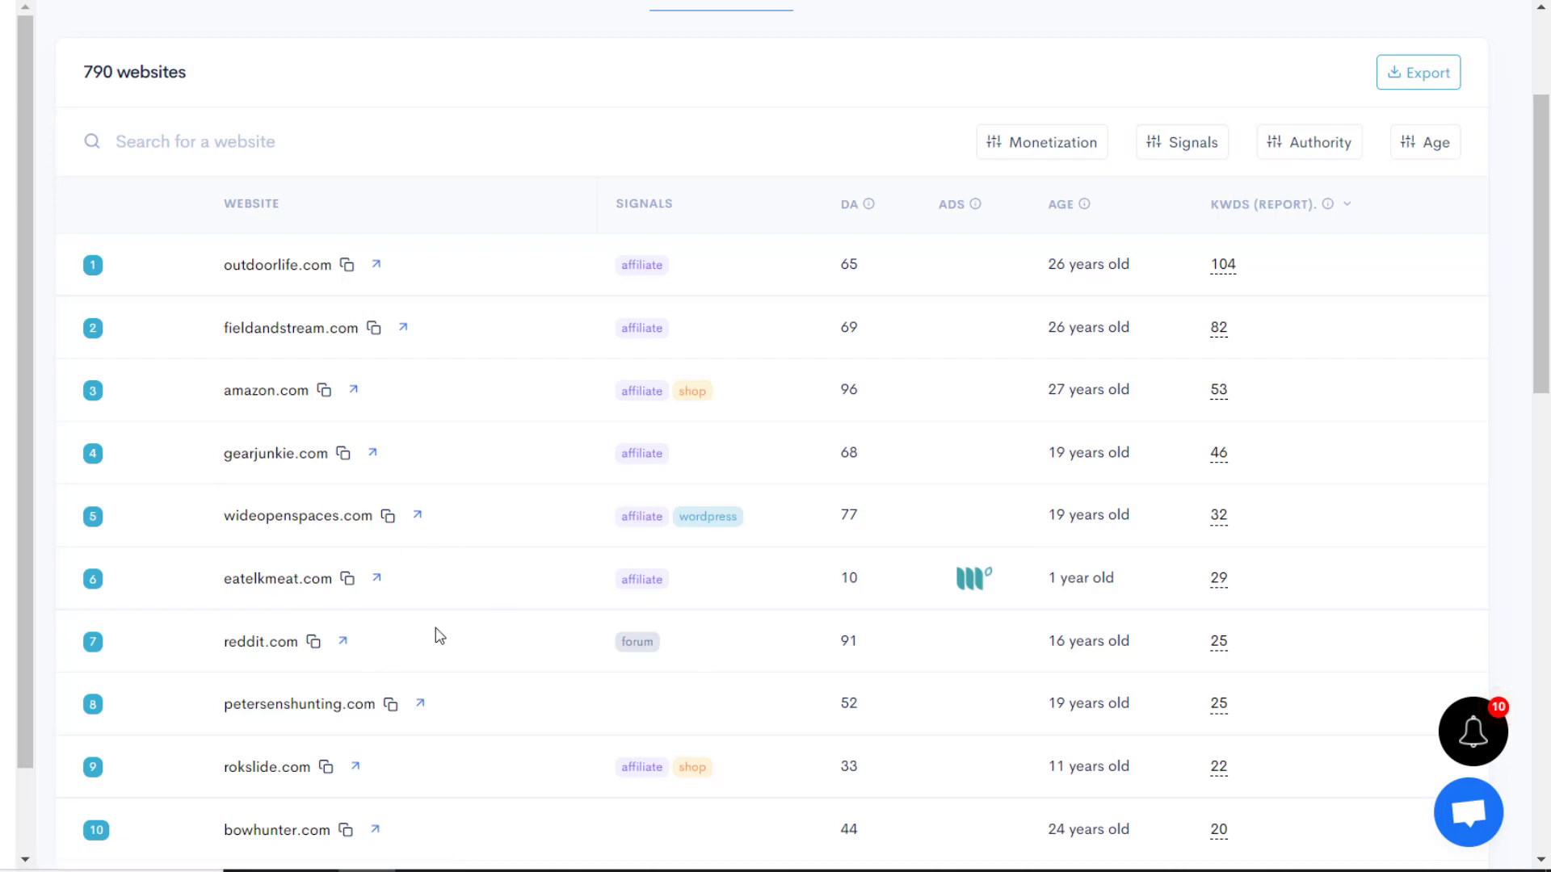
pyautogui.scroll(3)
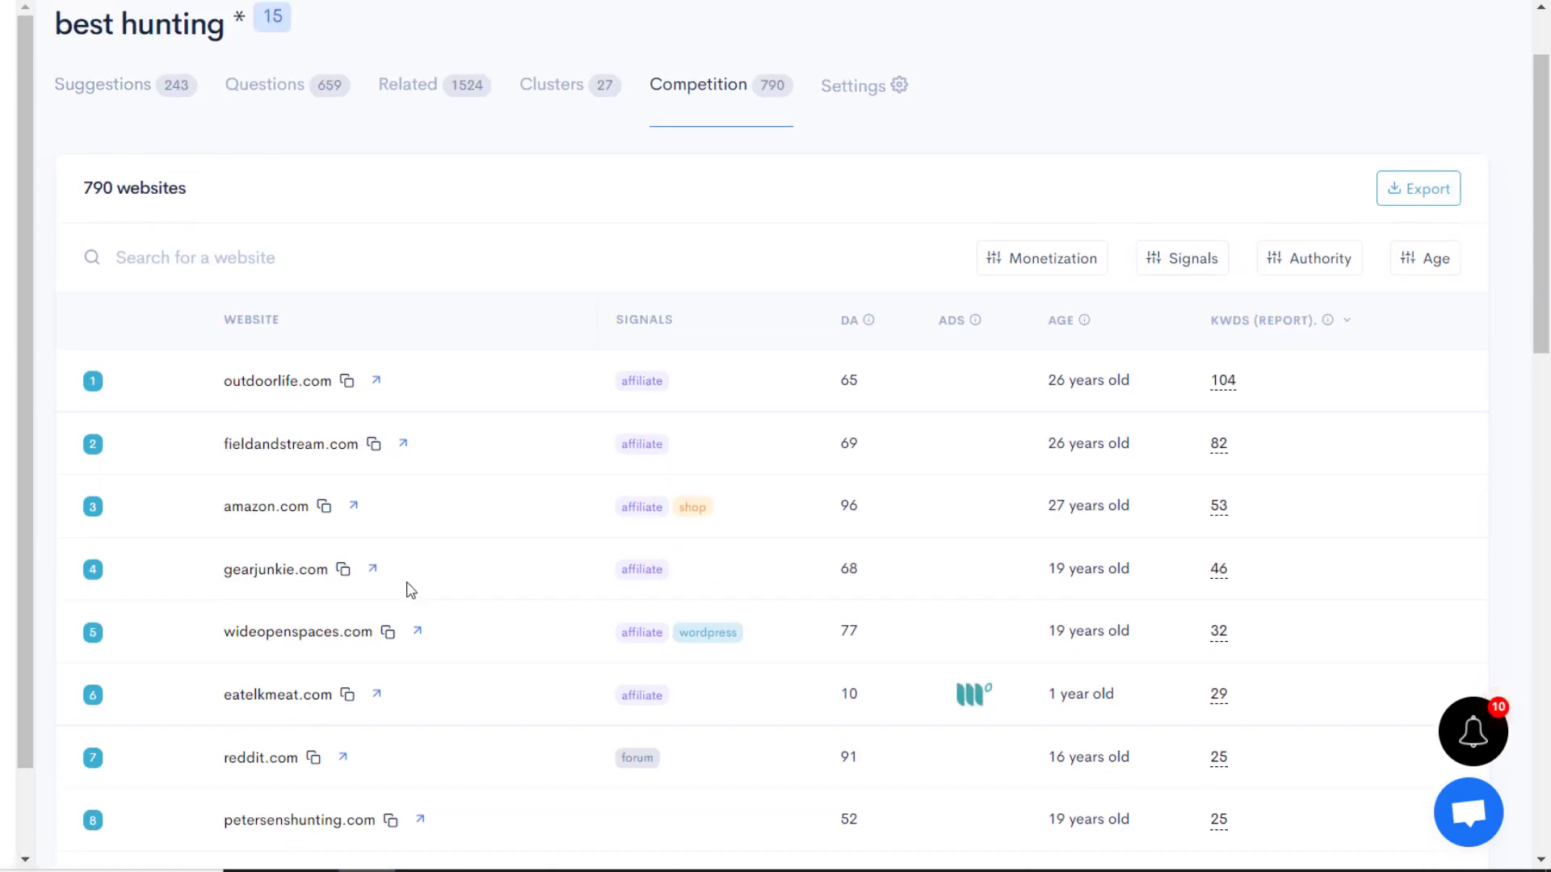
pyautogui.scroll(-3)
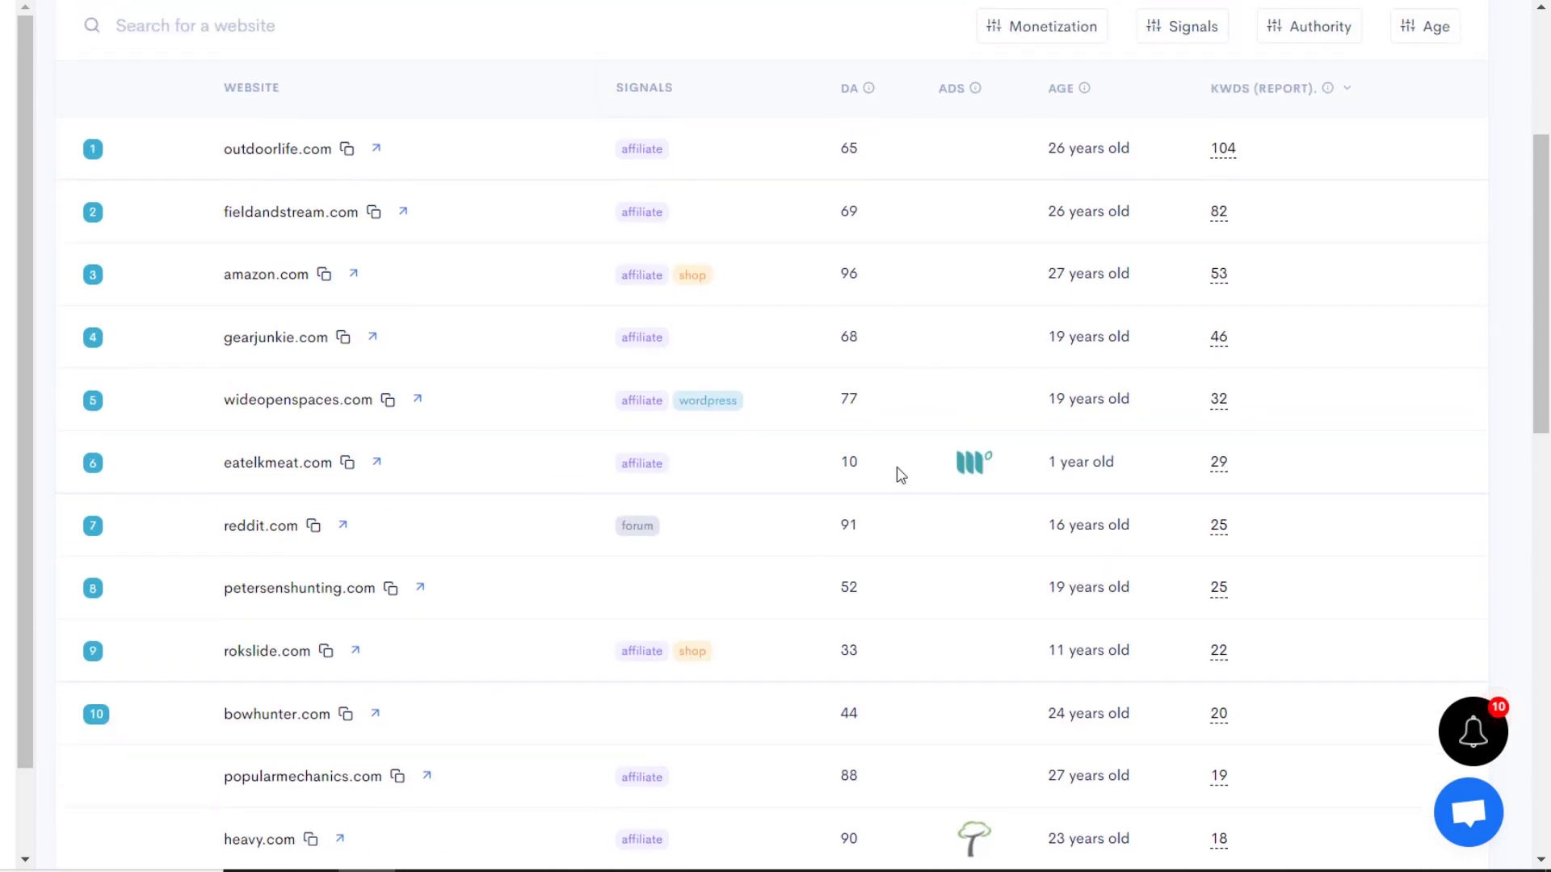
pyautogui.moveTo(771, 551)
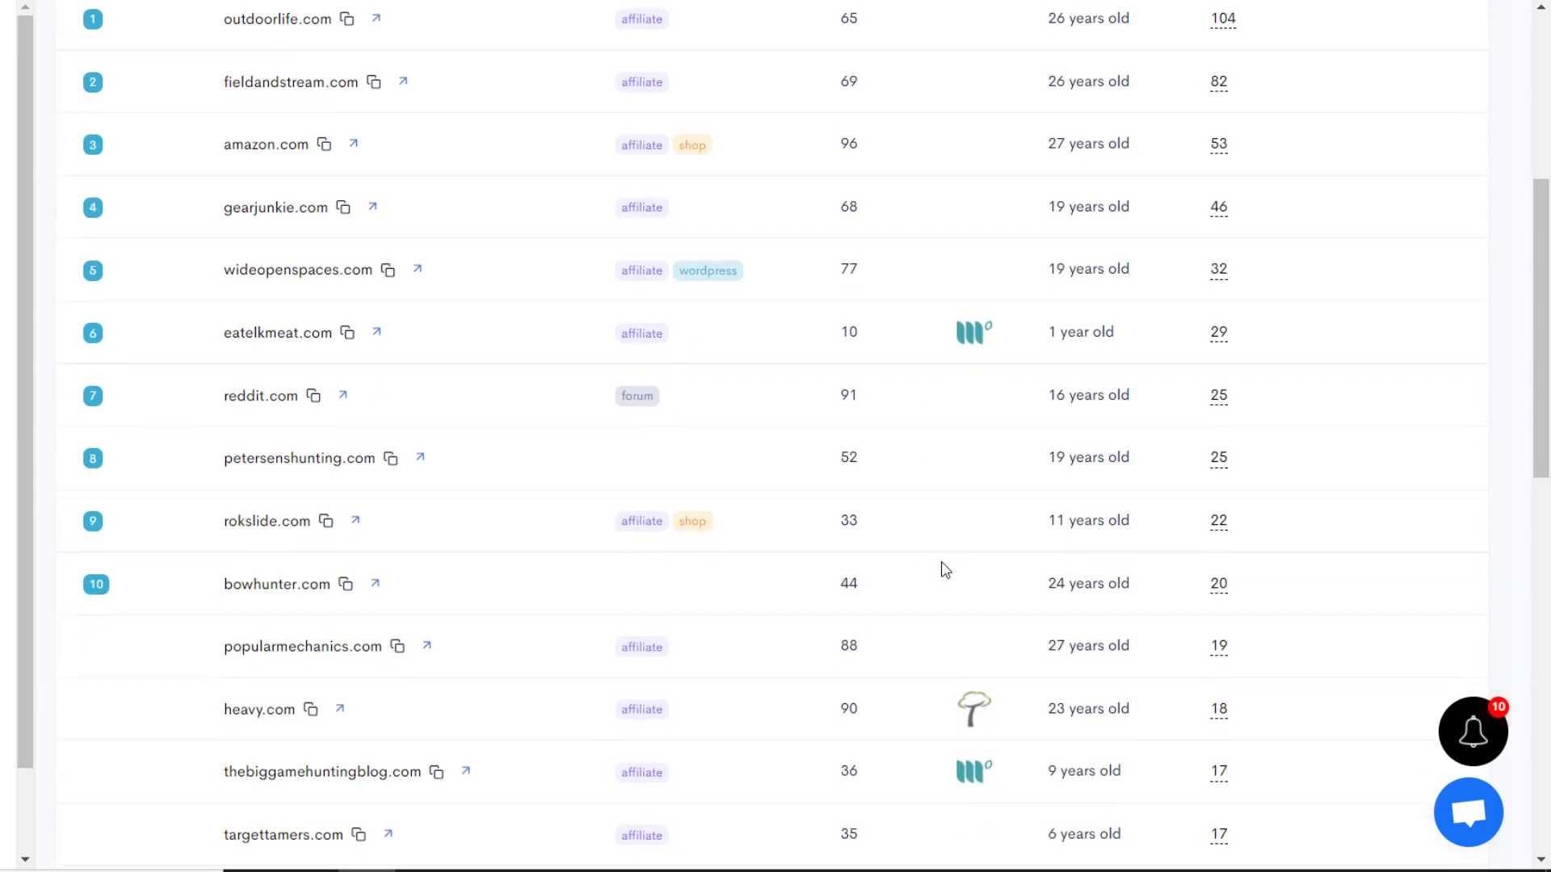
pyautogui.scroll(-3)
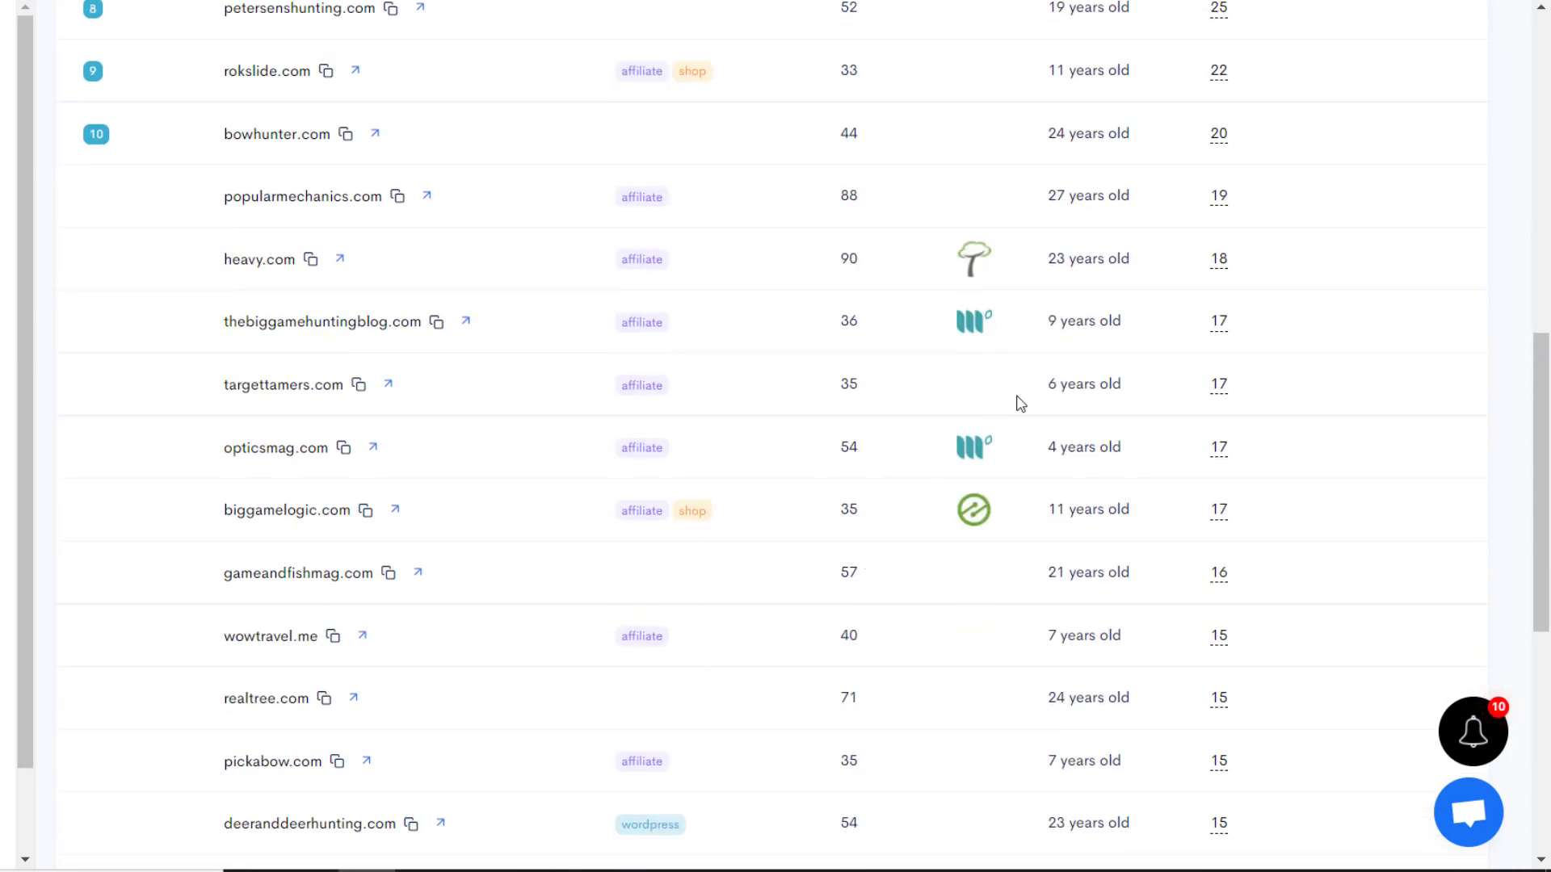
pyautogui.scroll(3)
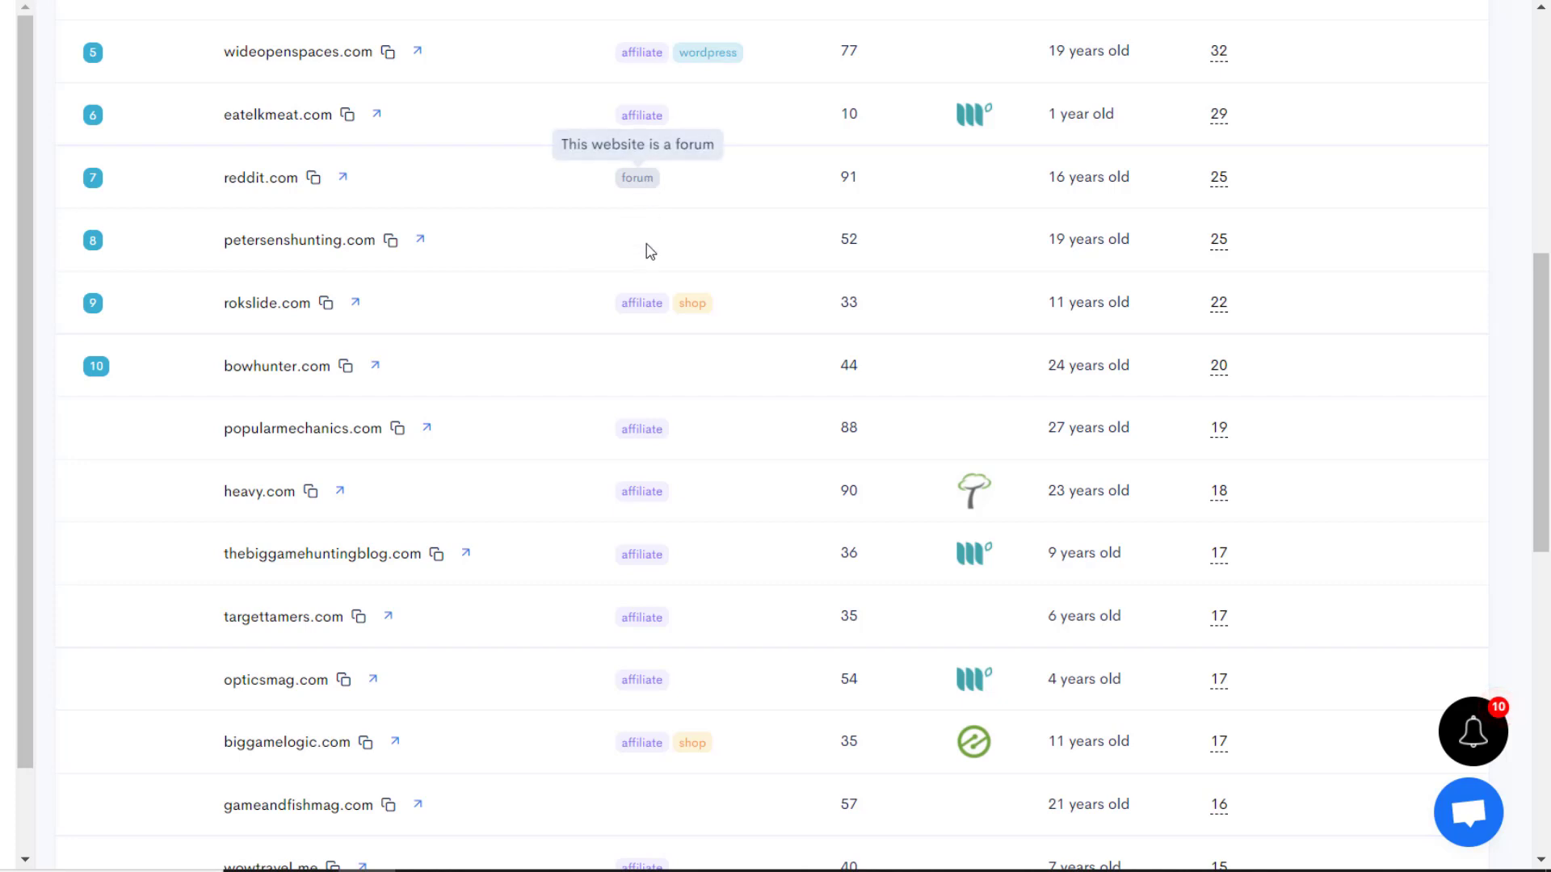
pyautogui.scroll(3)
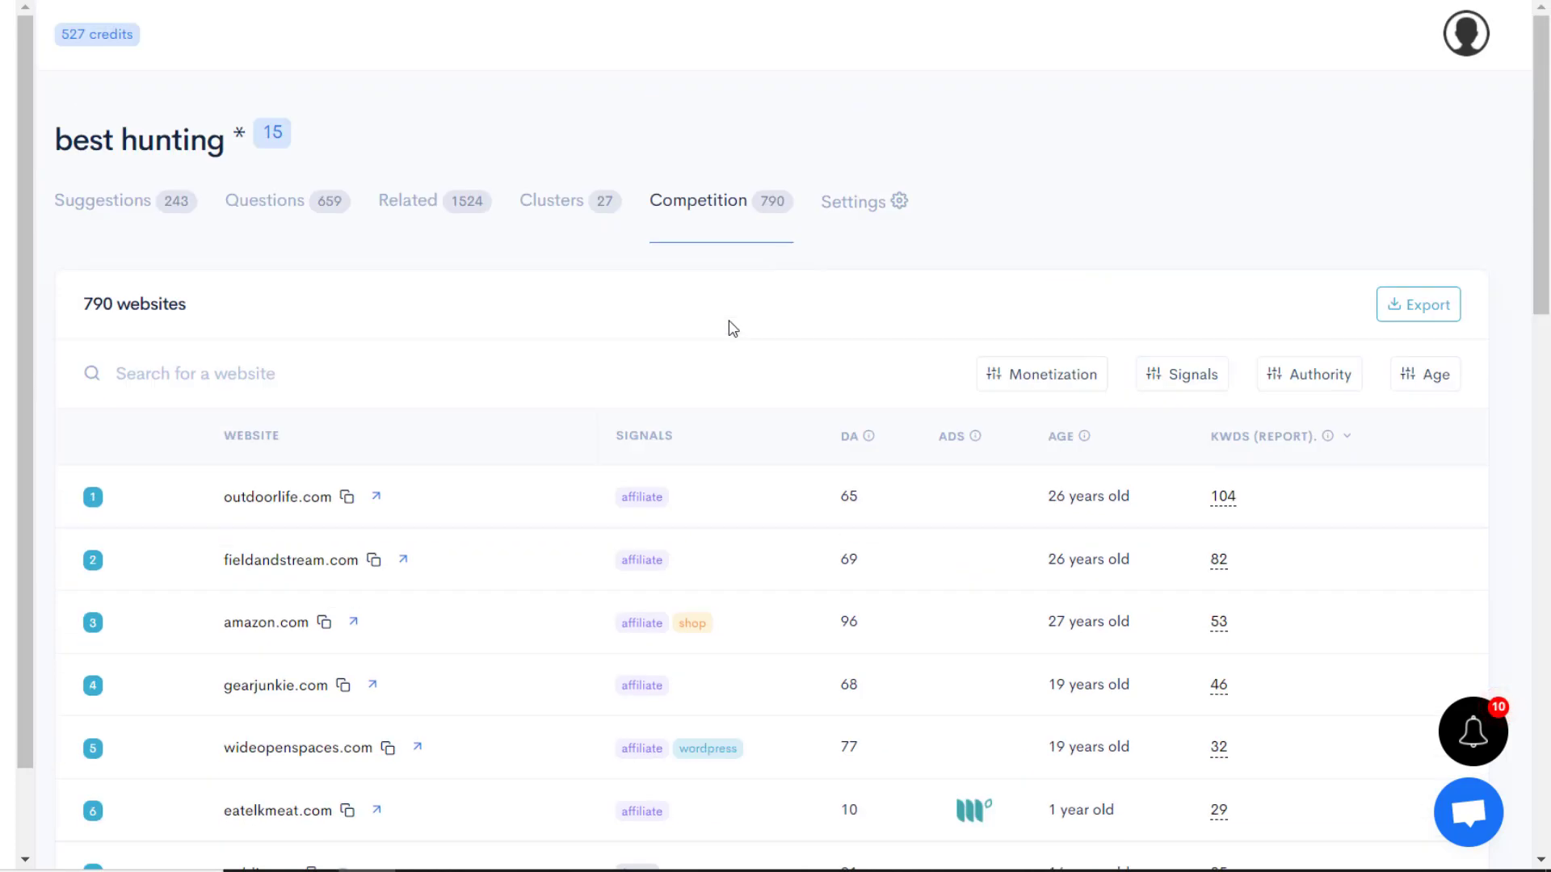
pyautogui.moveTo(686, 356)
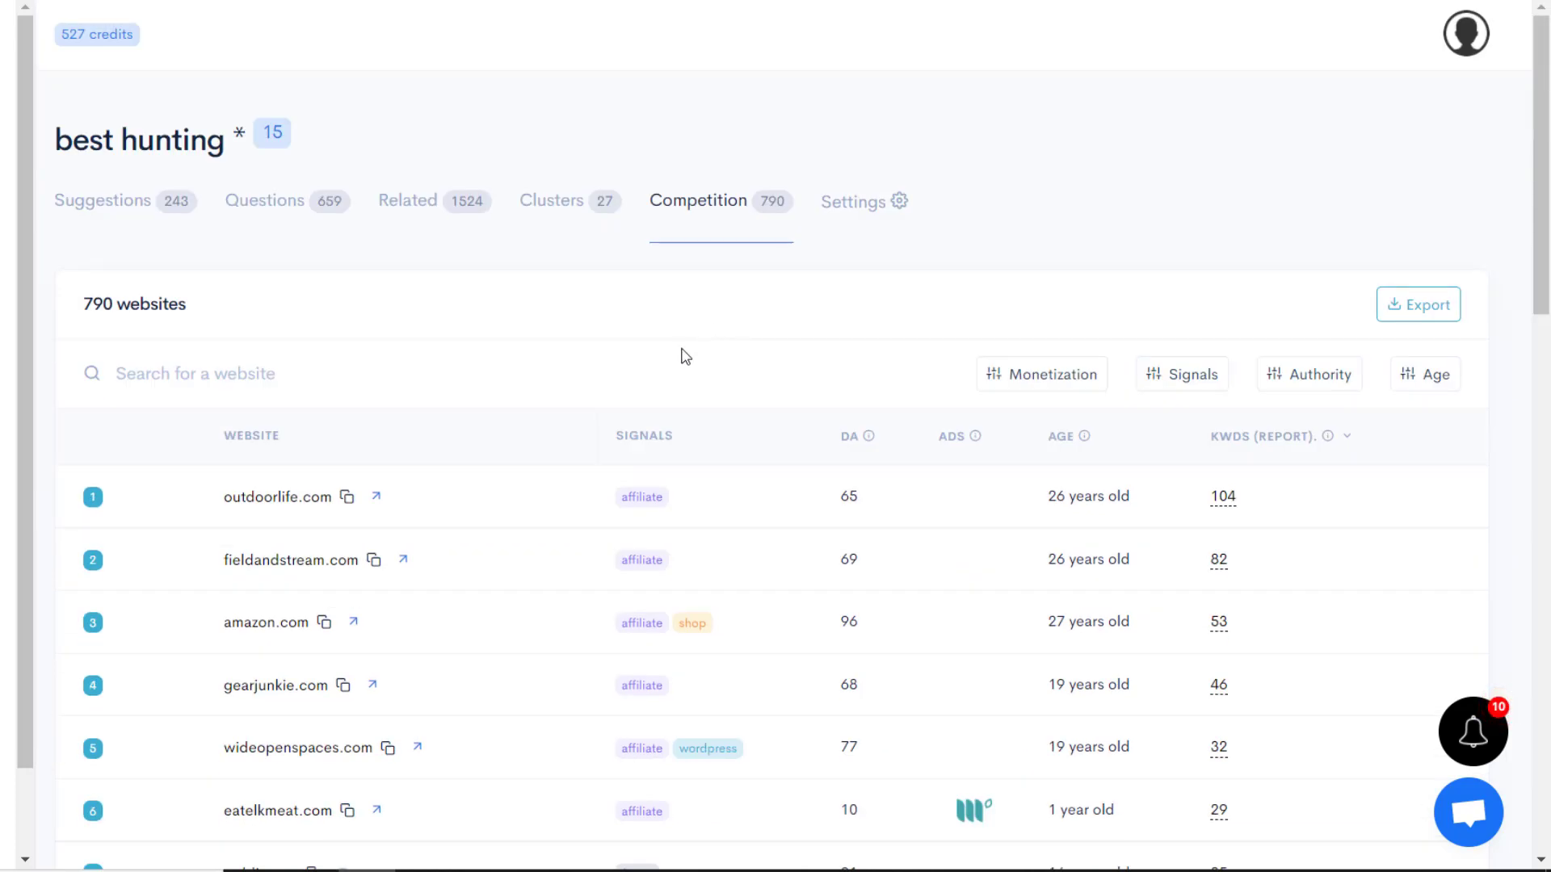
pyautogui.moveTo(550, 207)
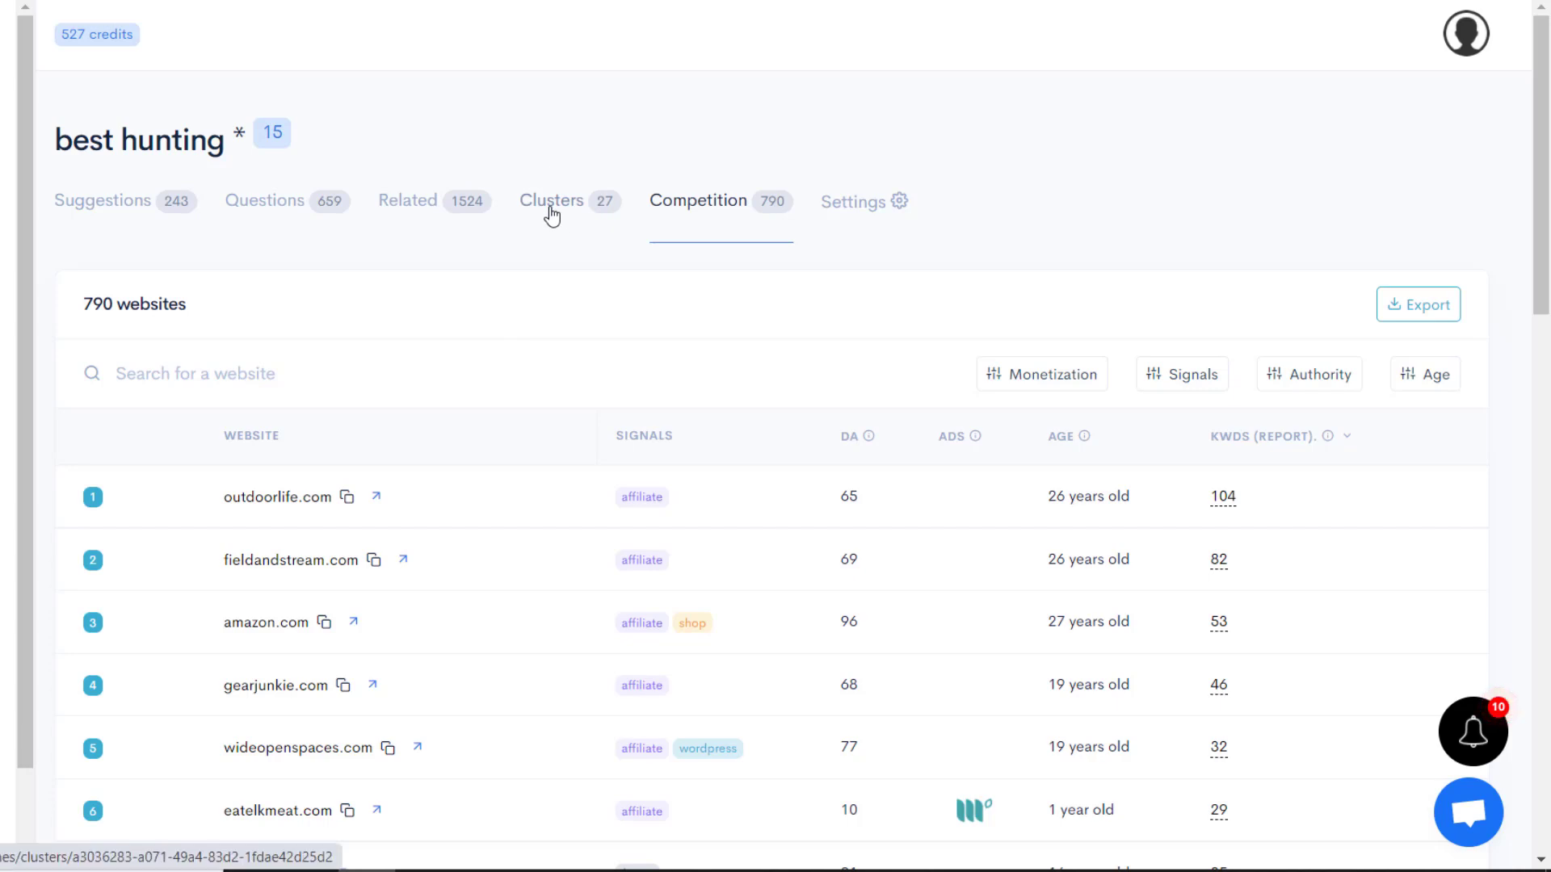
# Show the 27 keyword clusters, led by best hunting boots with 10,540 volume
pyautogui.click(551, 201)
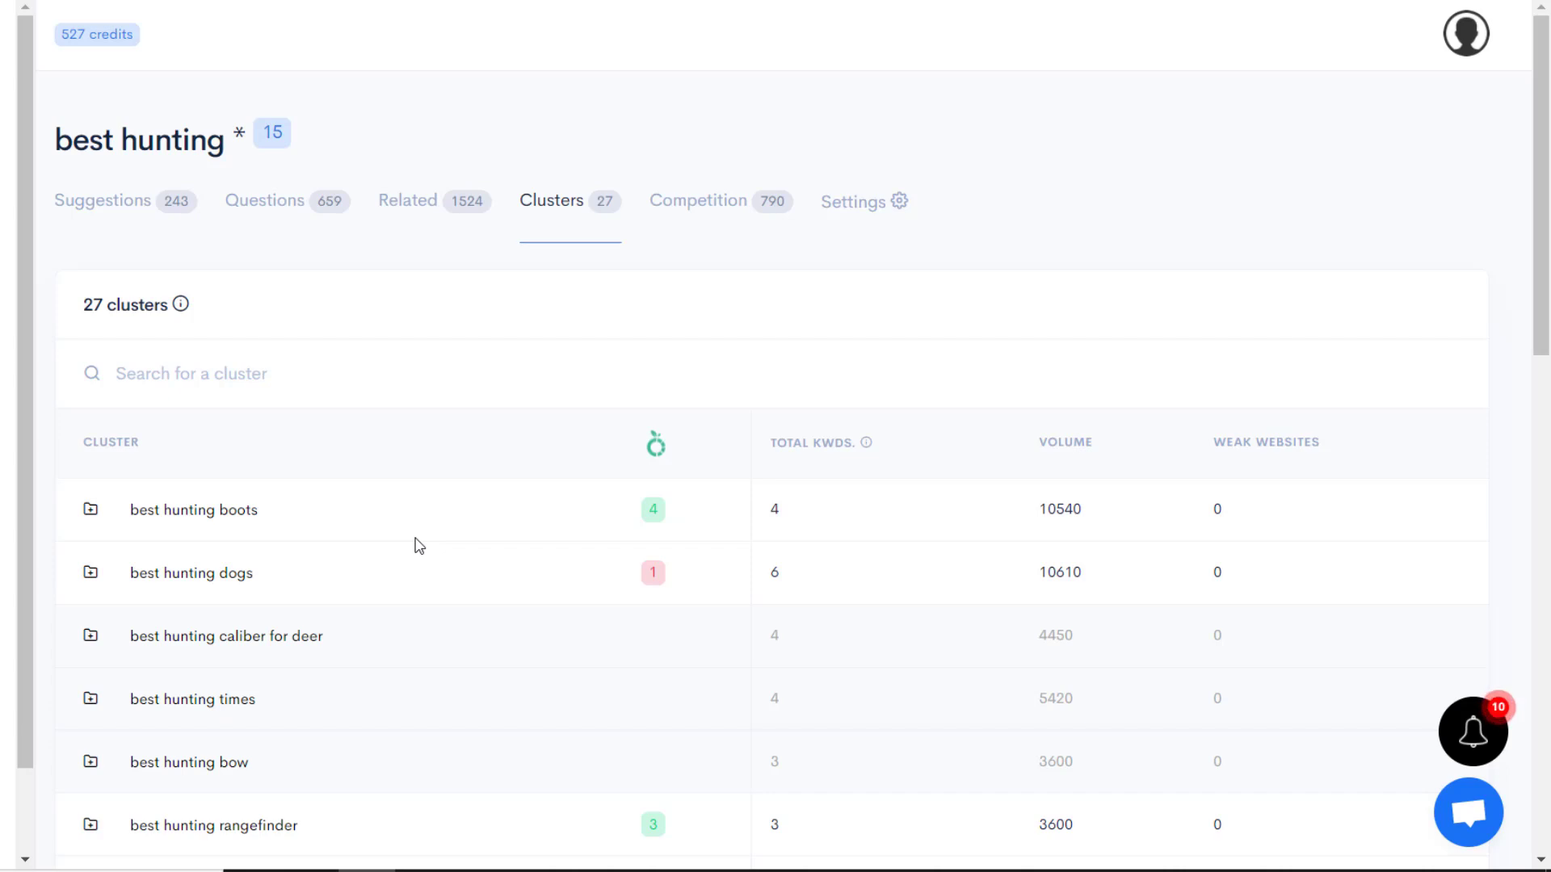
pyautogui.scroll(-3)
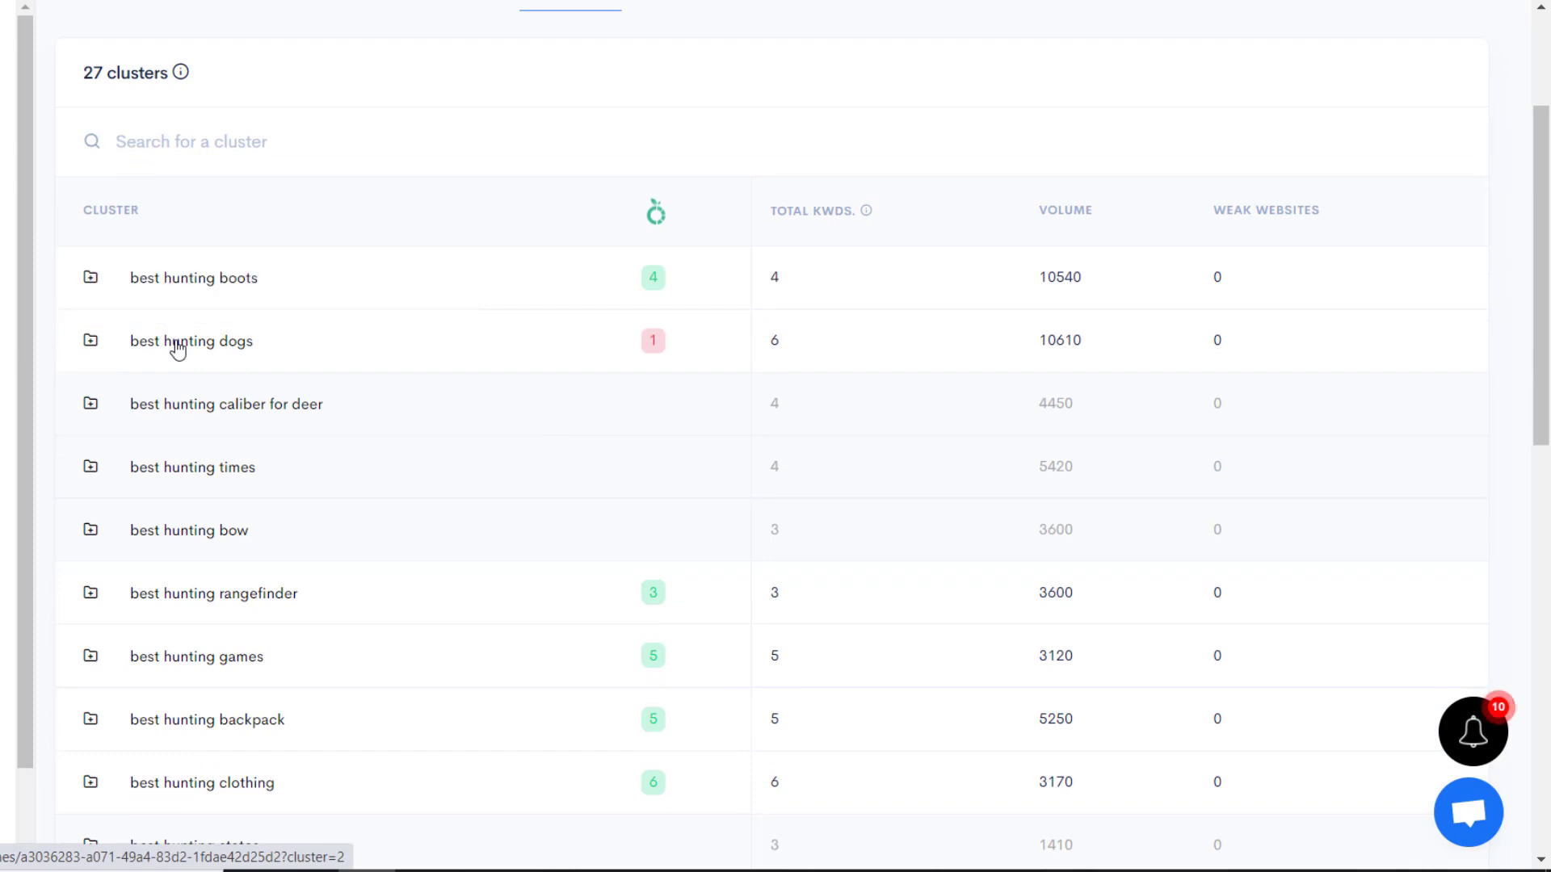
# Open the 'best hunting dogs' cluster to view its six keywords, led by 8,100 volume
pyautogui.click(193, 341)
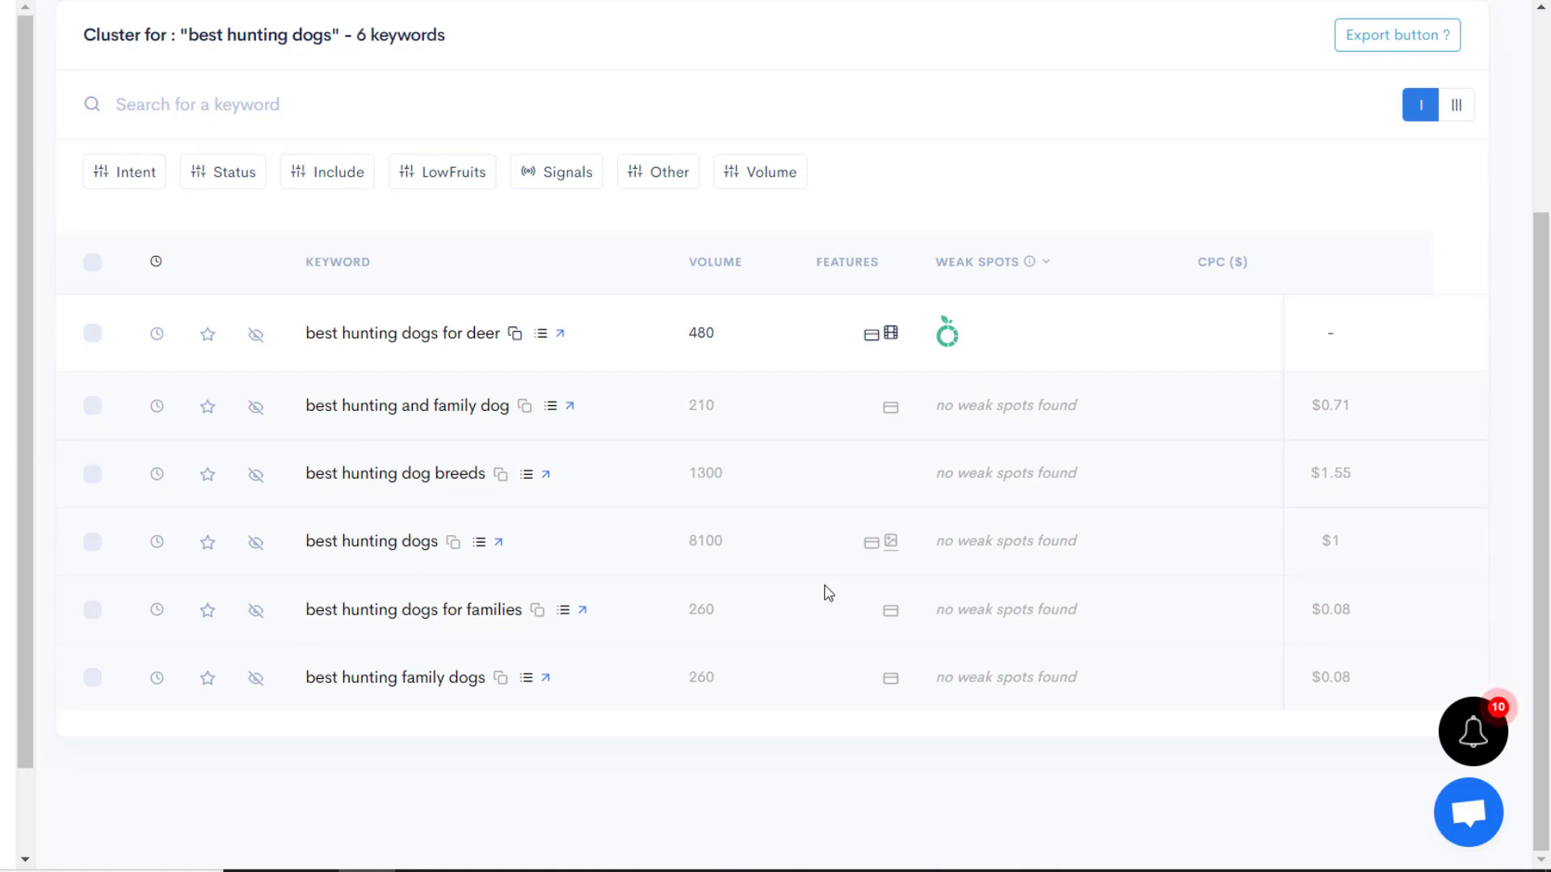
pyautogui.moveTo(670, 525)
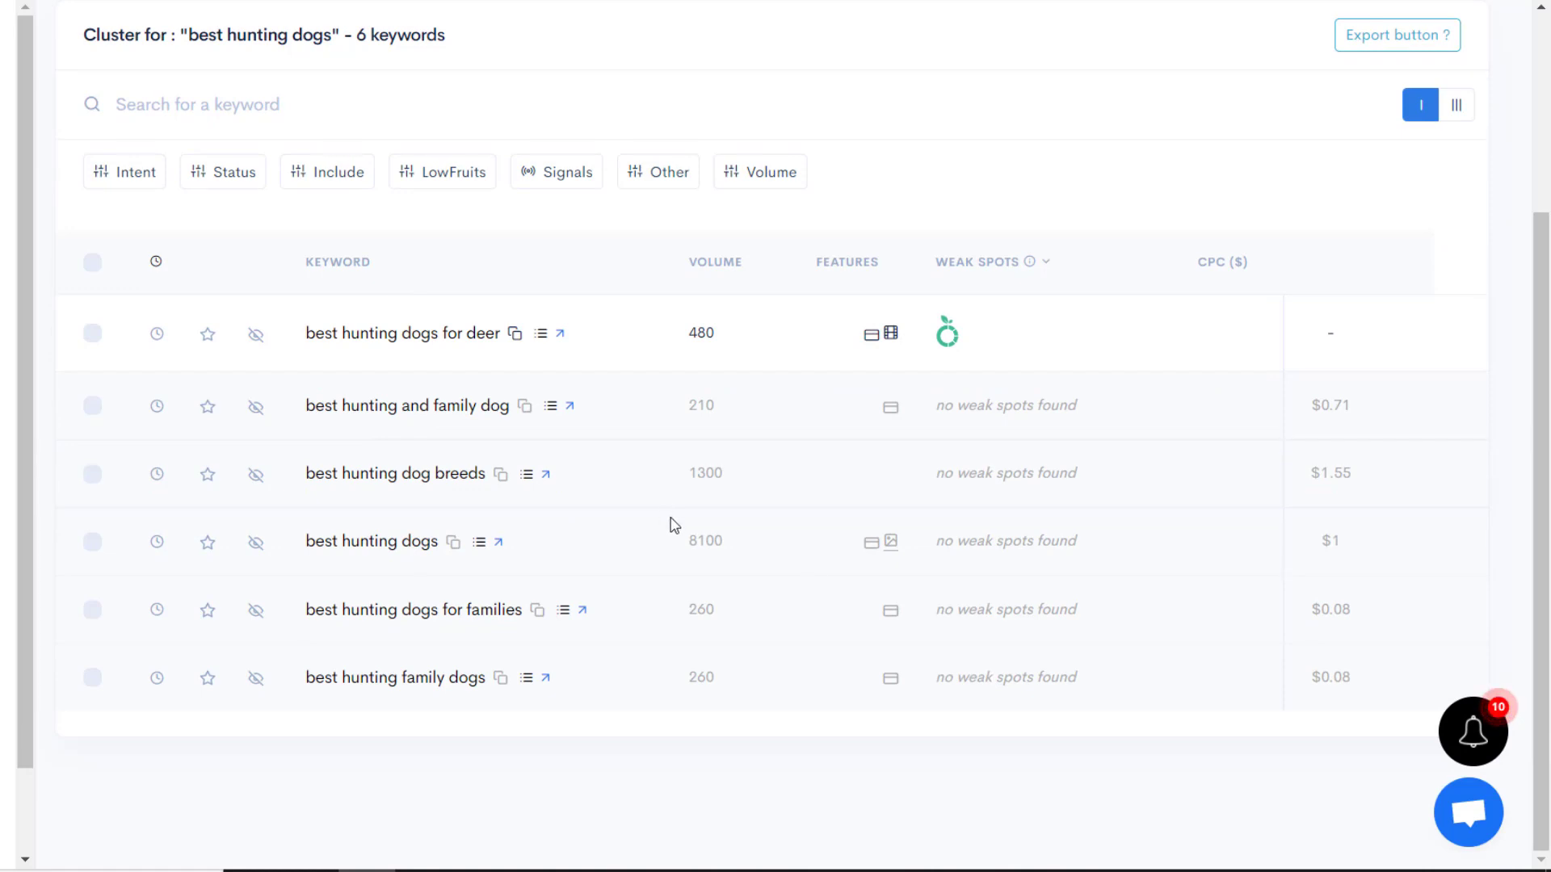
pyautogui.moveTo(462, 348)
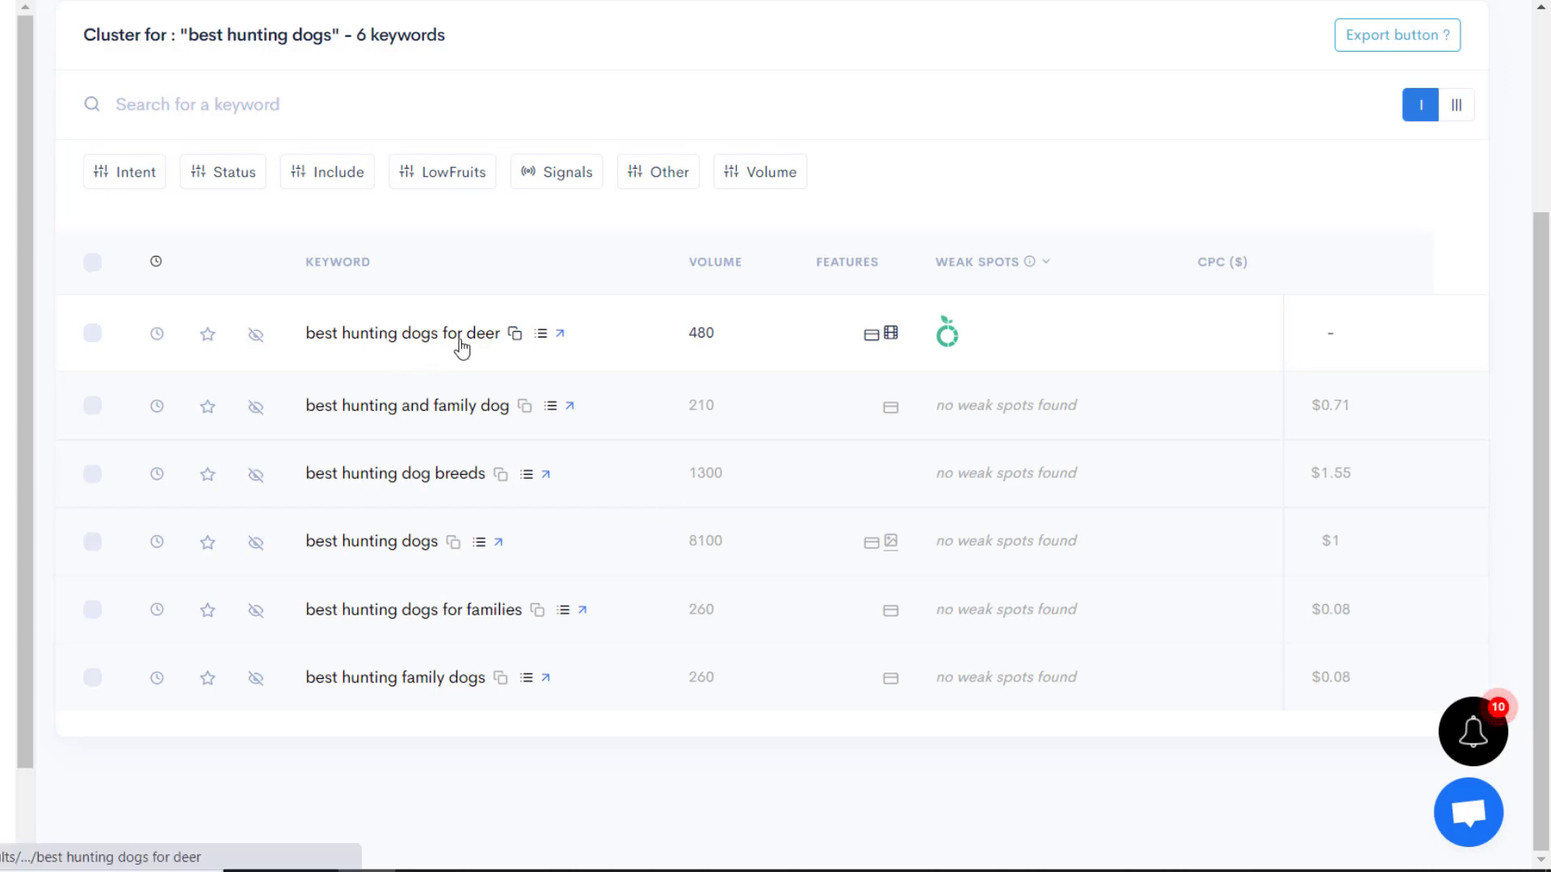
pyautogui.moveTo(458, 423)
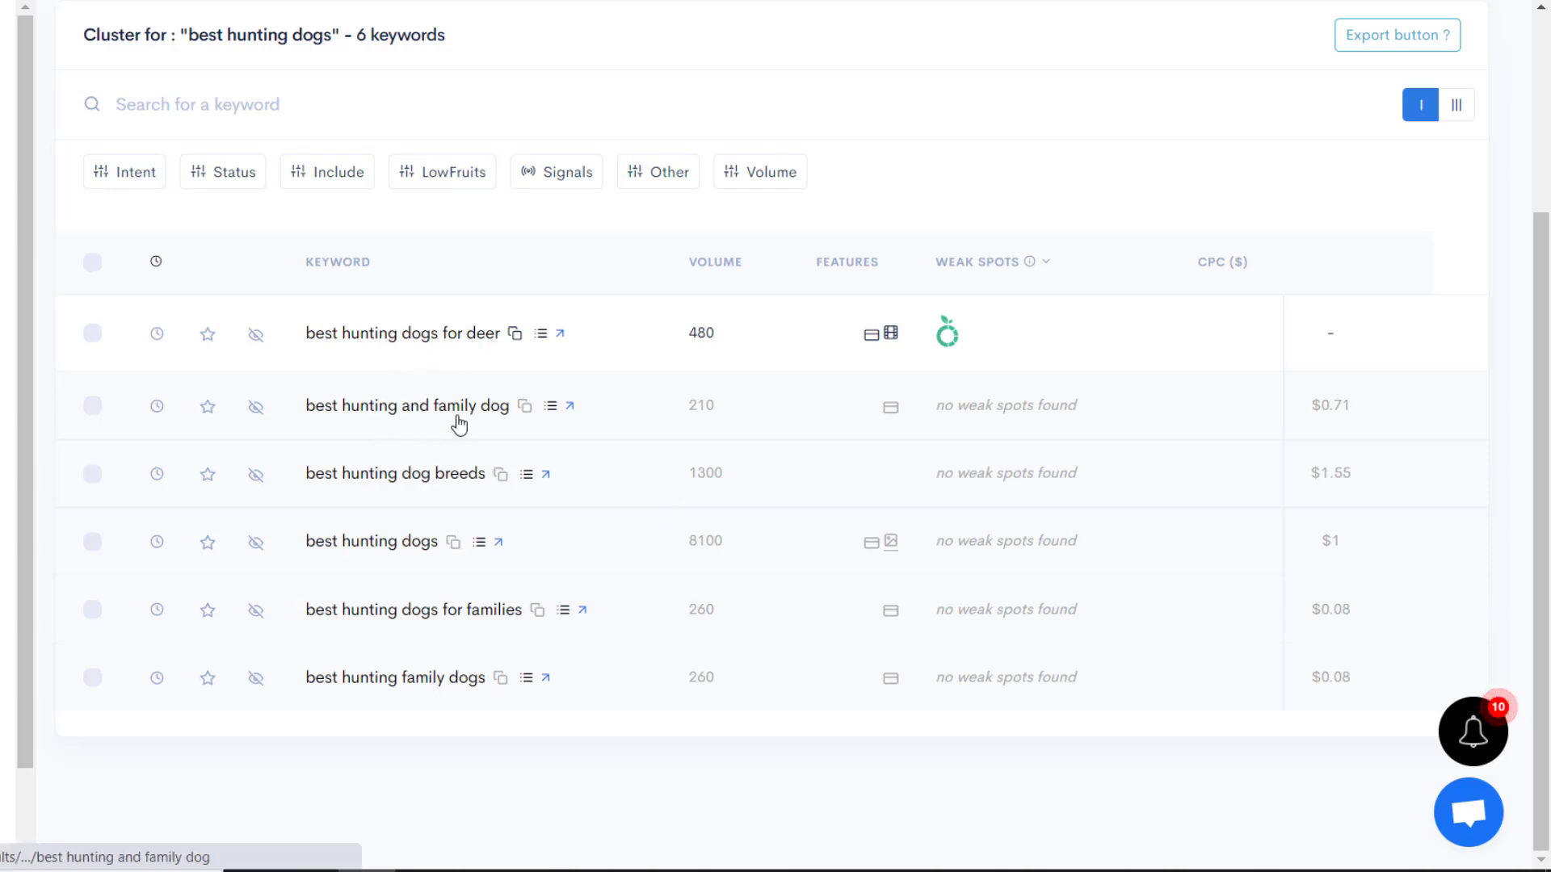
pyautogui.moveTo(348, 471)
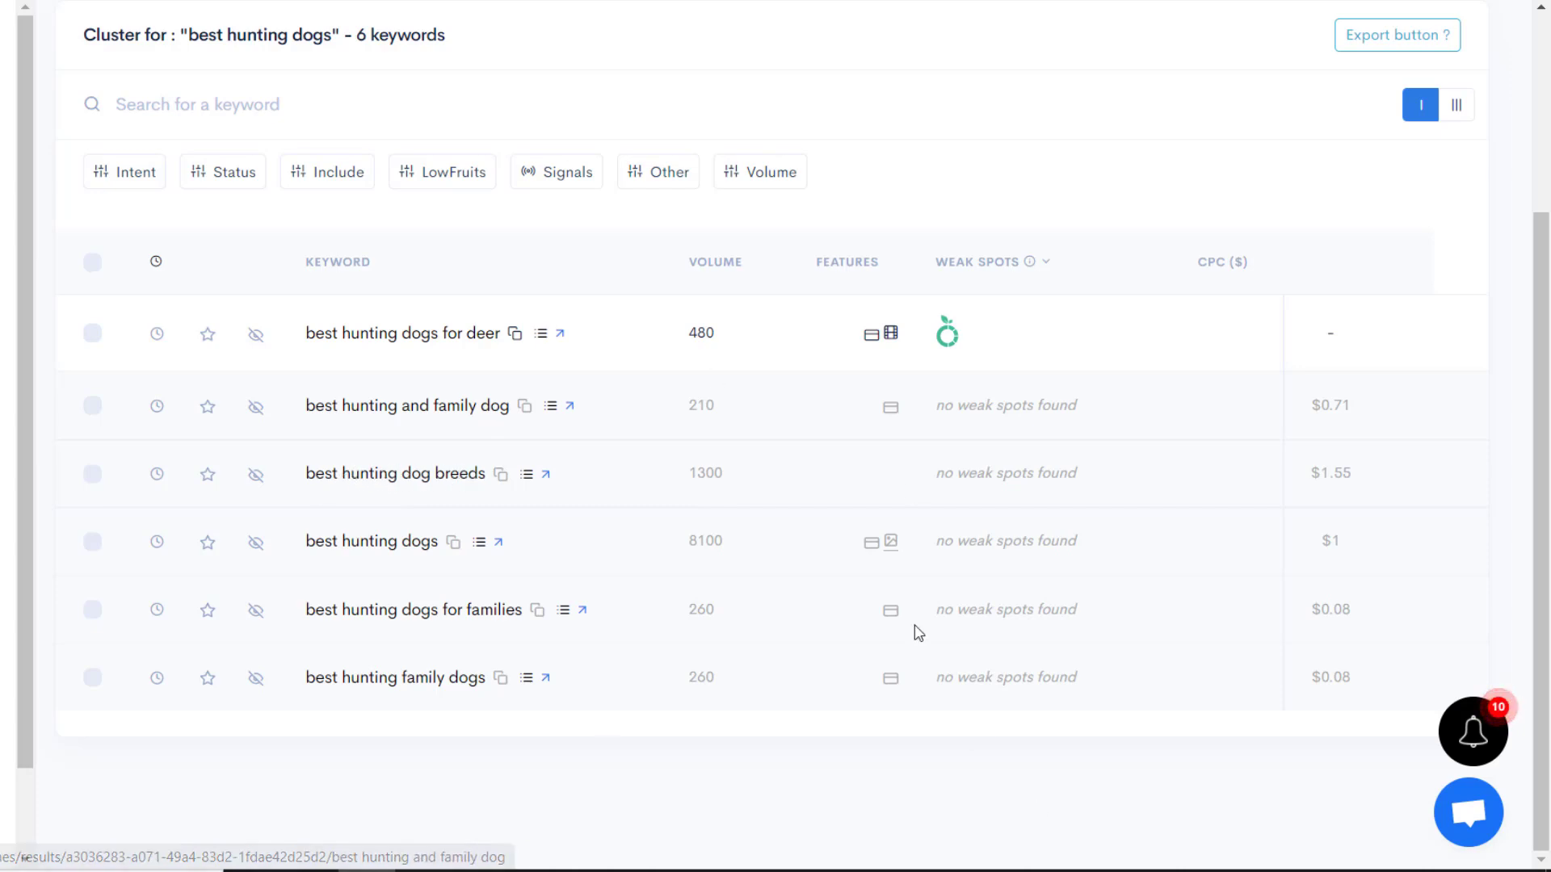
pyautogui.moveTo(803, 508)
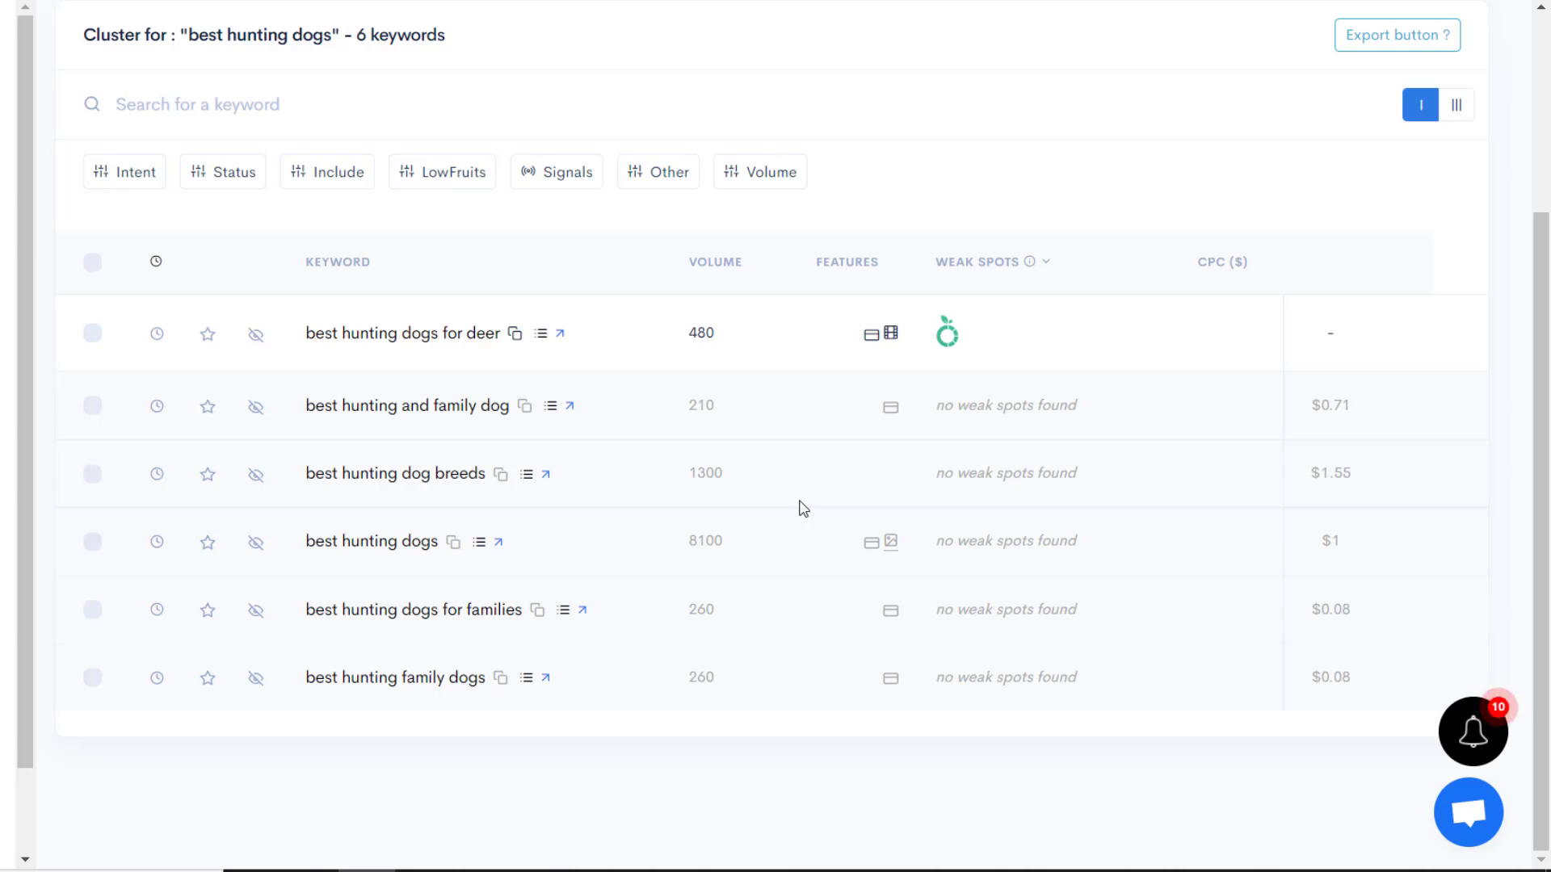
pyautogui.scroll(3)
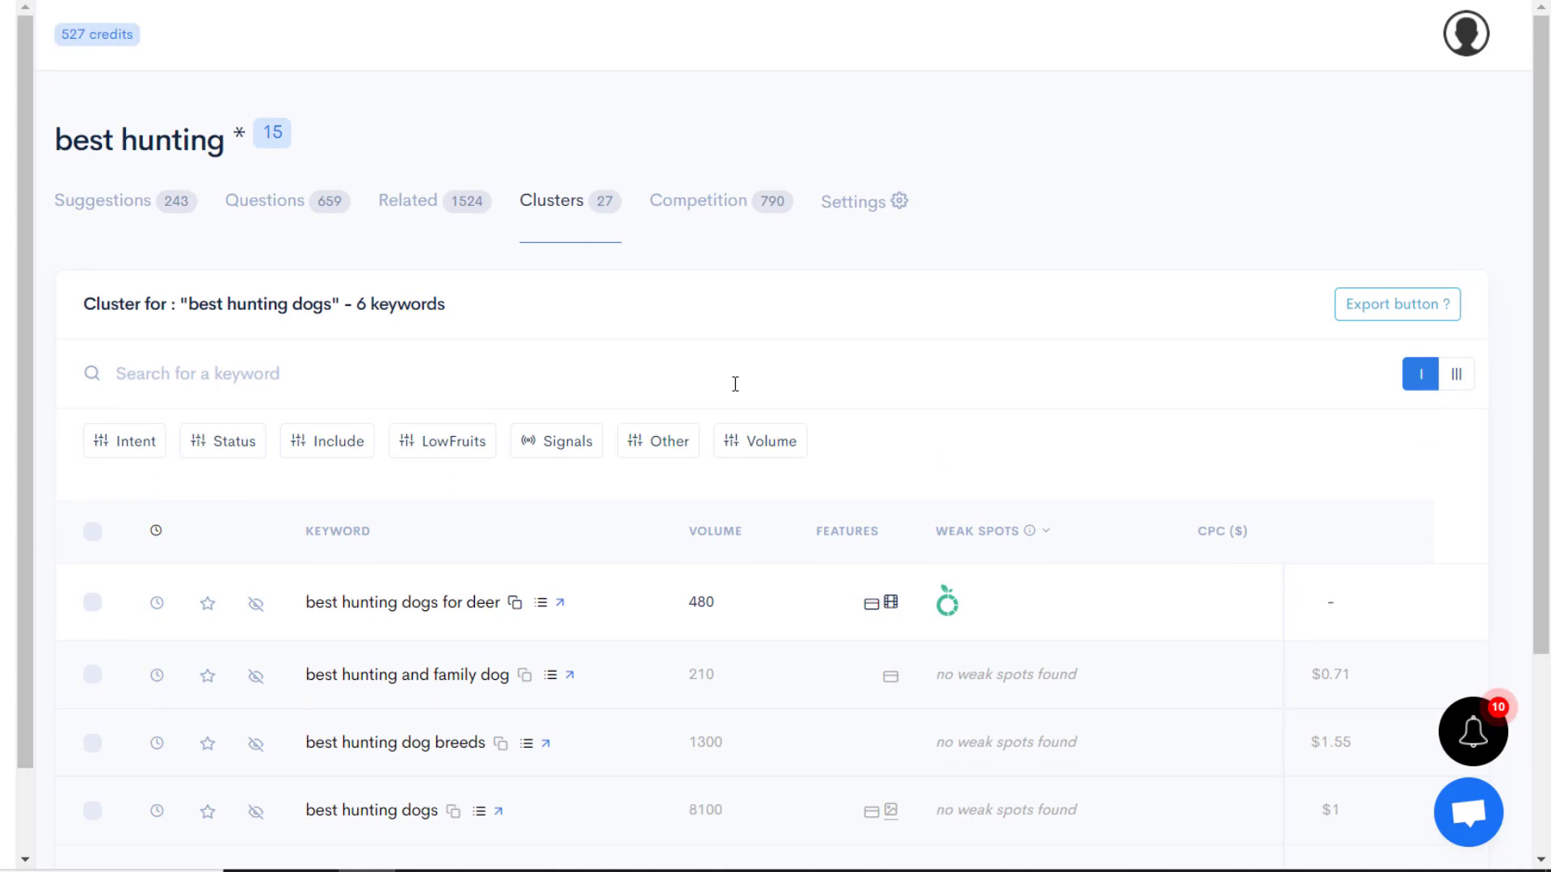
pyautogui.moveTo(602, 191)
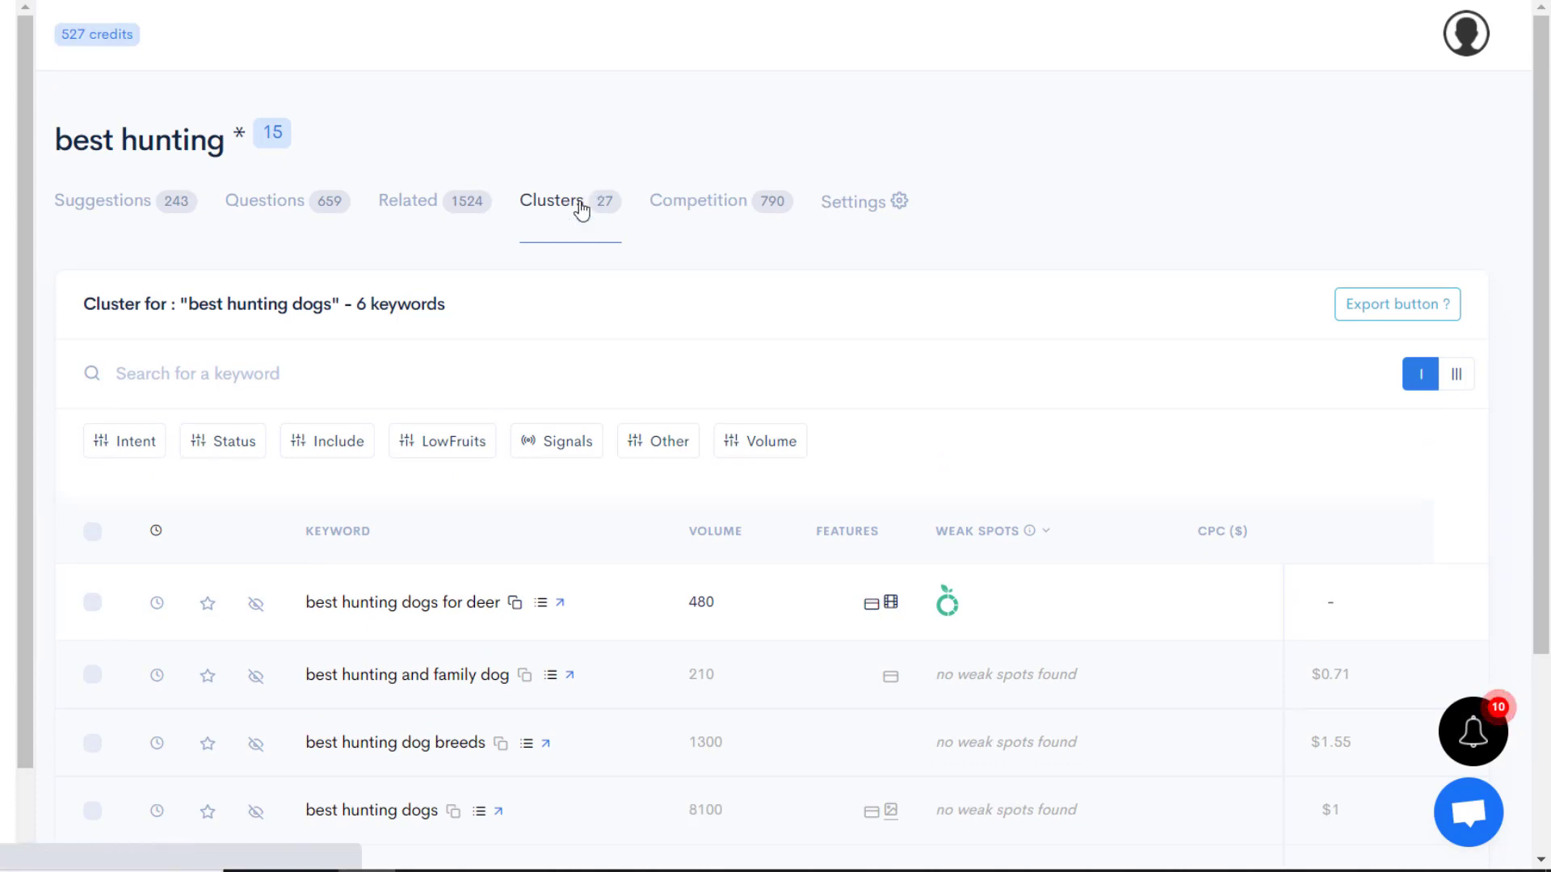
# Scroll the cluster list down to 'best hunting fixed blade knife' and the page 1 of 2 pagination
pyautogui.scroll(-3)
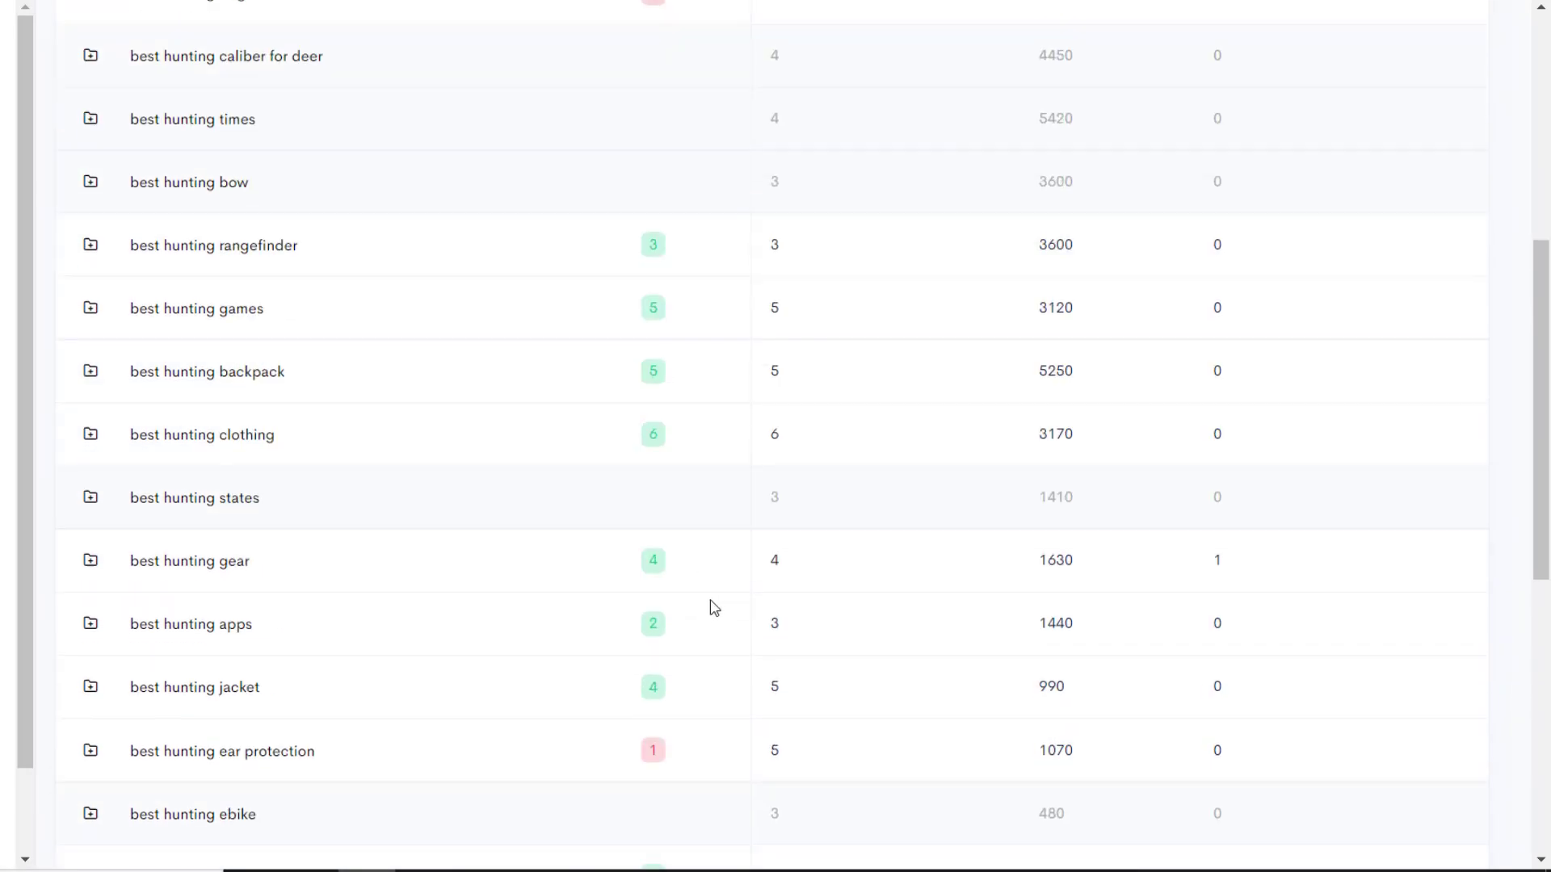
pyautogui.moveTo(652, 307)
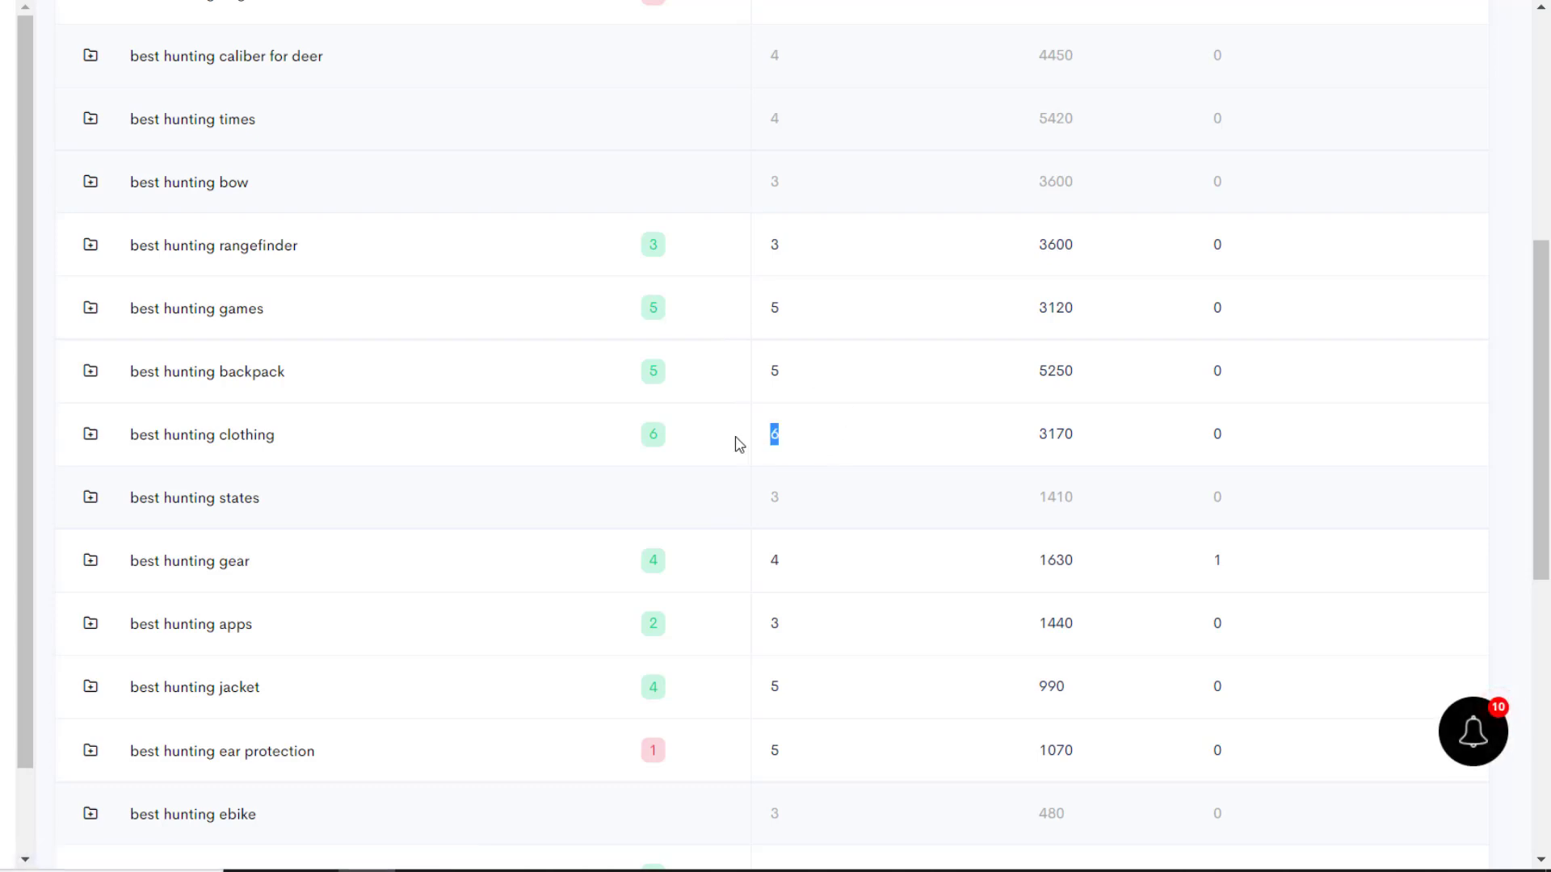
pyautogui.moveTo(909, 567)
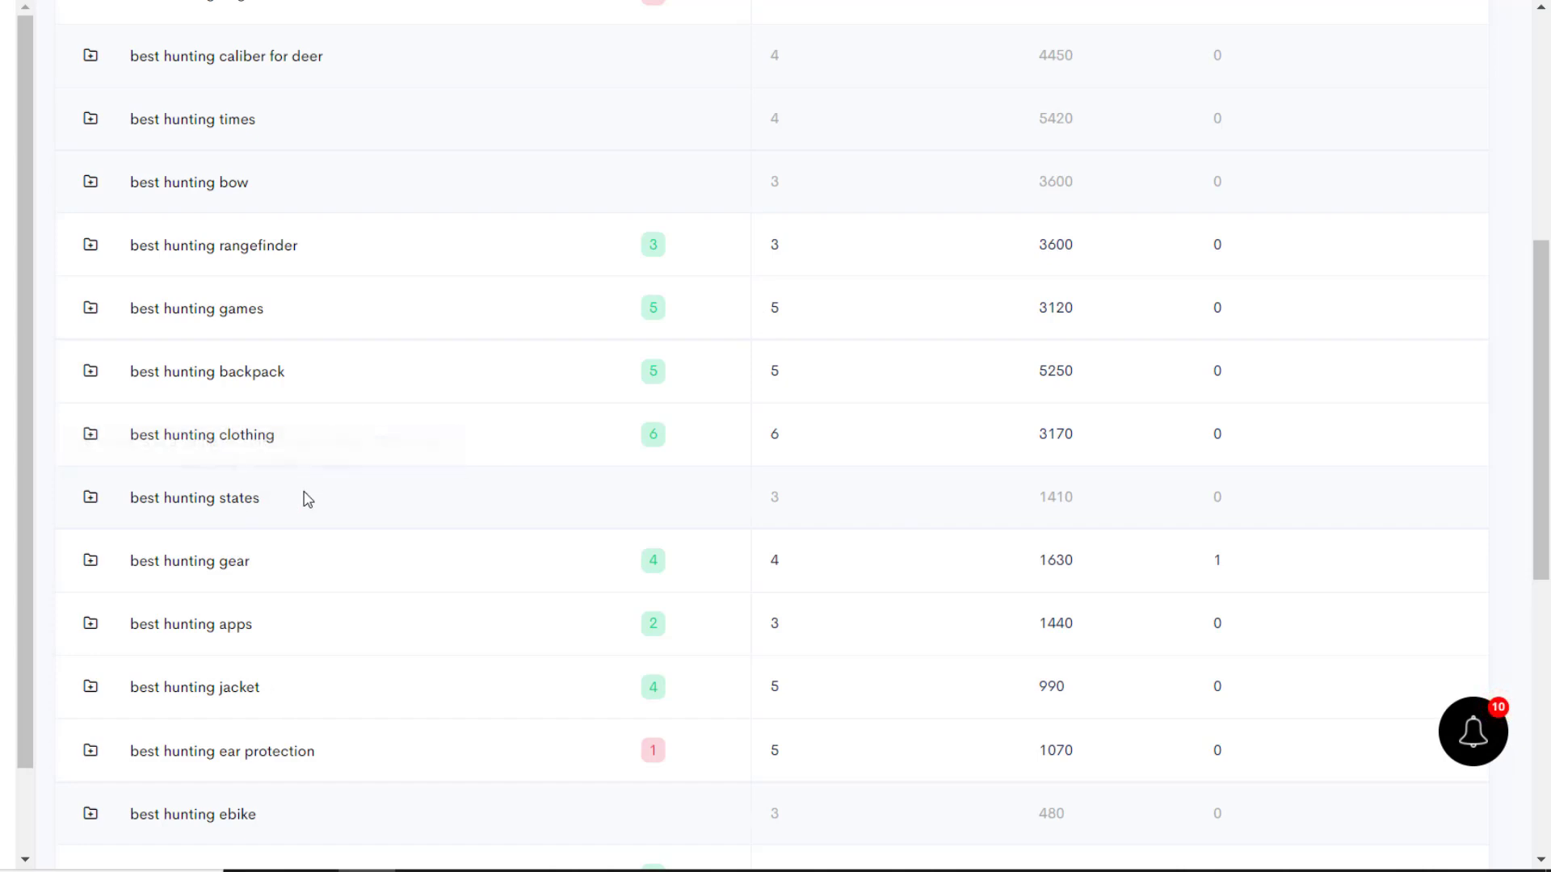
pyautogui.moveTo(797, 420)
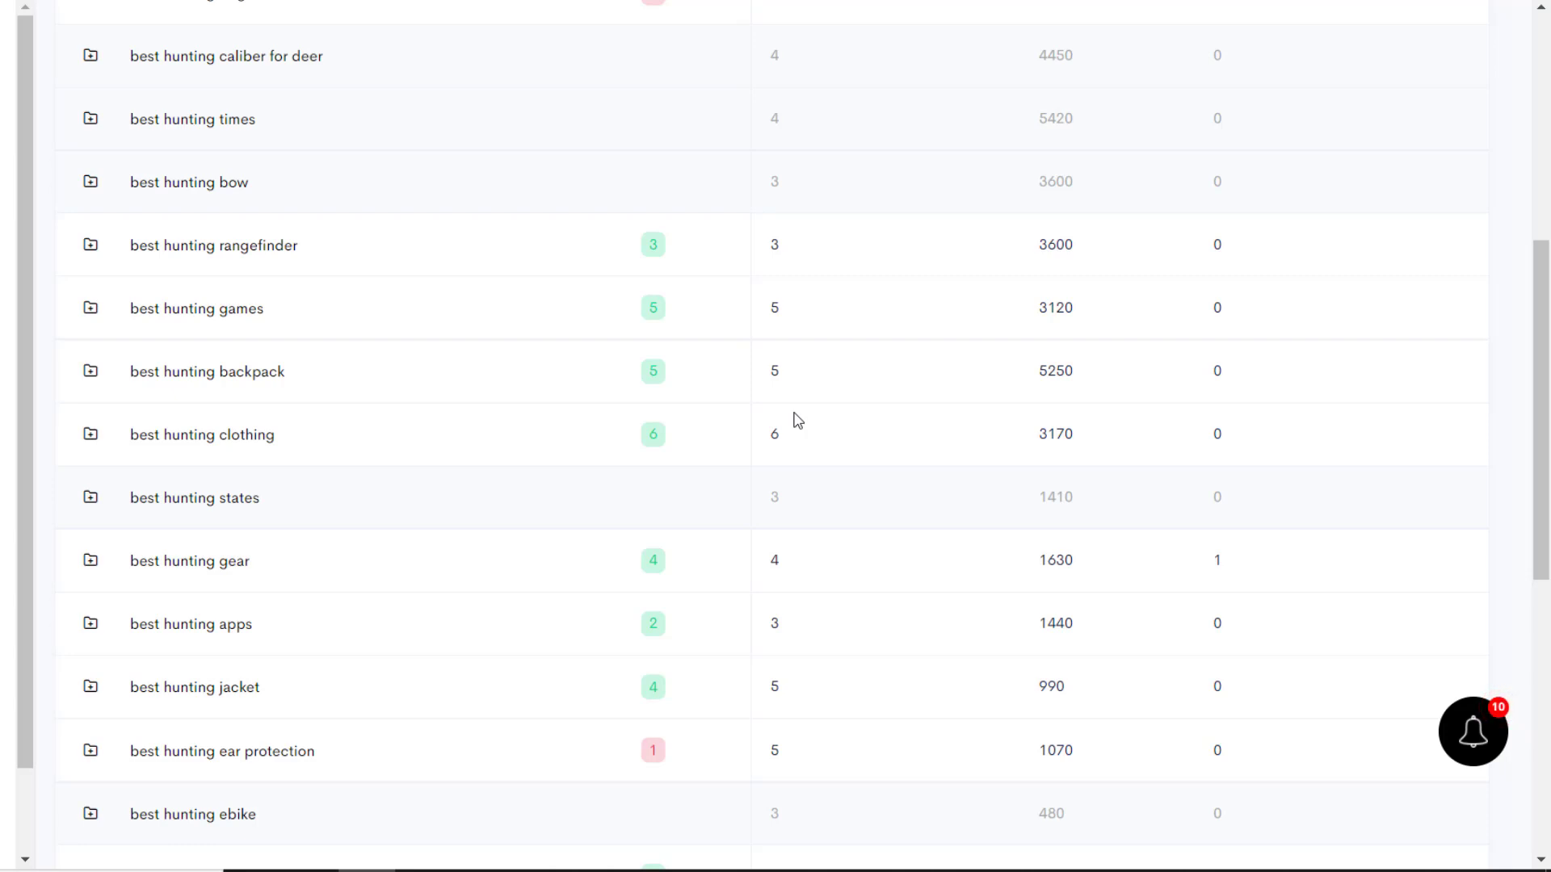
pyautogui.moveTo(921, 547)
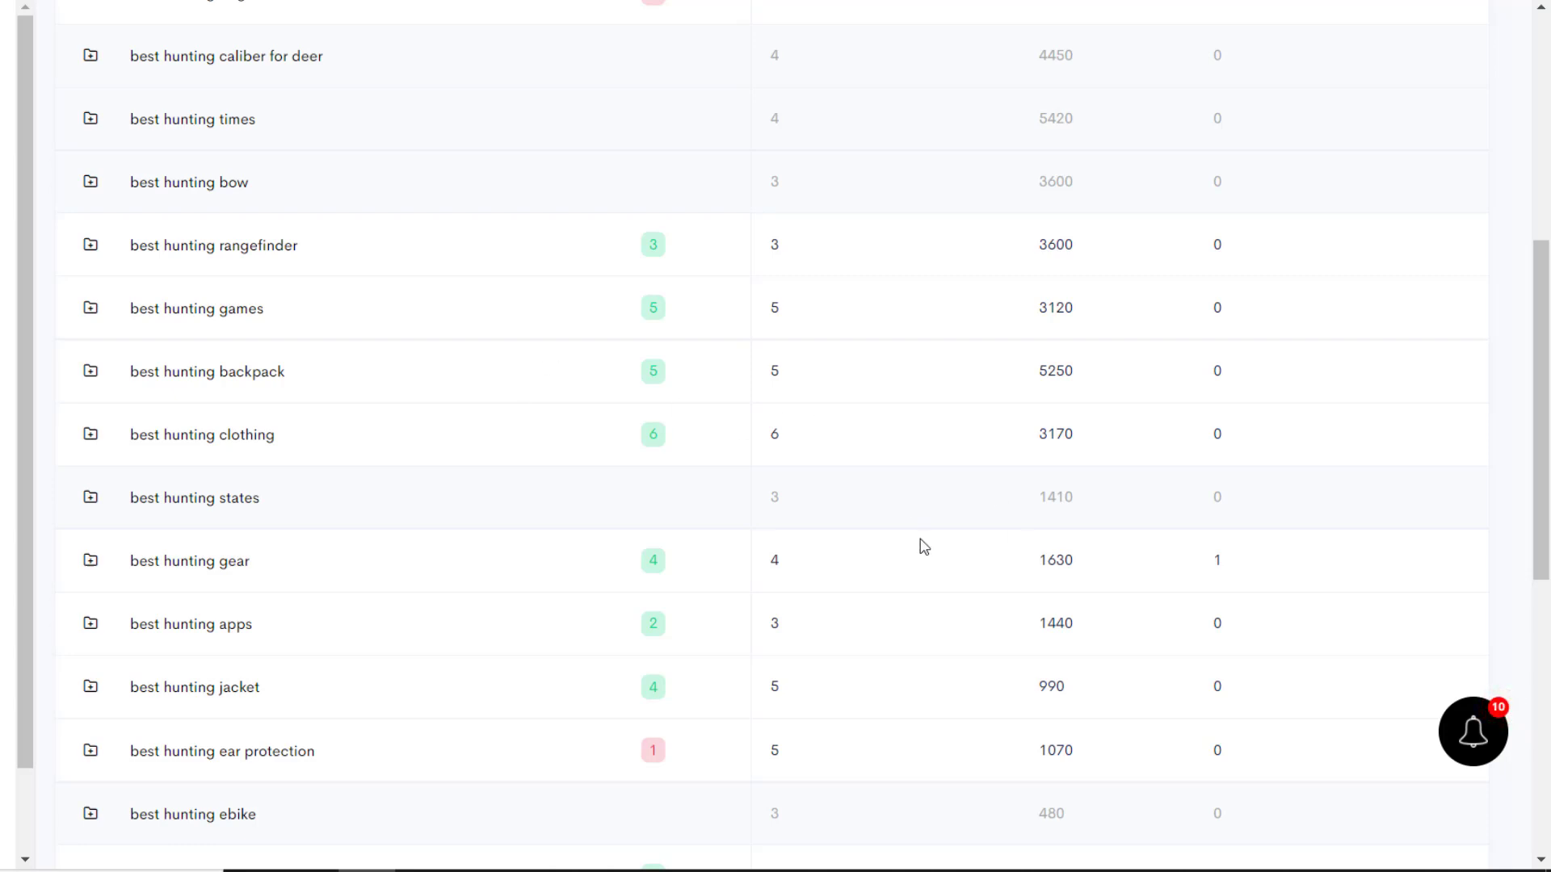
pyautogui.scroll(-3)
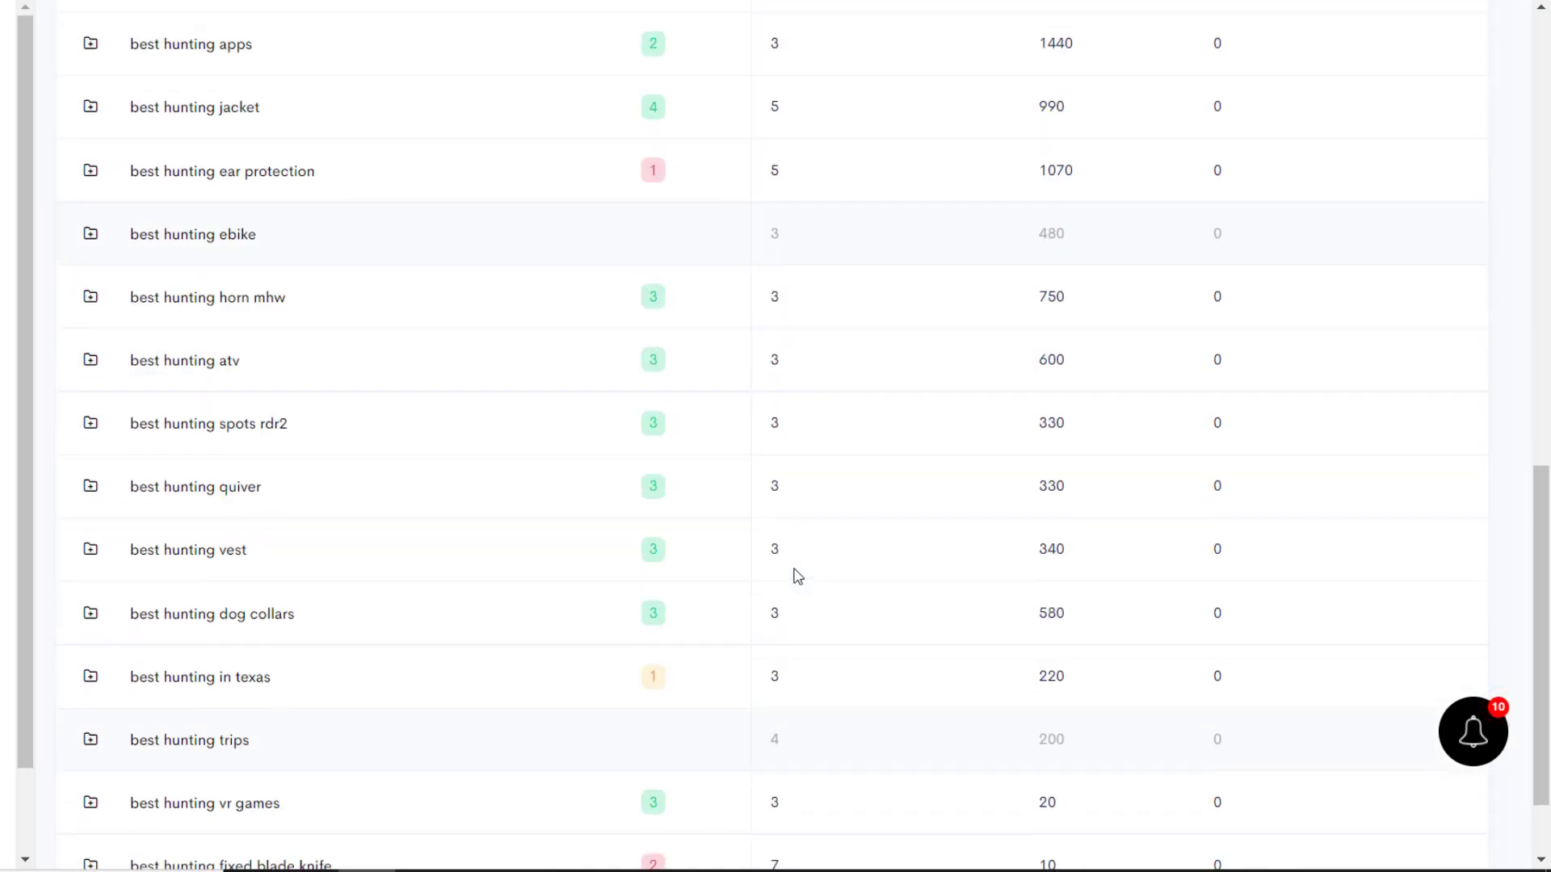
pyautogui.scroll(-3)
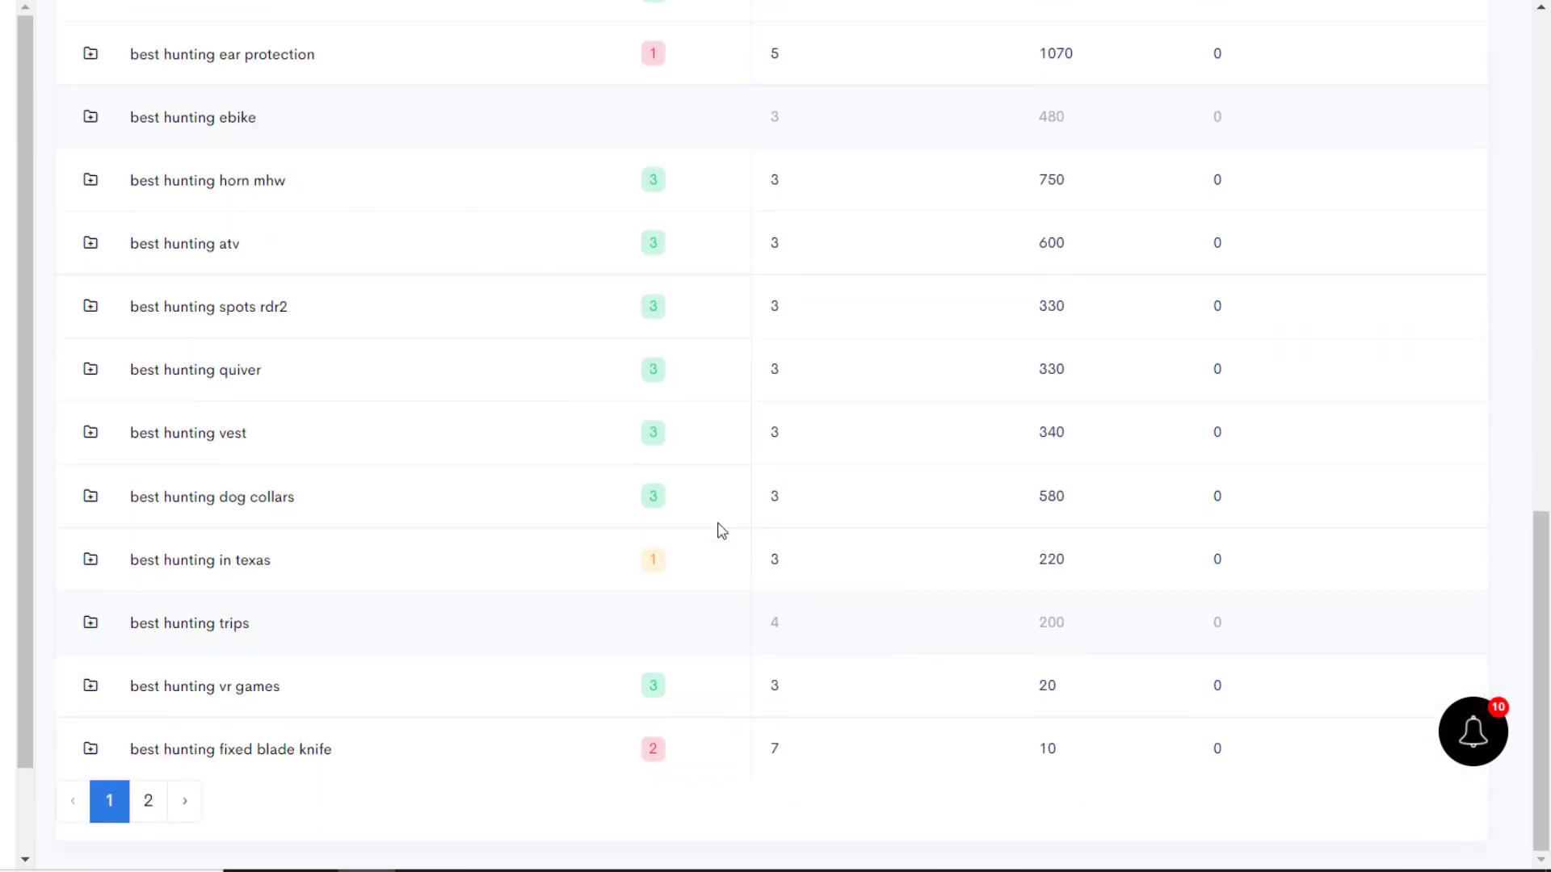
pyautogui.moveTo(318, 235)
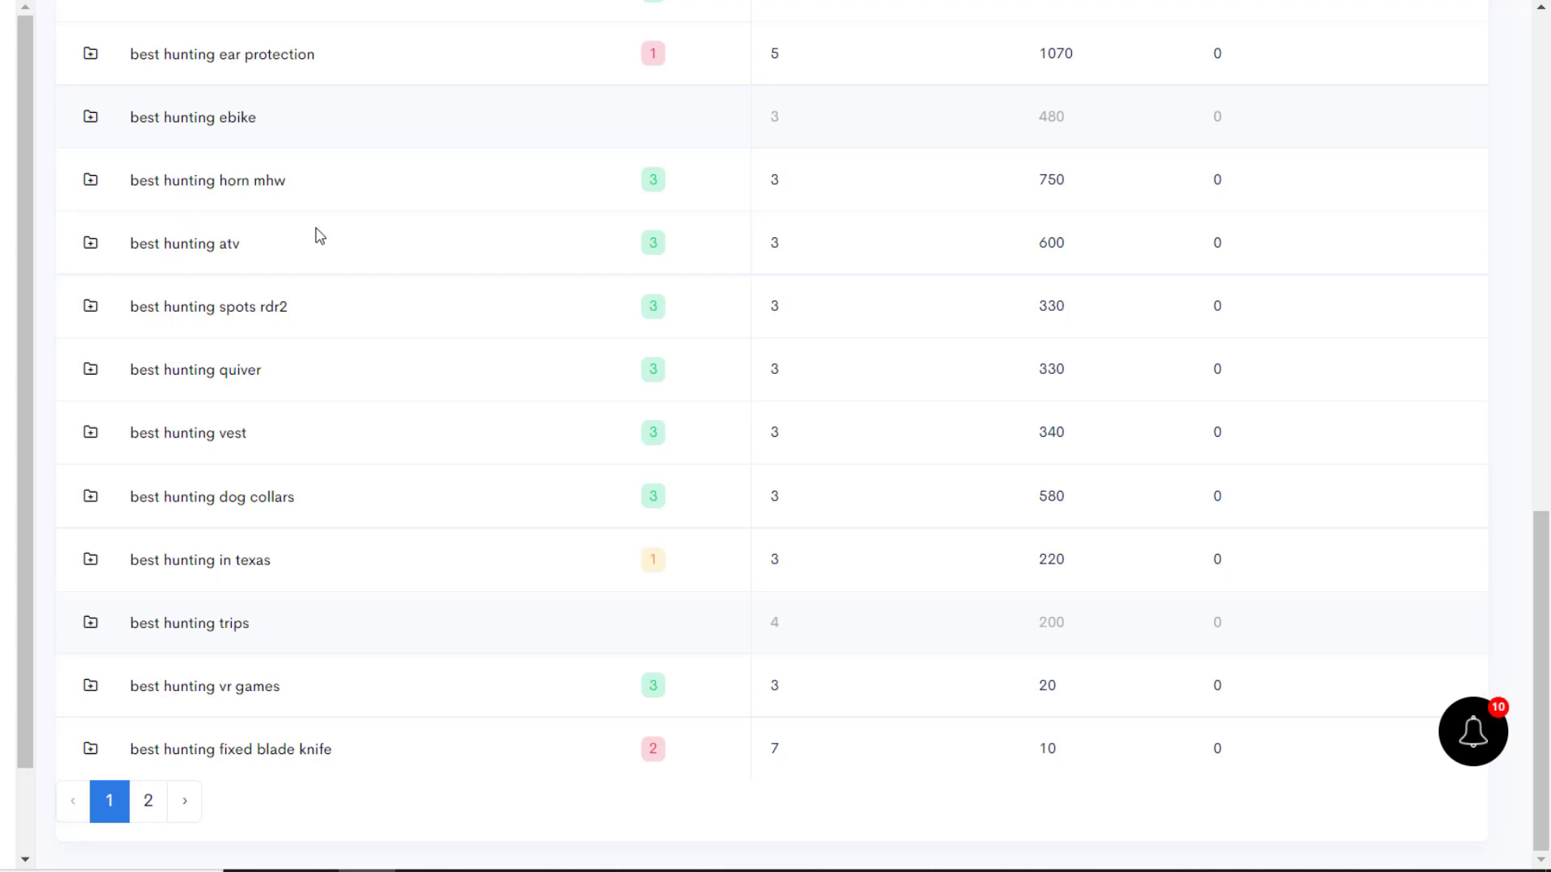
pyautogui.moveTo(542, 345)
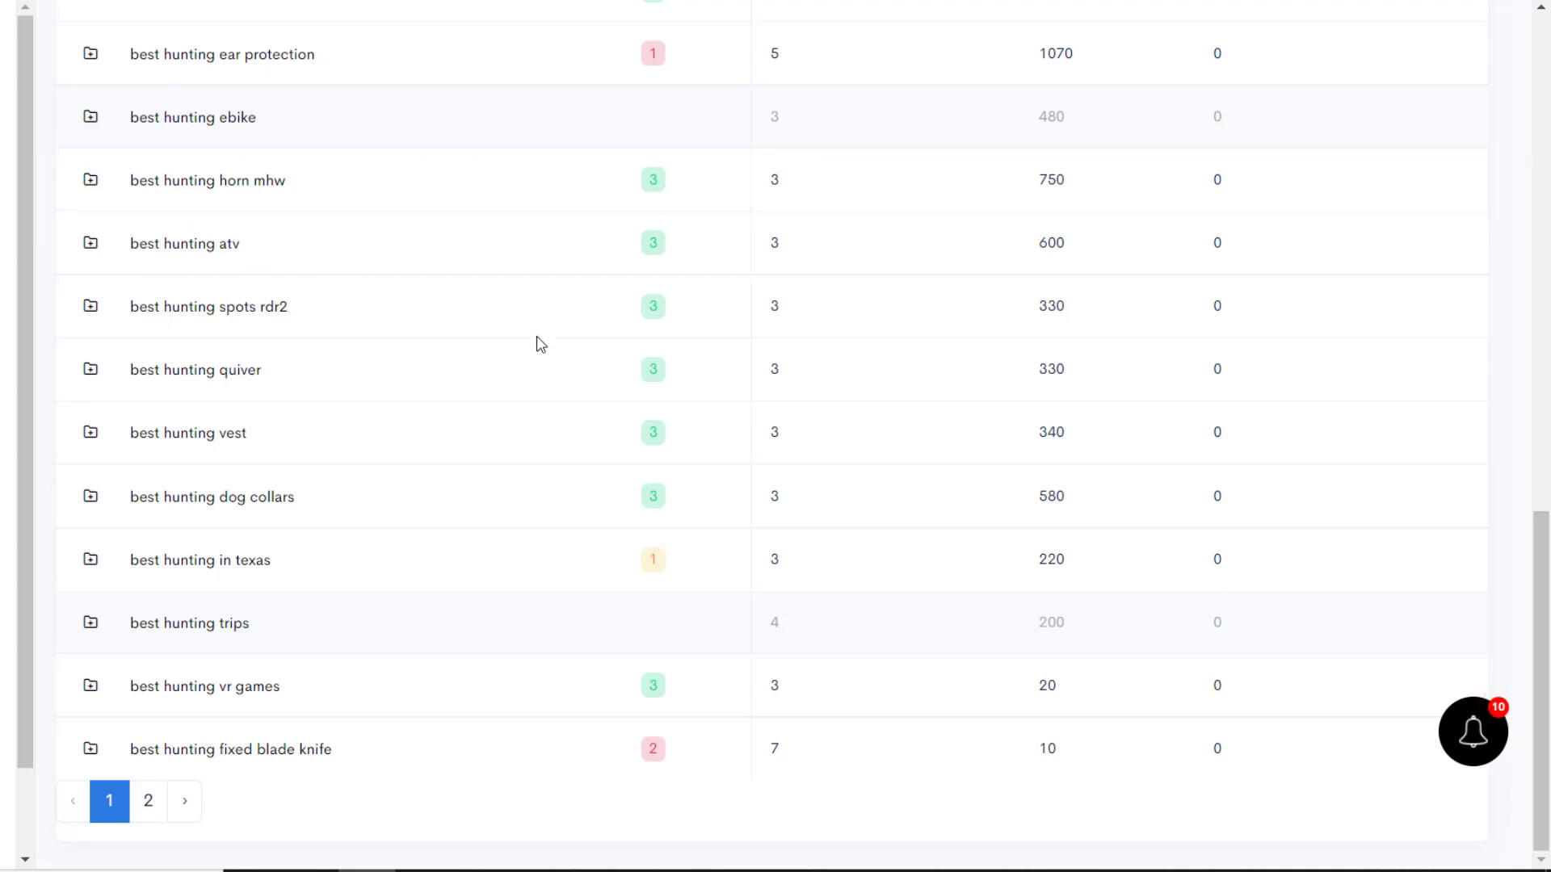
pyautogui.scroll(3)
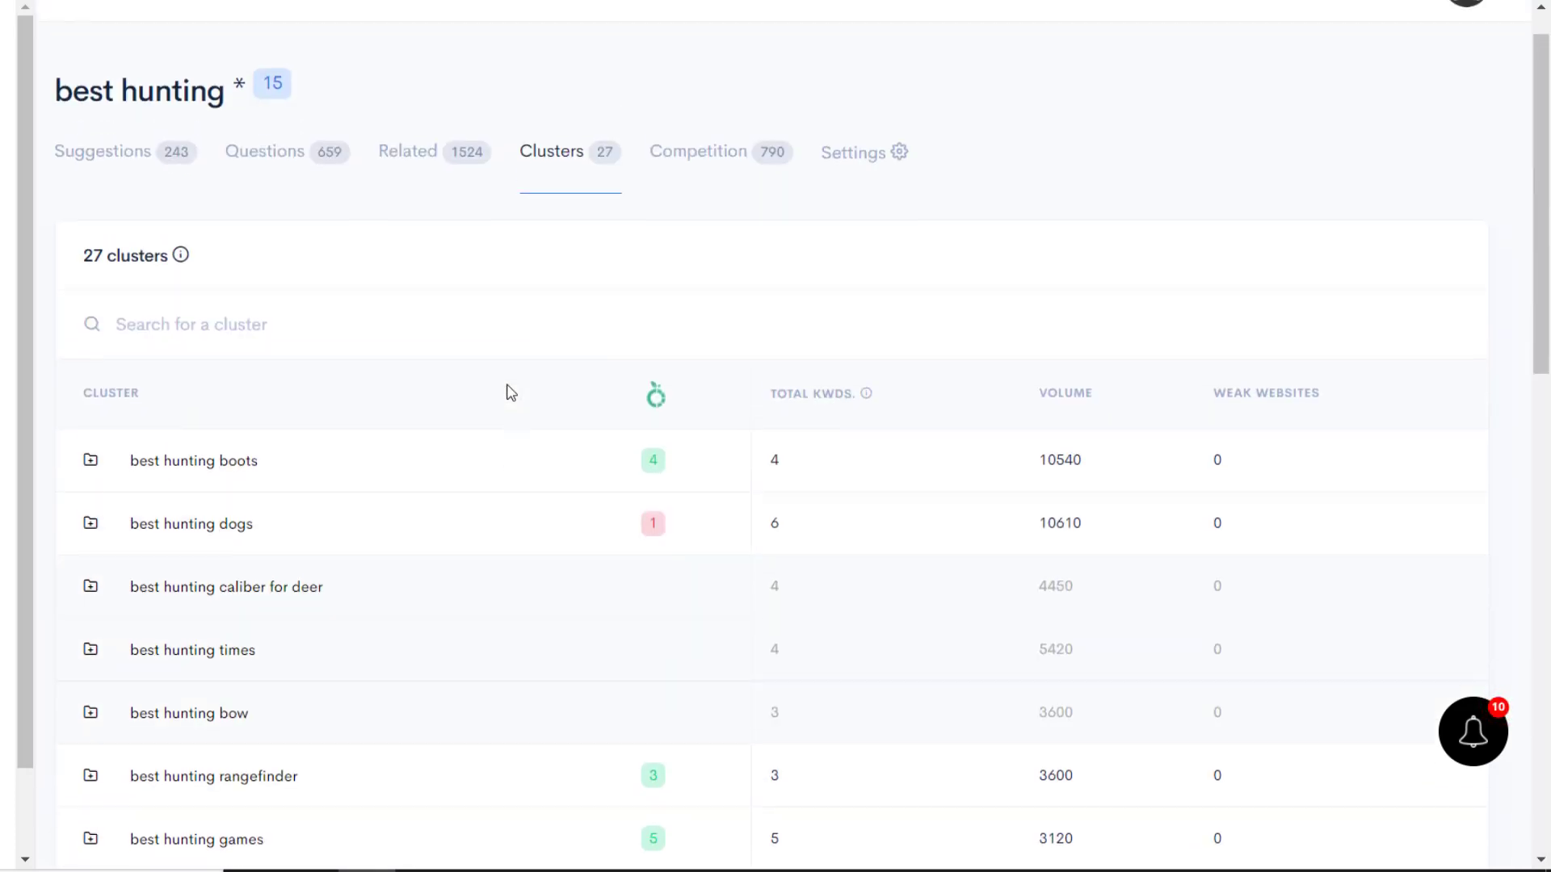
pyautogui.scroll(3)
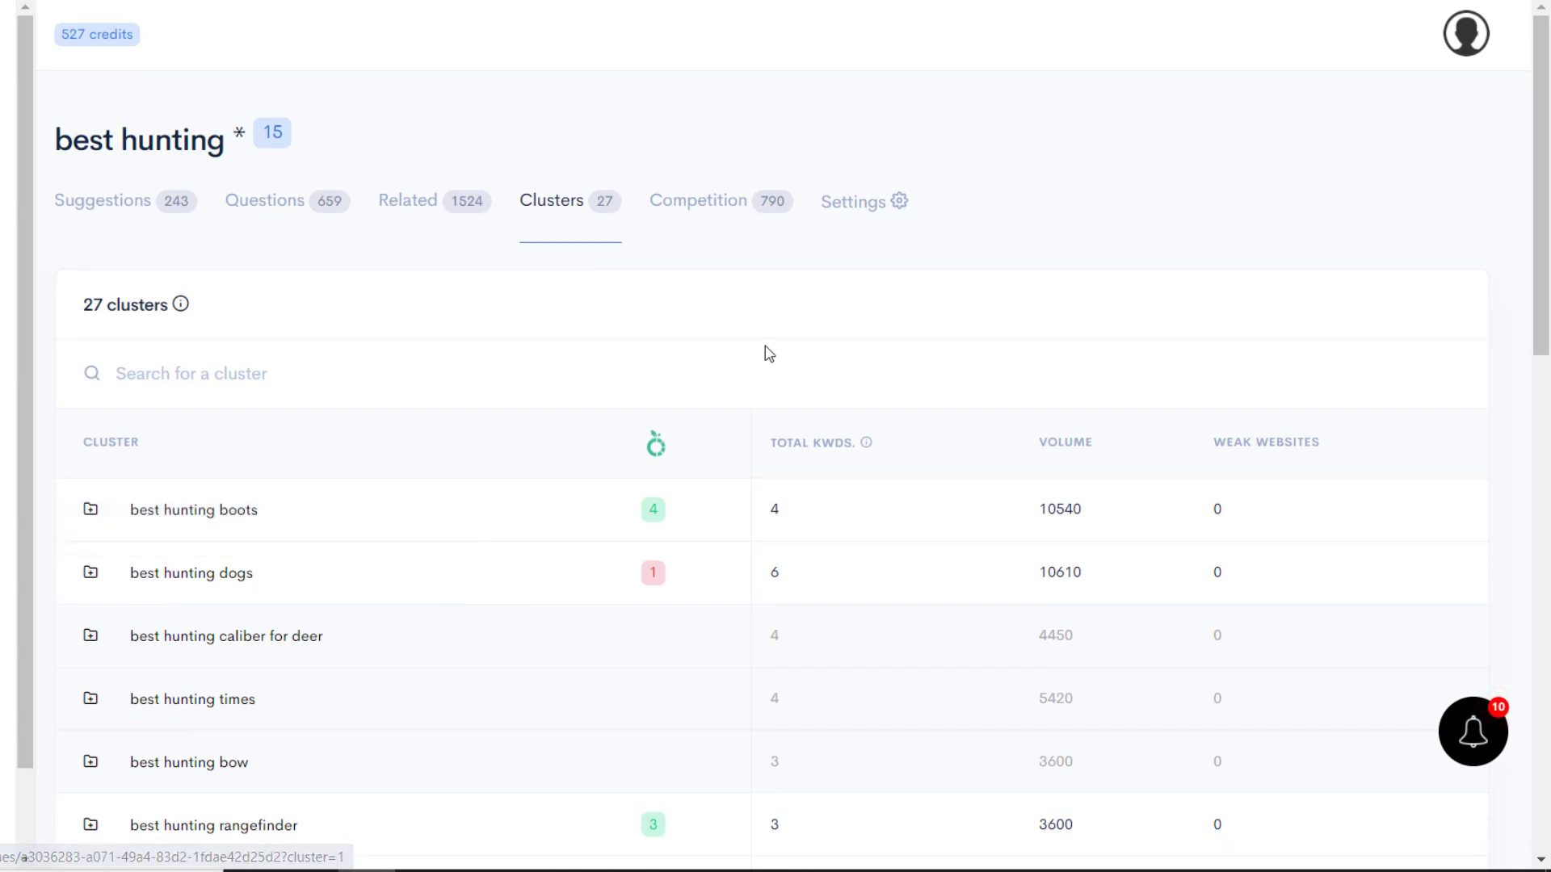
pyautogui.moveTo(770, 354)
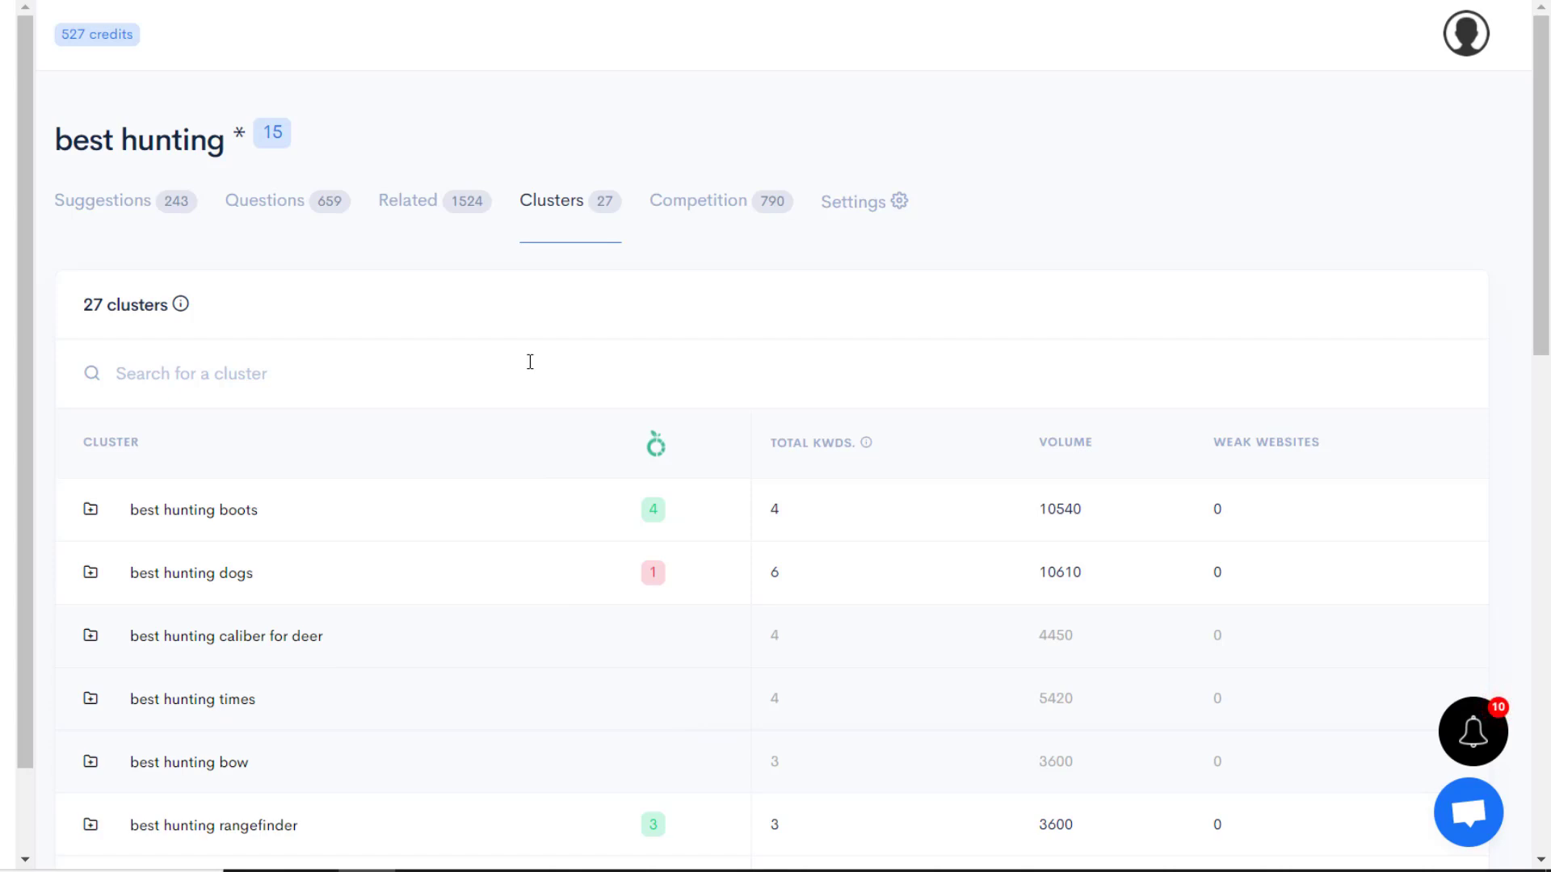
pyautogui.moveTo(448, 302)
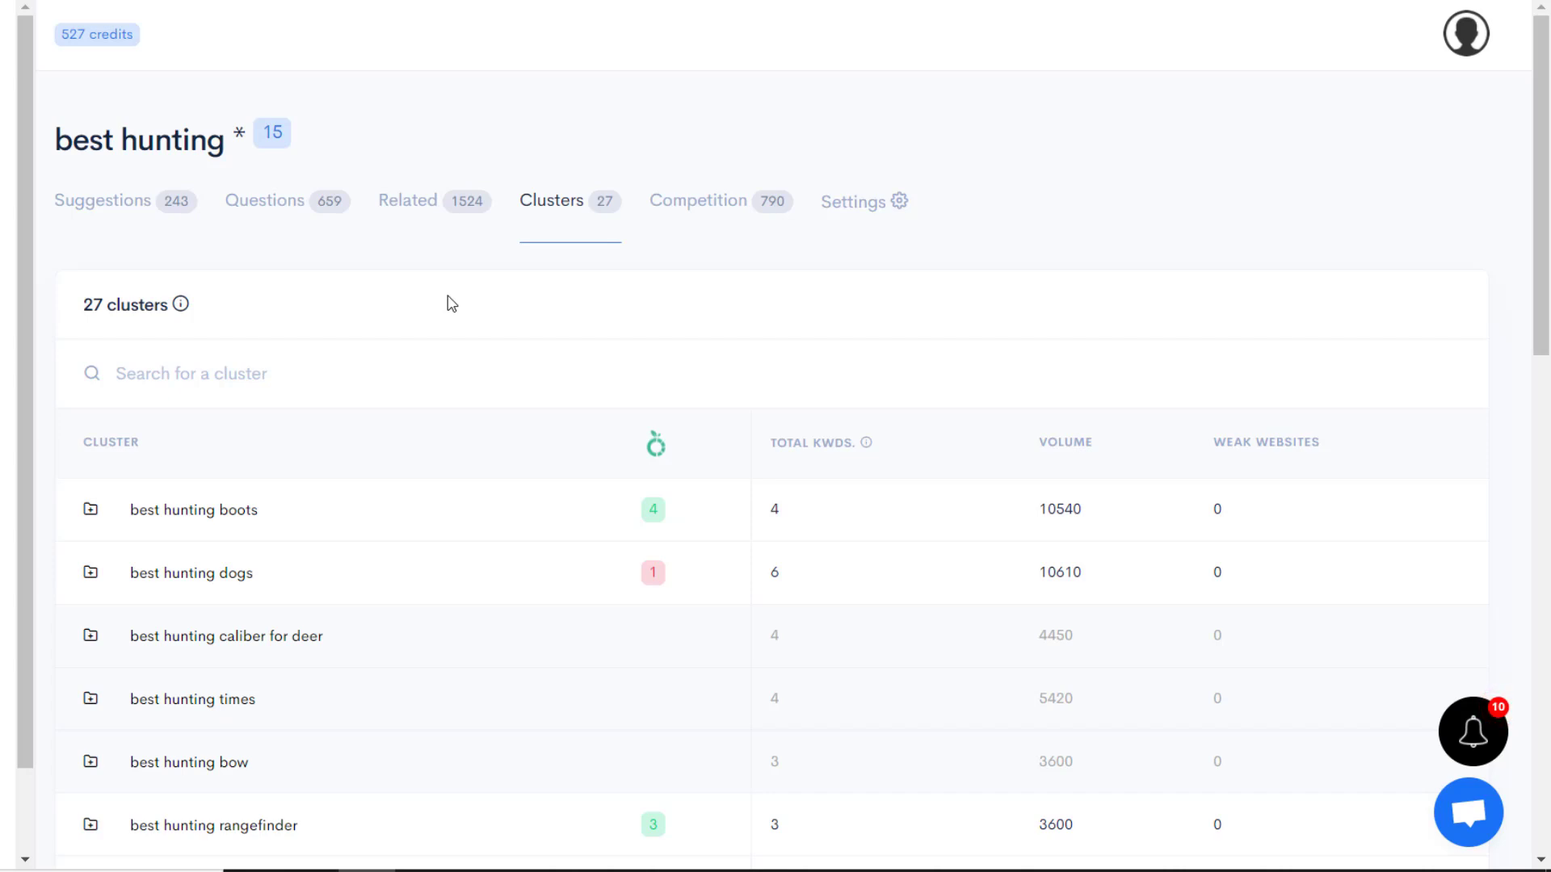